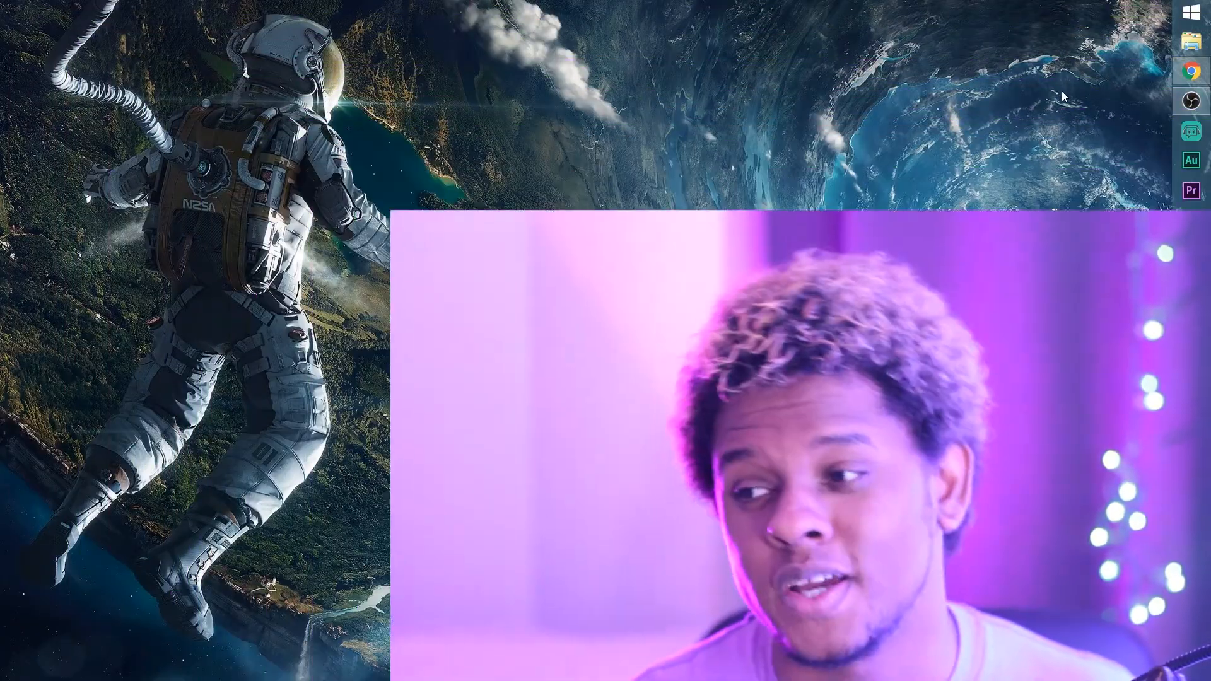
Browse obsproject.com in Chrome and reveal the Windows, macOS and Linux download buttons.
click(1190, 69)
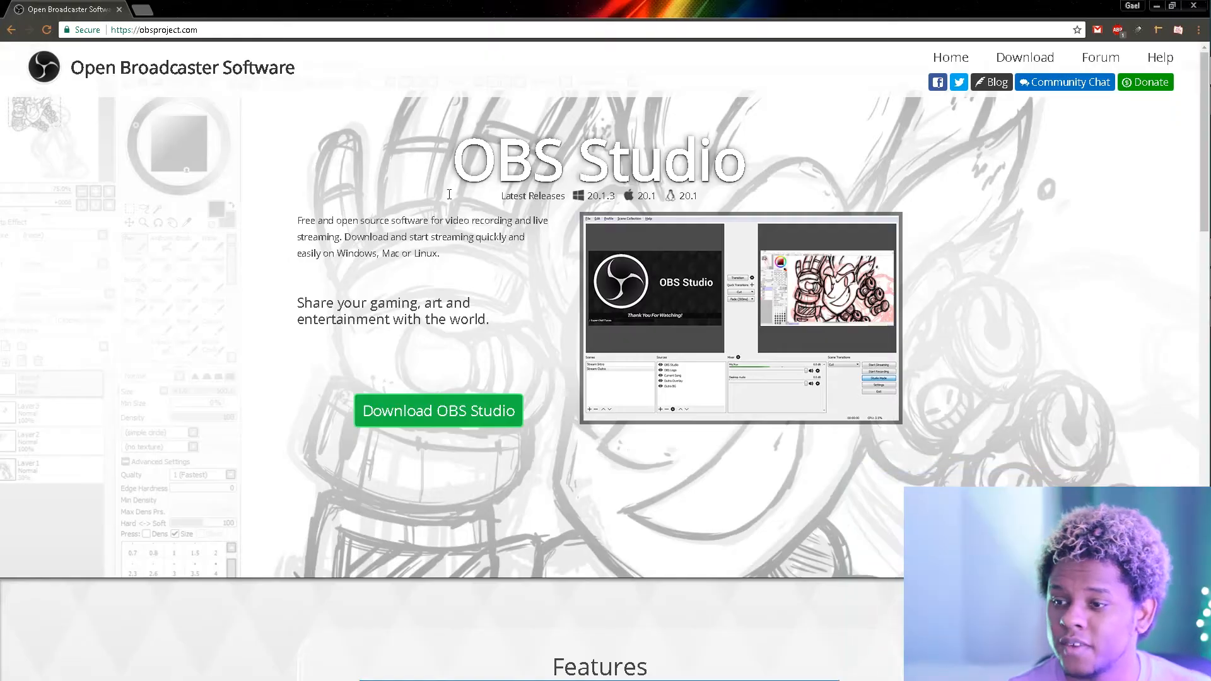
mouse_move(69, 114)
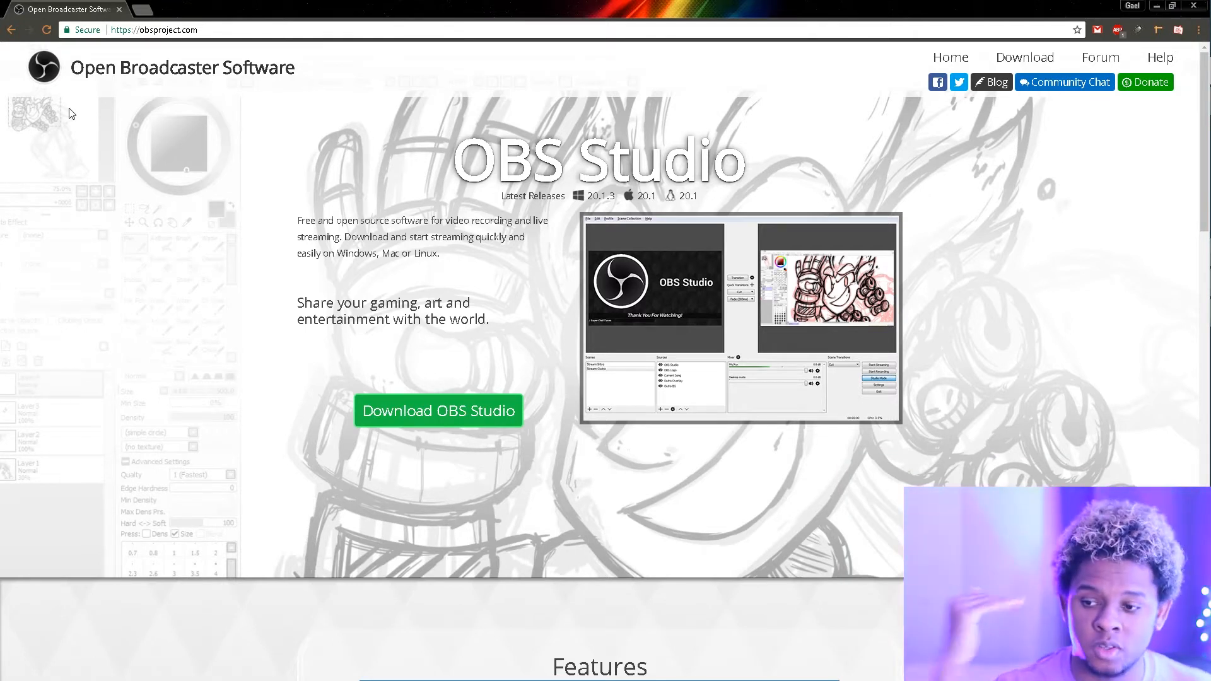
mouse_move(94, 232)
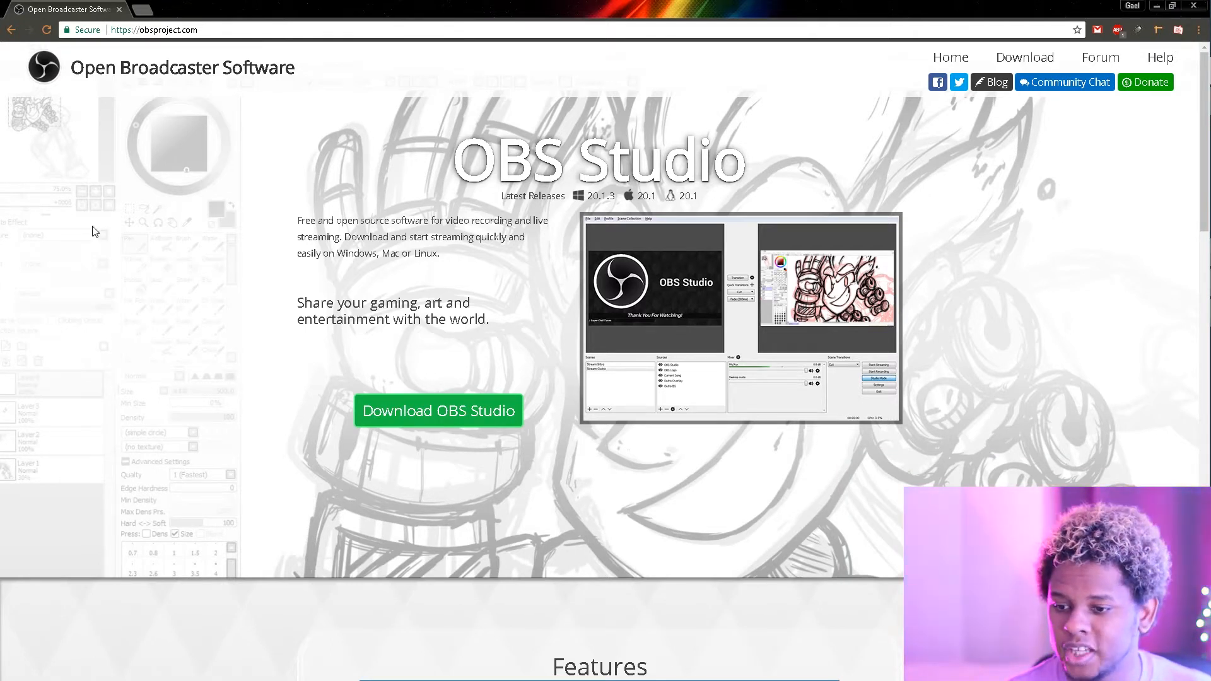
mouse_move(438, 410)
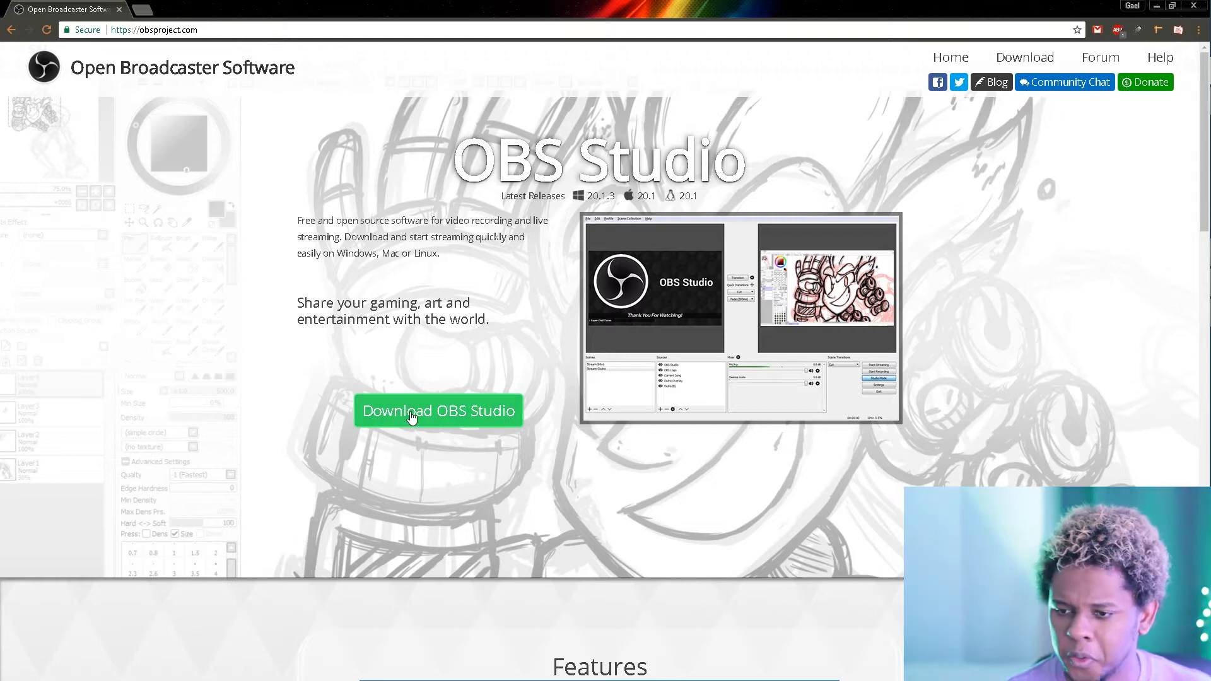
mouse_move(615, 197)
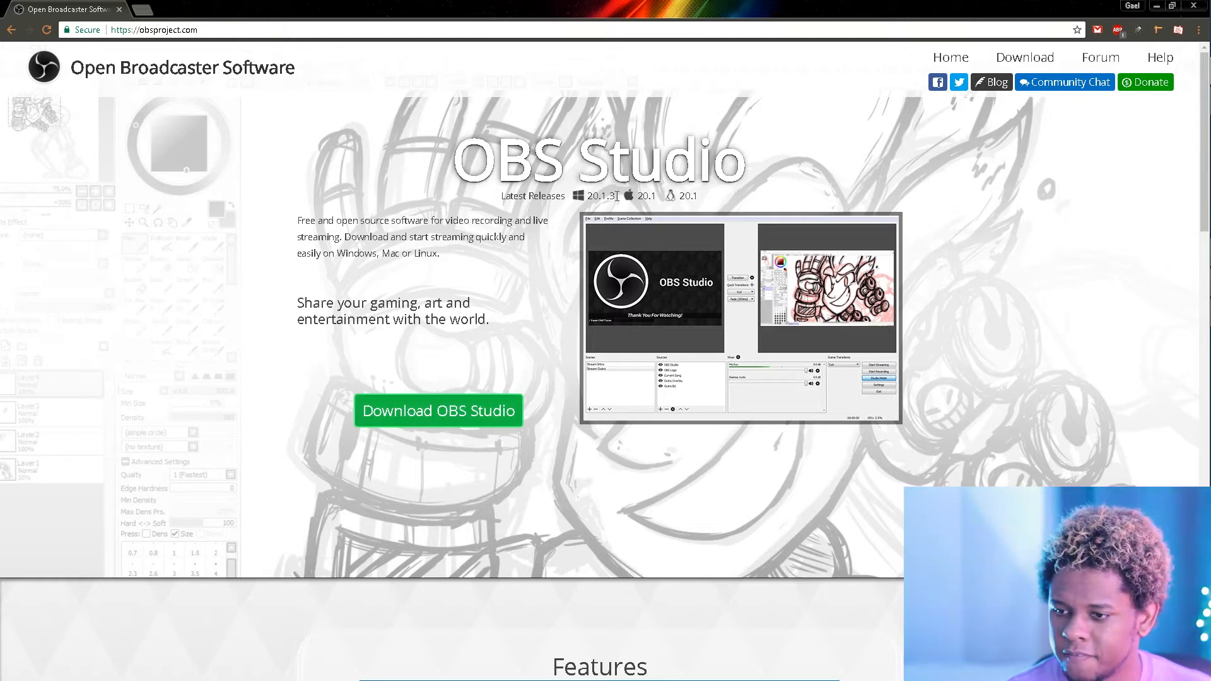
scroll(down, 3)
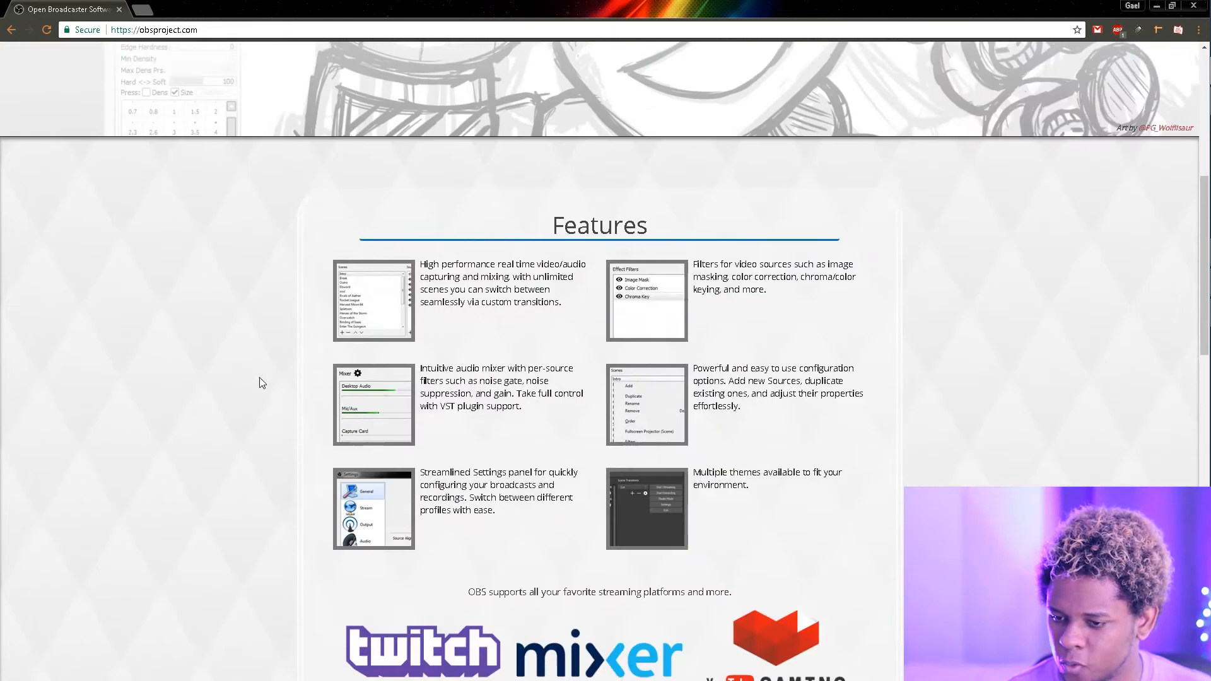
scroll(down, 3)
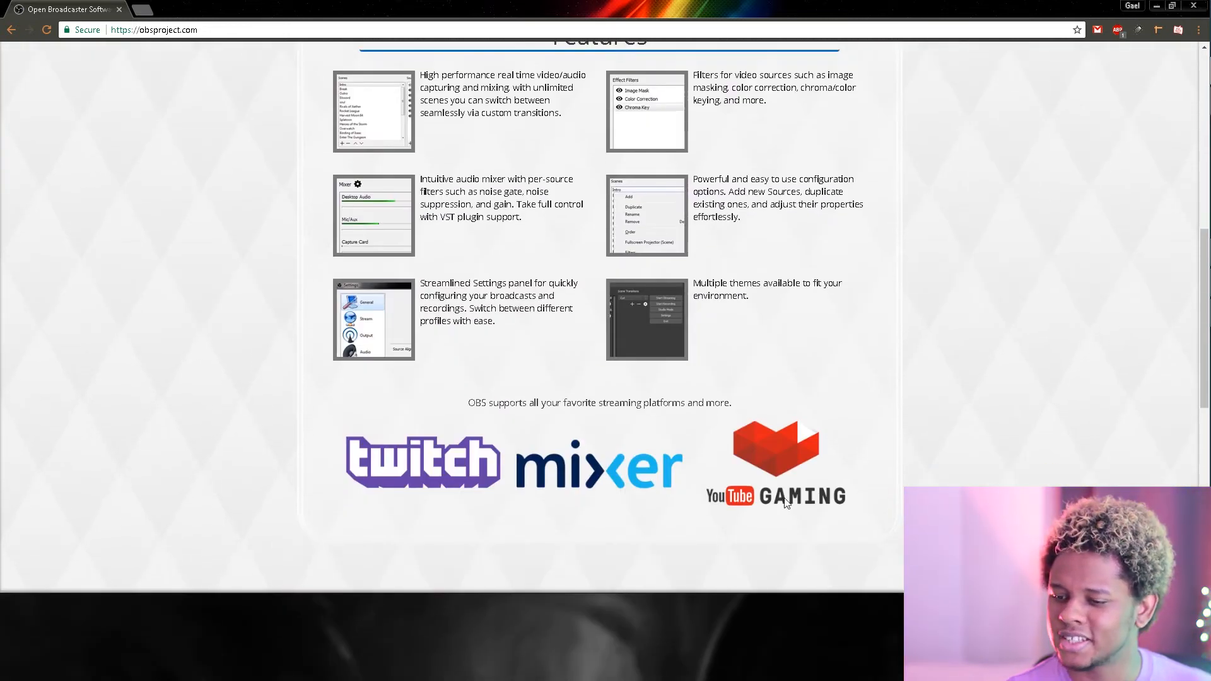
scroll(up, 3)
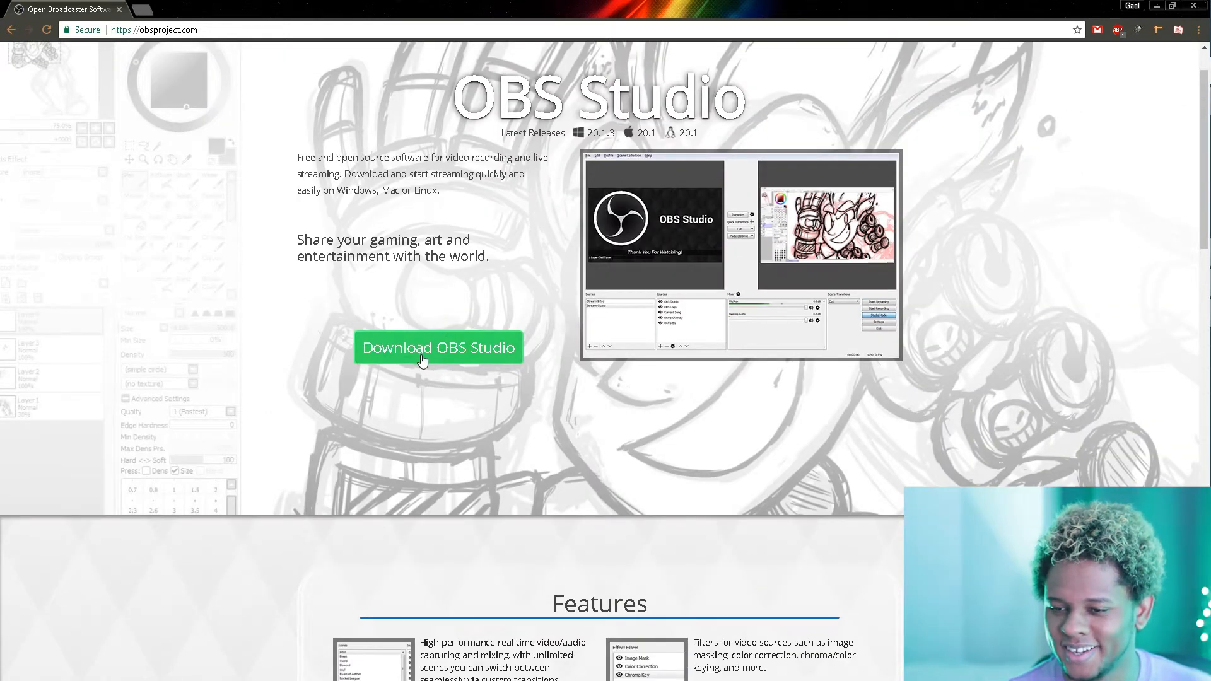
click(438, 348)
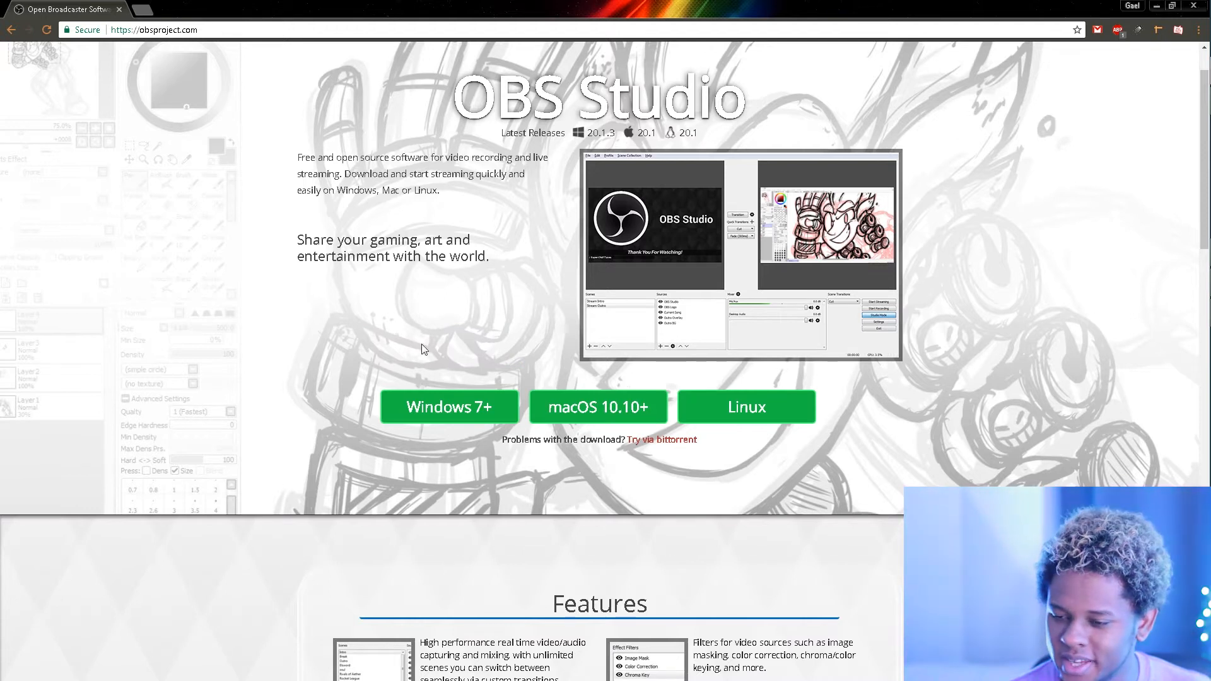
mouse_move(656, 410)
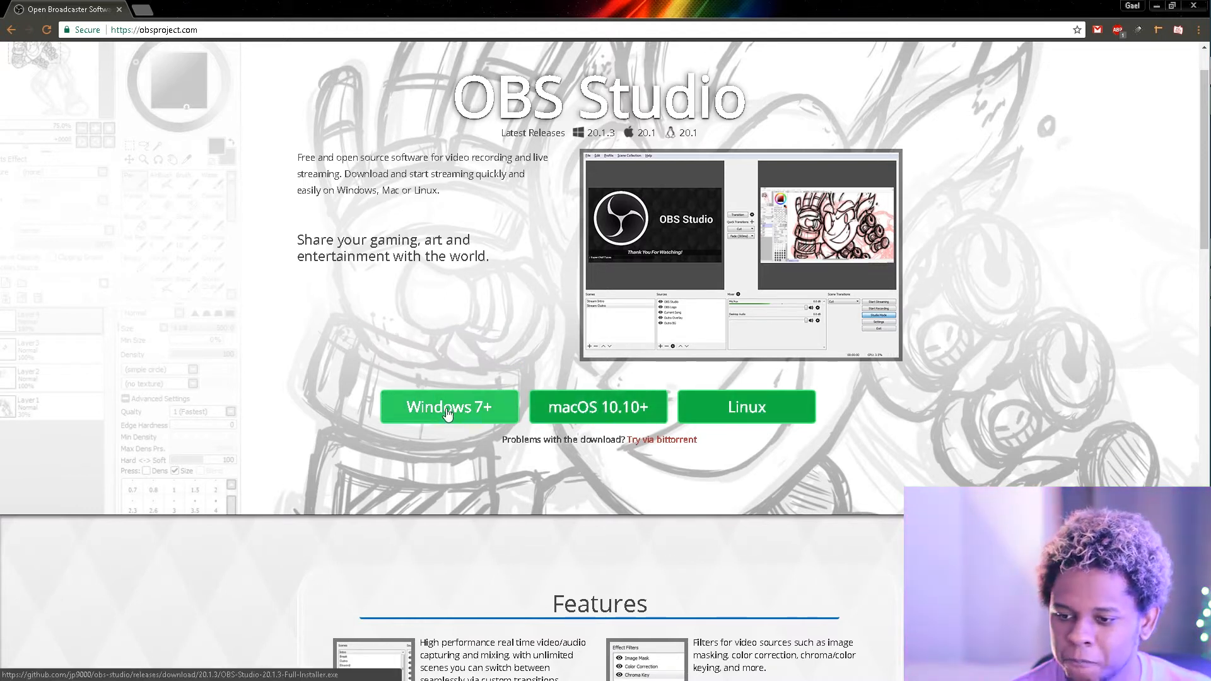
mouse_move(459, 425)
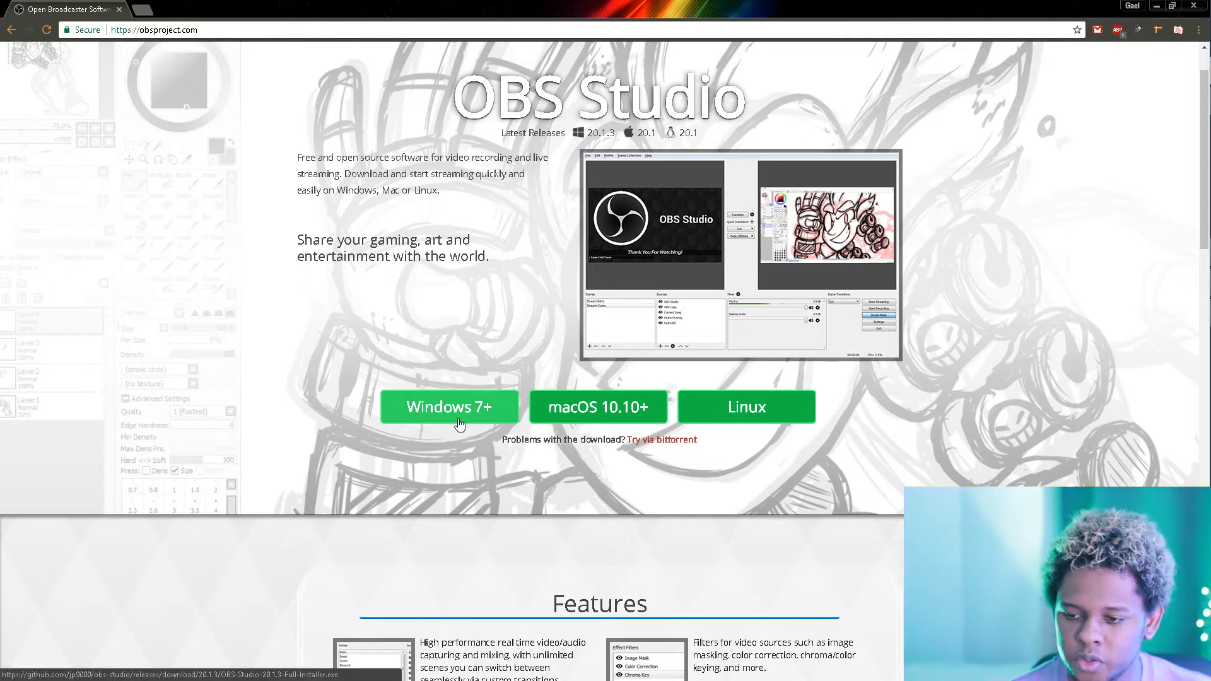
mouse_move(598, 413)
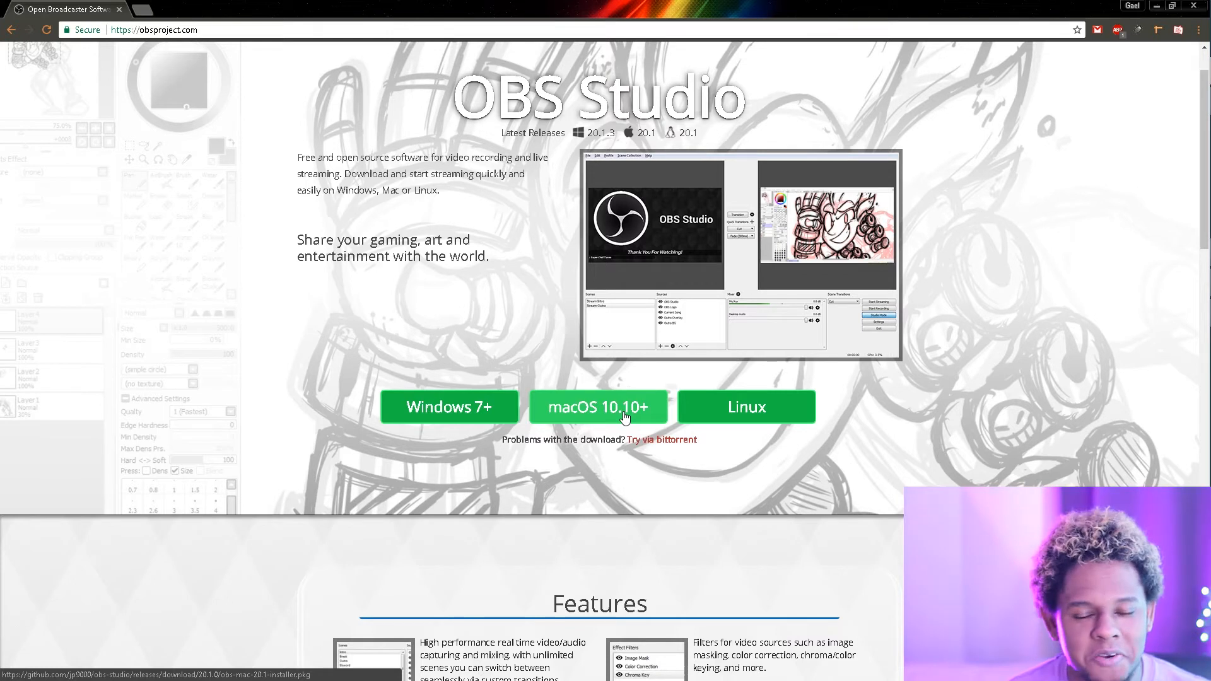
mouse_move(219, 288)
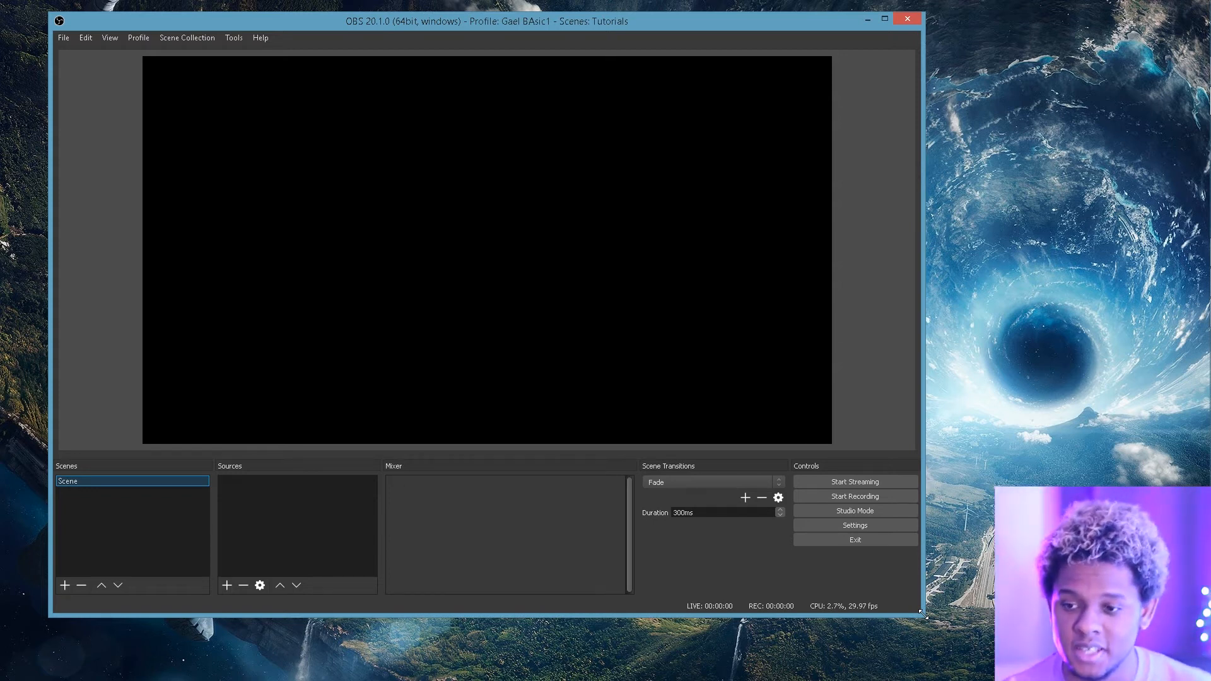
click(100, 481)
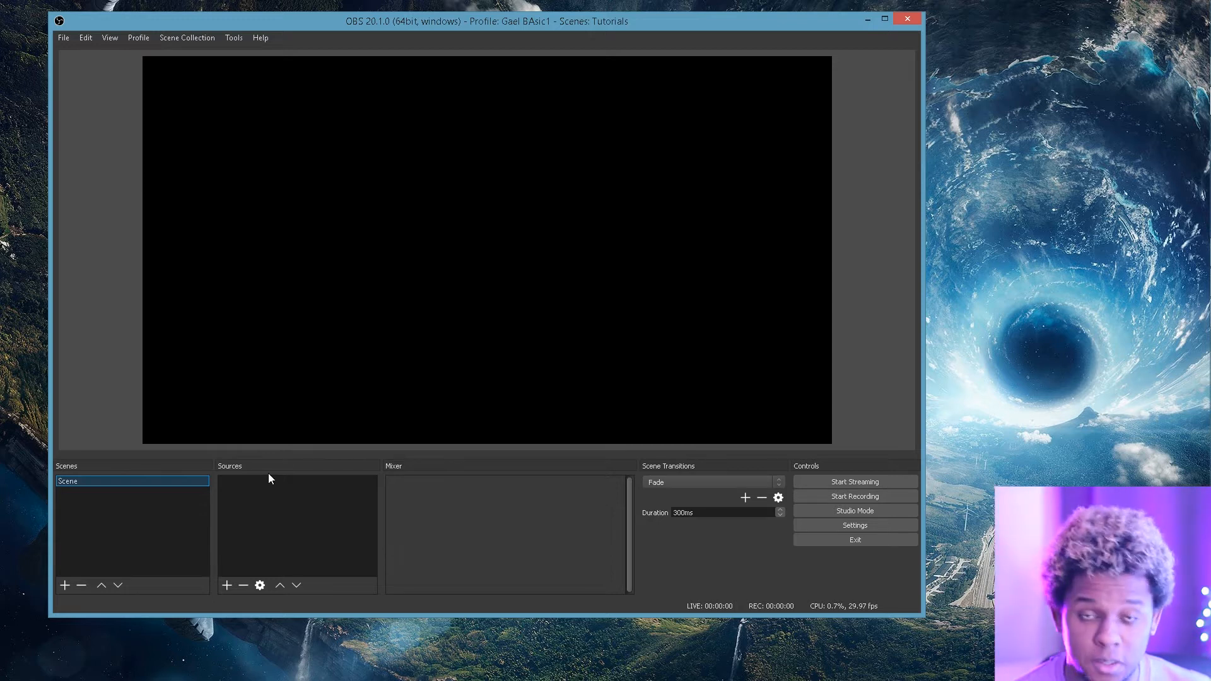
mouse_move(559, 422)
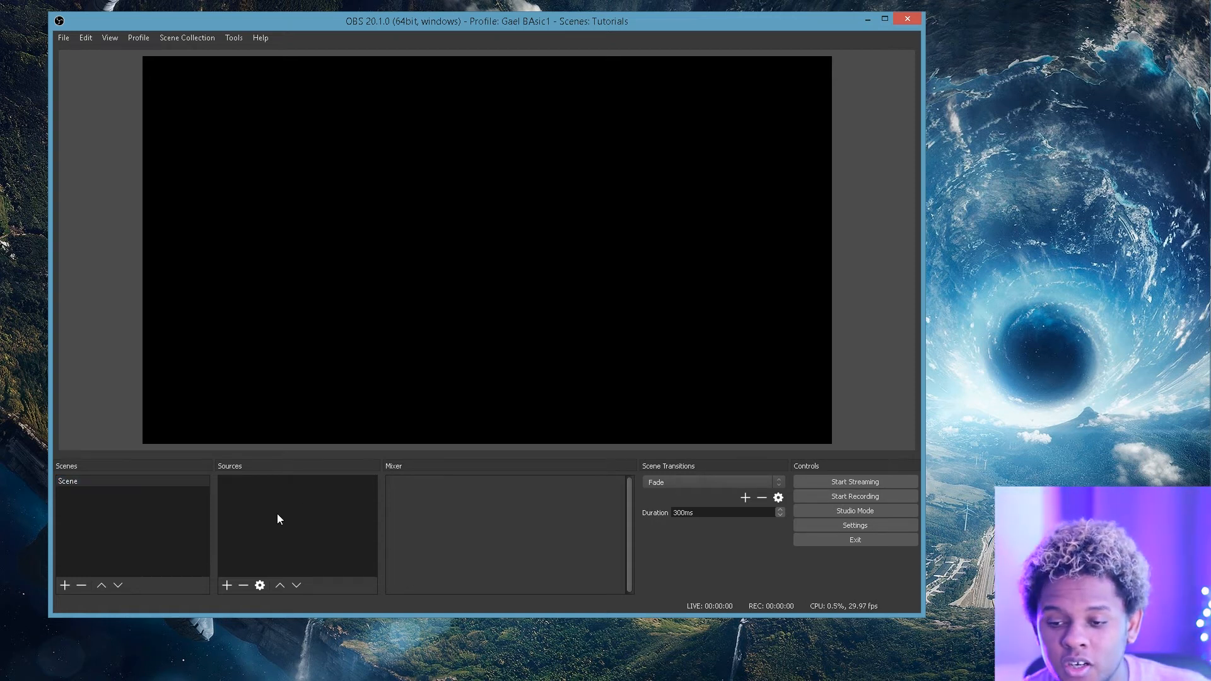
Open the empty scene's source menu and maximize OBS to reach the Add submenu.
right_click(297, 517)
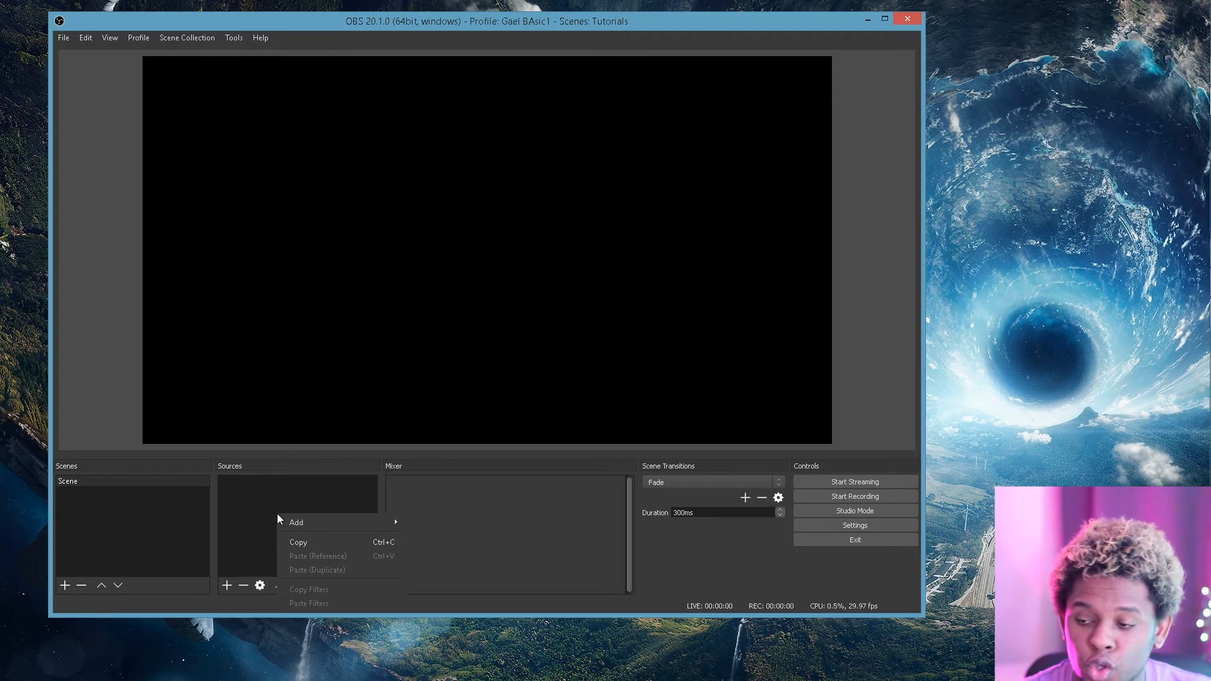
click(296, 522)
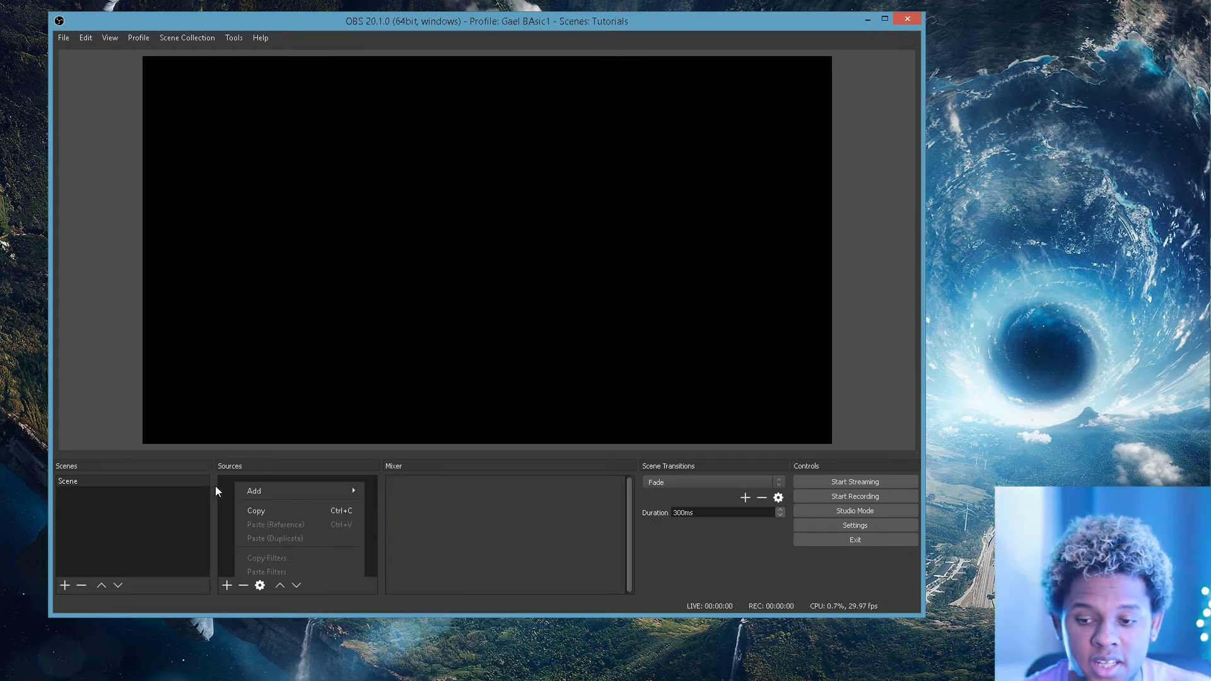
click(253, 492)
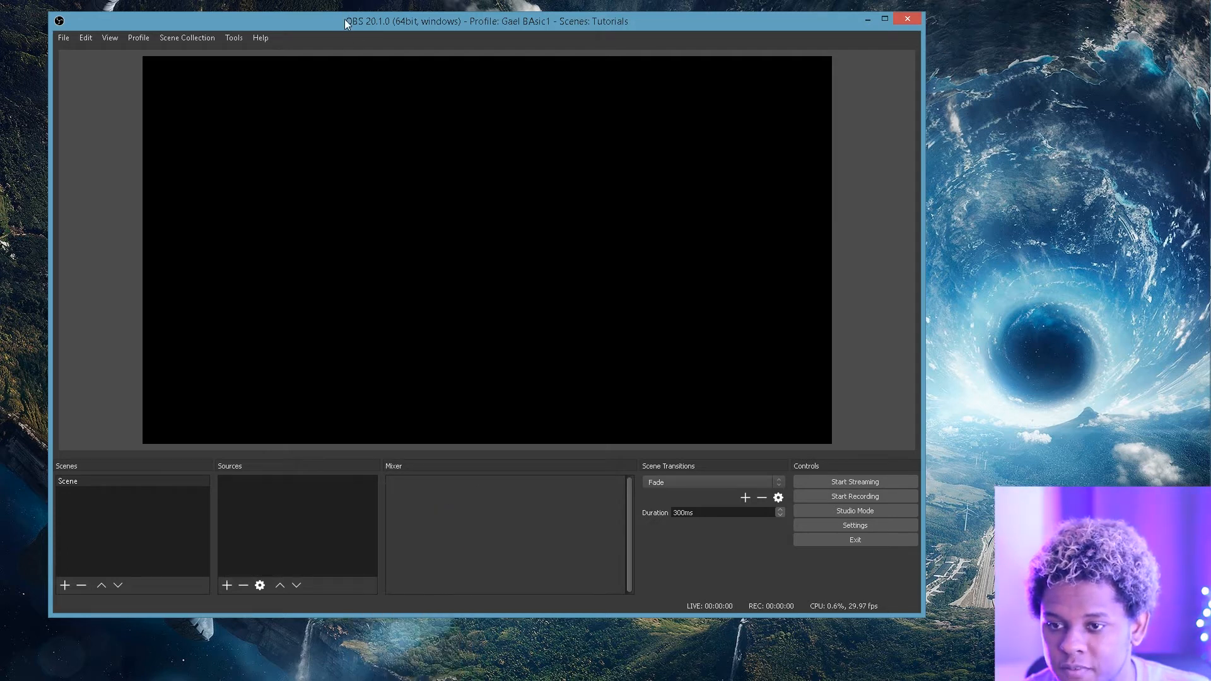
click(883, 18)
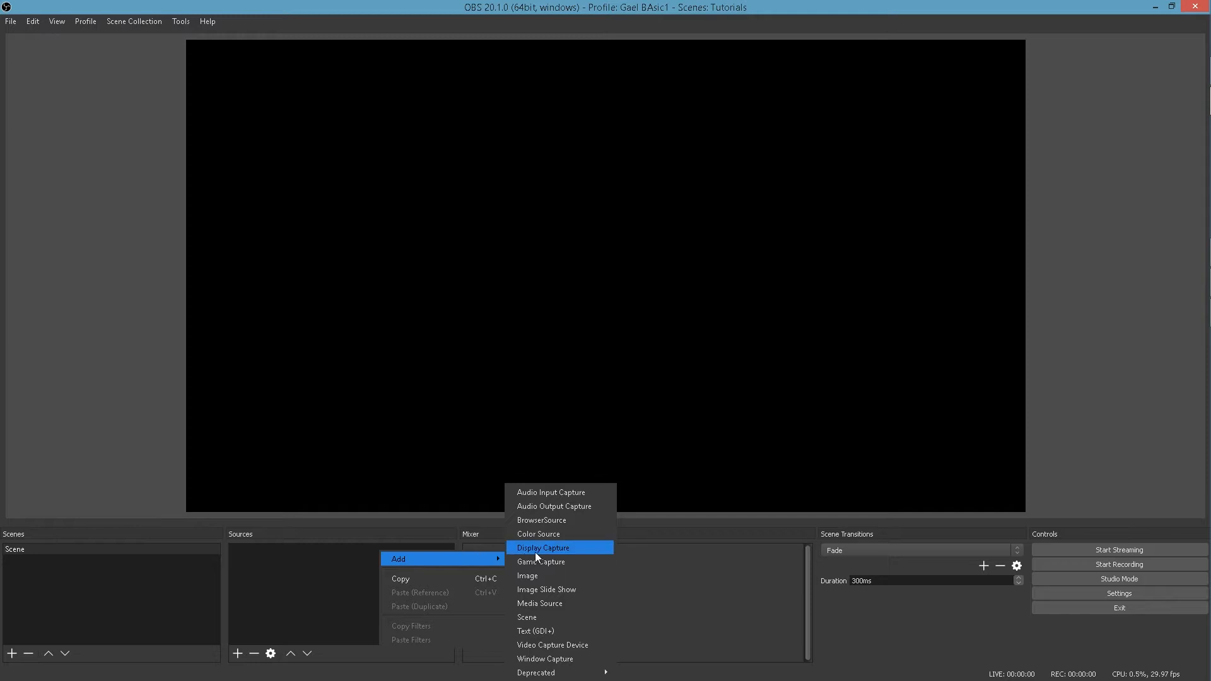
mouse_move(560, 497)
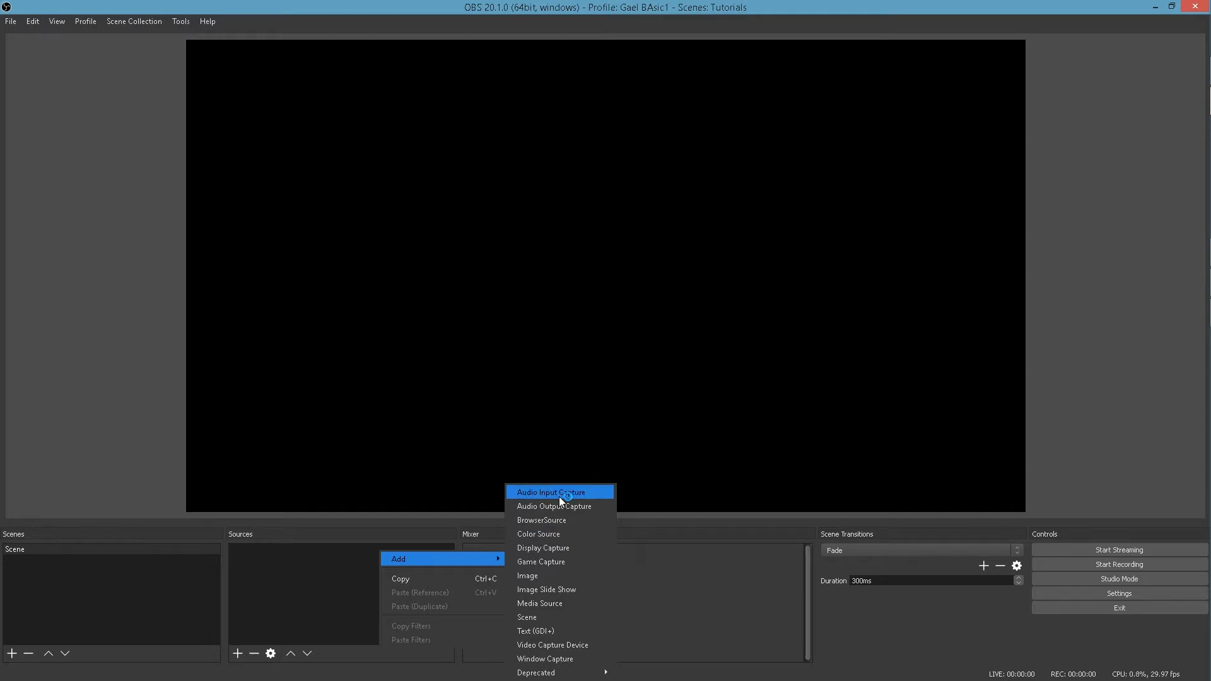
mouse_move(566, 506)
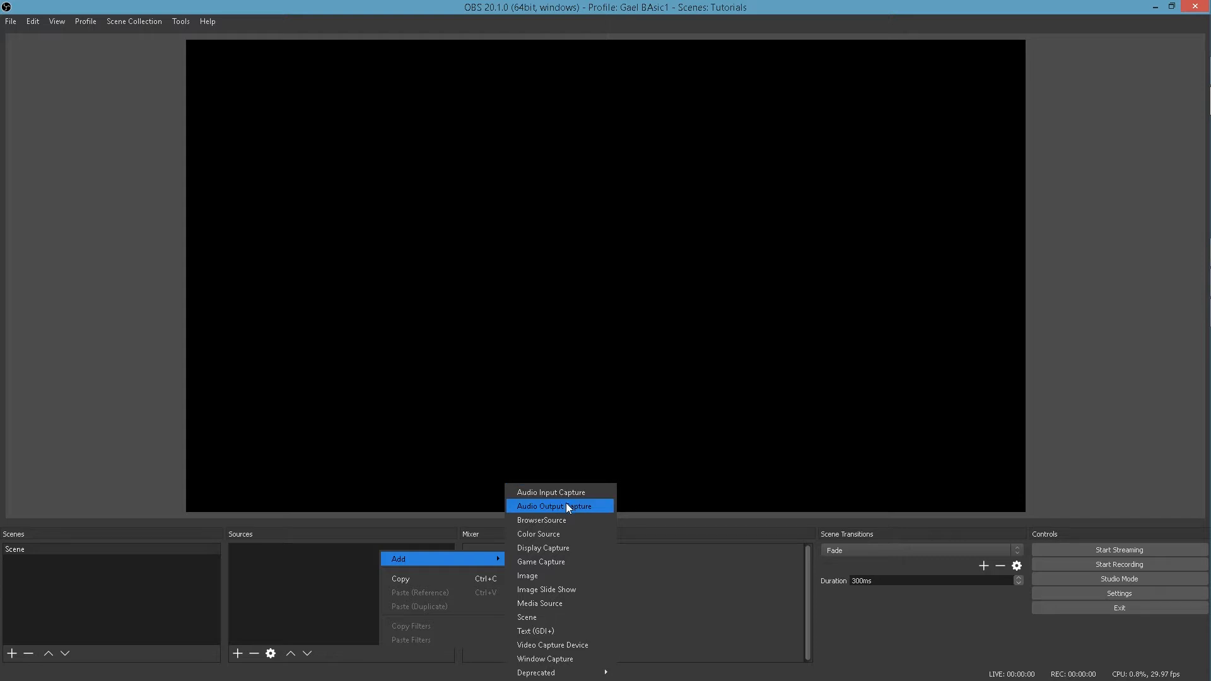
mouse_move(560, 520)
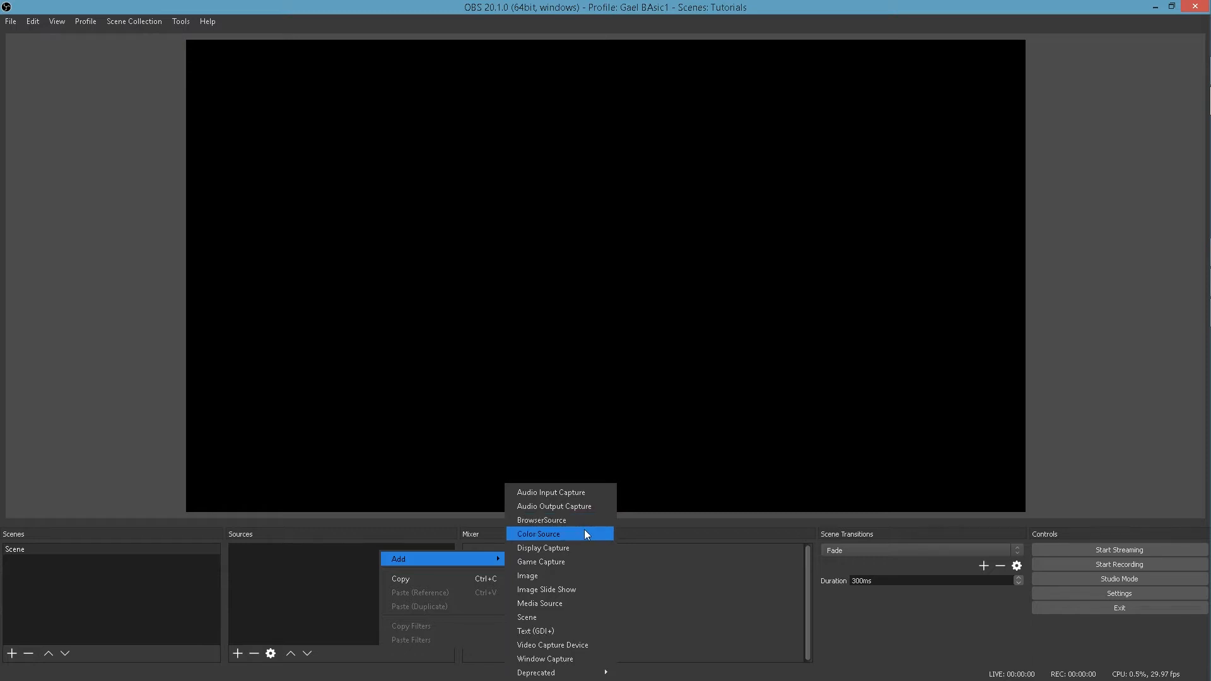
mouse_move(591, 543)
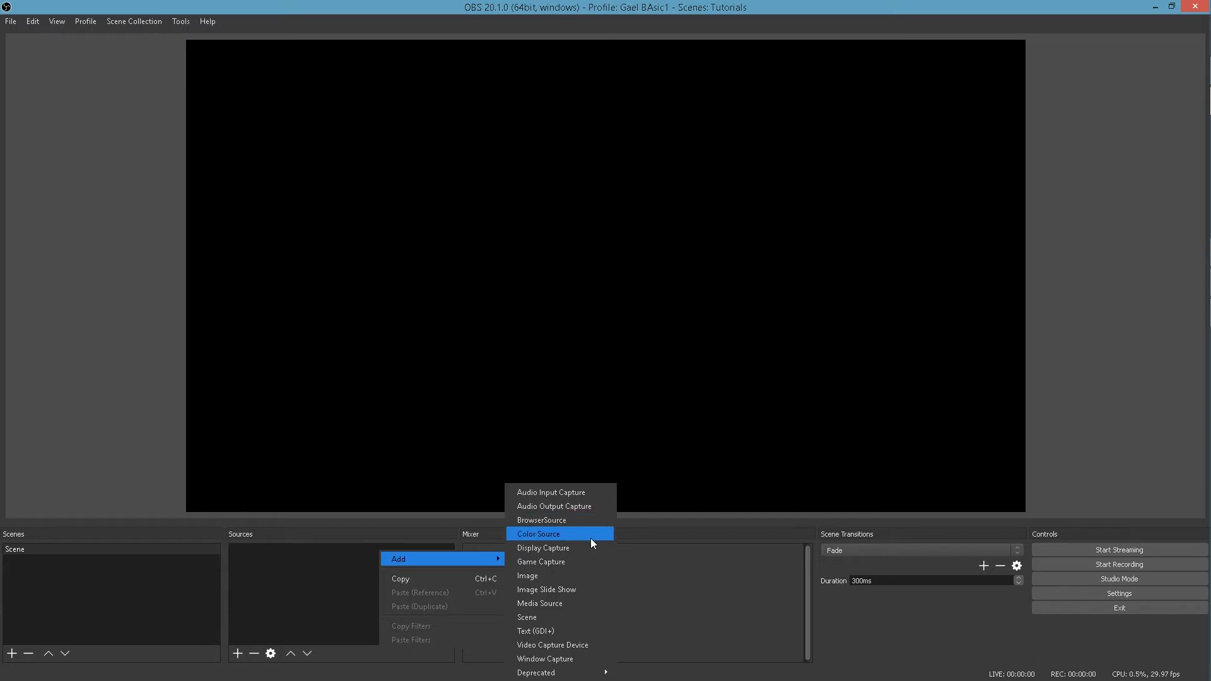
mouse_move(543, 547)
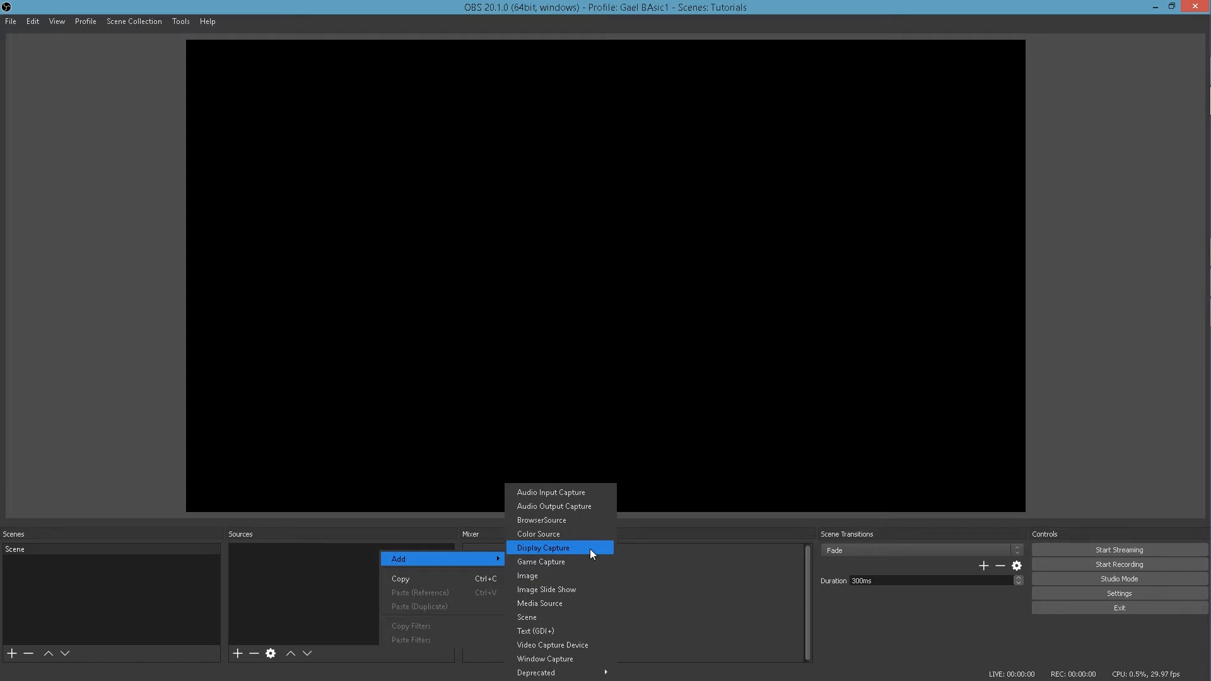
click(542, 547)
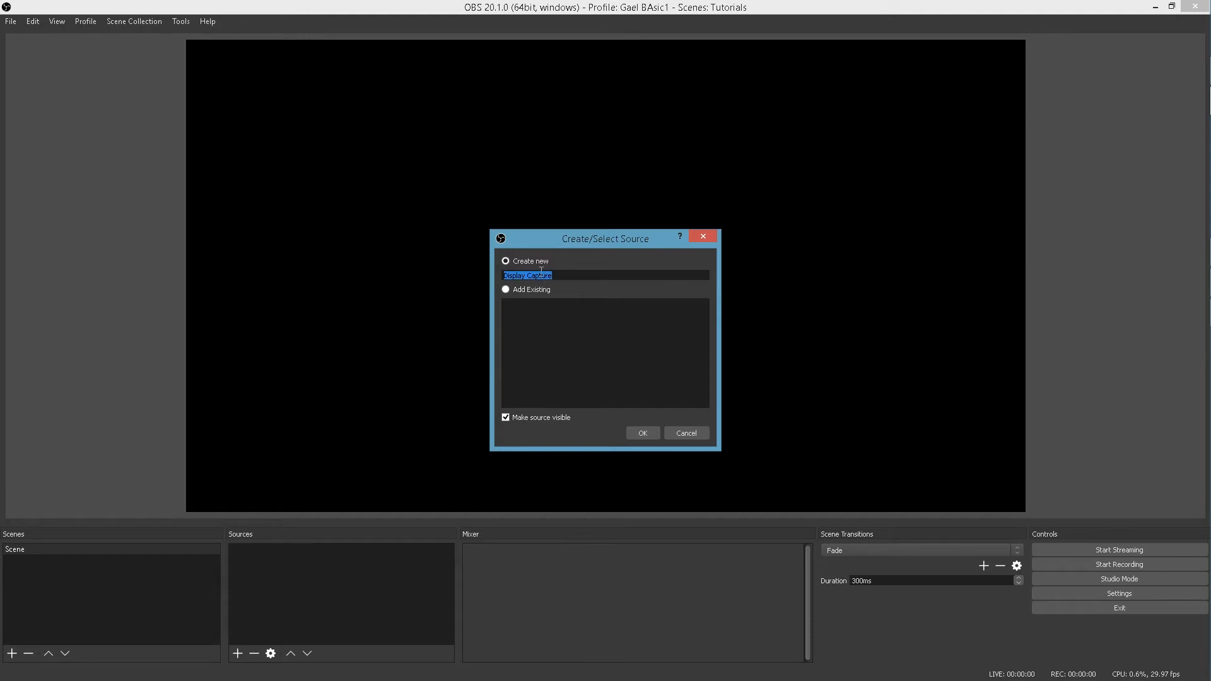
click(642, 433)
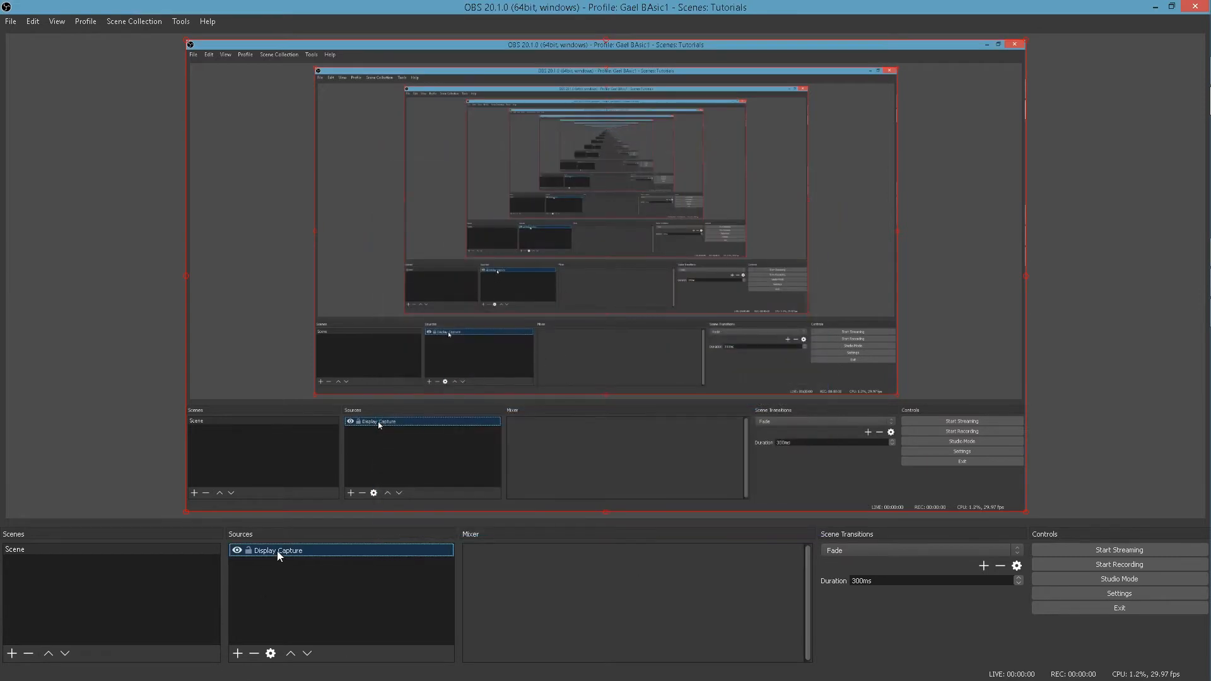
click(254, 653)
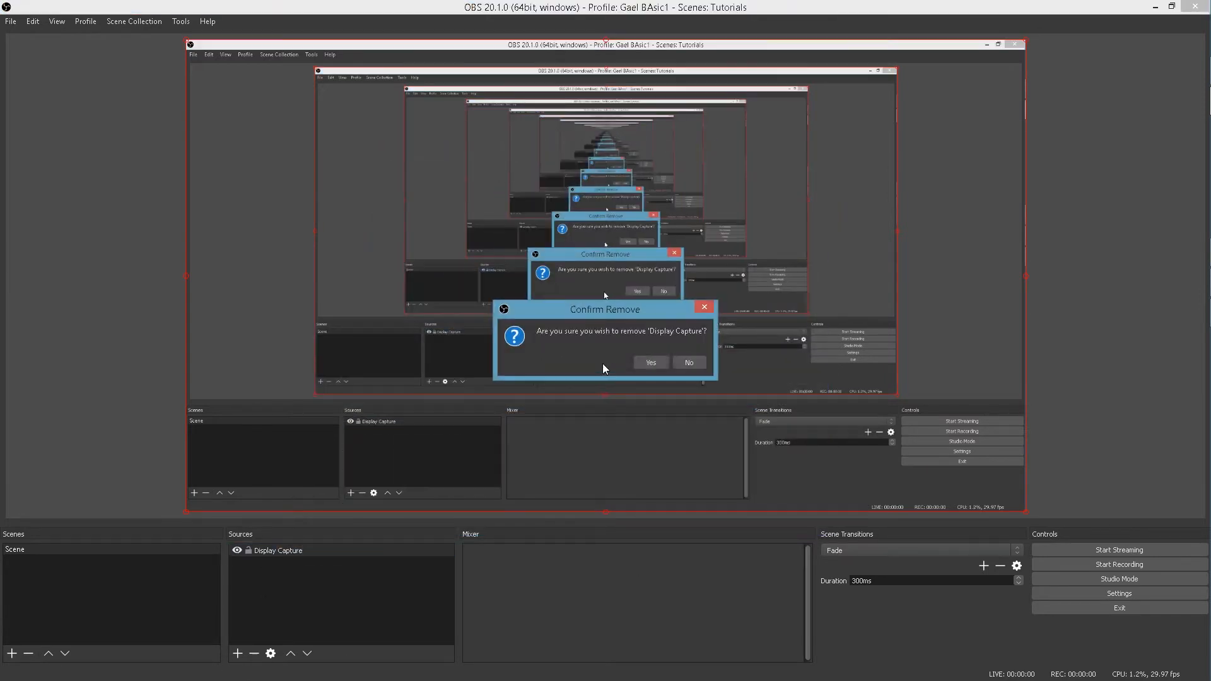
right_click(340, 603)
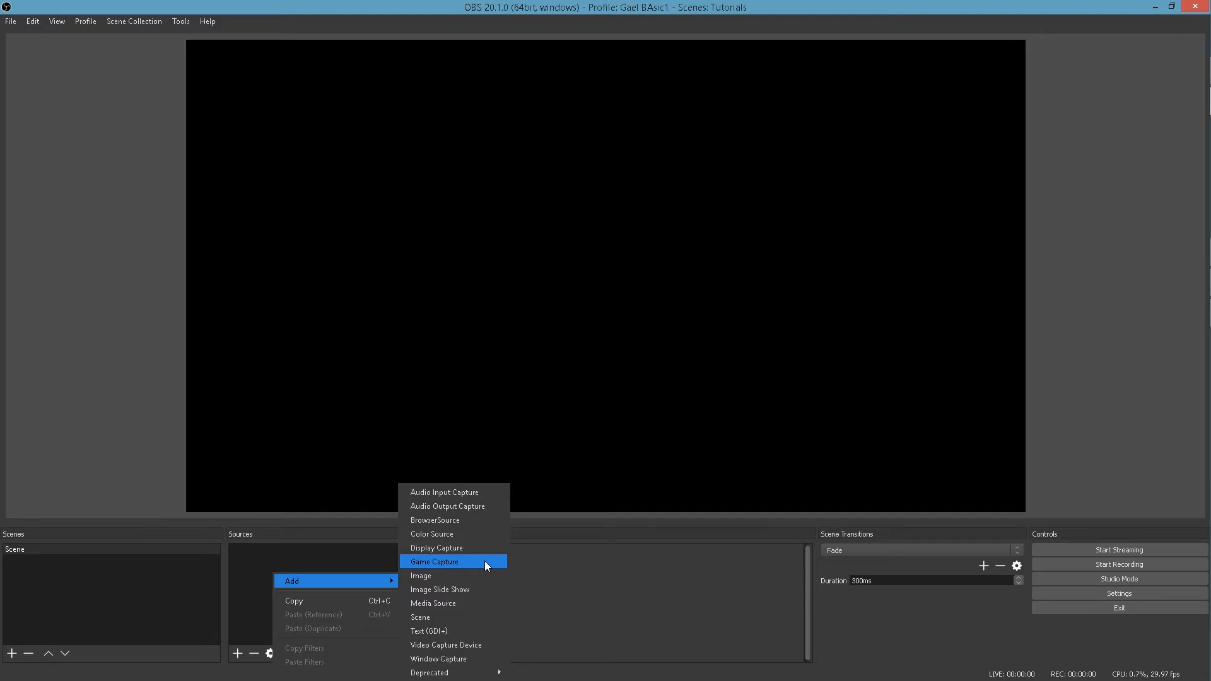
Create a Game Capture source, review its capture modes, then remove it.
click(434, 561)
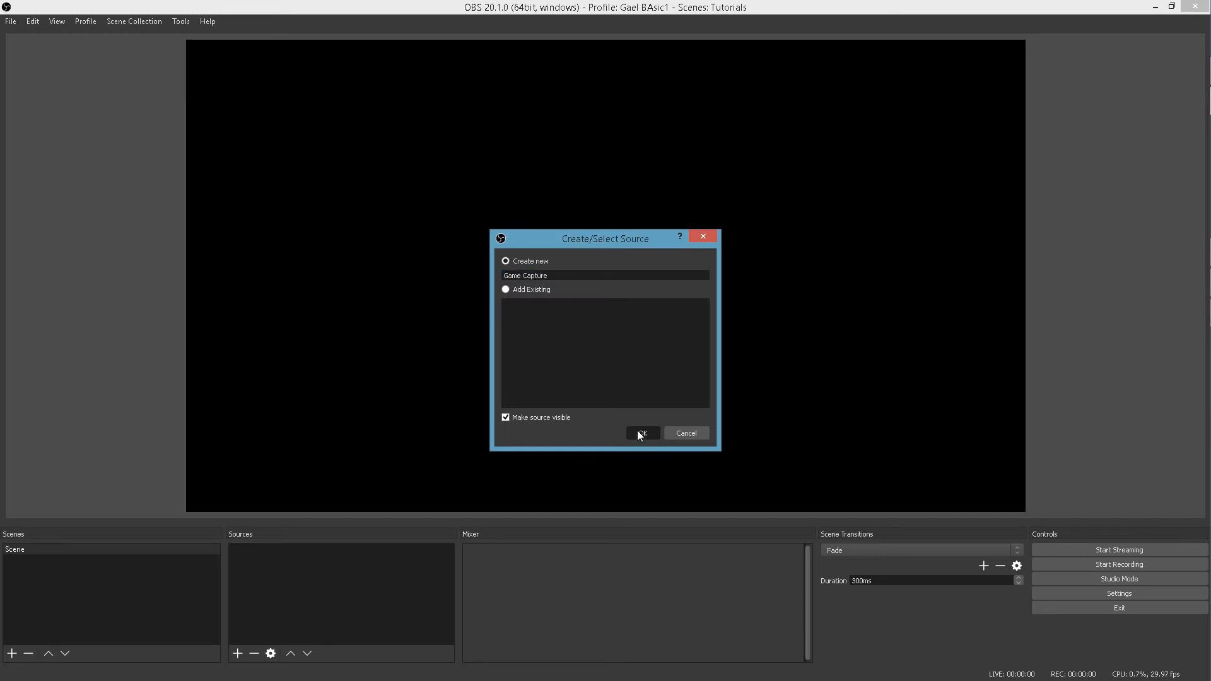
click(642, 432)
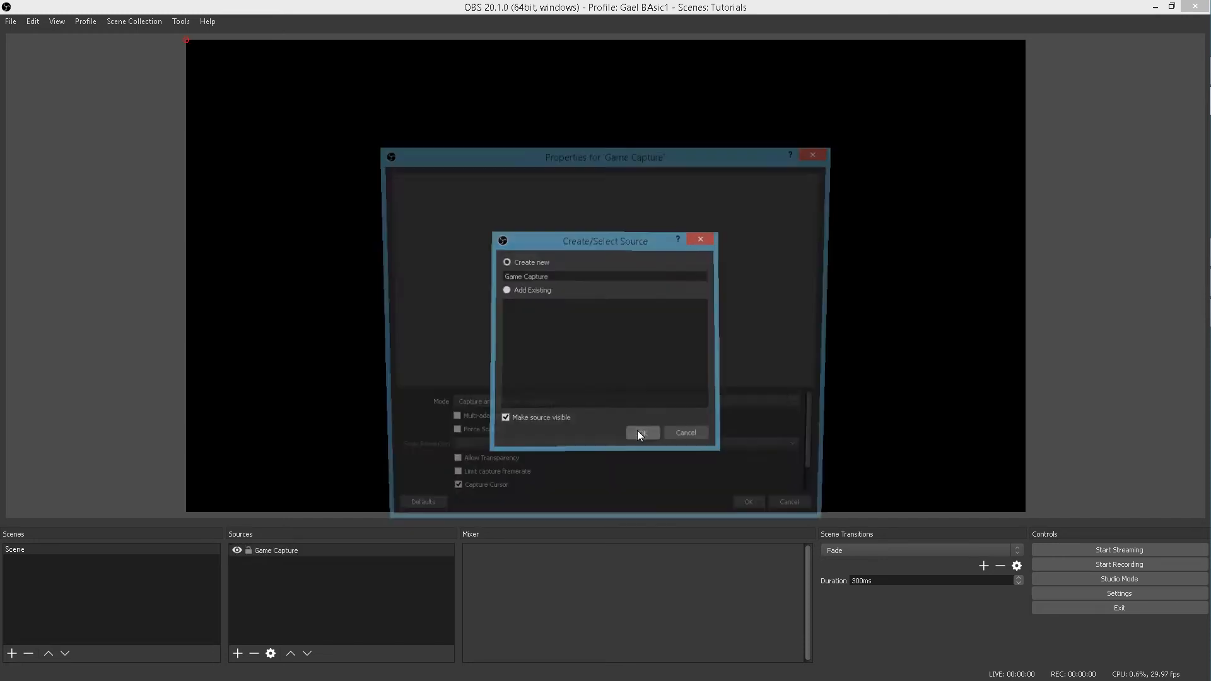
click(642, 432)
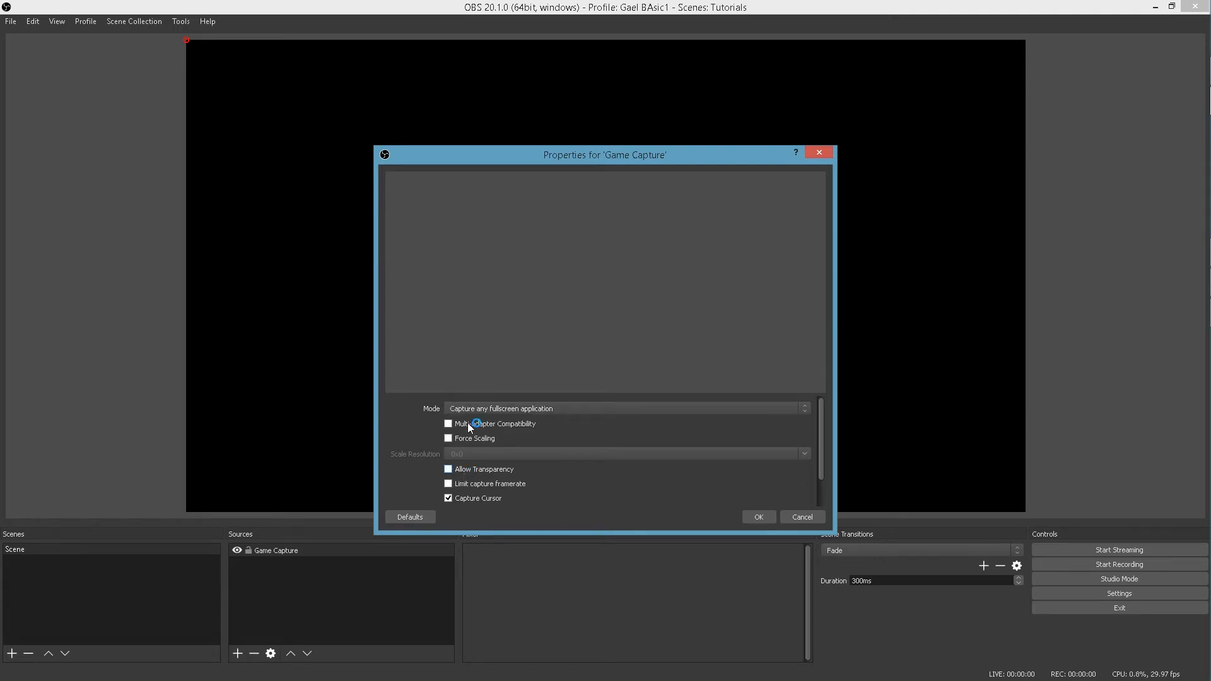
mouse_move(678, 403)
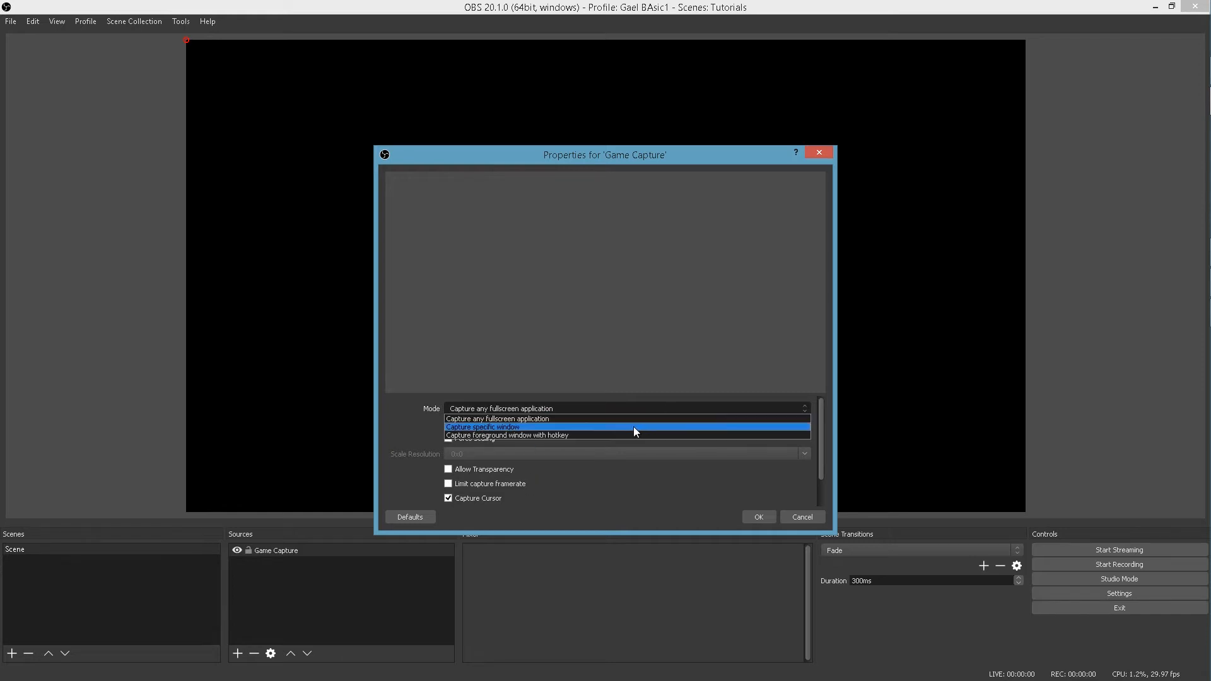
click(481, 426)
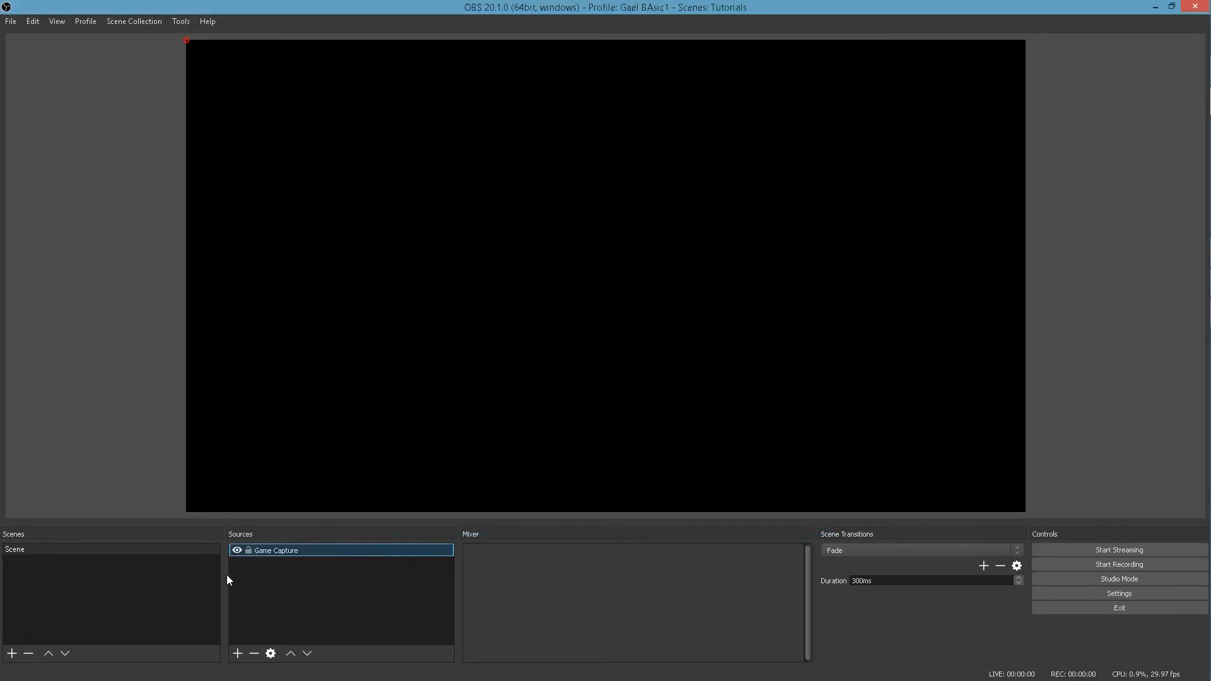
click(254, 653)
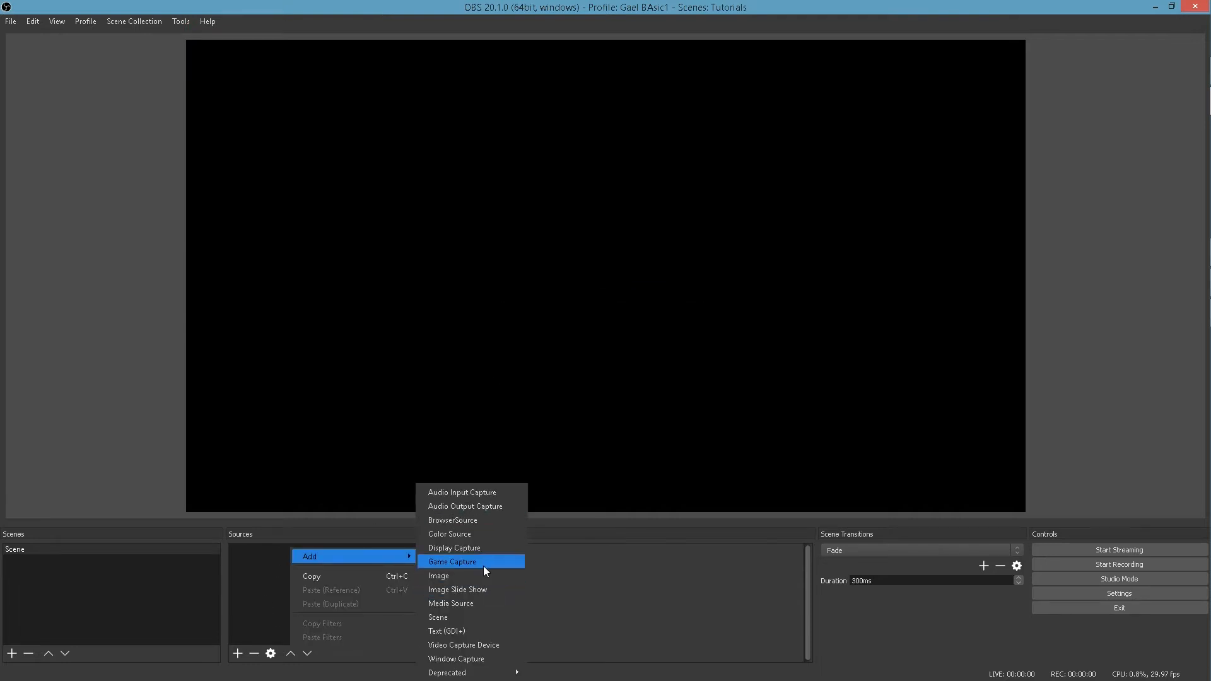
mouse_move(484, 576)
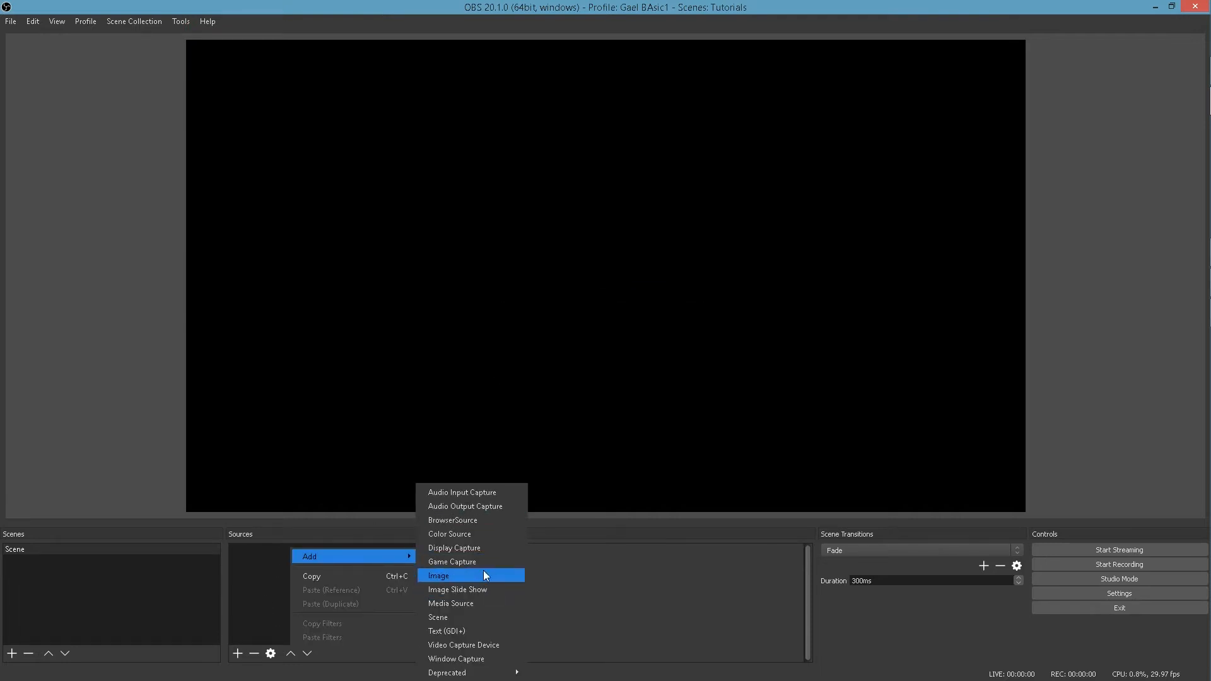
mouse_move(471, 589)
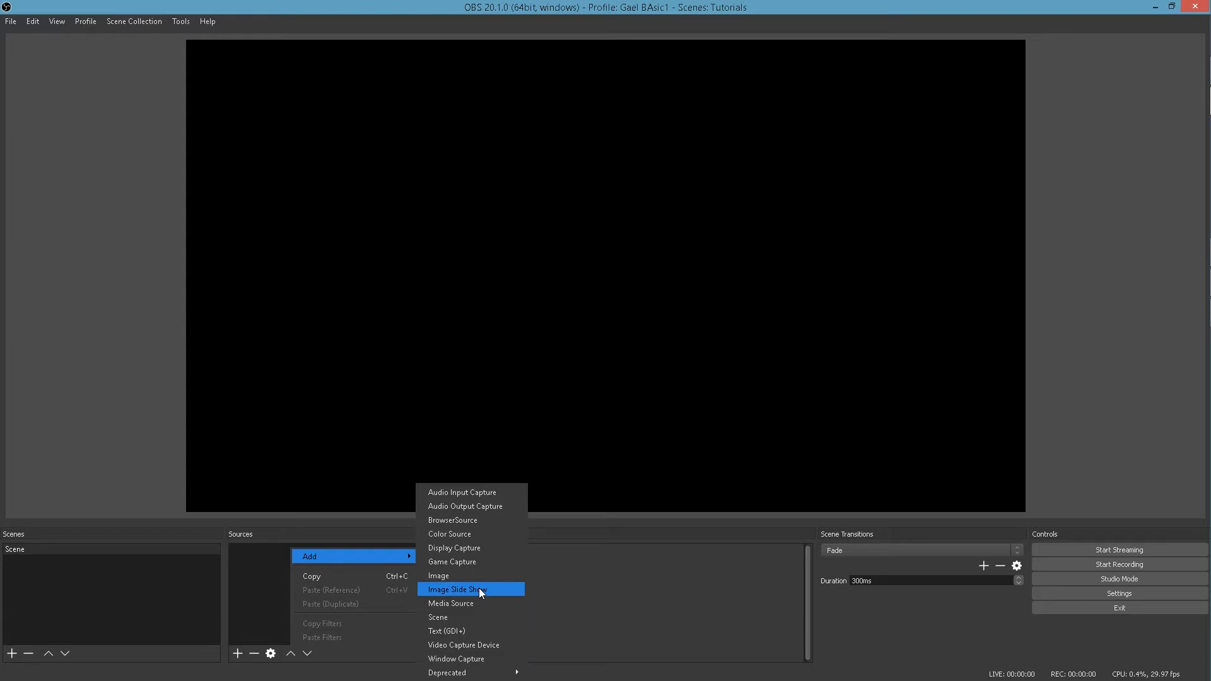
mouse_move(472, 603)
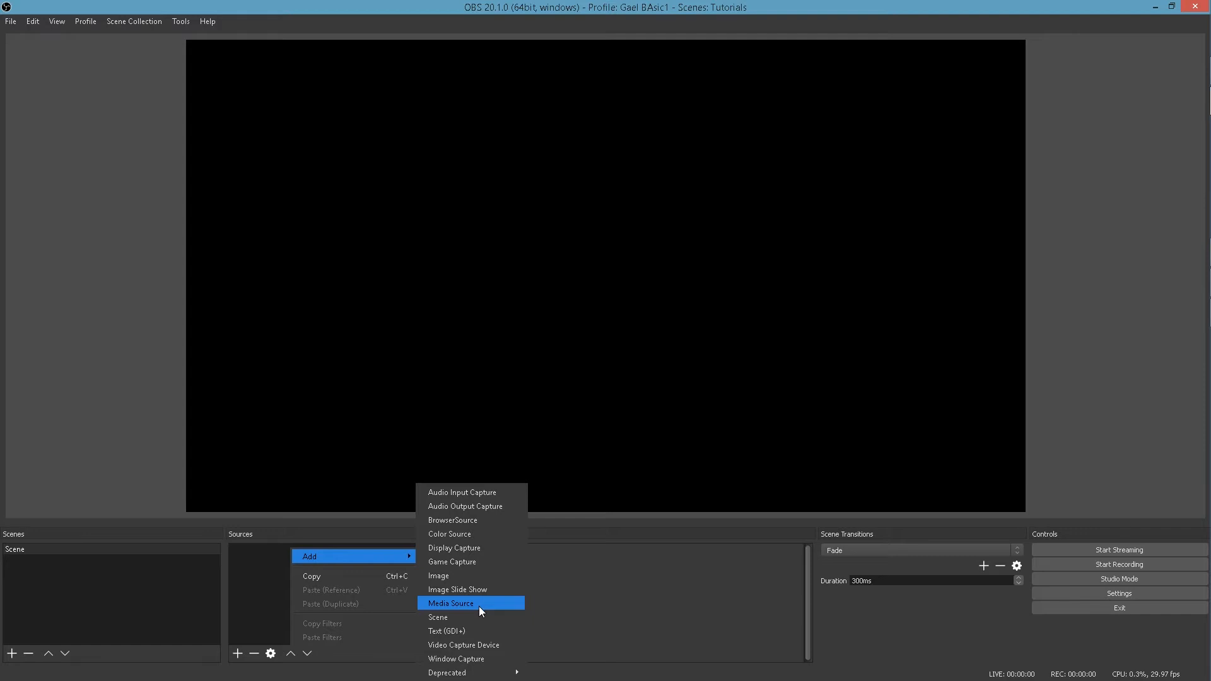
mouse_move(479, 617)
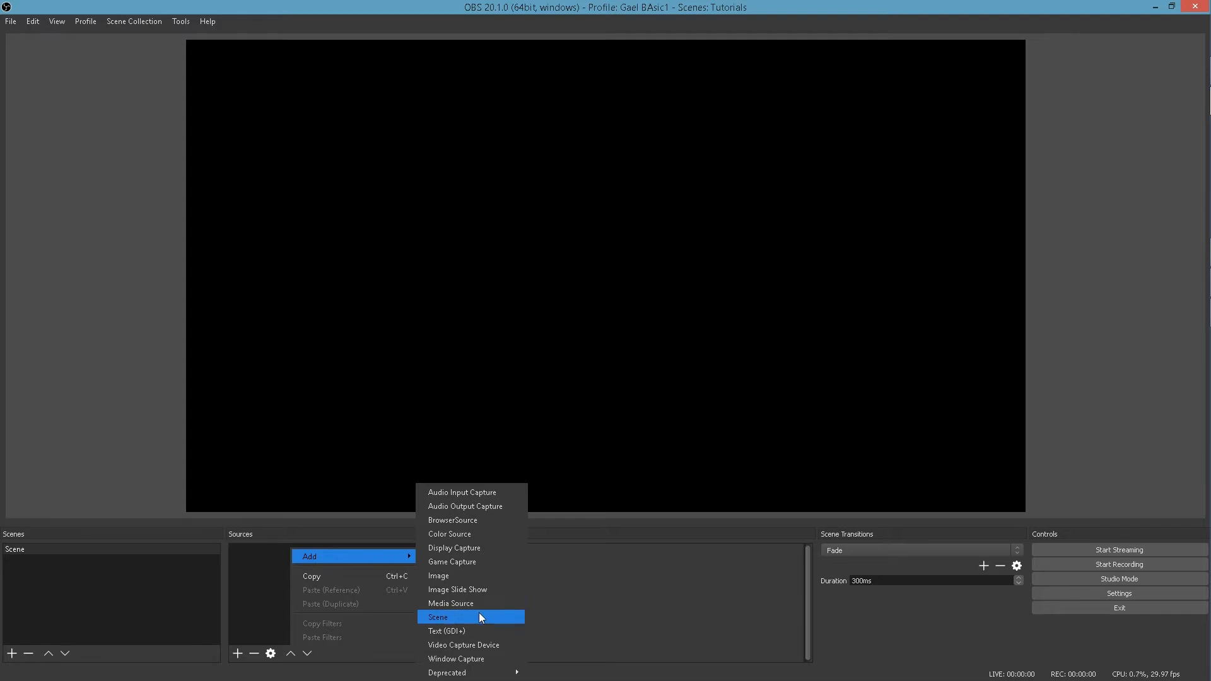
mouse_move(485, 619)
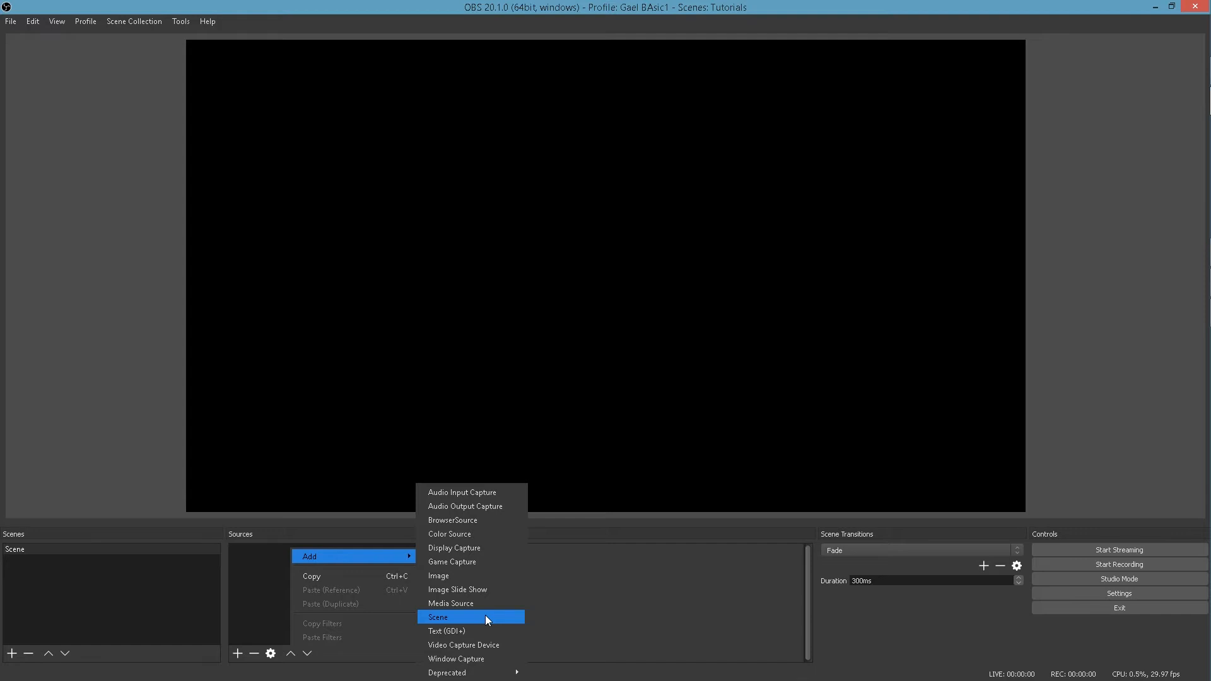
mouse_move(482, 631)
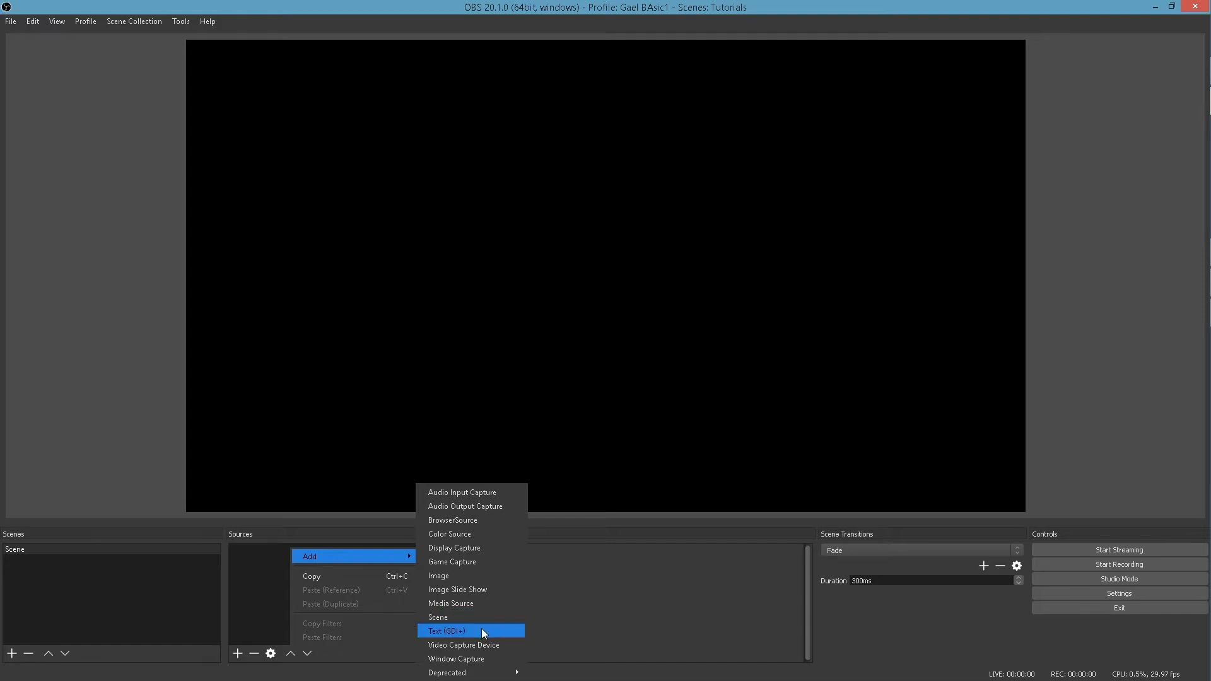
Create a Text (GDI+) source, enter 'STARTING SOON' and centre it in the preview.
click(446, 631)
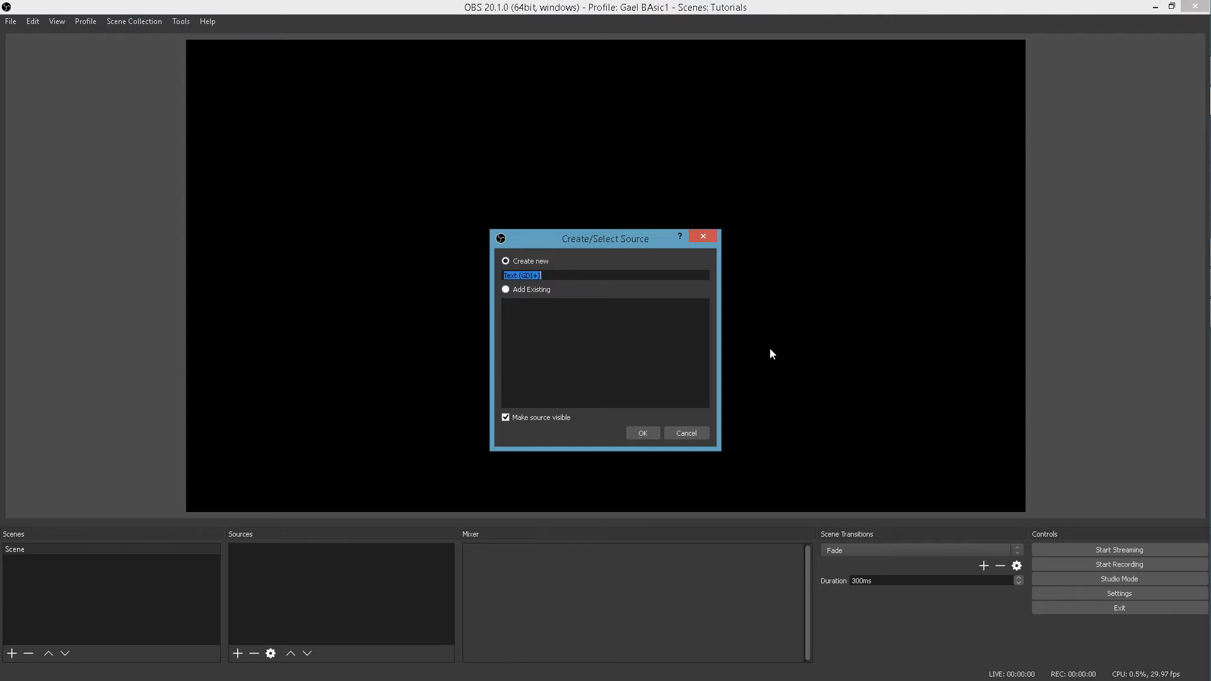
click(642, 432)
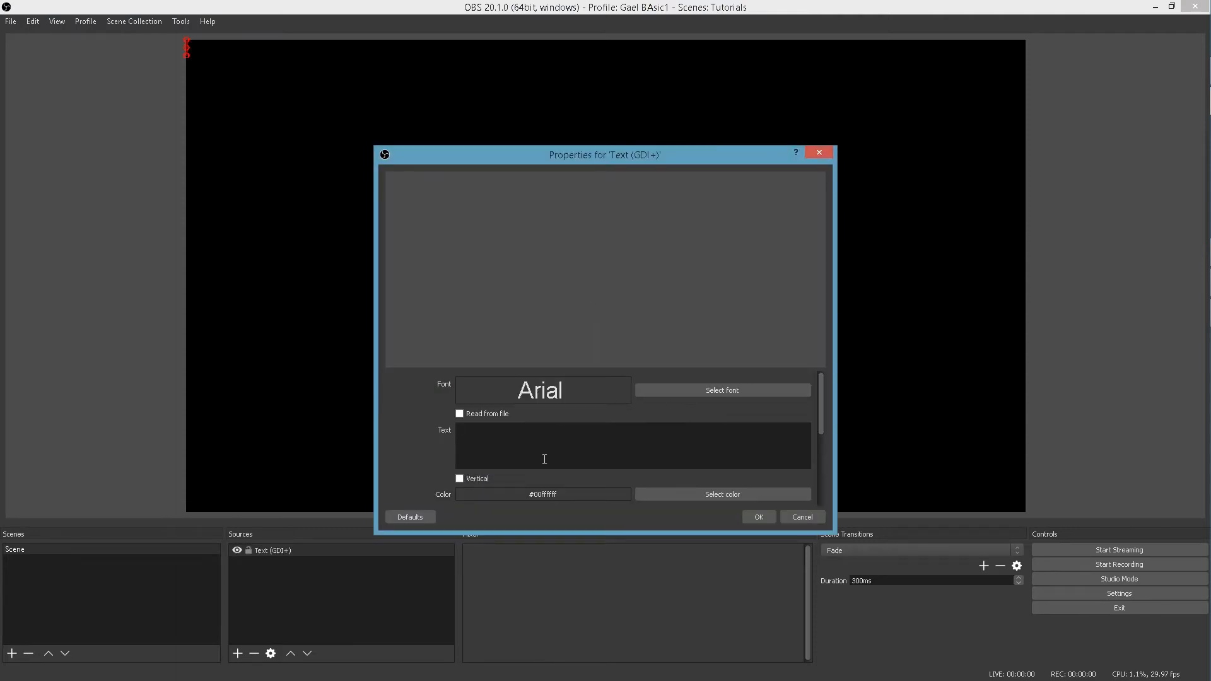
text(GOIN)
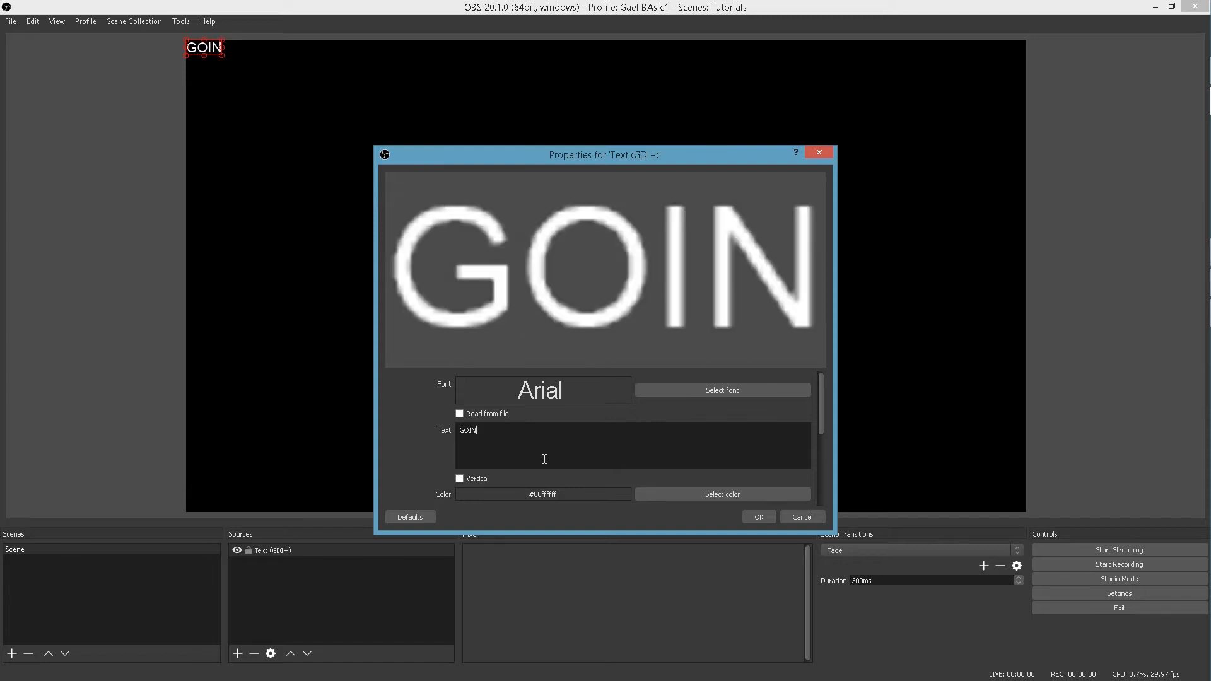
text(STA)
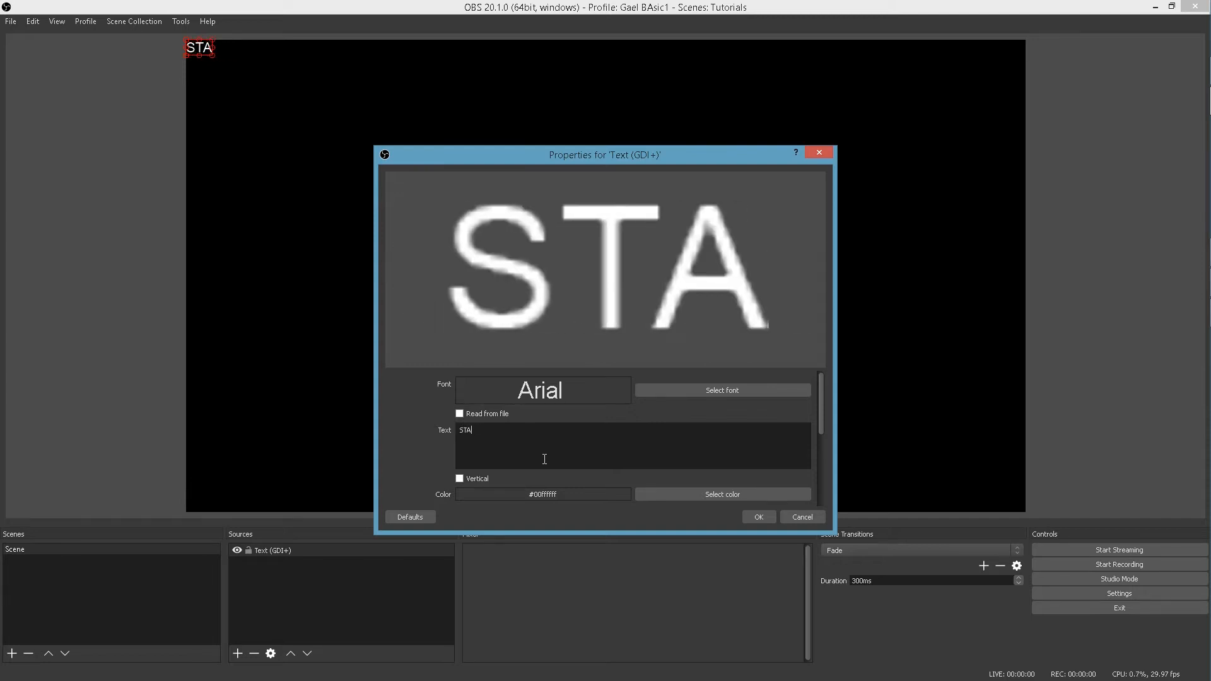
text(RTING D)
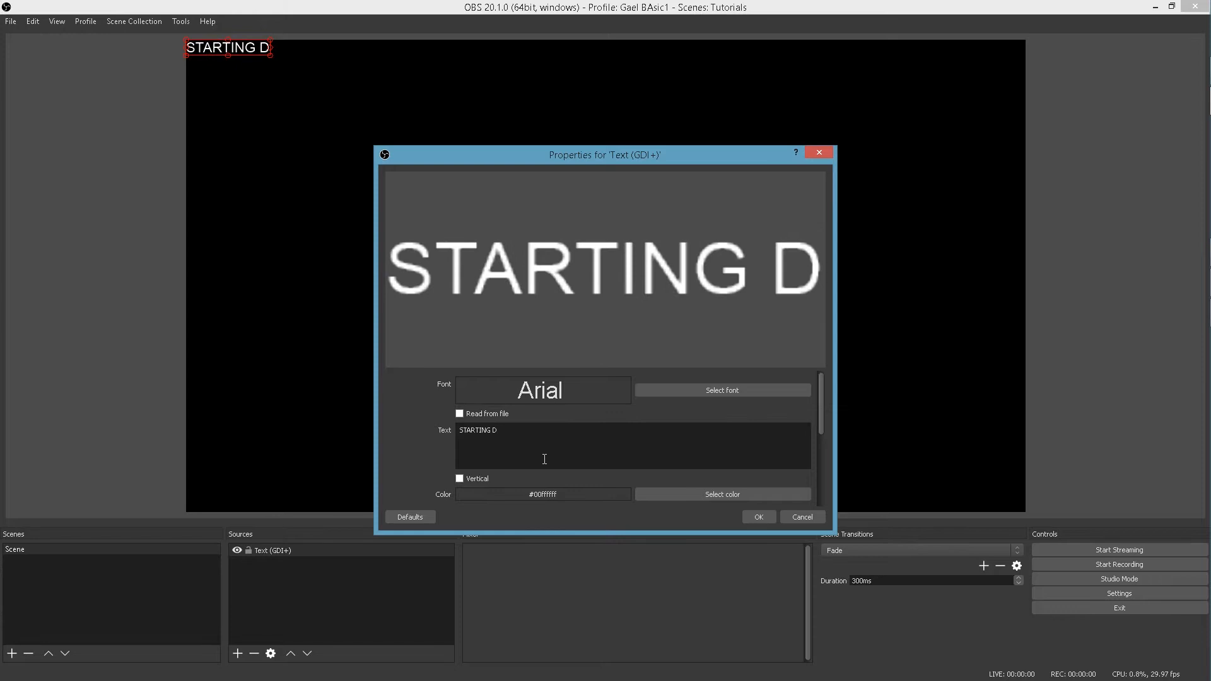
text(OON)
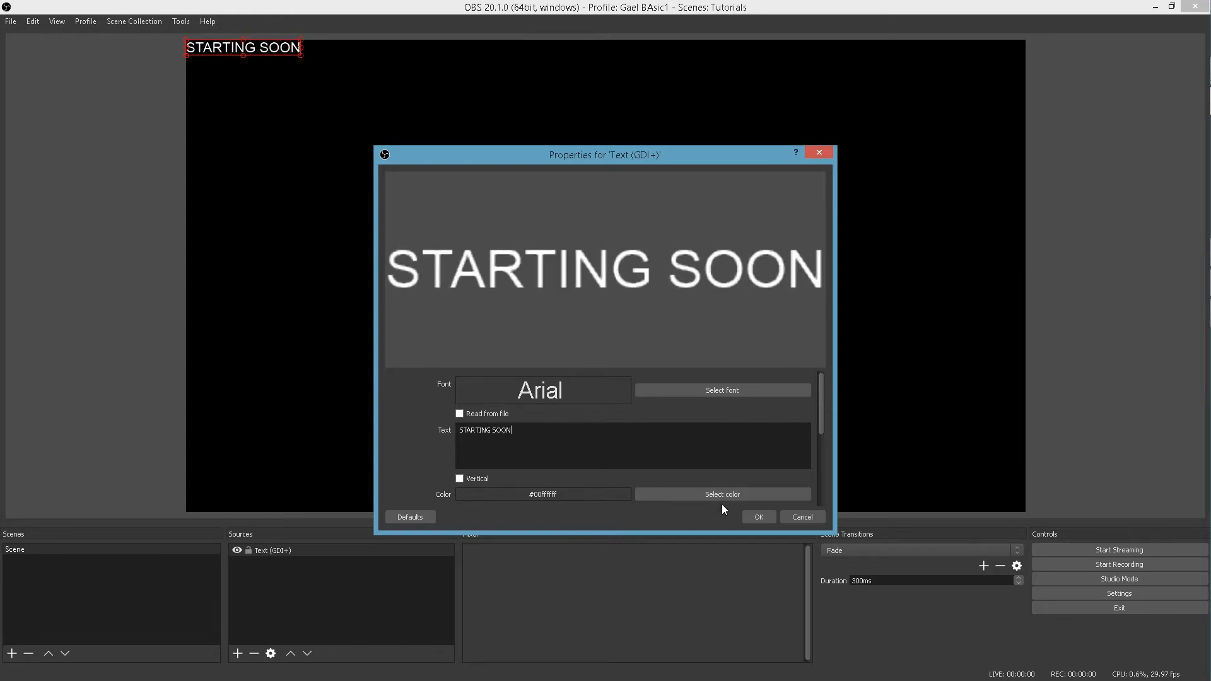
click(757, 517)
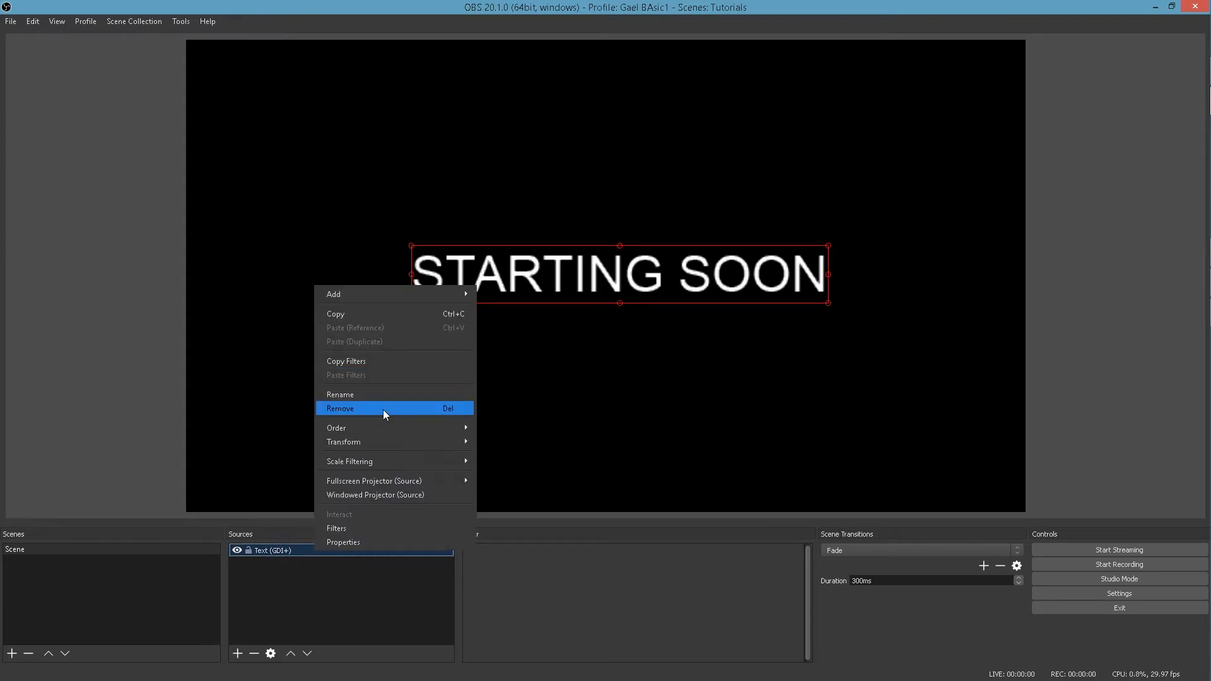
Delete the STARTING SOON text and add a Video Capture Device source, browsing its devices.
click(340, 408)
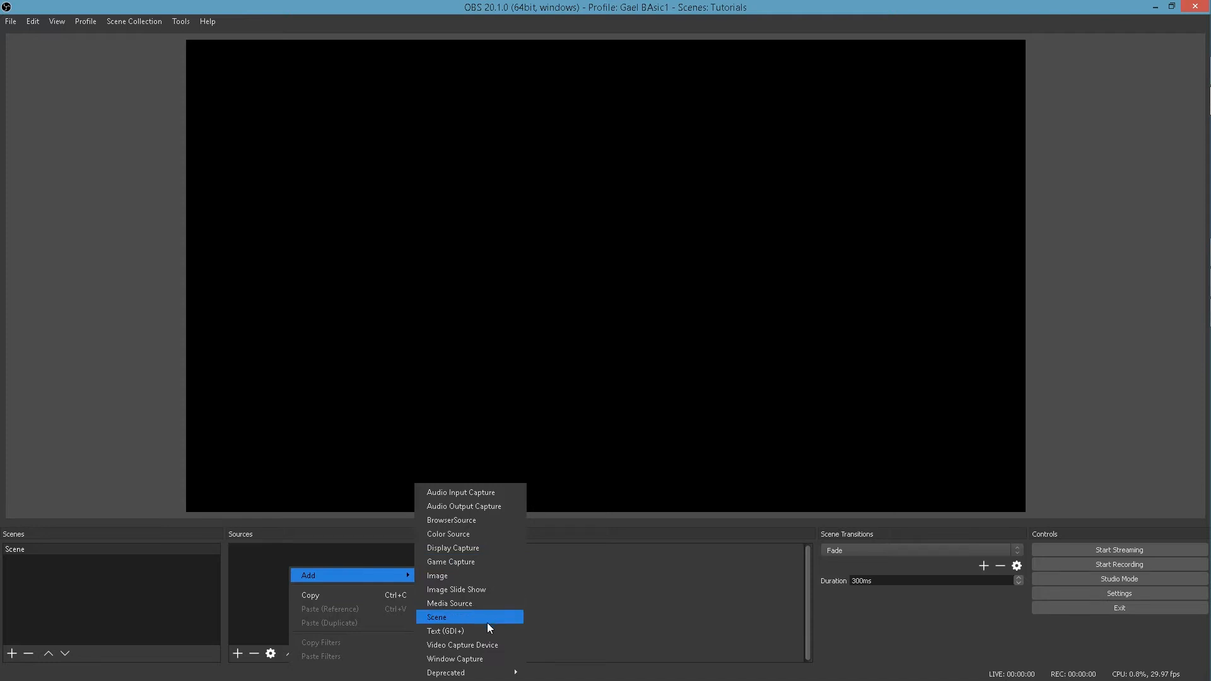
mouse_move(492, 645)
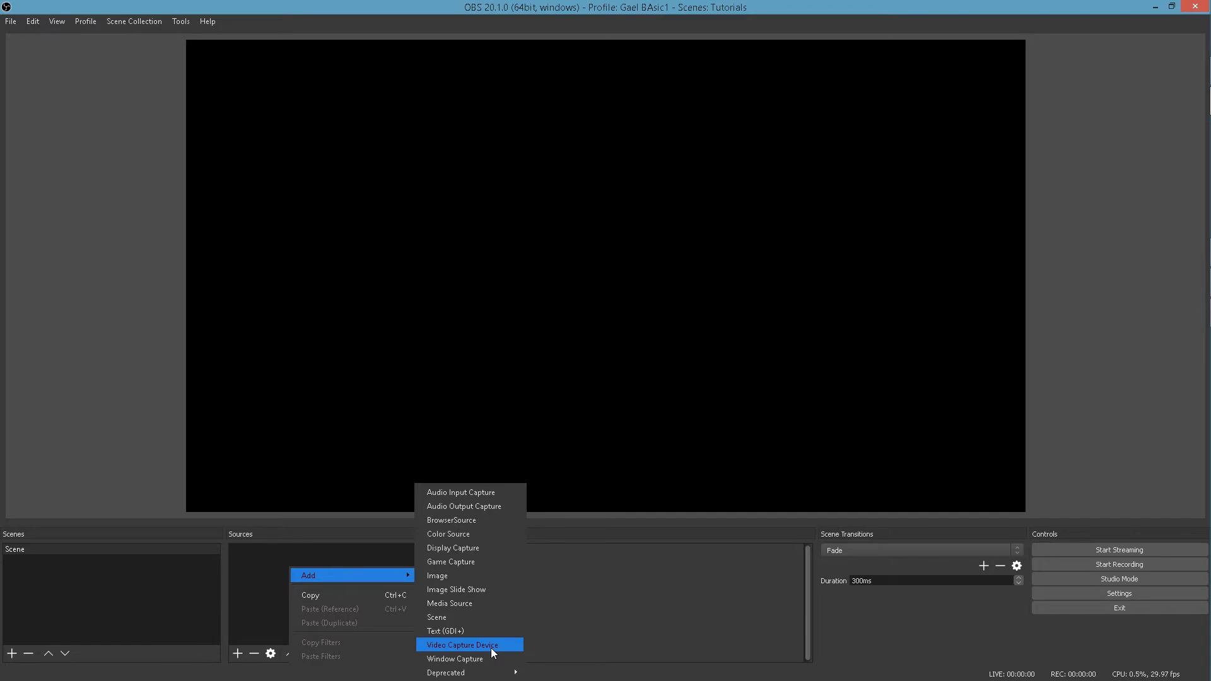
click(461, 645)
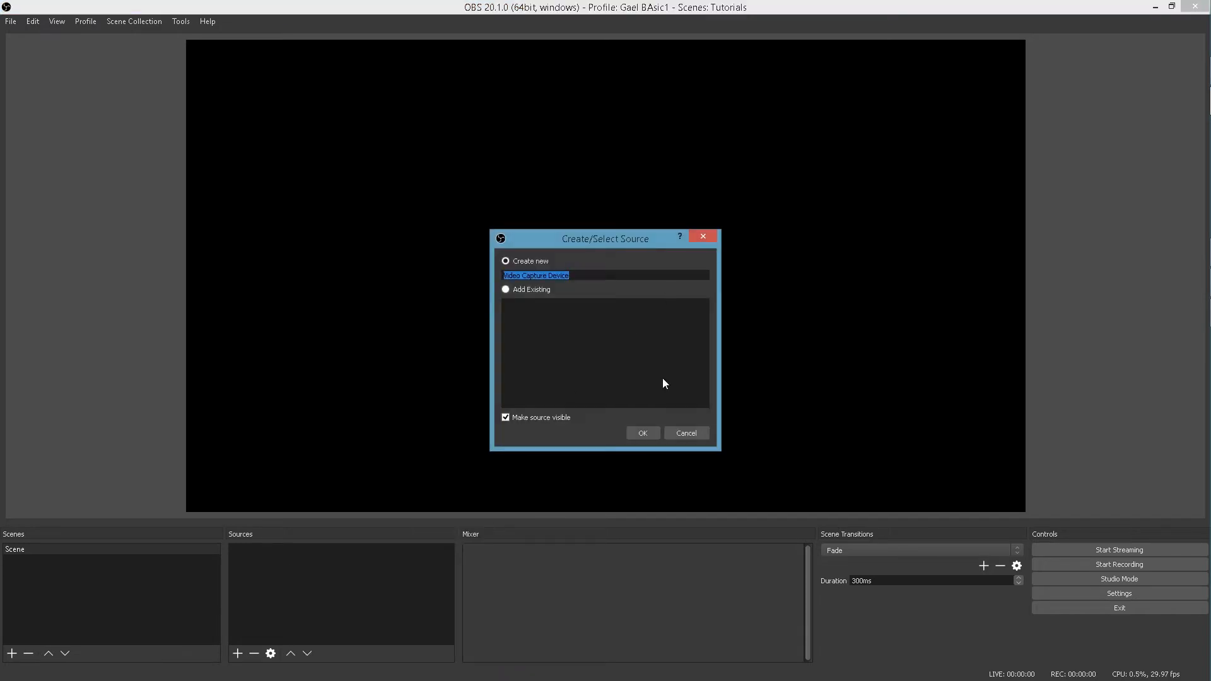
click(642, 433)
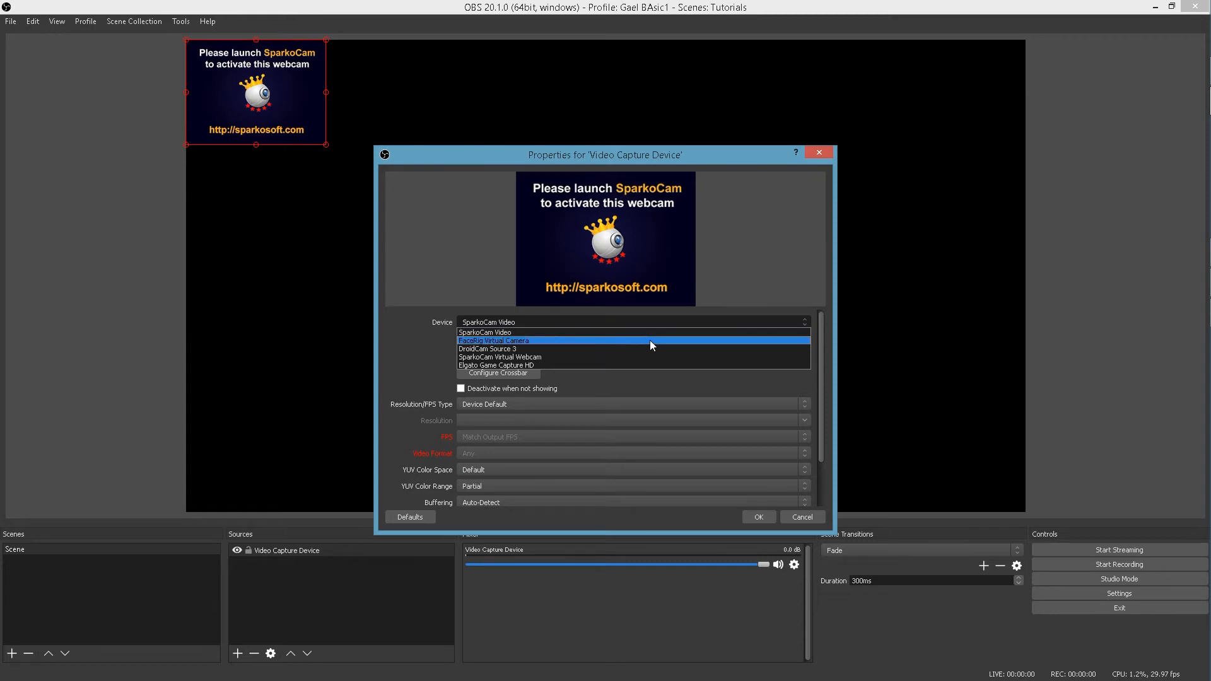
click(498, 365)
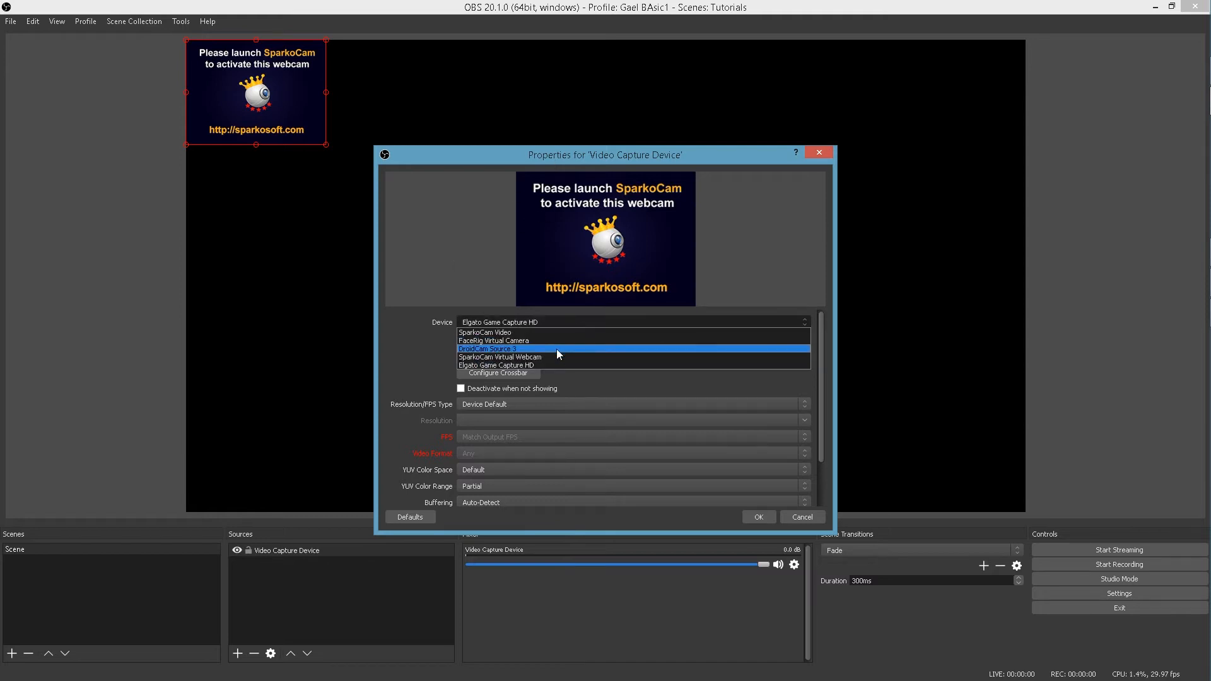
Remove the Video Capture Device source from the scene.
right_click(287, 550)
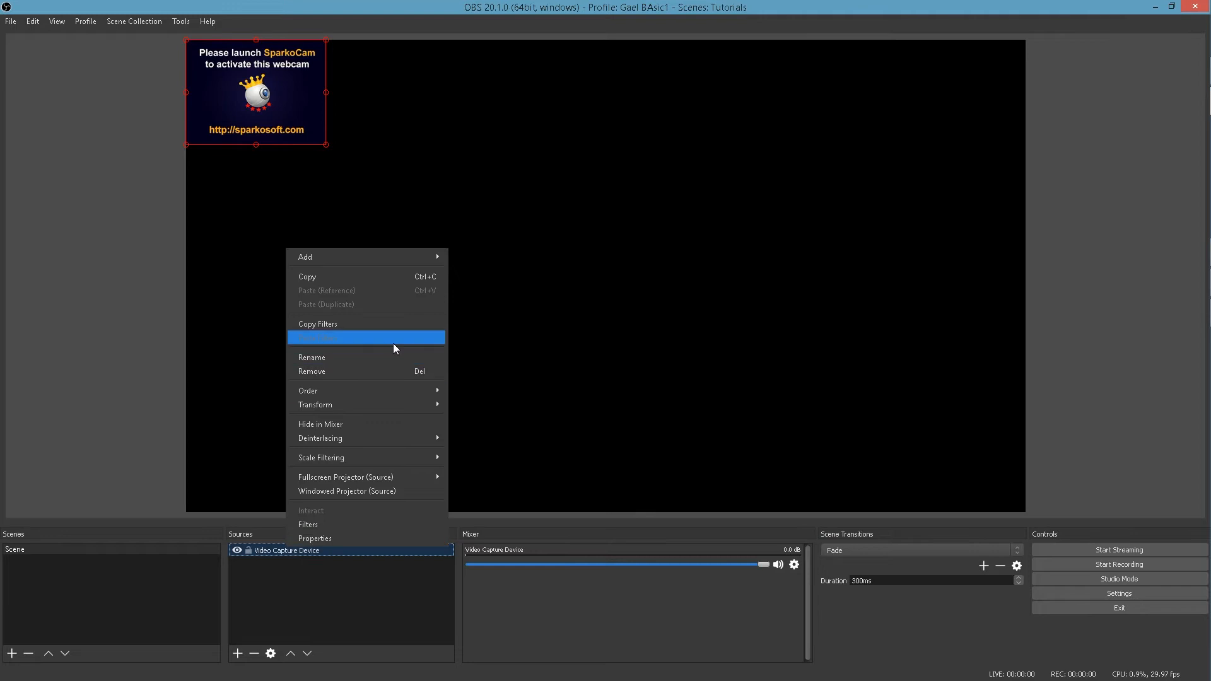
click(312, 372)
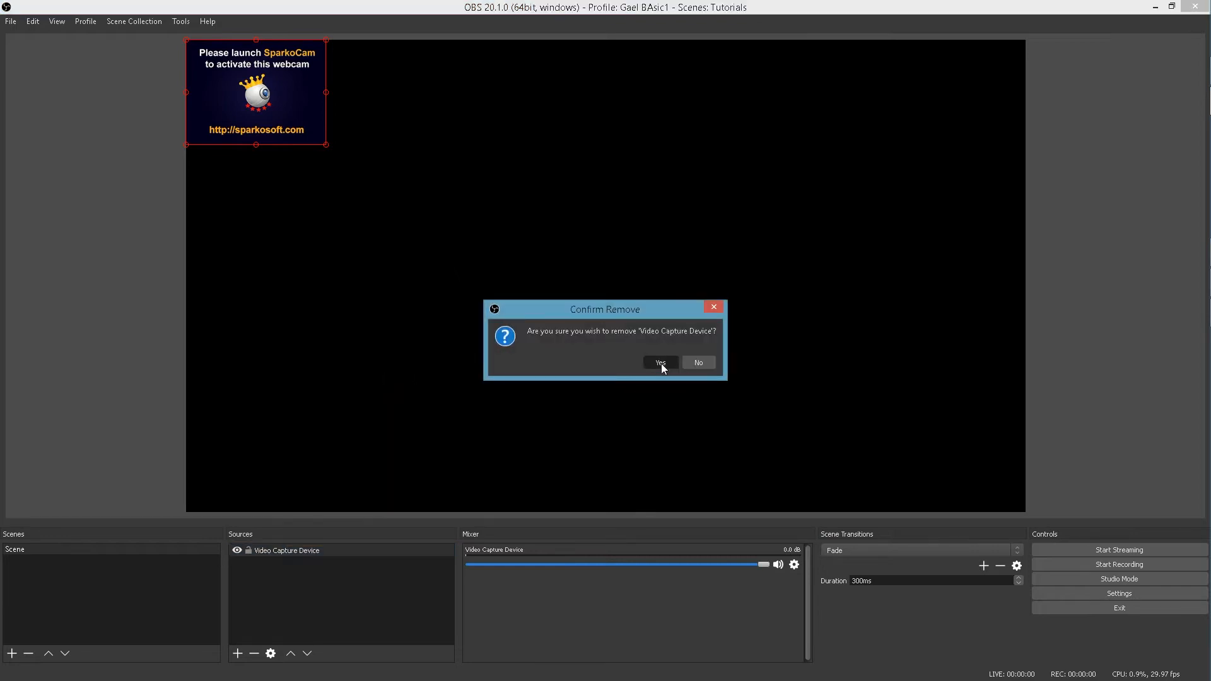
click(658, 364)
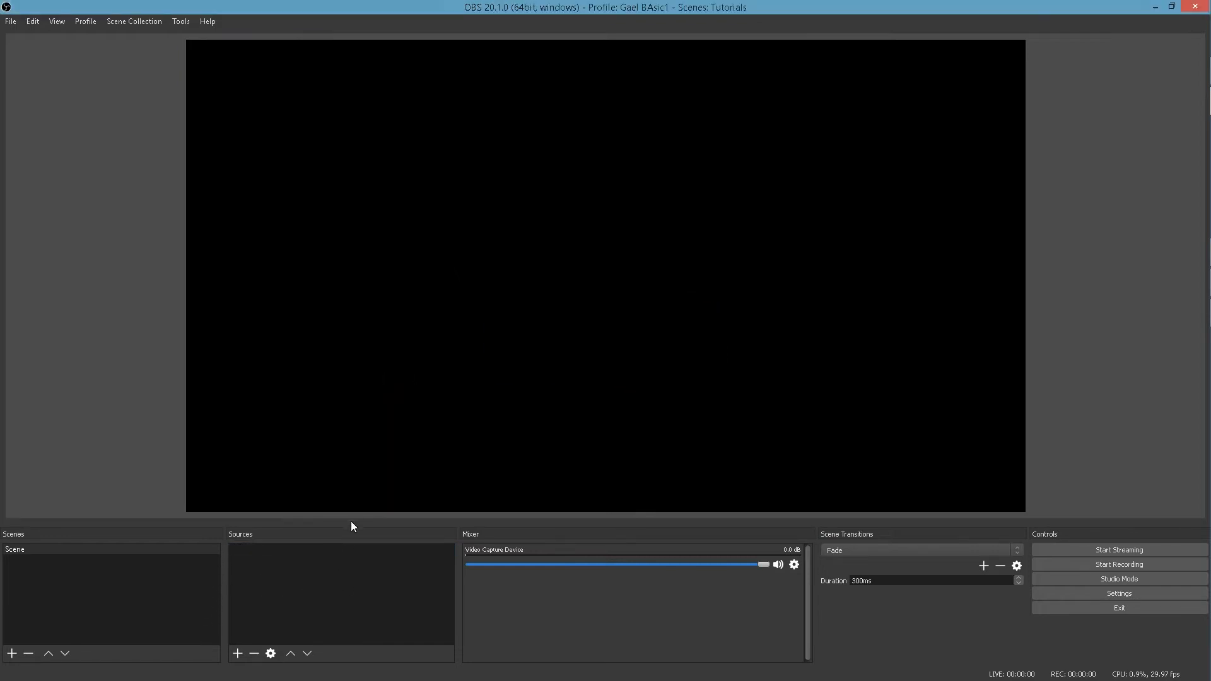
Add a Window Capture of the This PC window, then remove it from the scene.
right_click(340, 595)
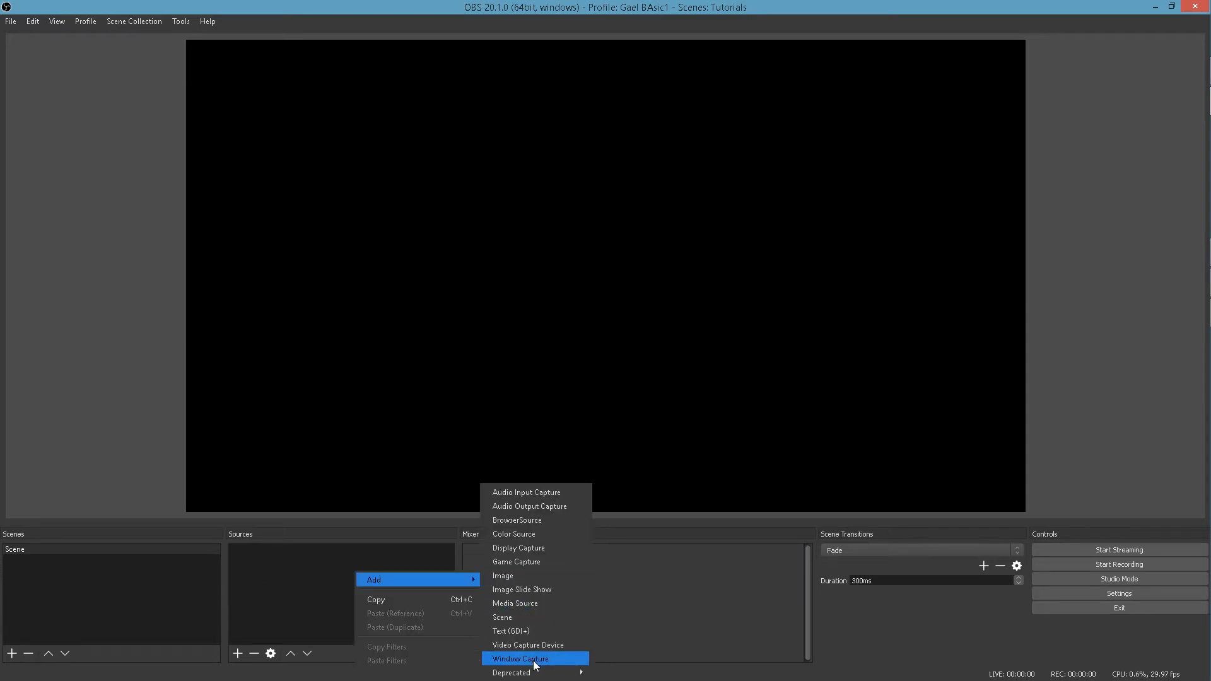
mouse_move(547, 664)
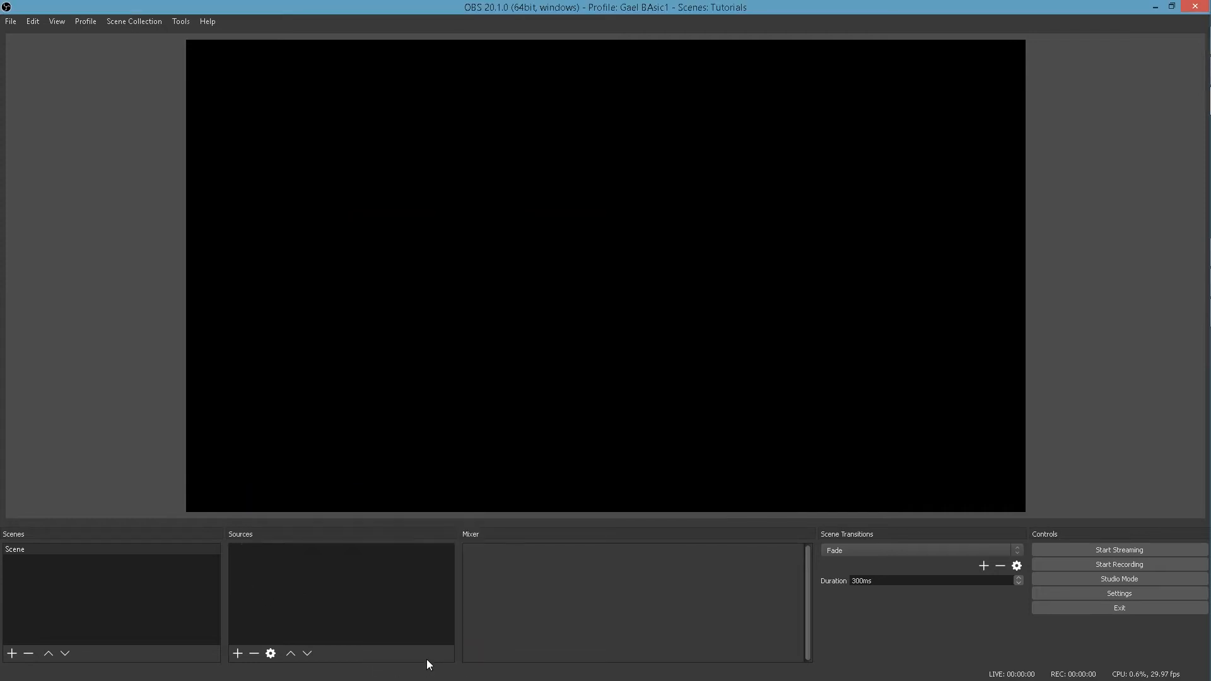
click(237, 653)
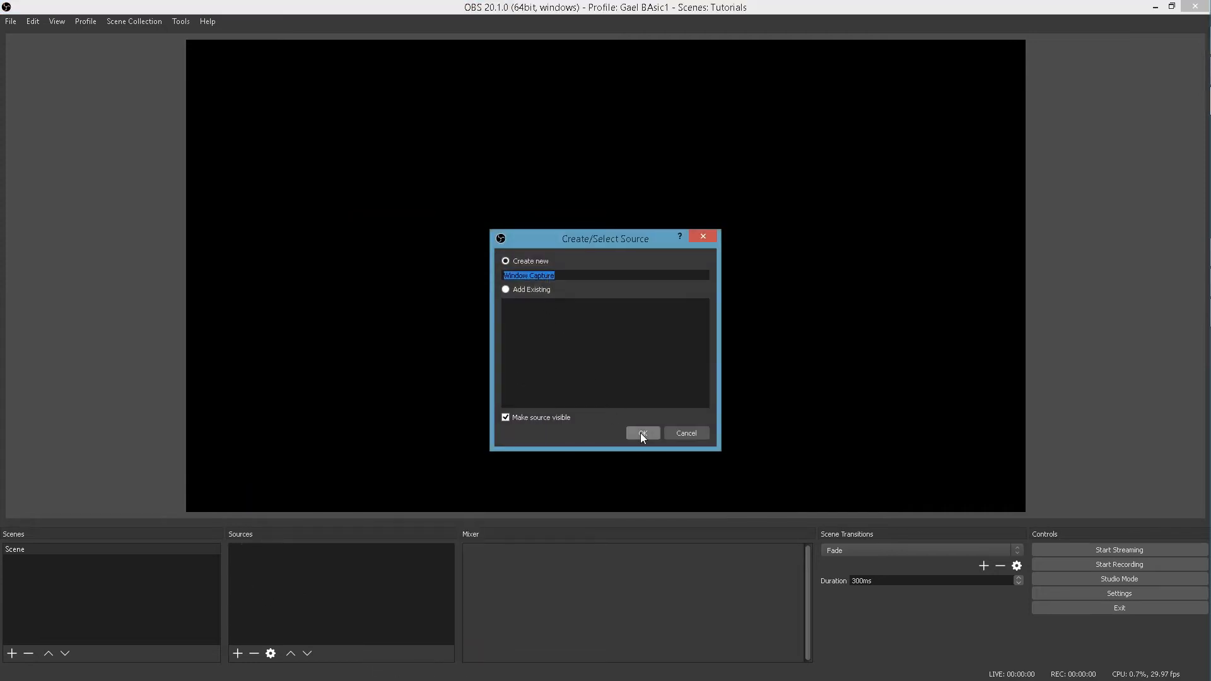
click(642, 433)
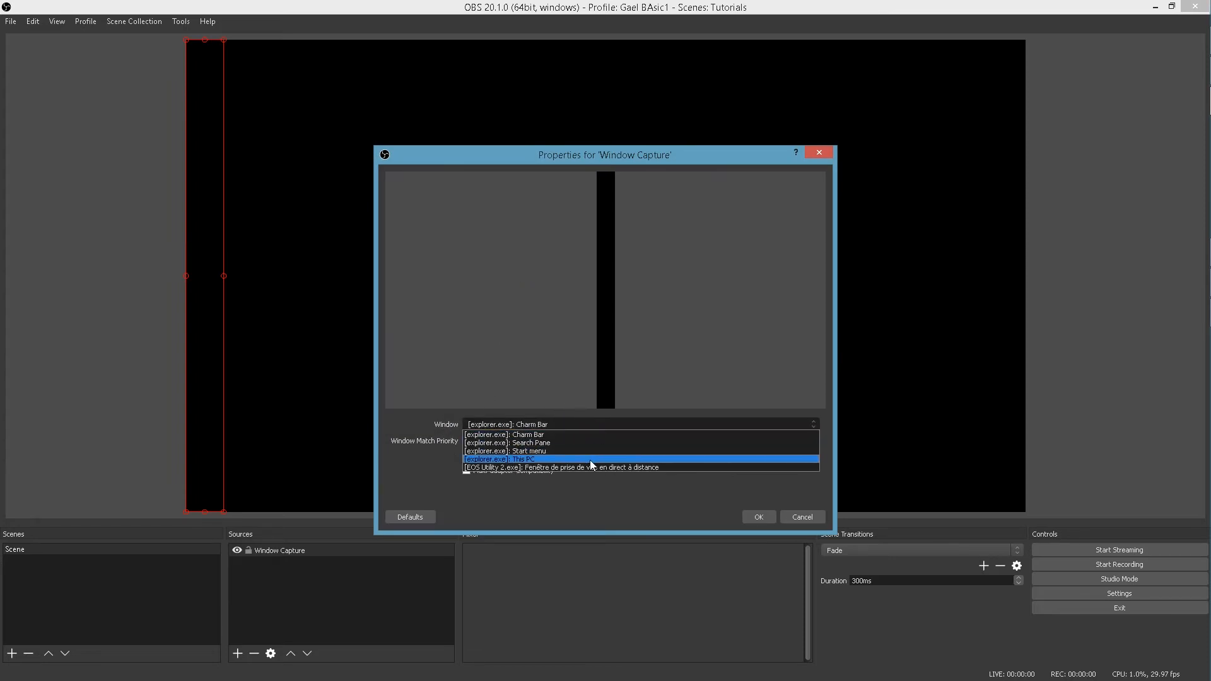
click(502, 459)
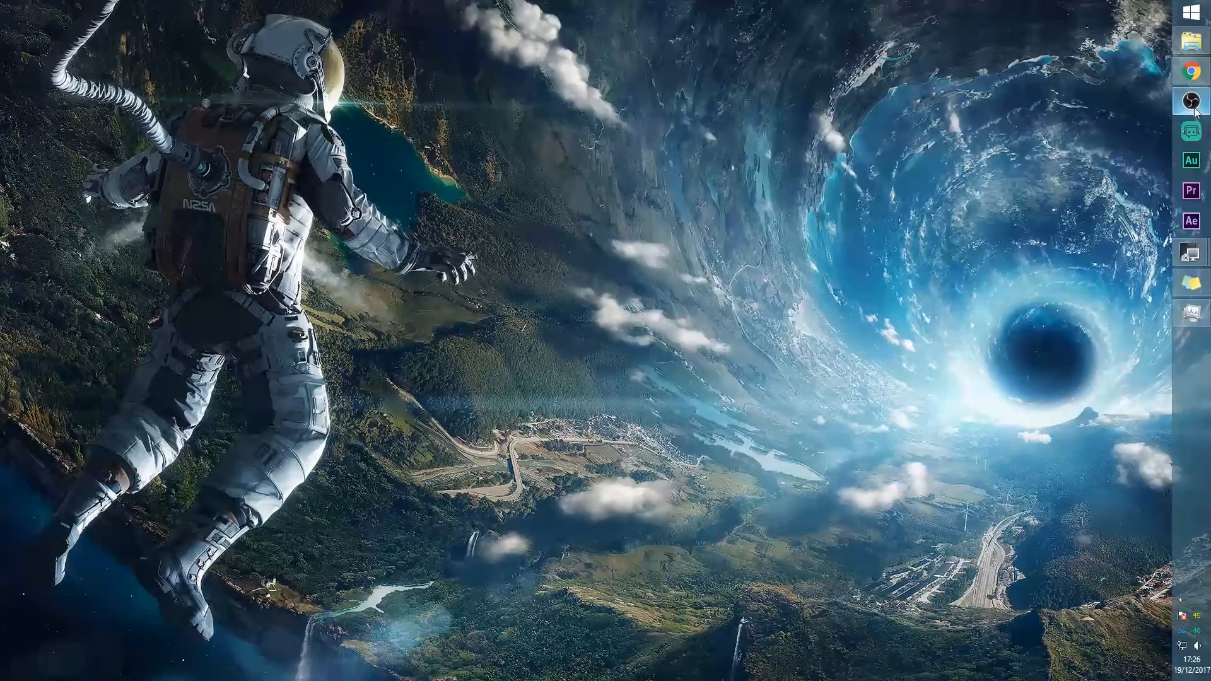
click(1193, 100)
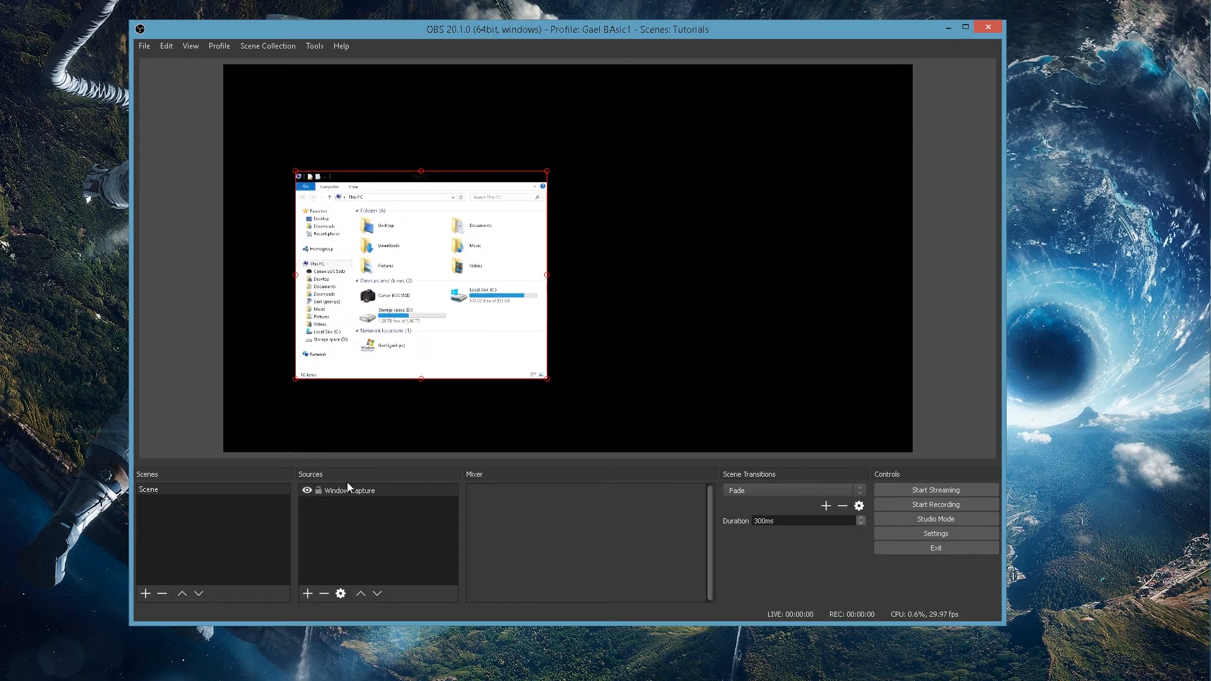
right_click(348, 490)
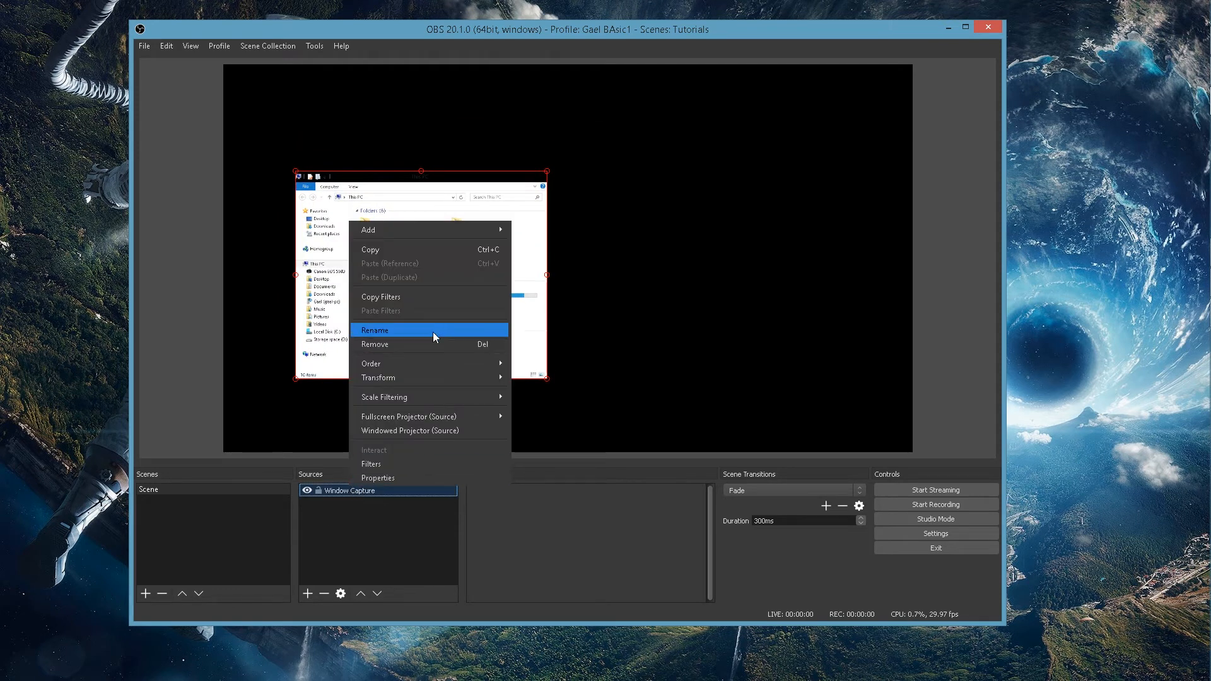
click(375, 345)
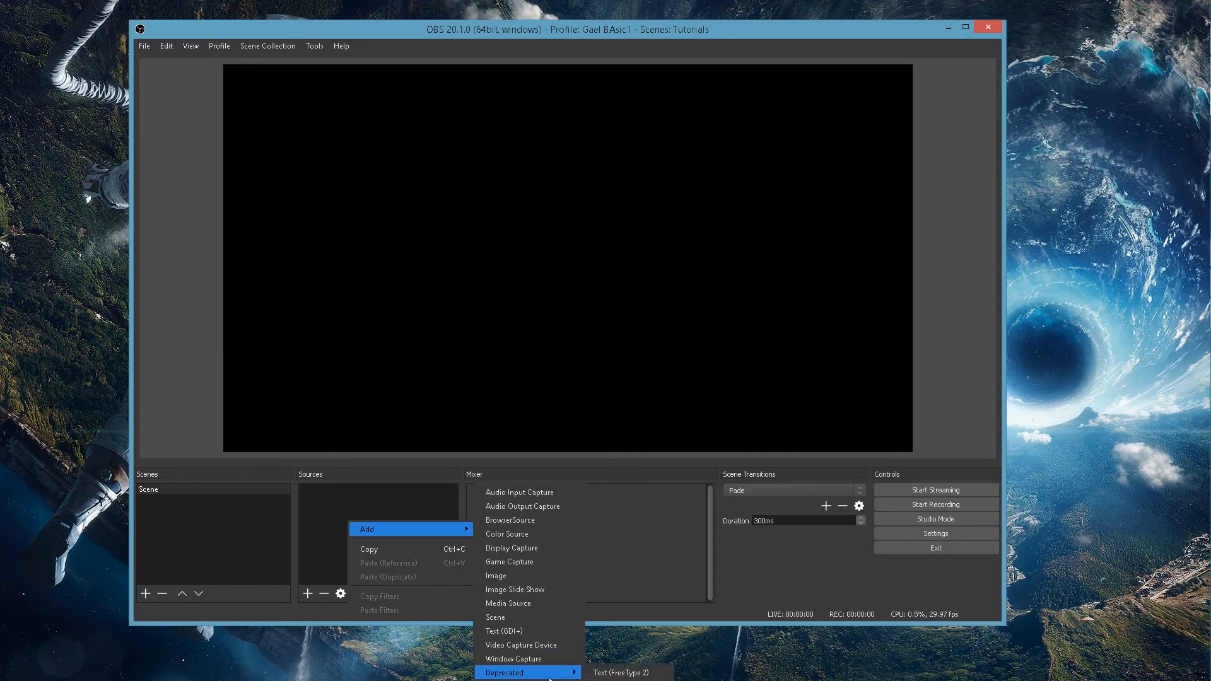
mouse_move(626, 673)
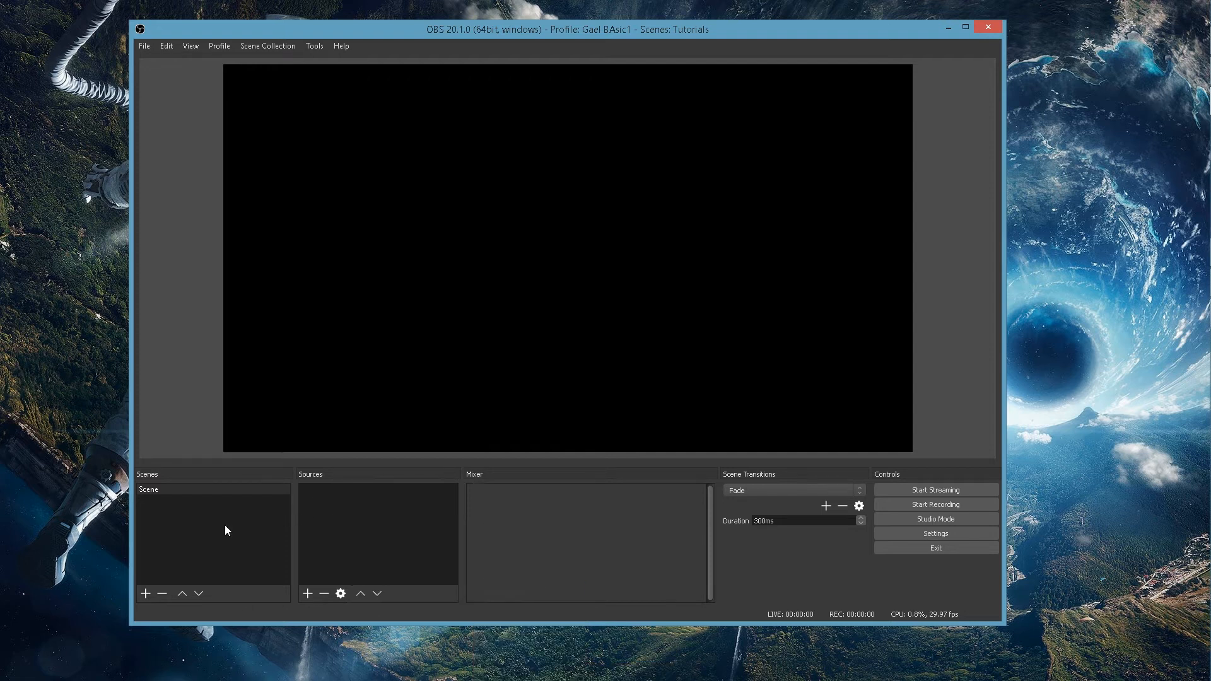
mouse_move(206, 530)
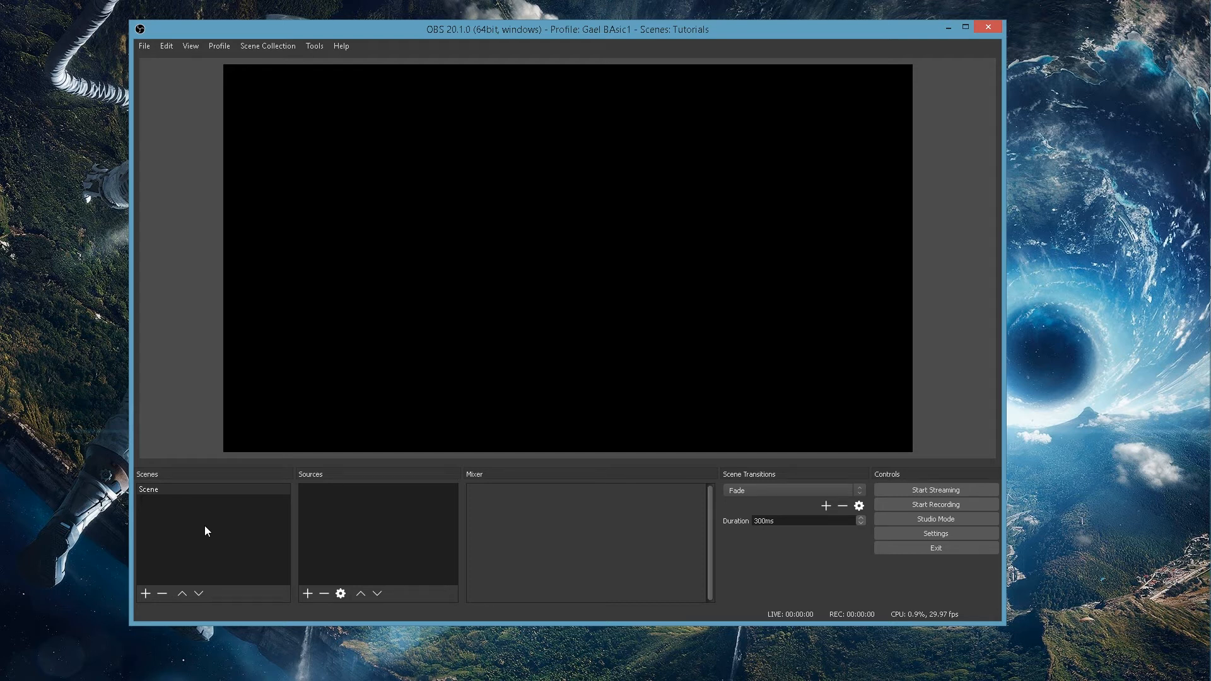
mouse_move(335, 509)
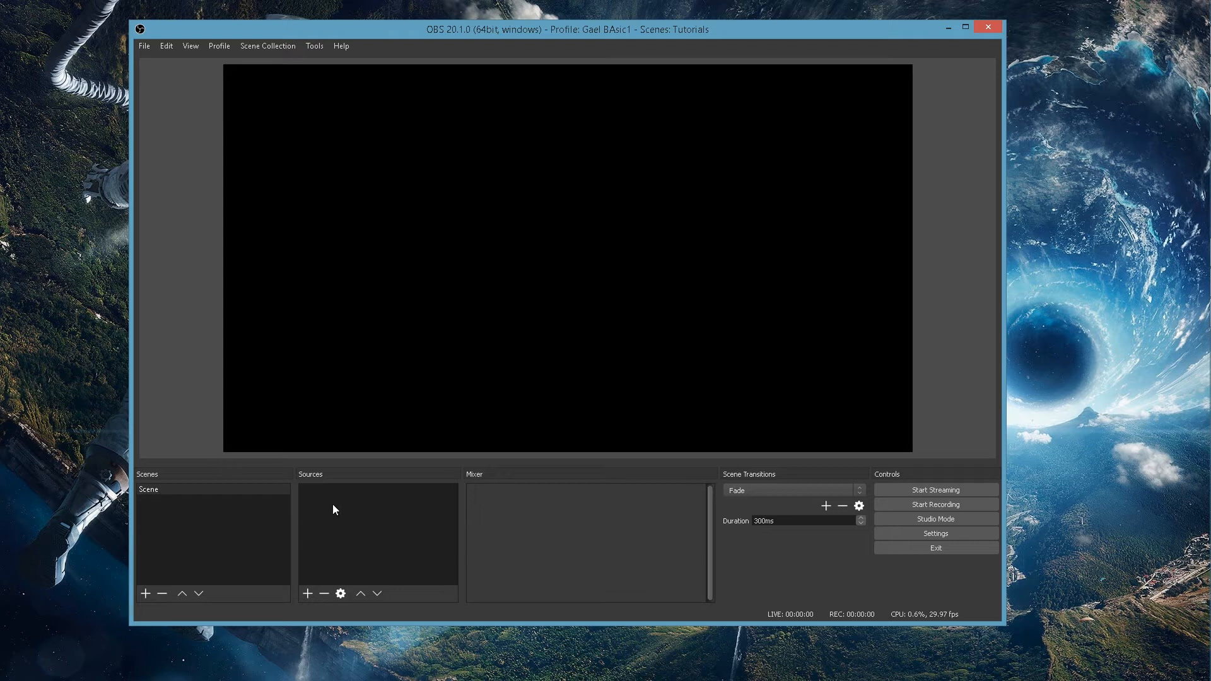
Rename the empty scene to 'Starting soon' from its right-click menu.
right_click(378, 533)
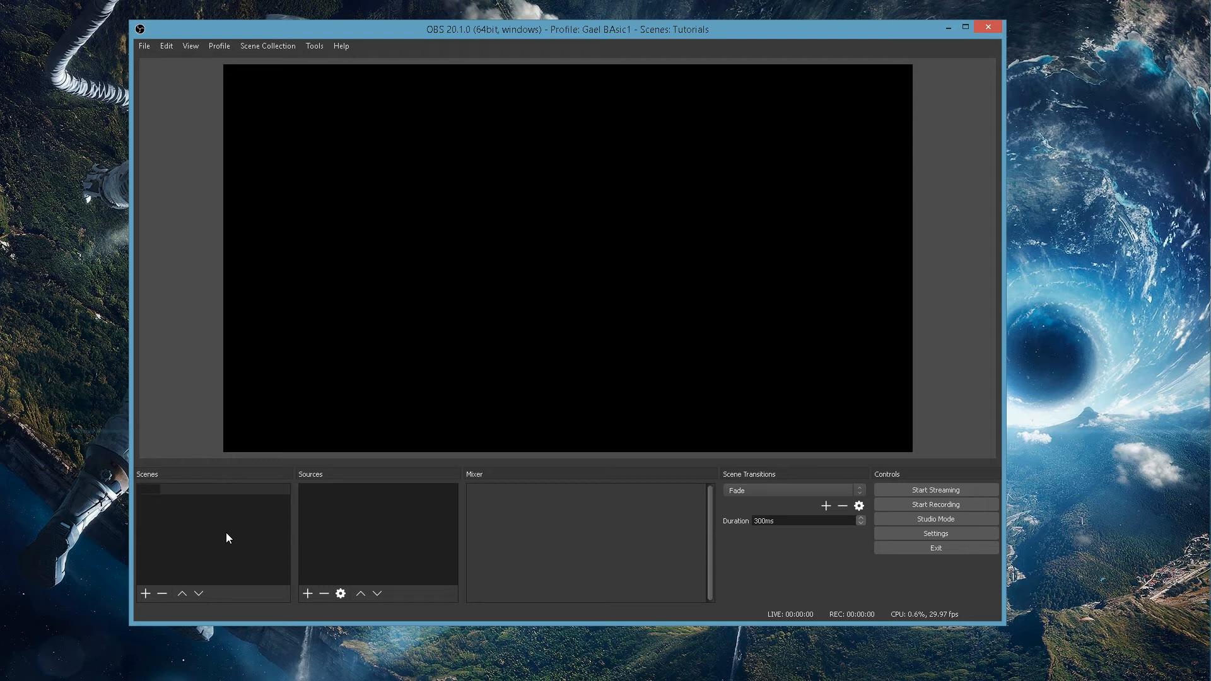
text(Starting soon)
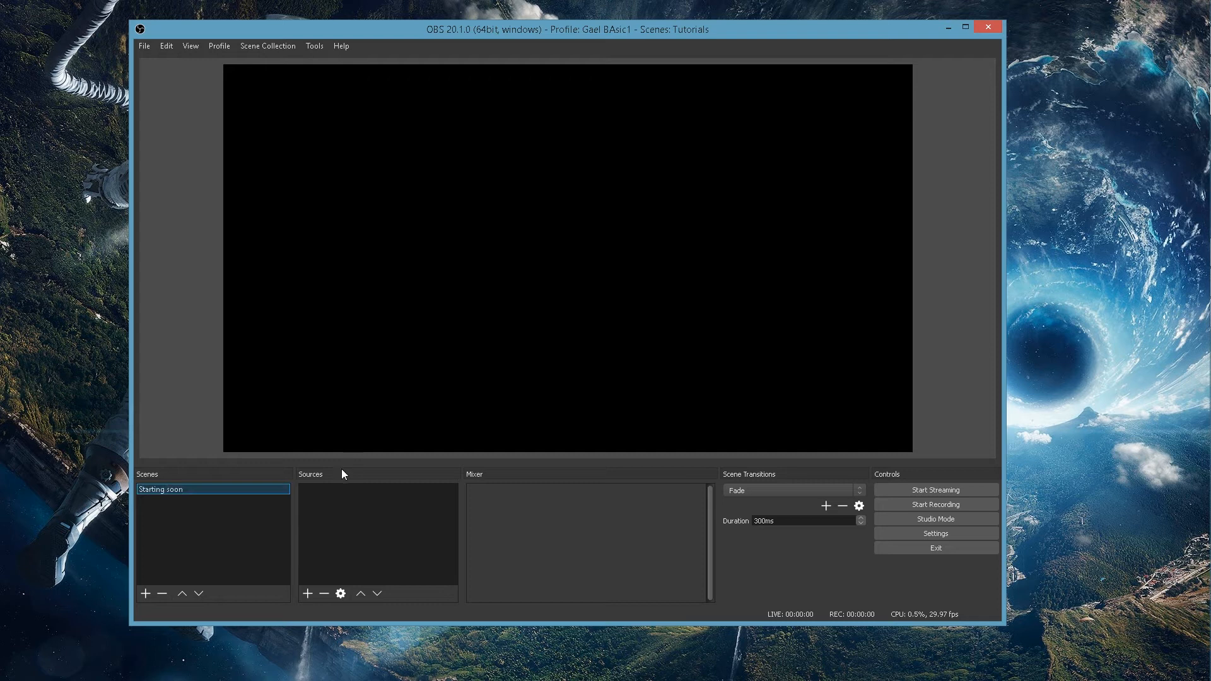
right_click(377, 533)
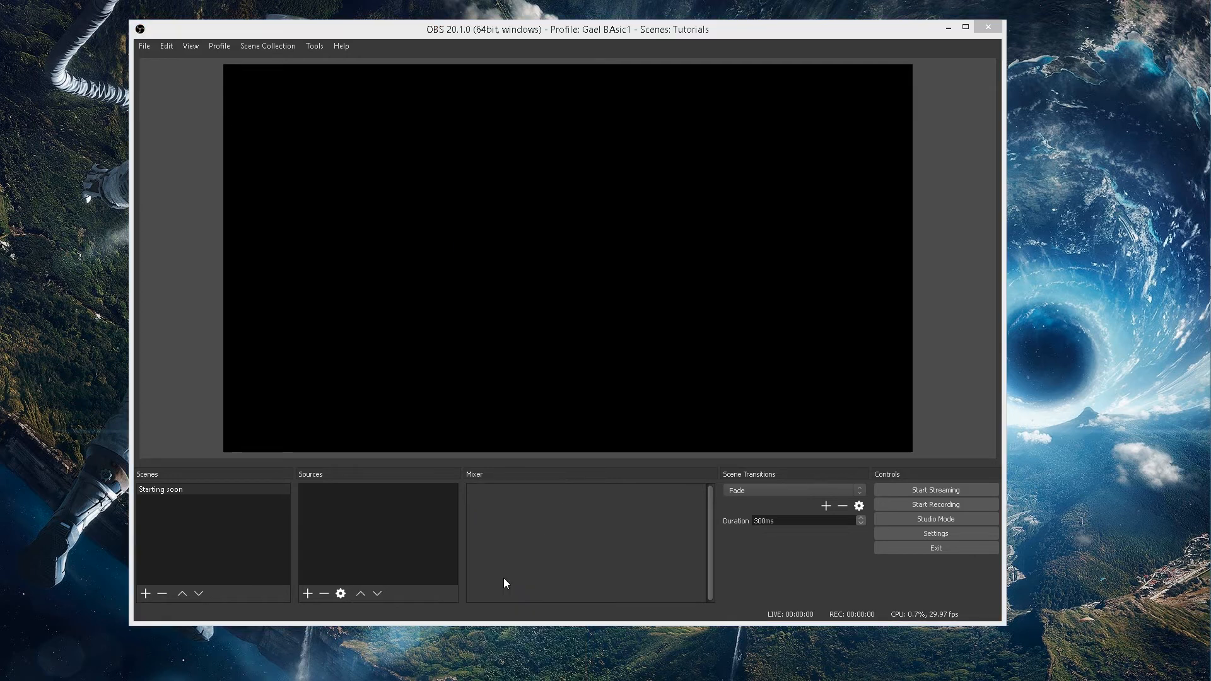
Create an Image source named 'Background' loaded with the spotted frog photo.
click(308, 592)
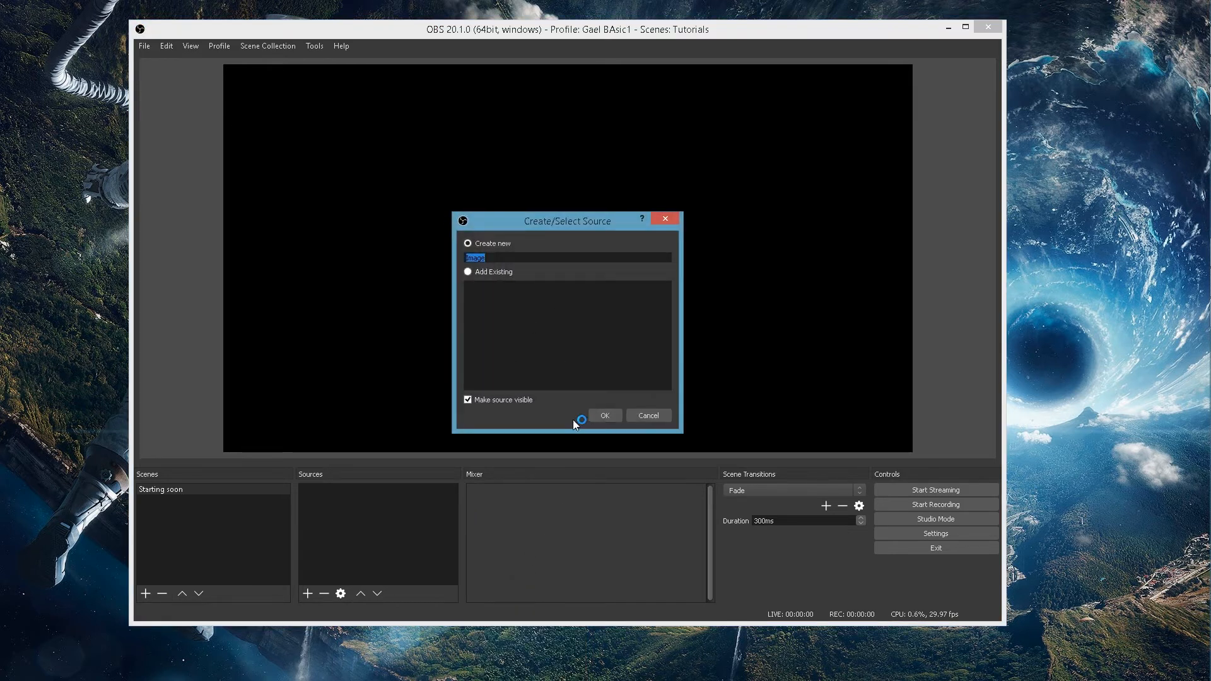
text(Background)
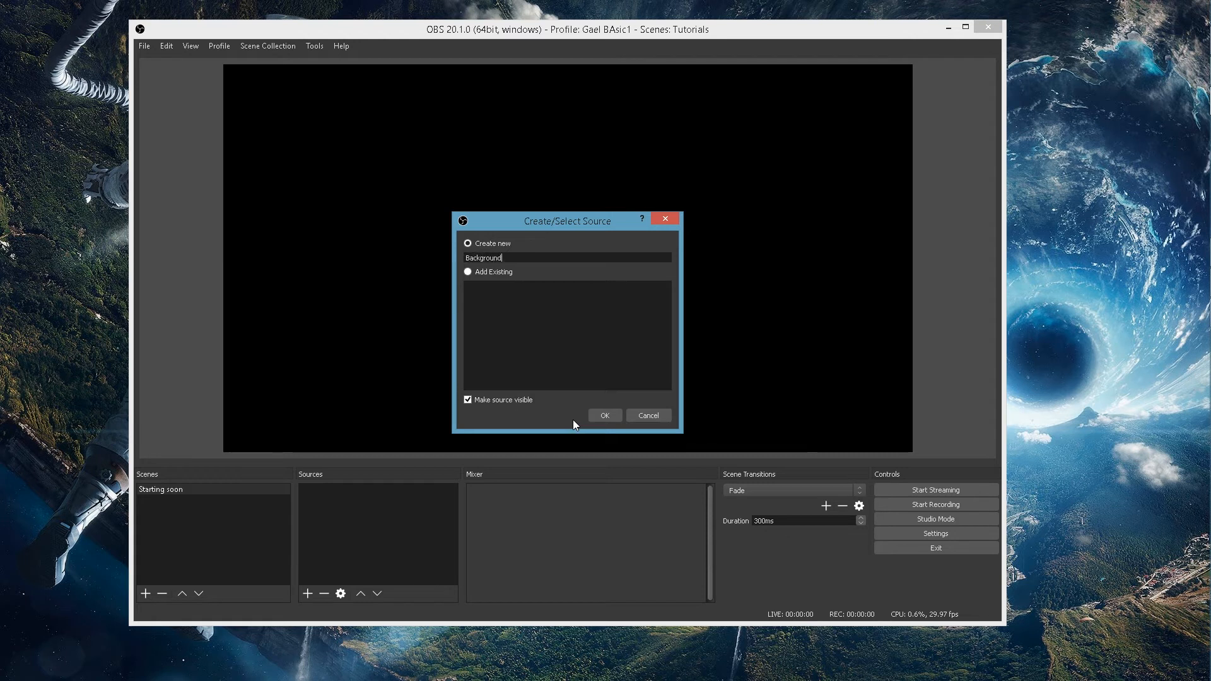
click(604, 415)
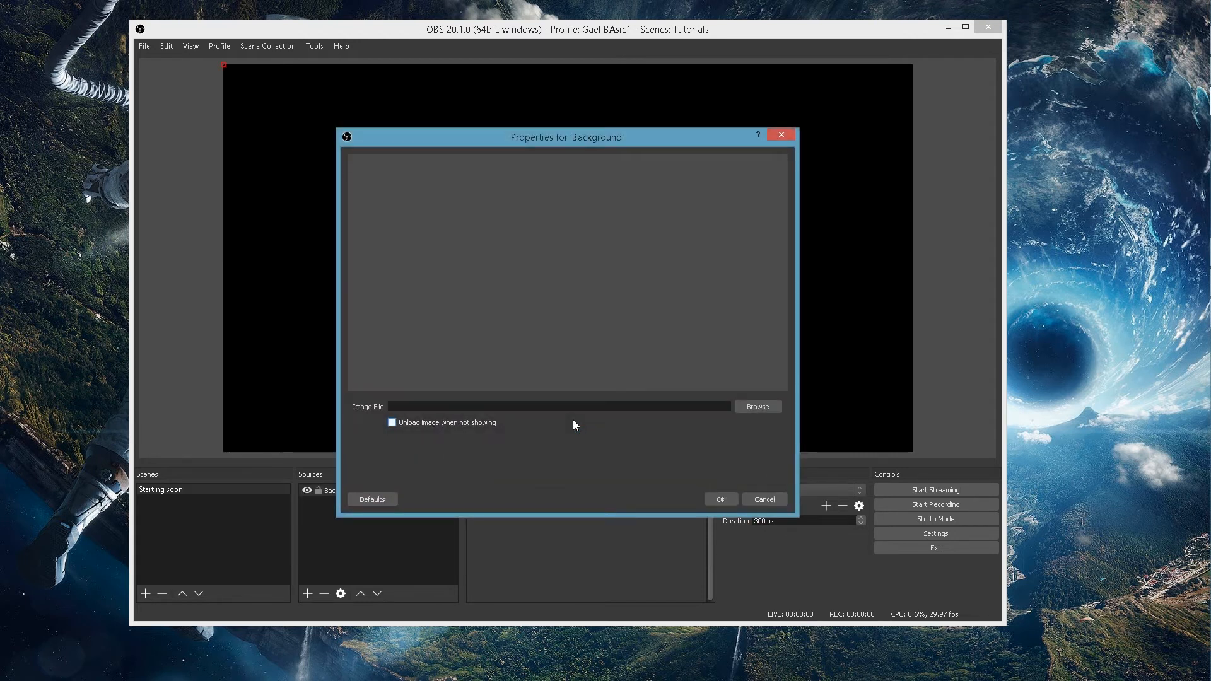
click(756, 406)
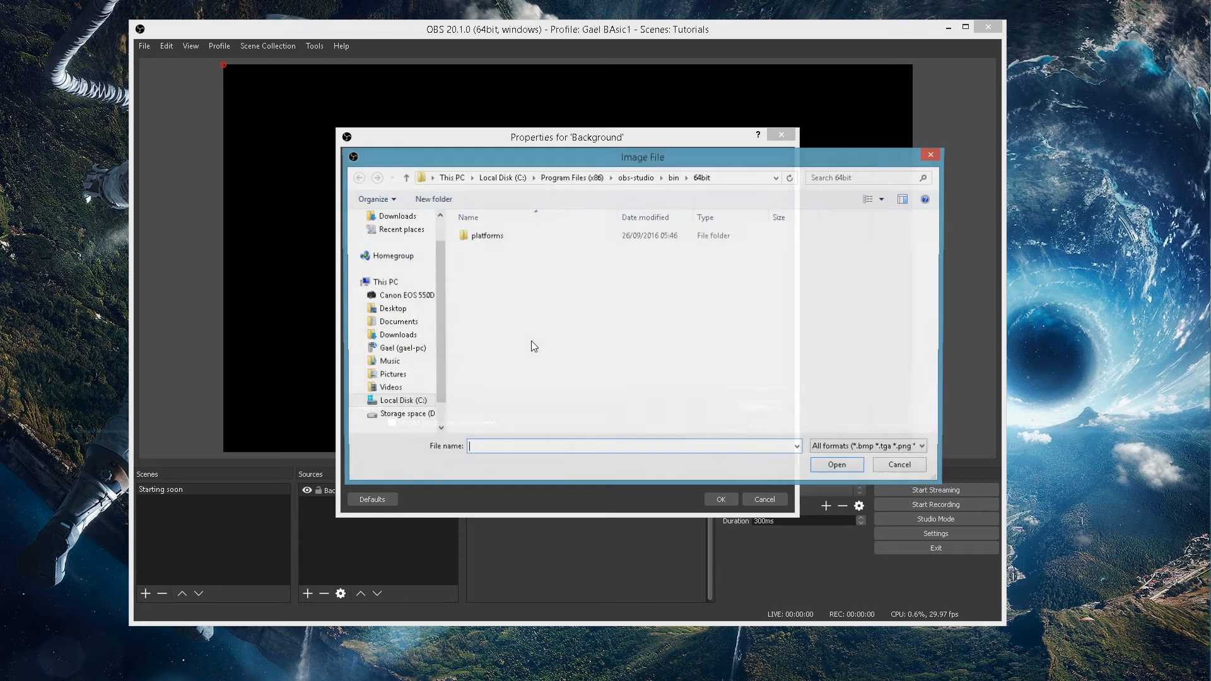
click(391, 375)
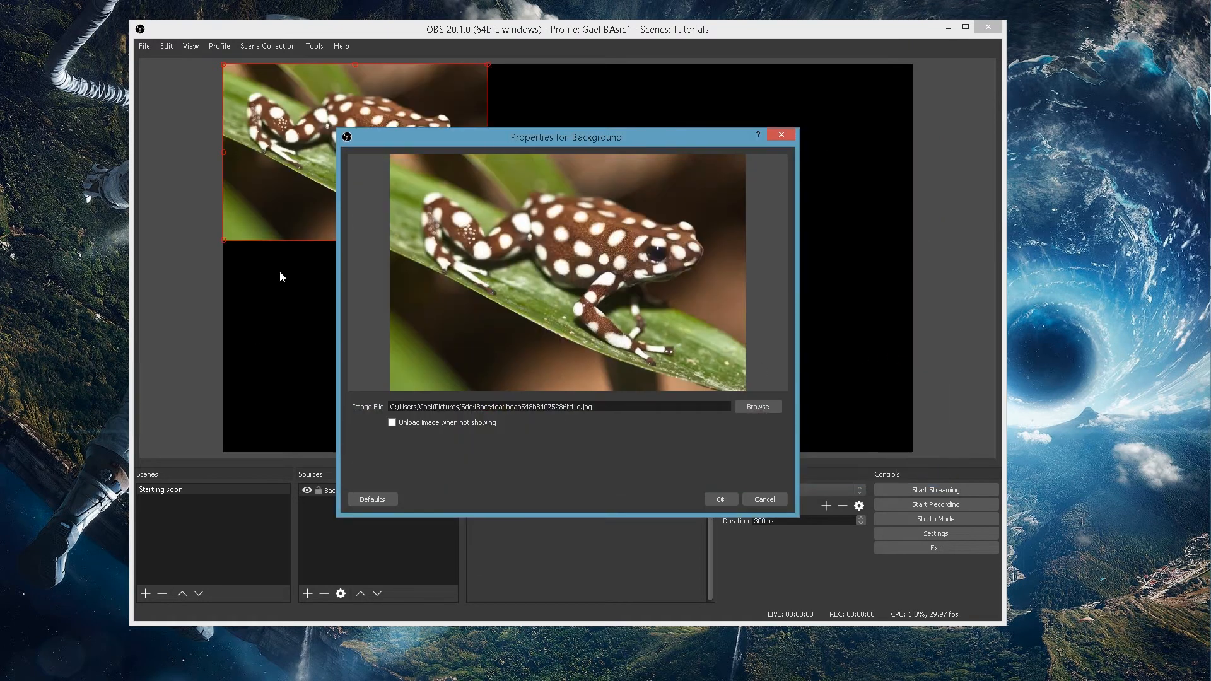
click(719, 499)
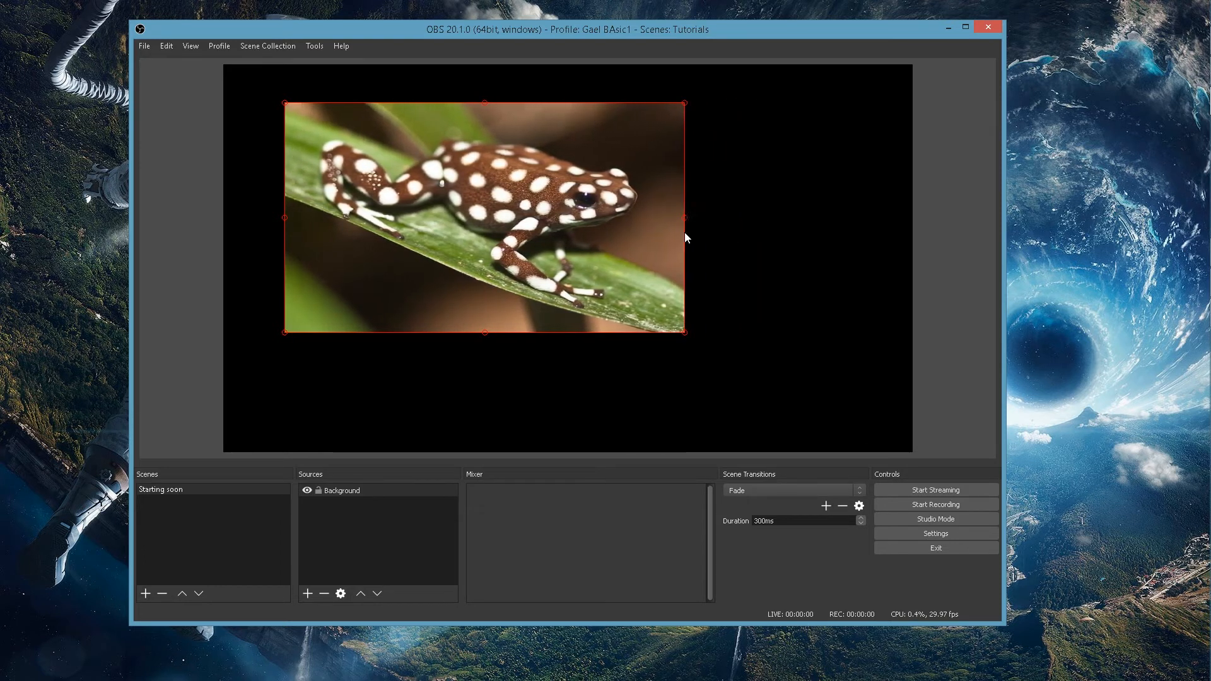
mouse_move(687, 226)
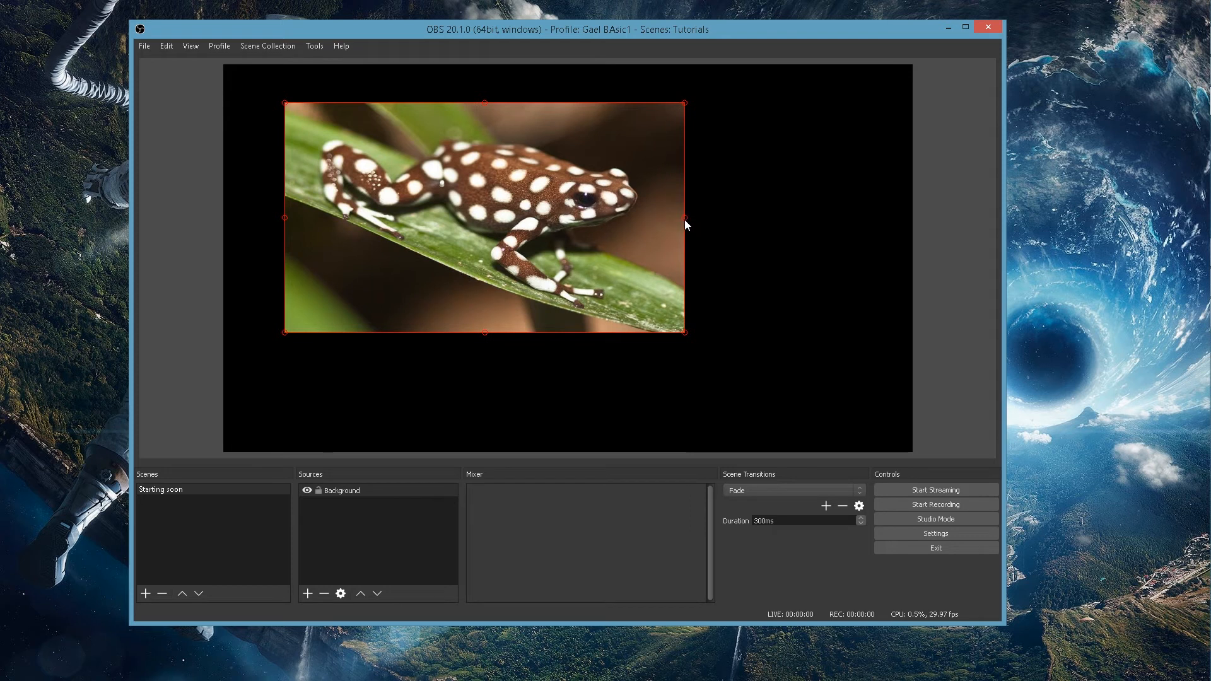
mouse_move(641, 179)
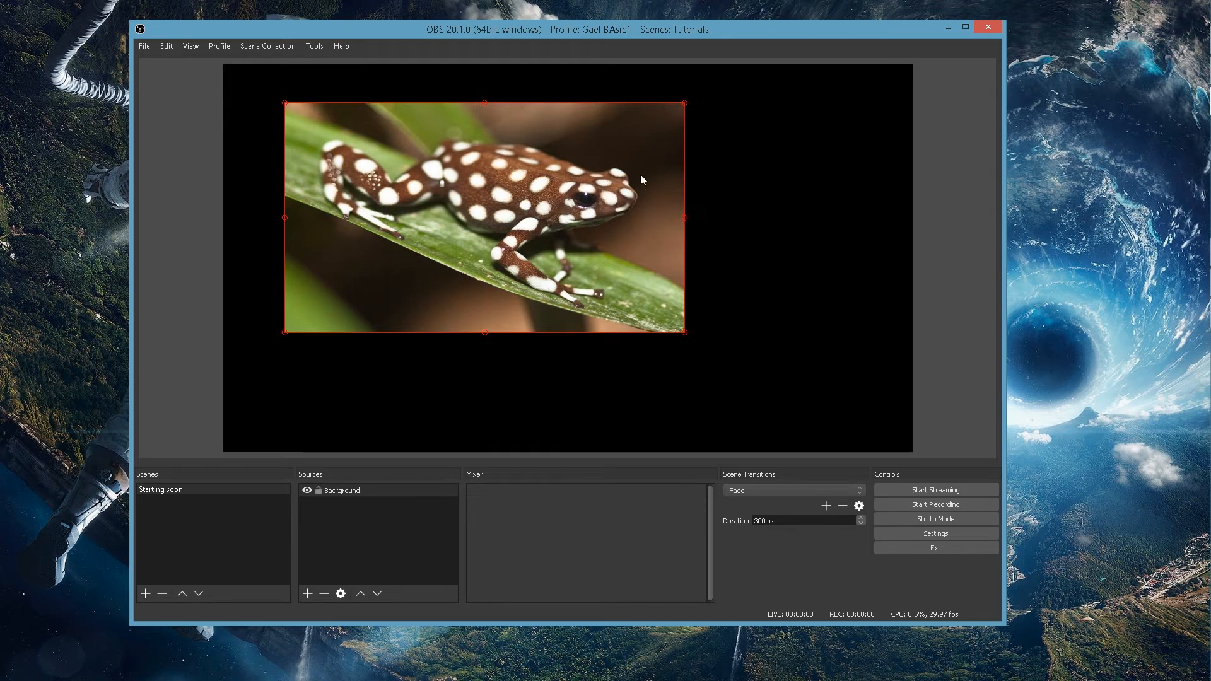
Drag the frog image's corner handle outward until it covers the full canvas.
drag(485, 216, 484, 195)
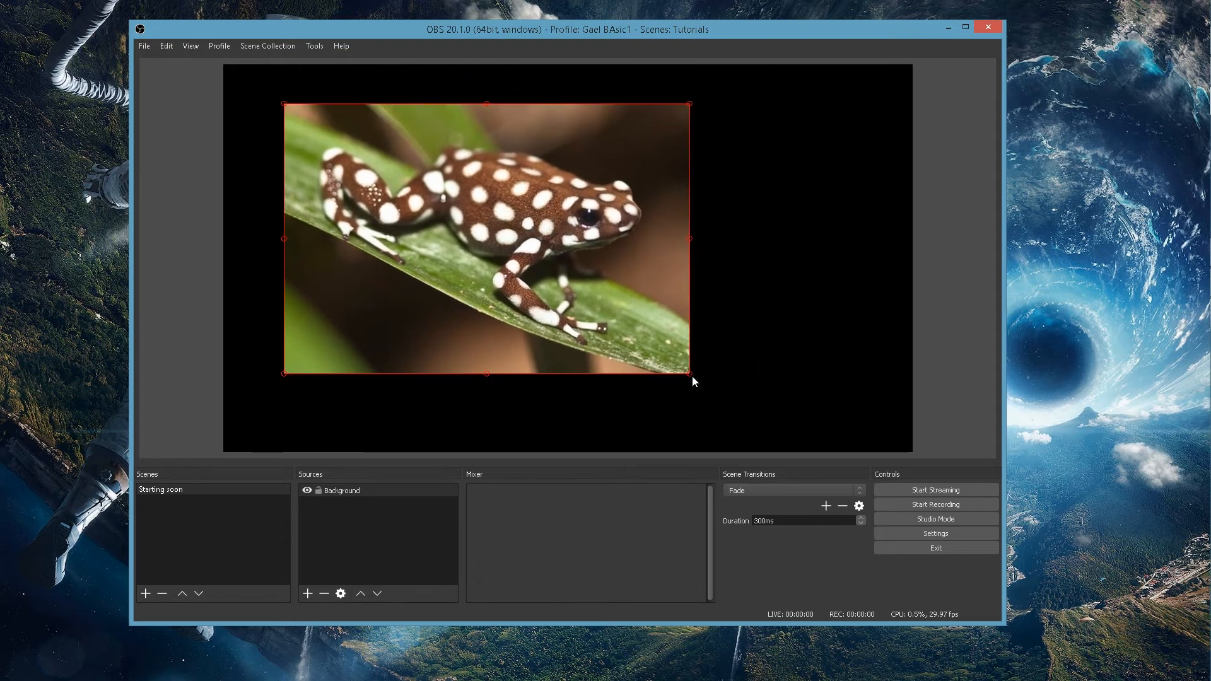
mouse_move(689, 244)
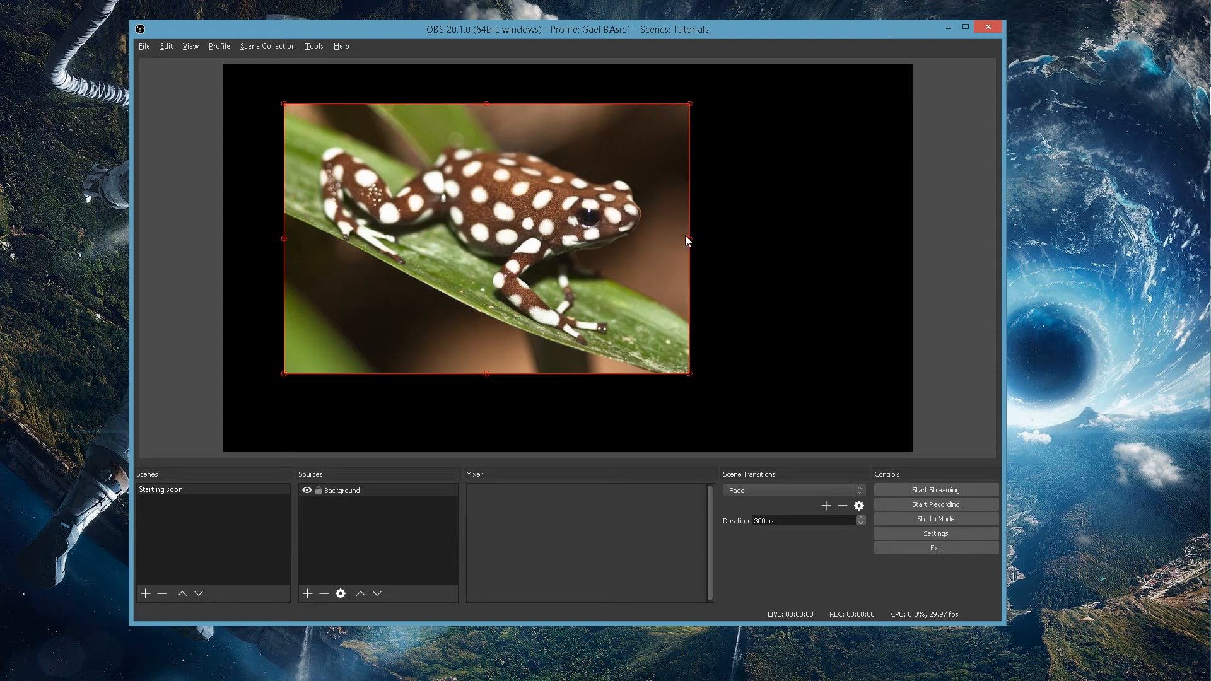
mouse_move(367, 176)
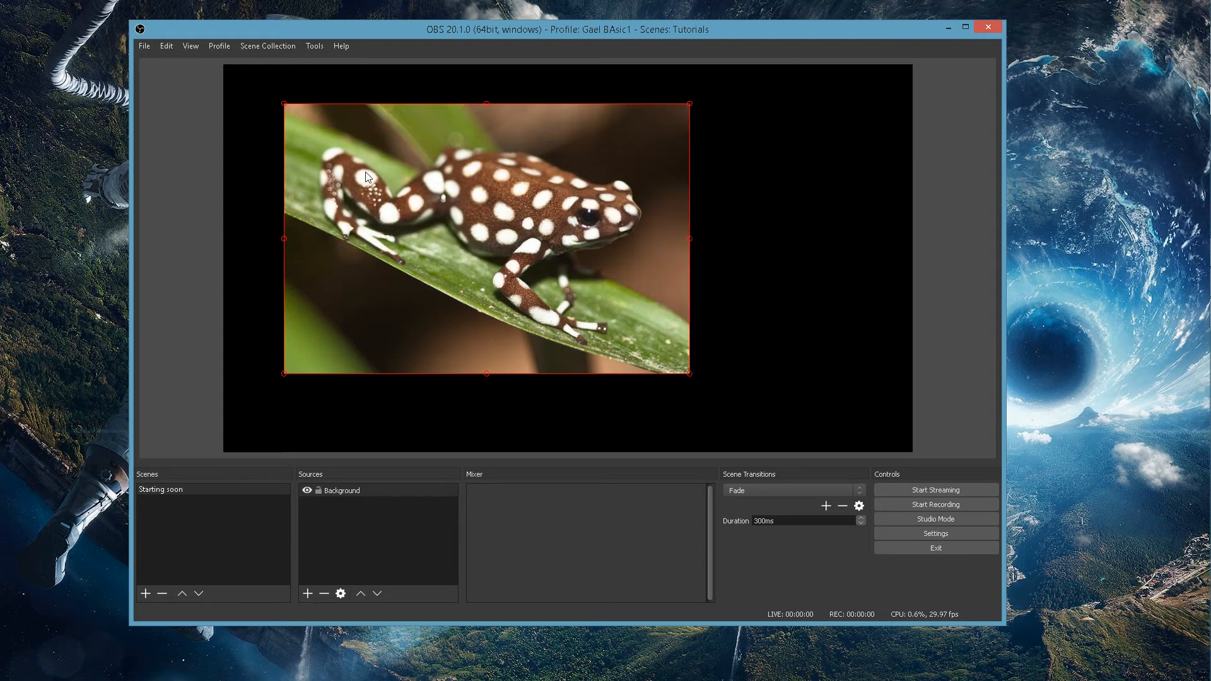
drag(487, 240, 424, 200)
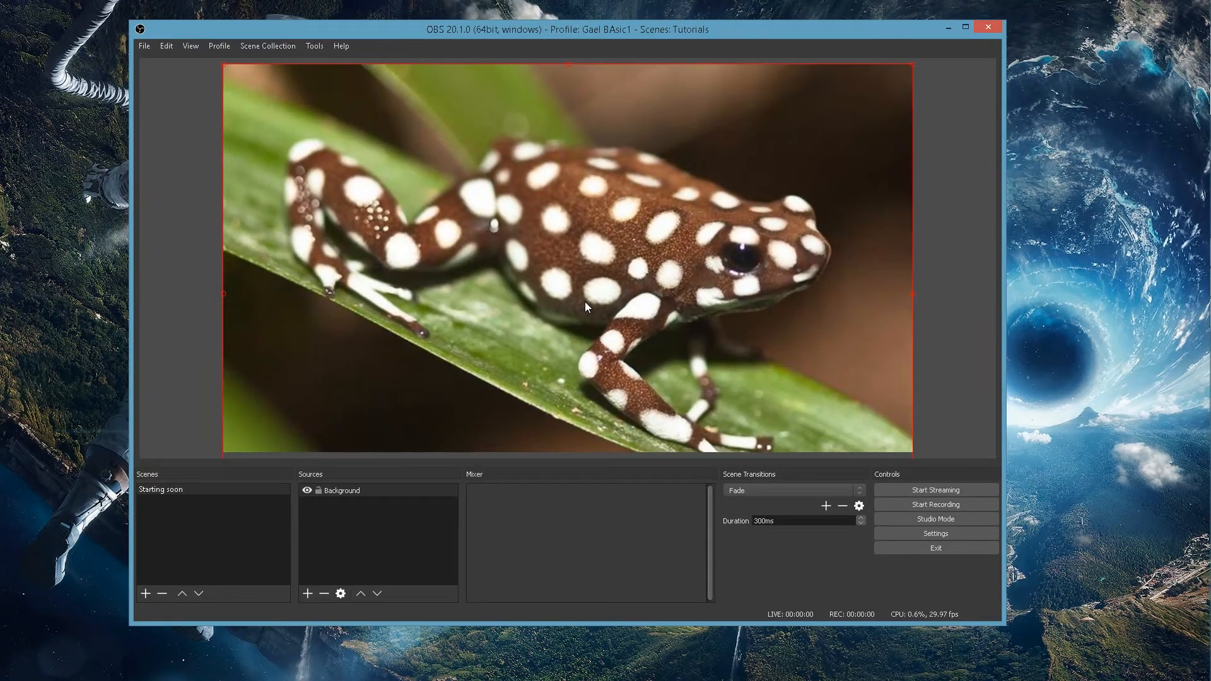
click(340, 490)
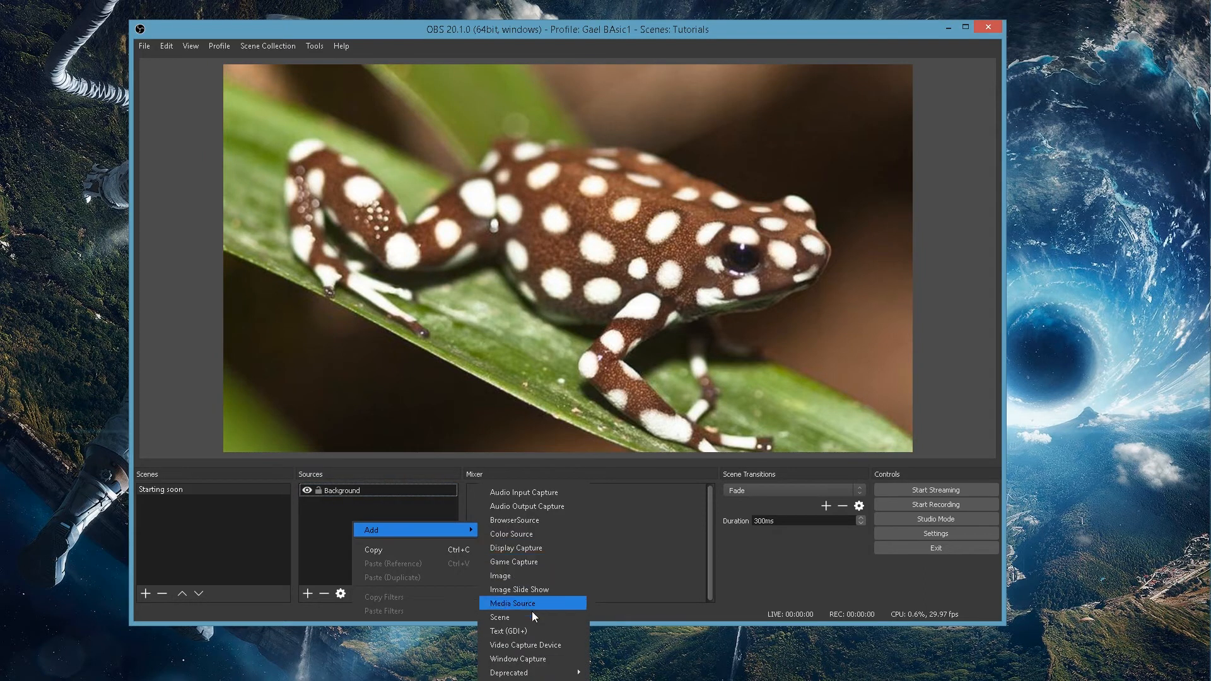
Create a Text (GDI+) source named 'Starting Soon' with the text 'Starting Soon'.
click(508, 631)
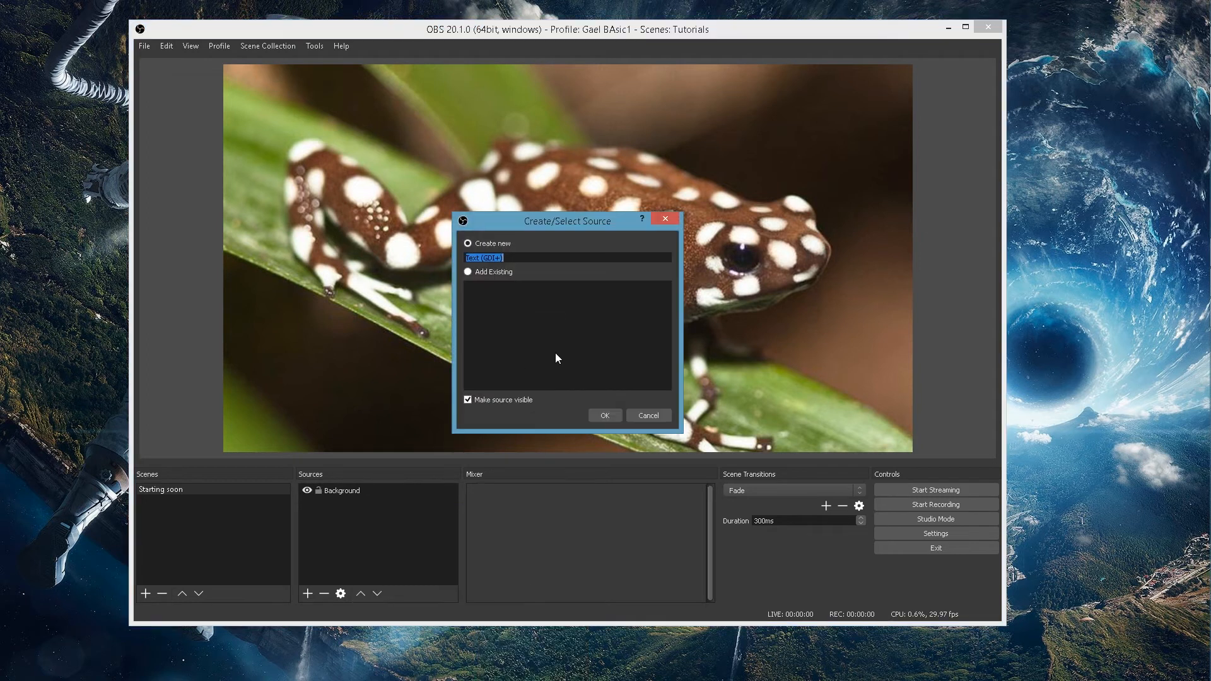
text(s)
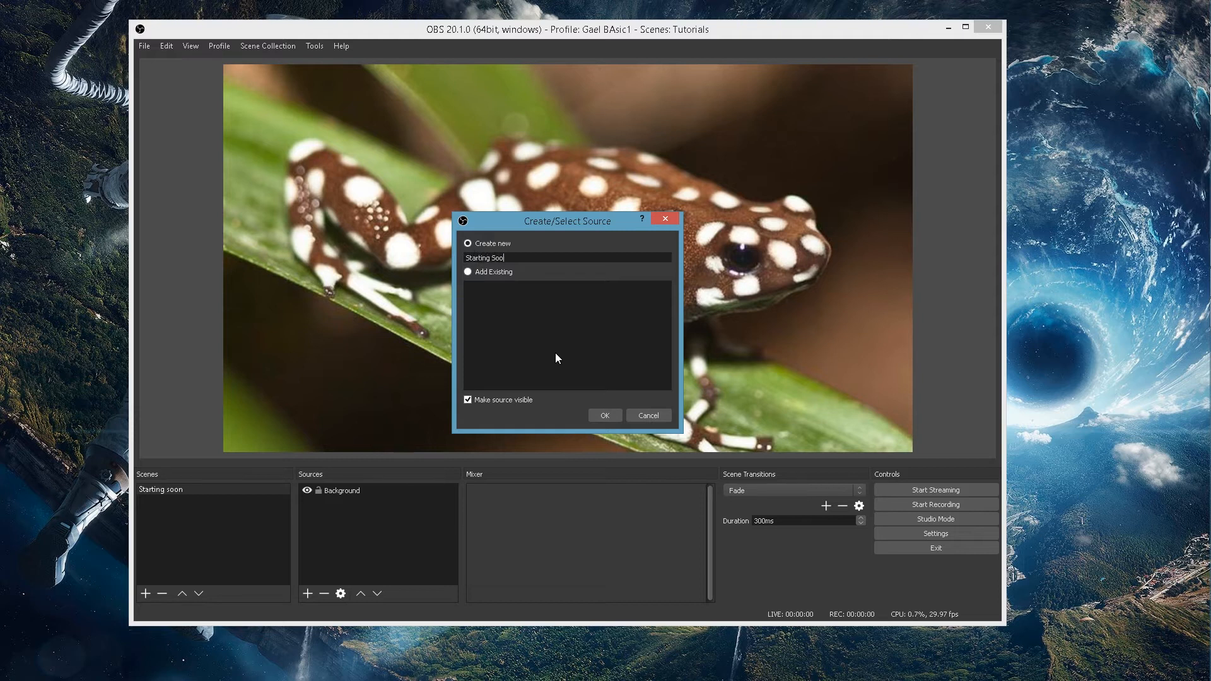
click(604, 416)
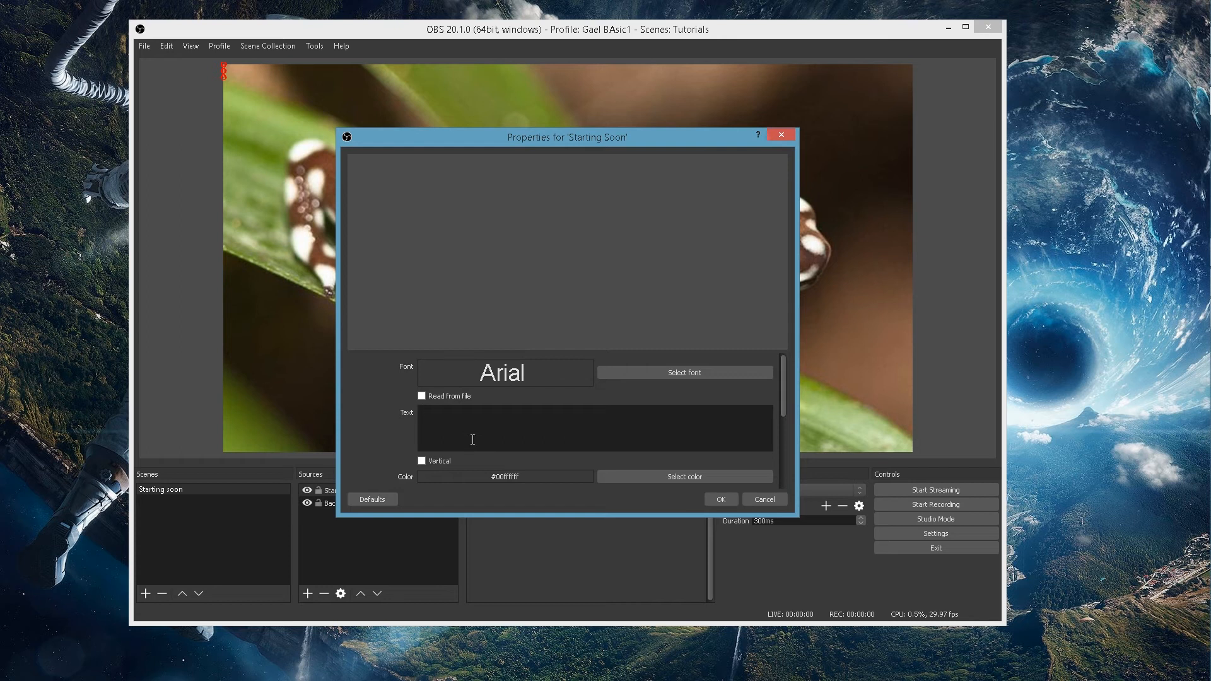
text(S)
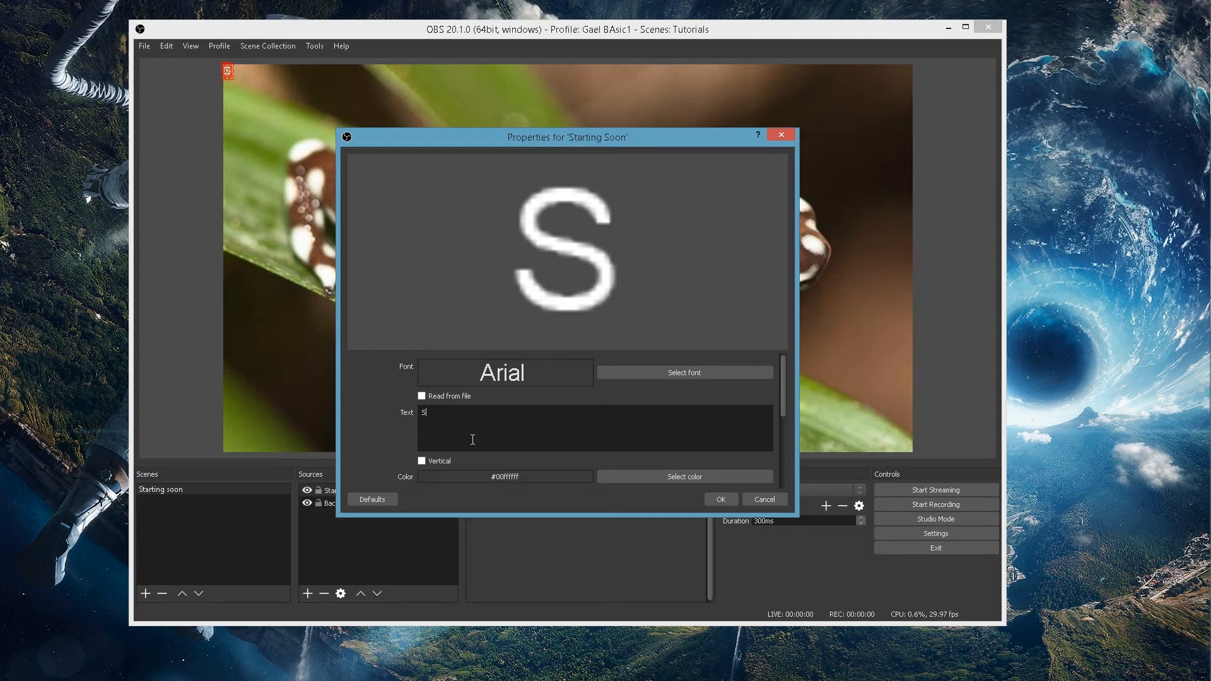
text(tarting)
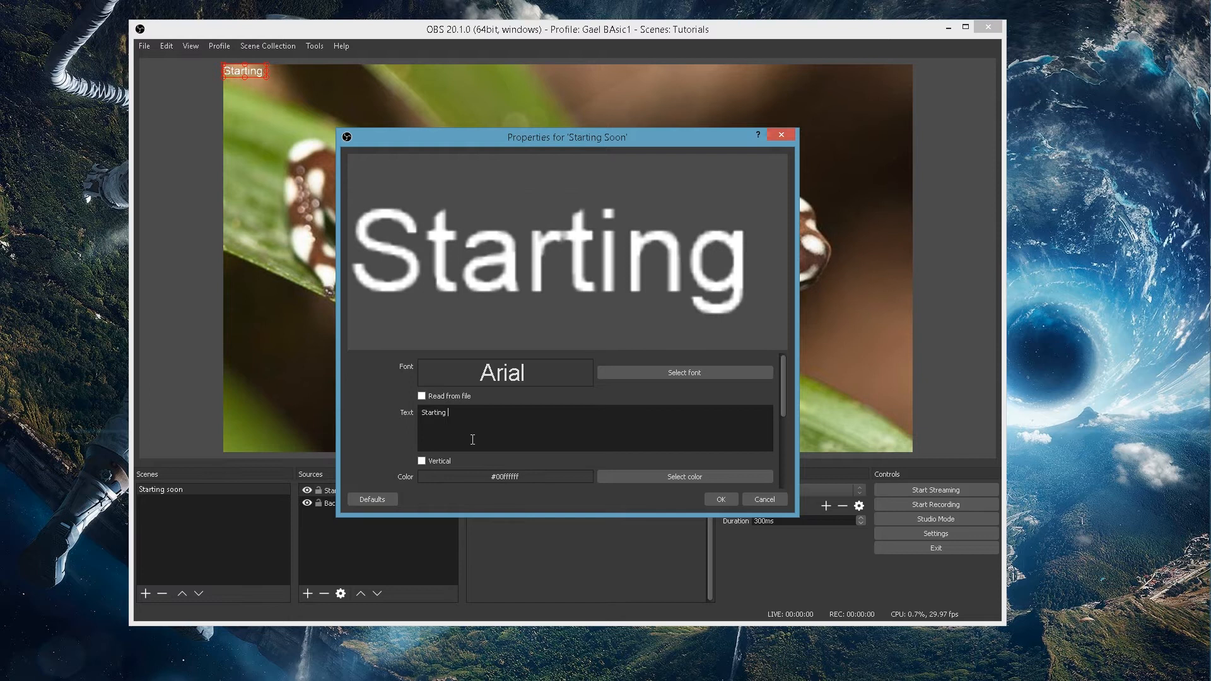
text(Soon)
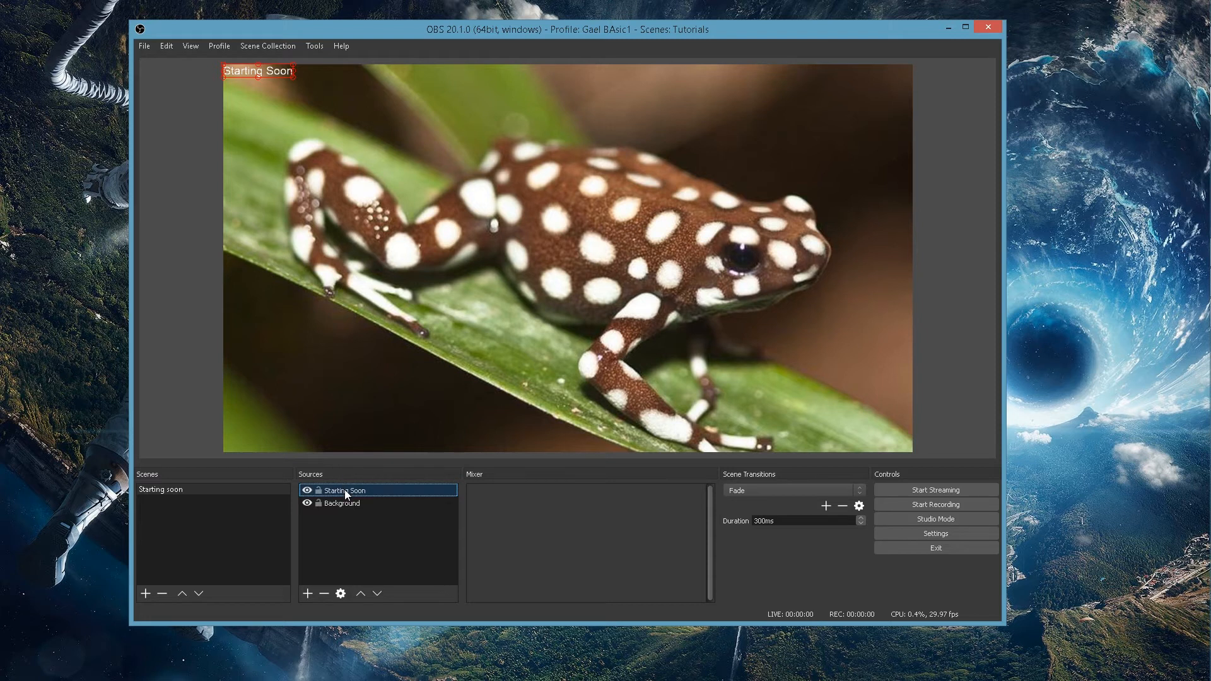
Enlarge the Starting Soon text's font and move it to the top centre.
double_click(342, 491)
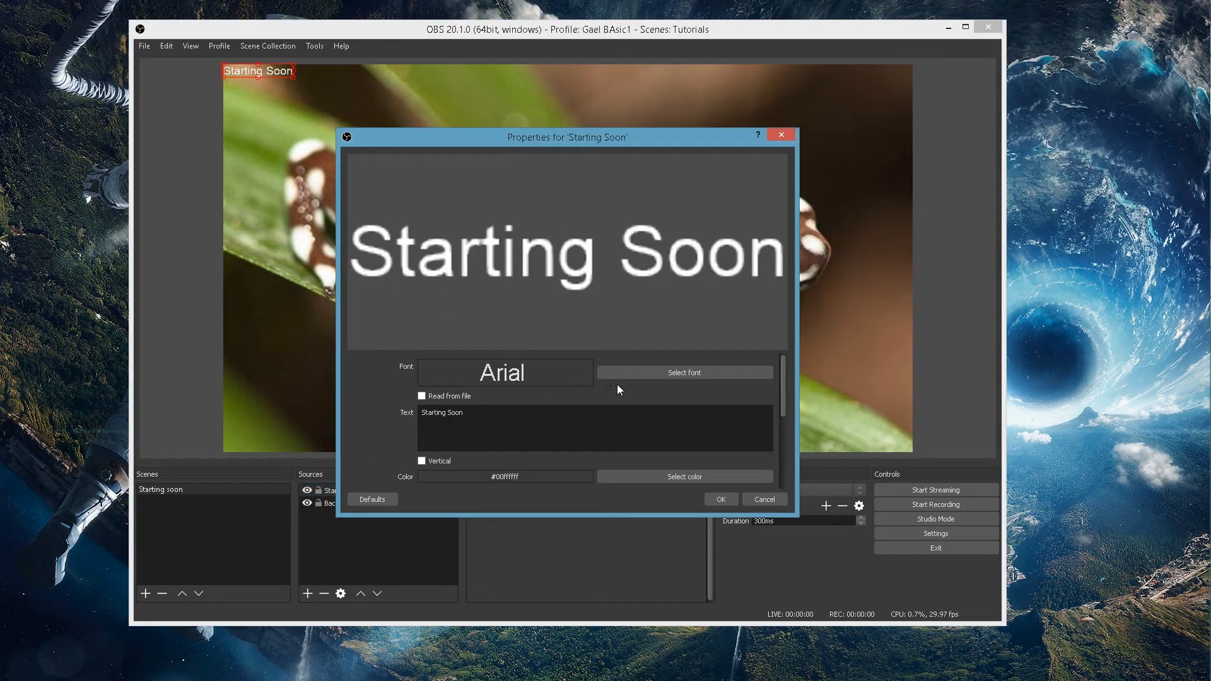
click(682, 372)
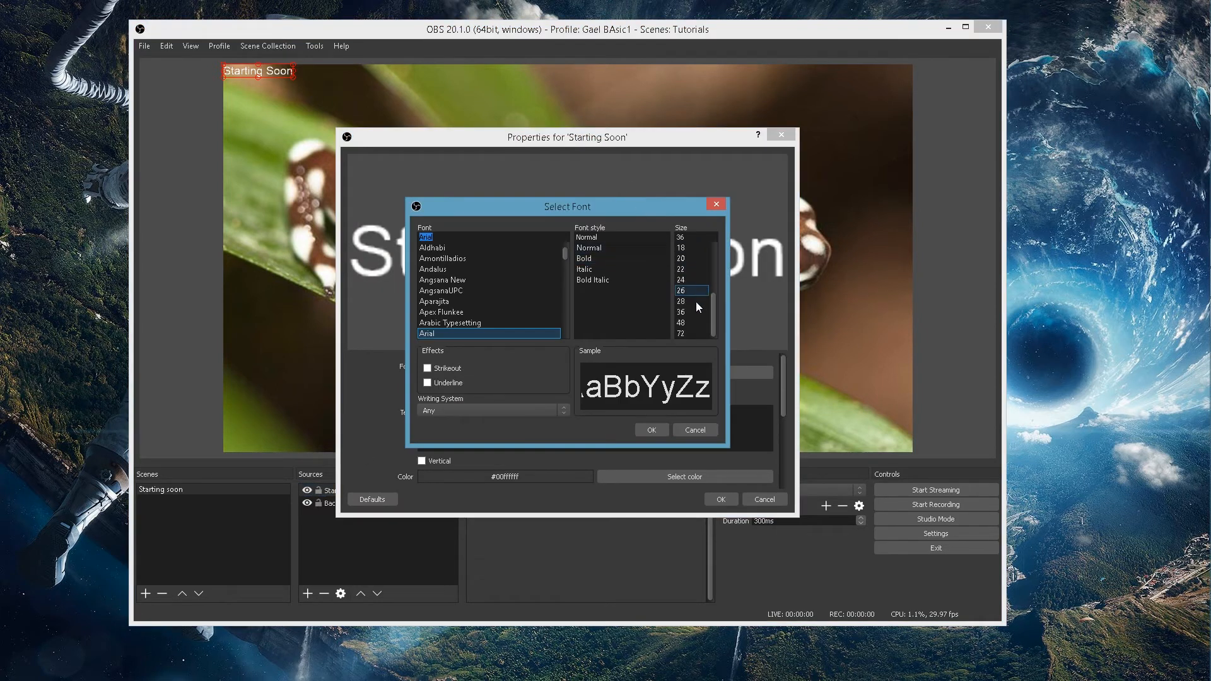
click(650, 430)
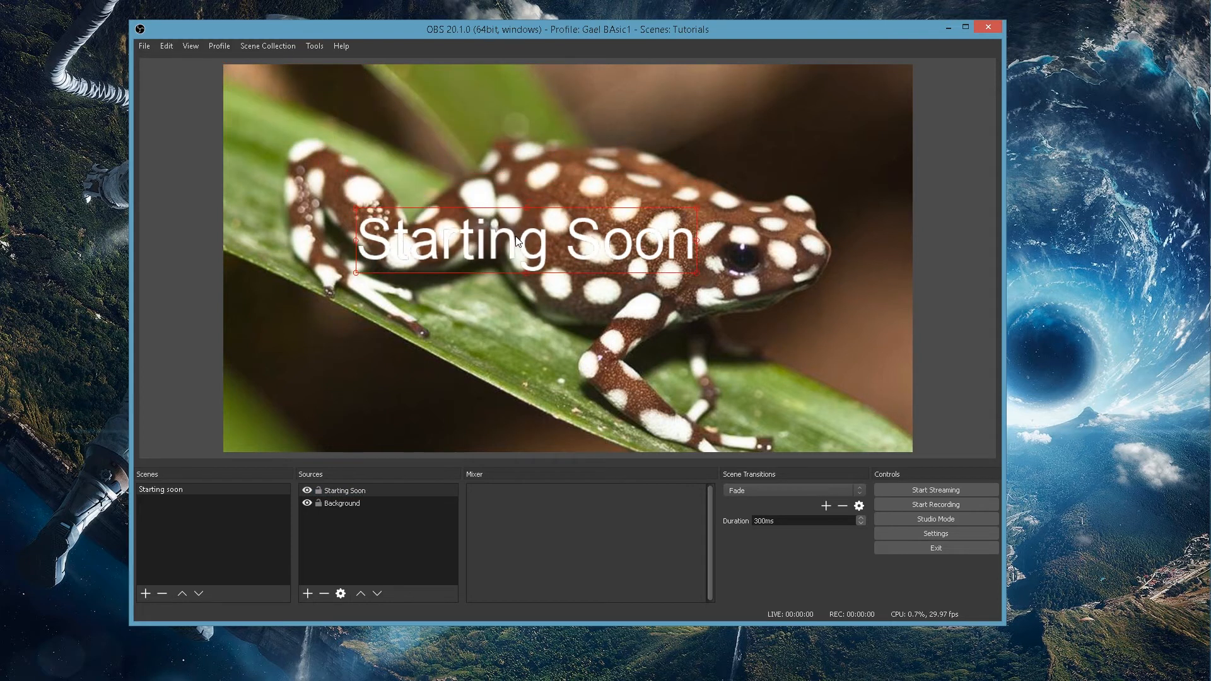
drag(517, 240, 554, 106)
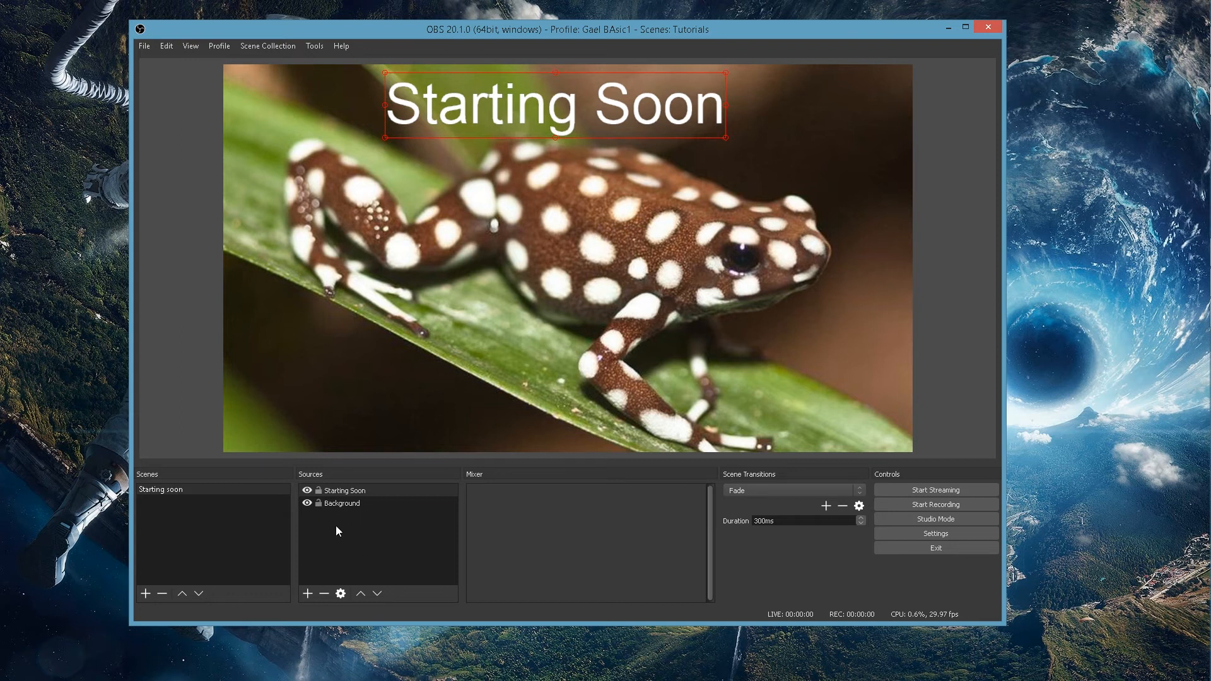
click(145, 593)
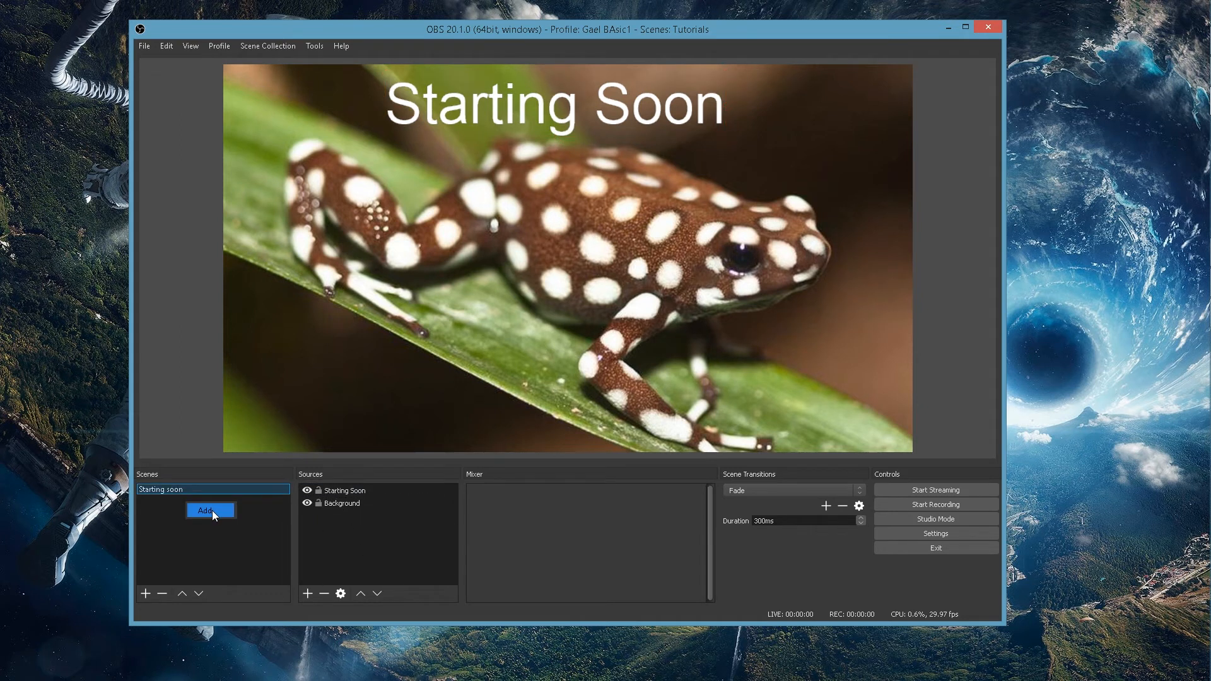
Add a new scene named BRB.
click(210, 510)
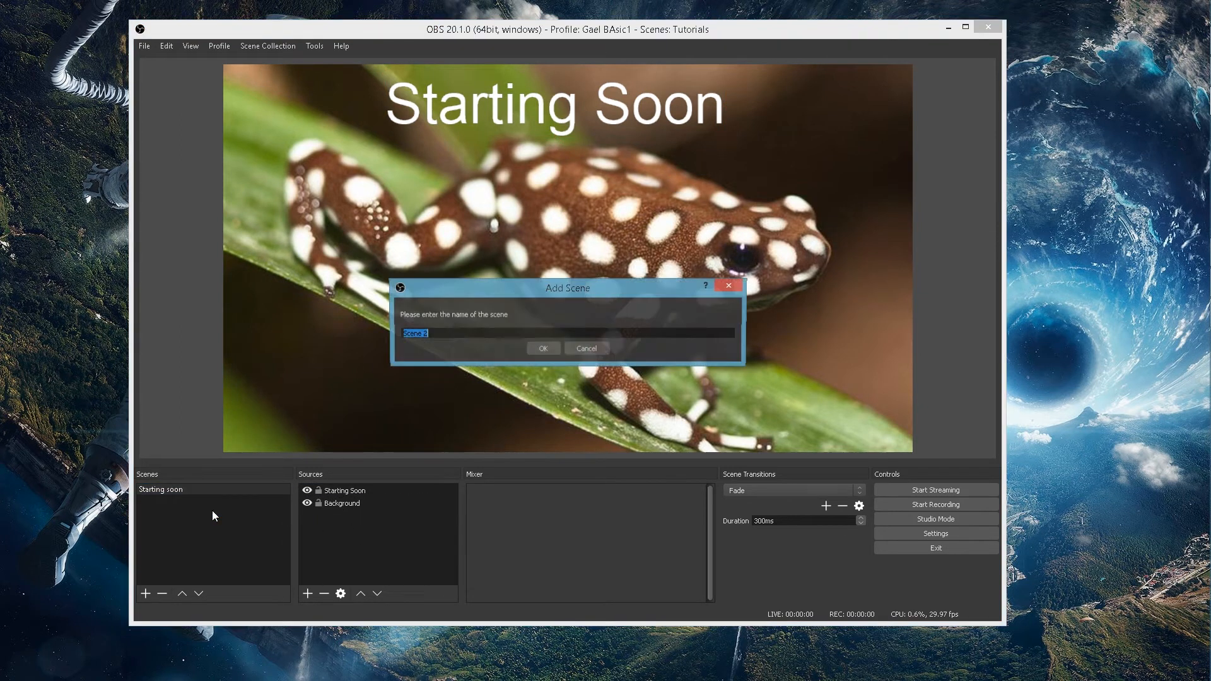
mouse_move(418, 419)
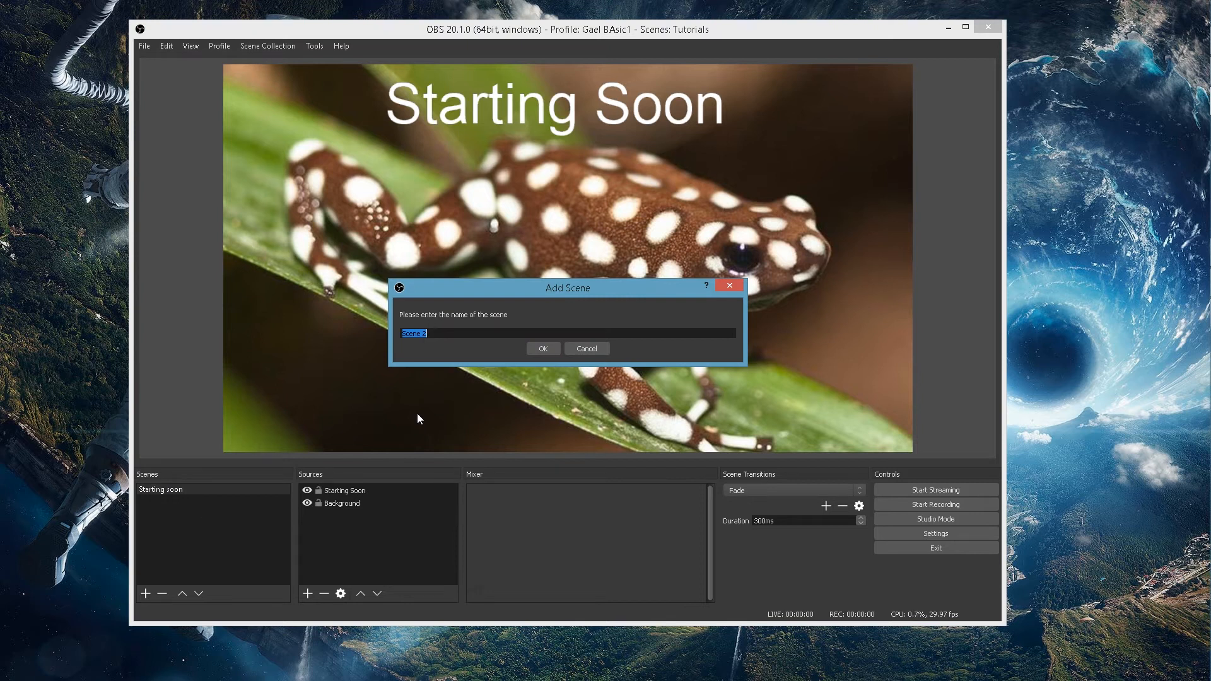
text(BR)
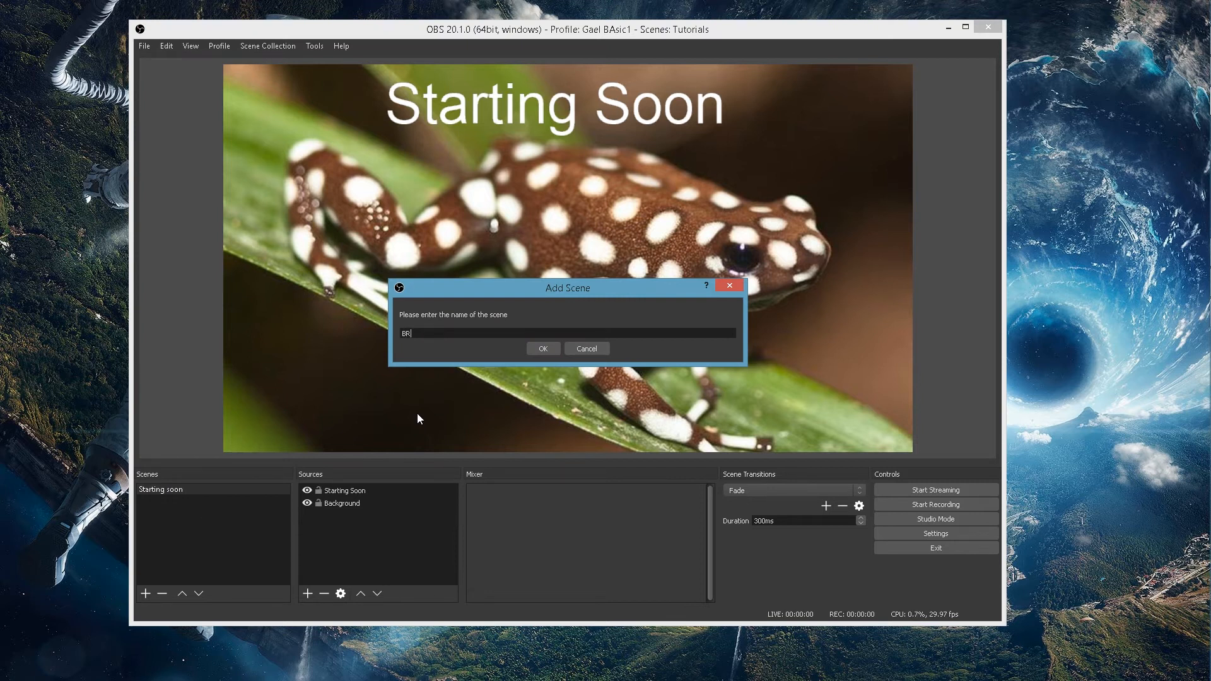
click(543, 348)
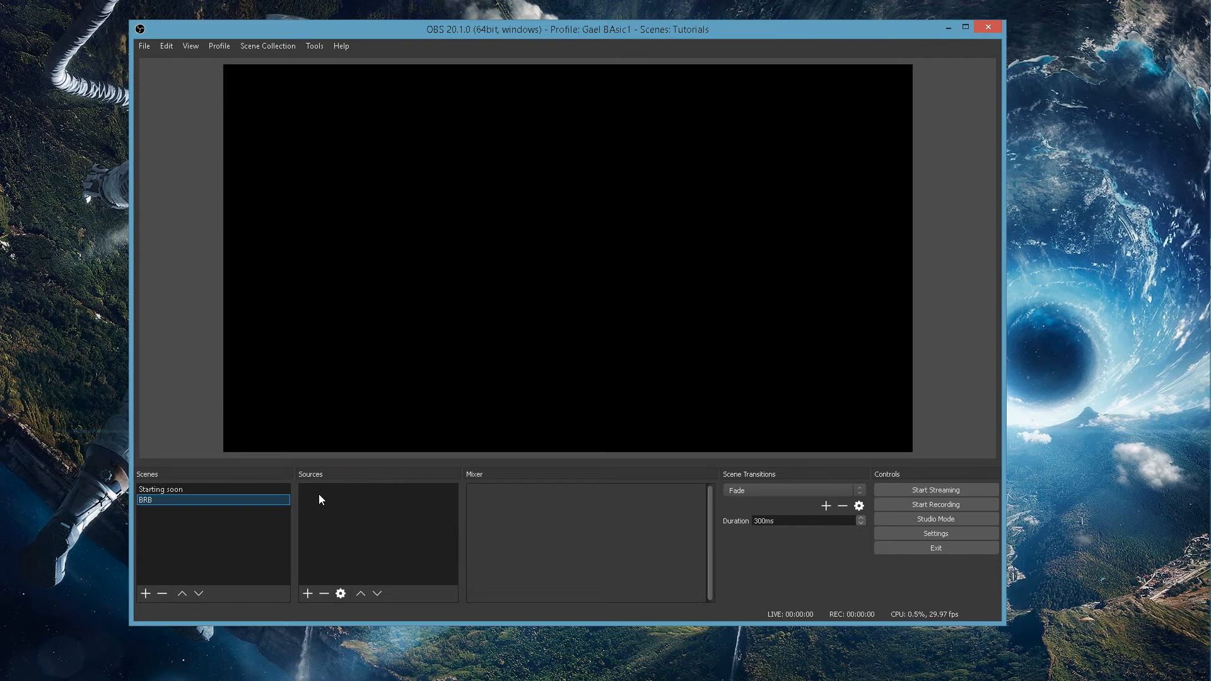
Add an image source to the BRB scene showing lootbox.jpg.
right_click(378, 533)
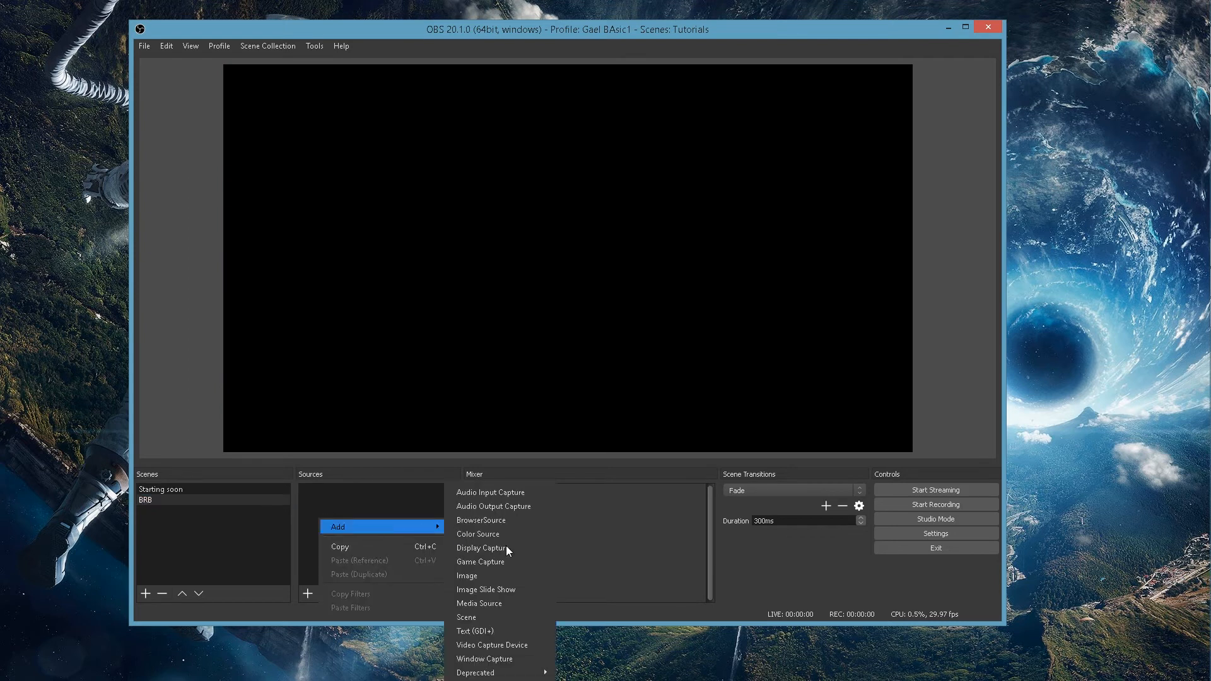
click(467, 575)
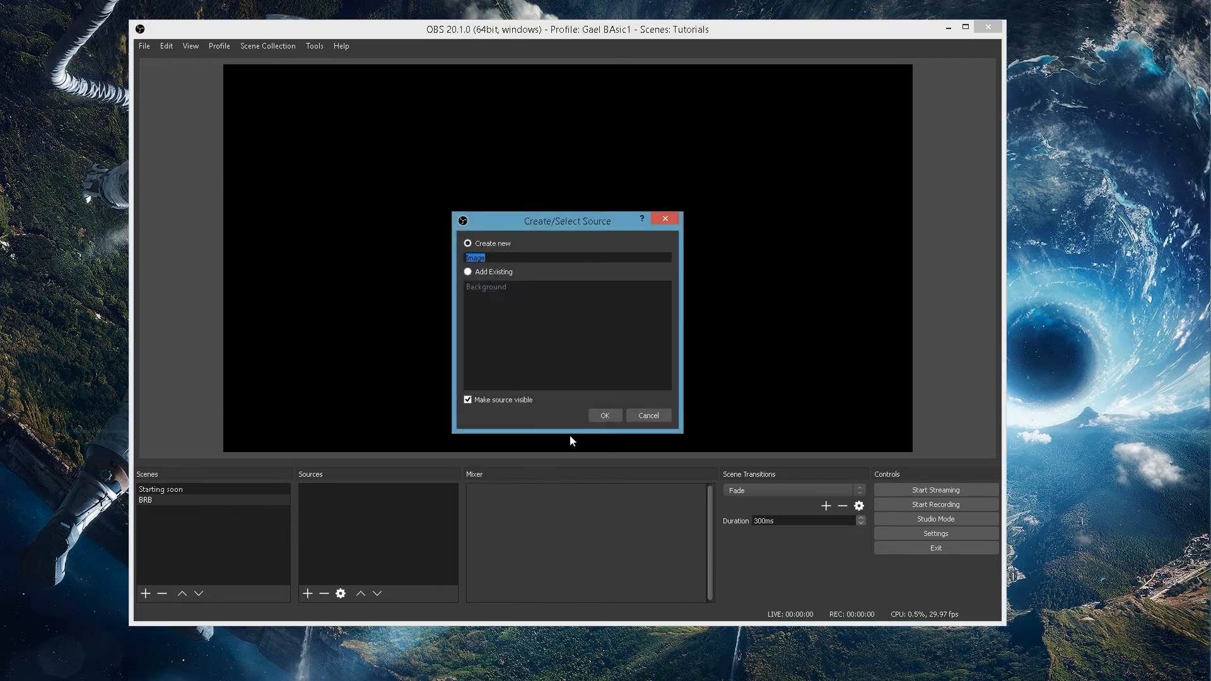
click(605, 415)
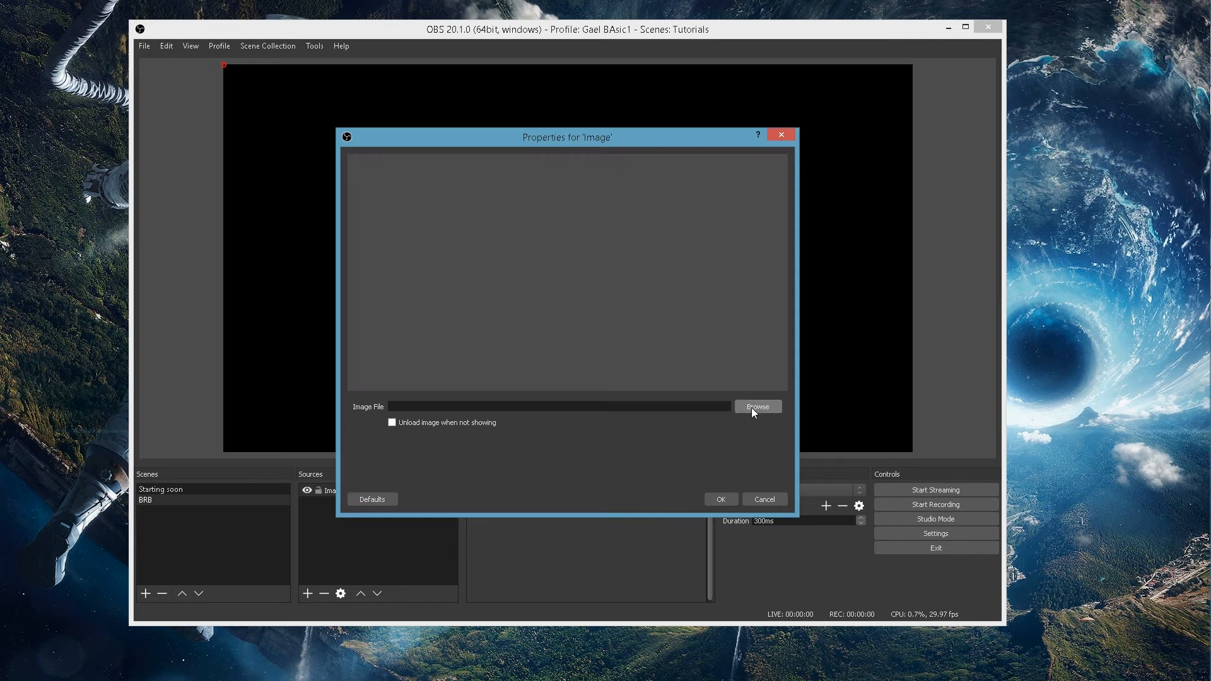
click(757, 407)
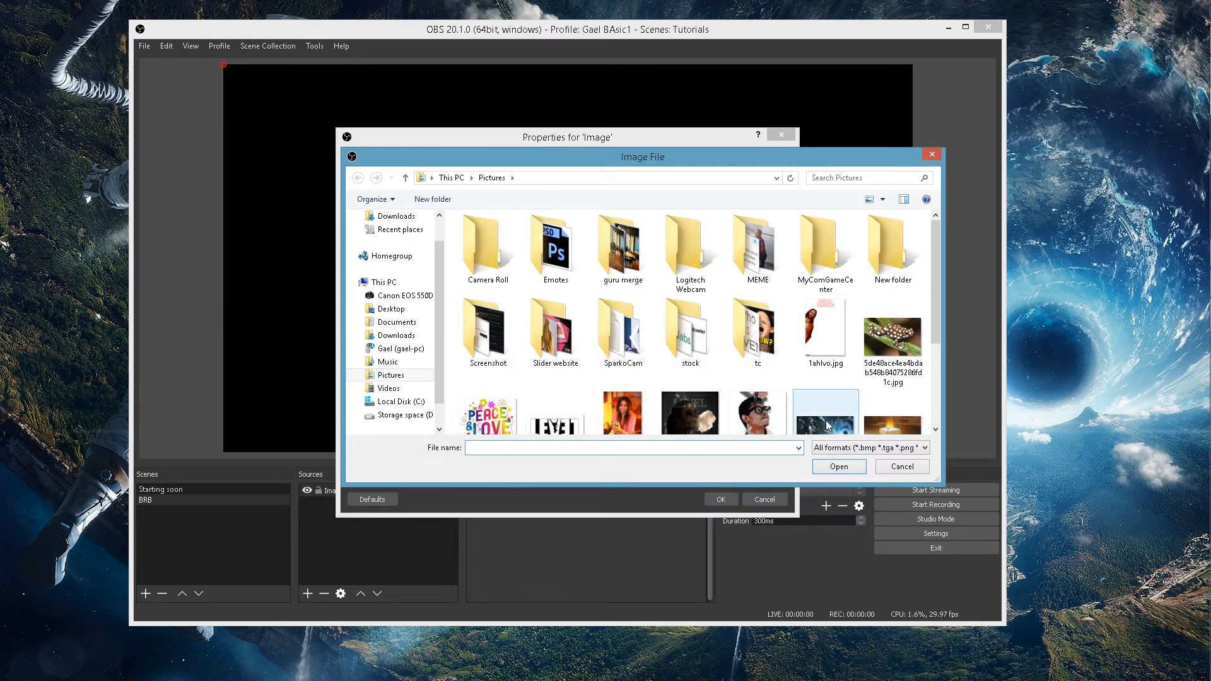
click(892, 364)
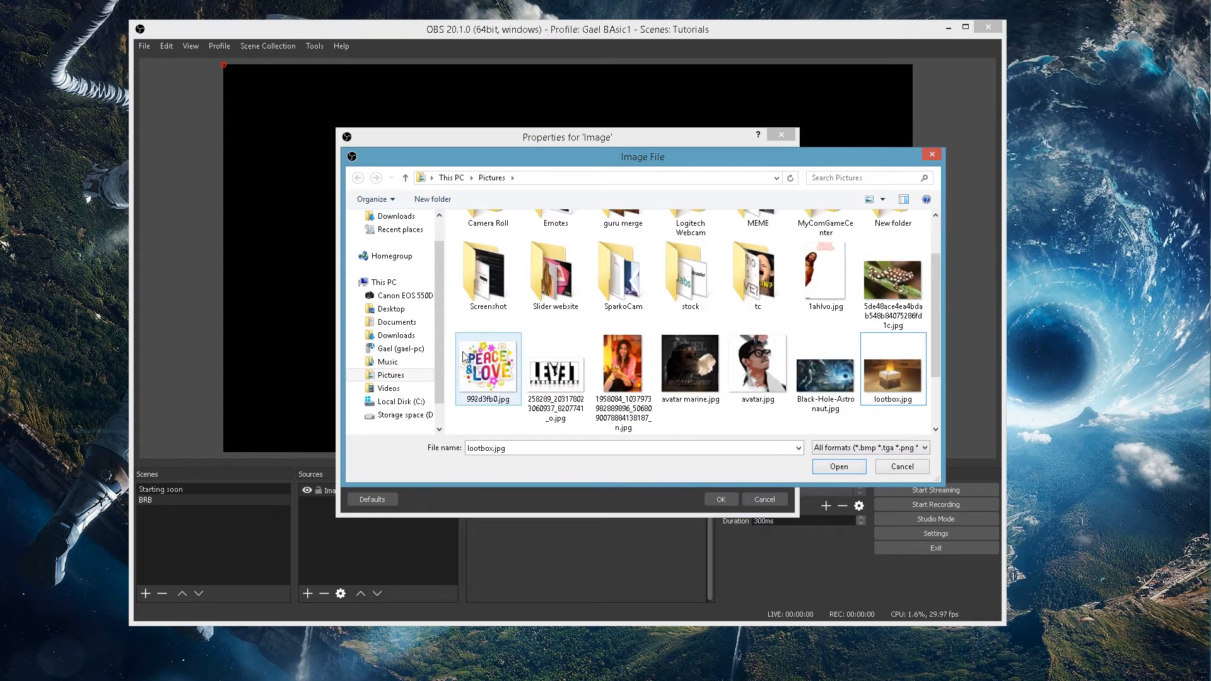
click(838, 466)
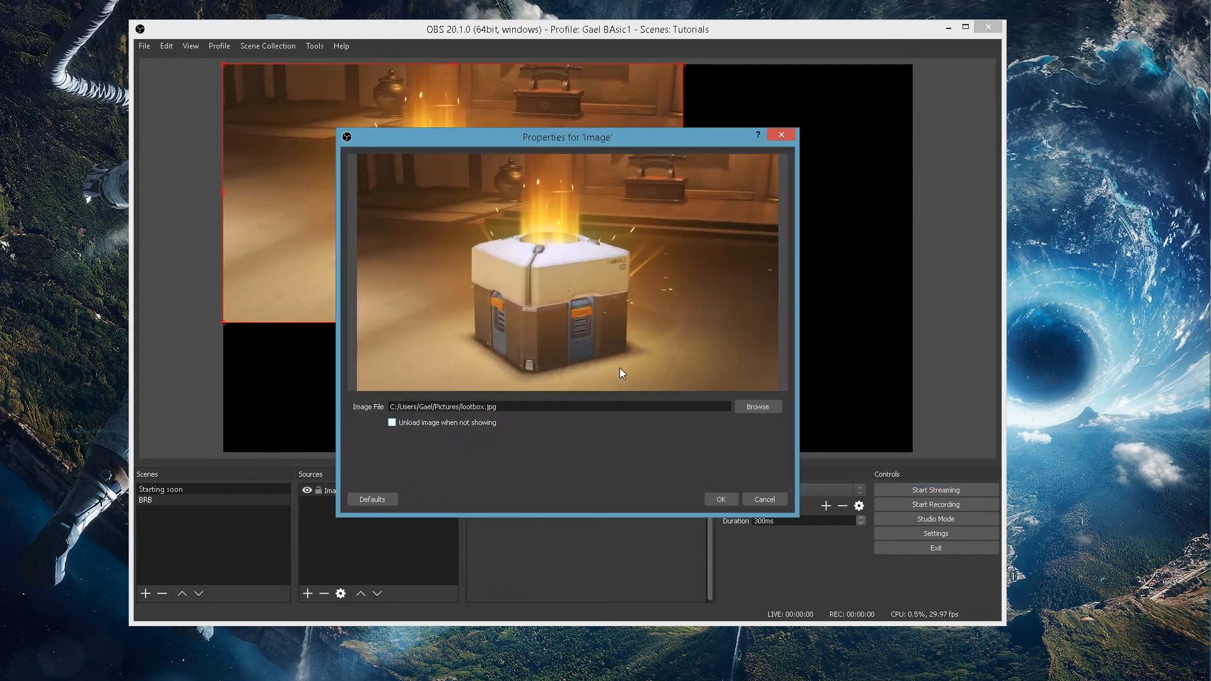
click(719, 499)
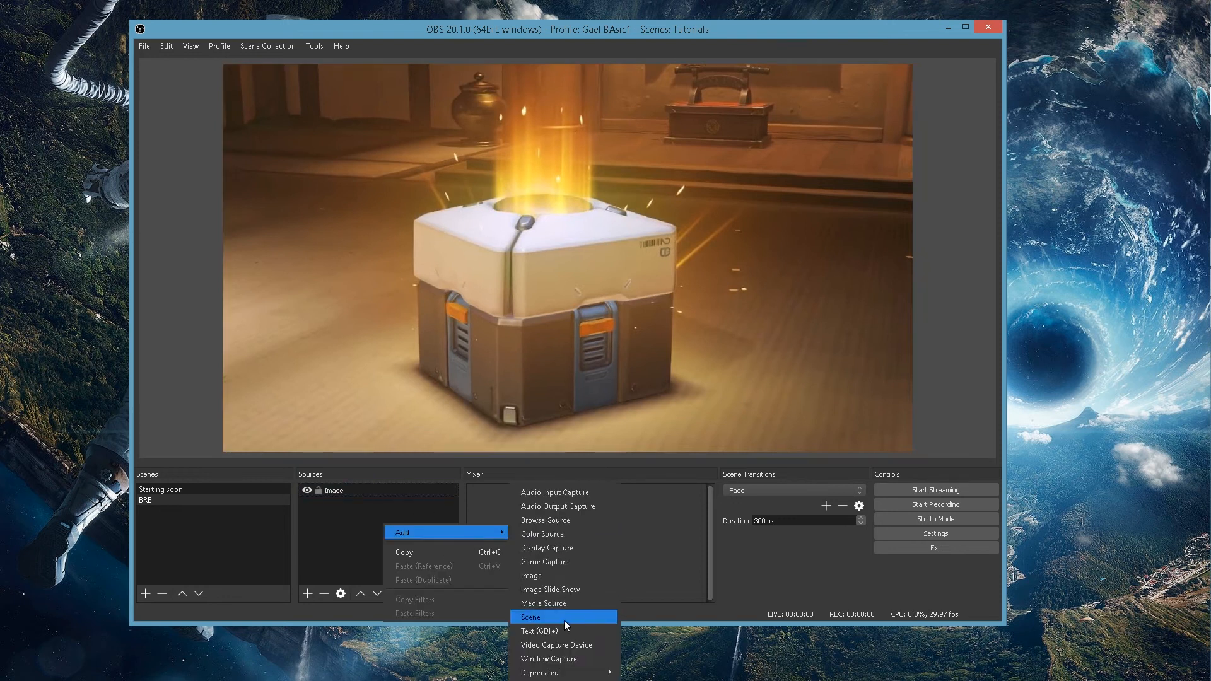
Add a text source 'brb' reading BRB in 72-point font over the loot box.
click(538, 631)
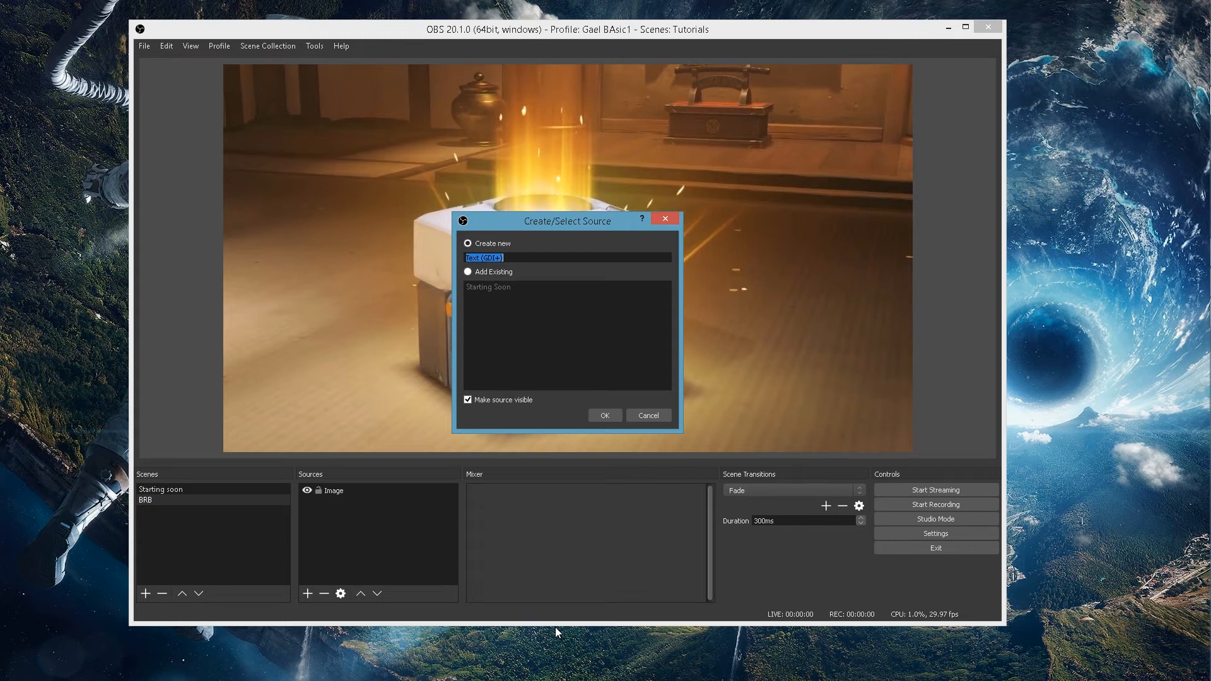
click(605, 416)
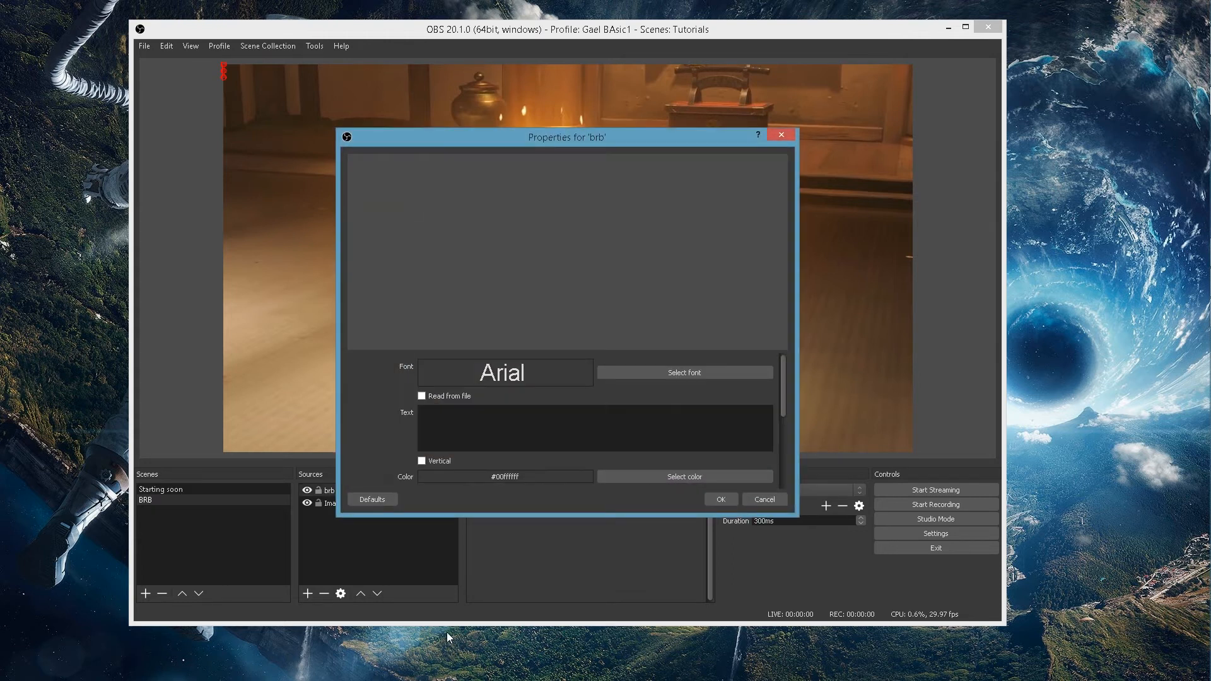
text(BR)
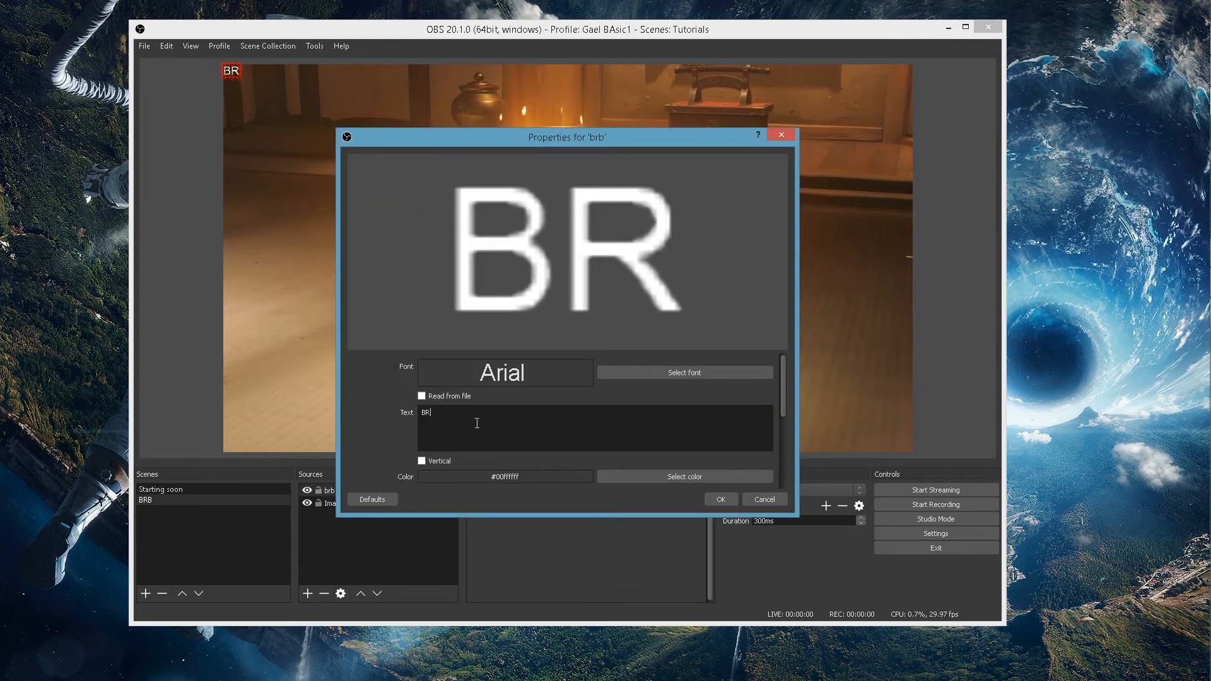
click(682, 372)
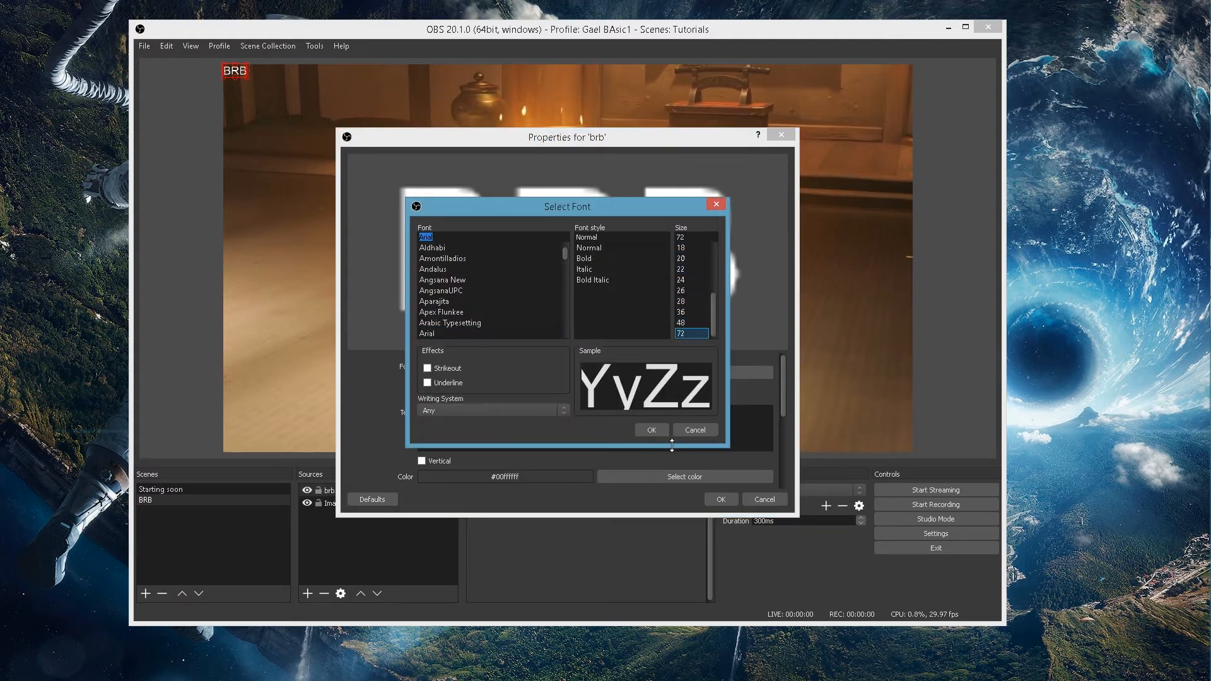
click(650, 429)
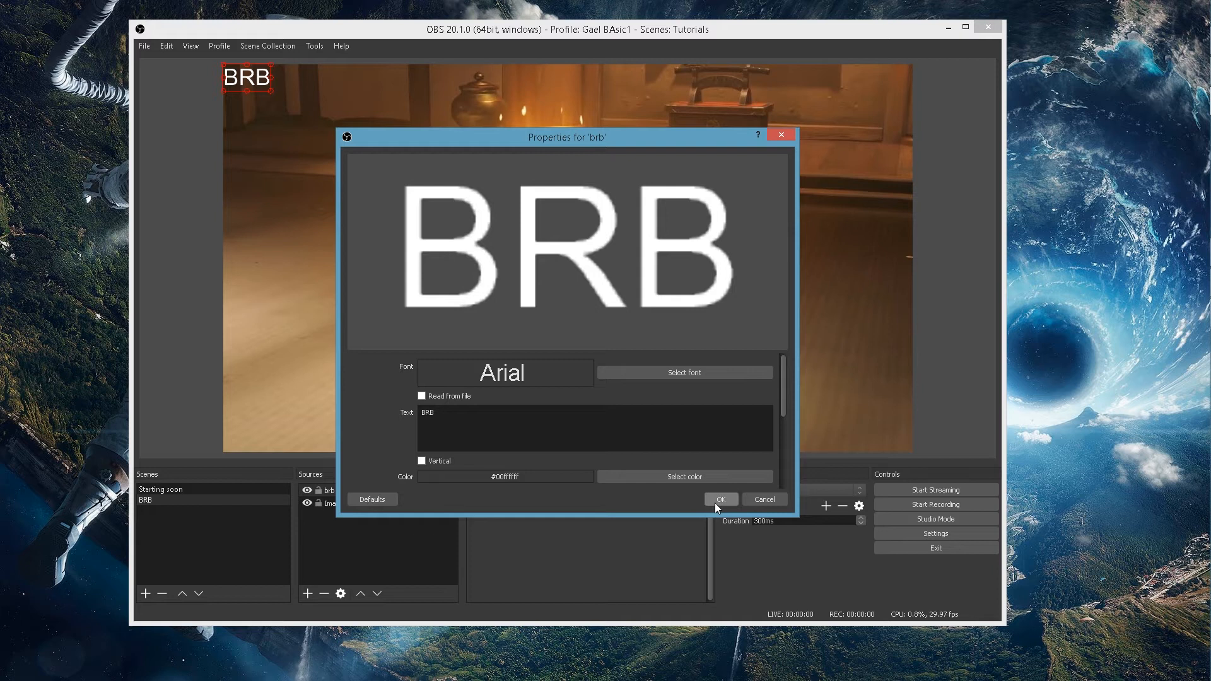
click(719, 499)
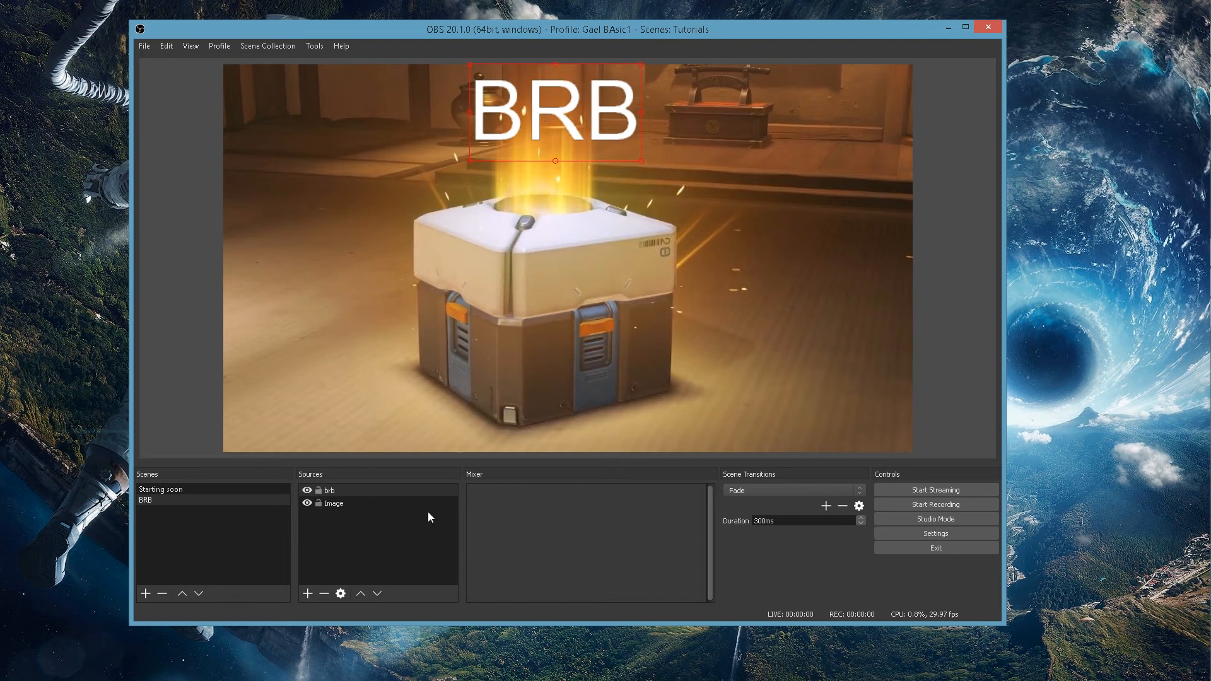
Switch to the Starting soon scene and back to BRB, then begin a new scene.
click(160, 489)
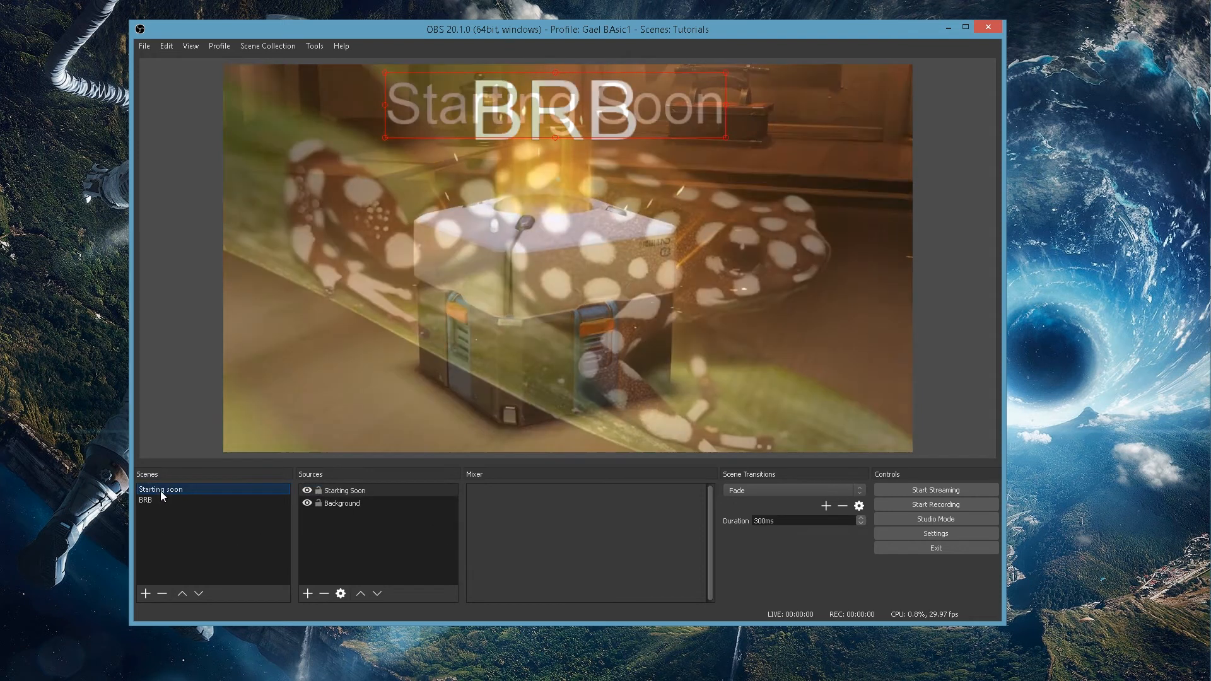
click(159, 489)
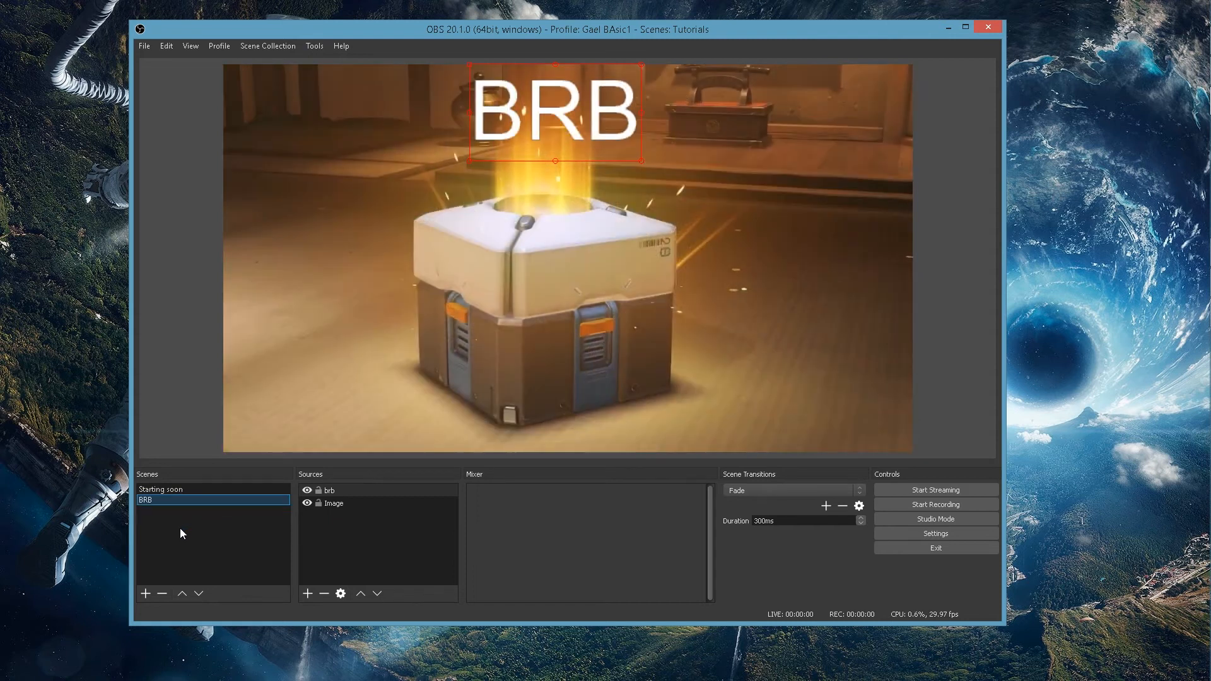
click(145, 593)
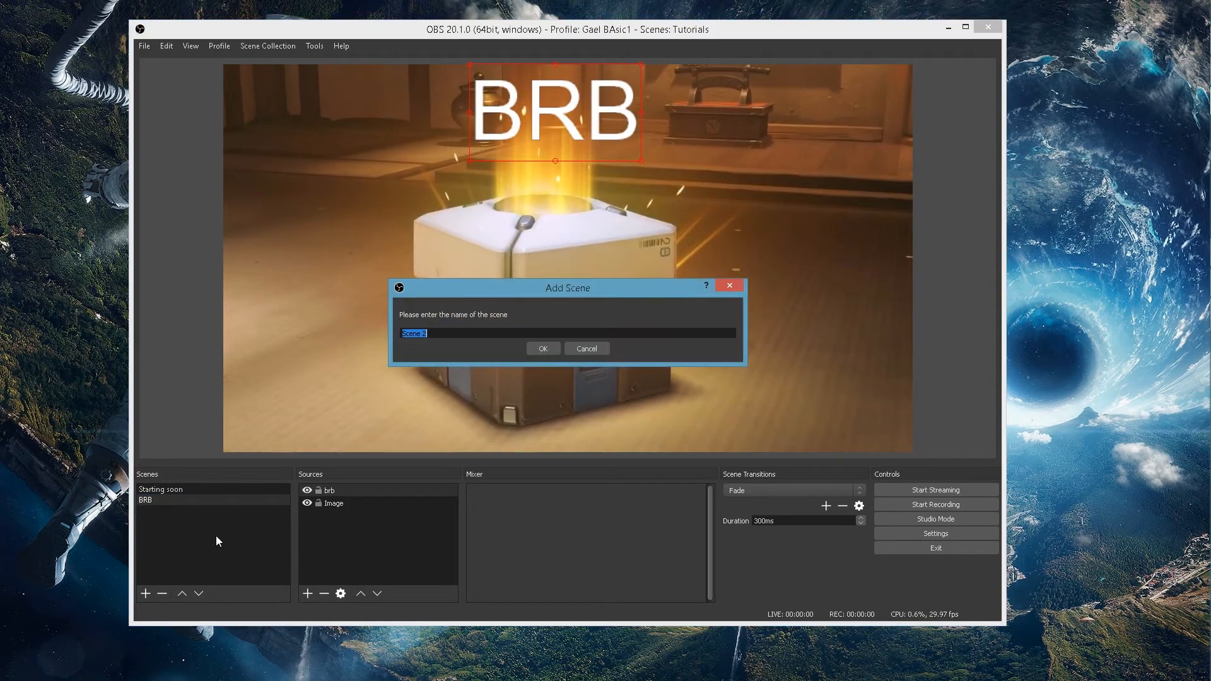
Name the new scene 'Main scene' and create it.
text(Main)
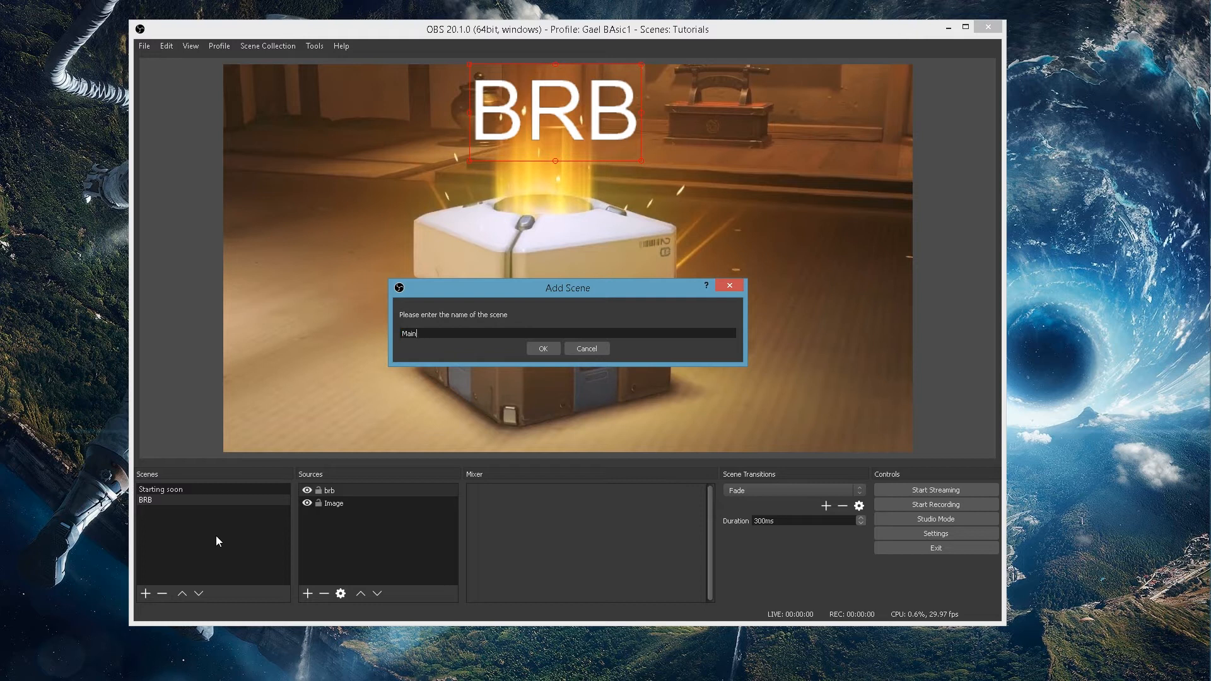
text(sce)
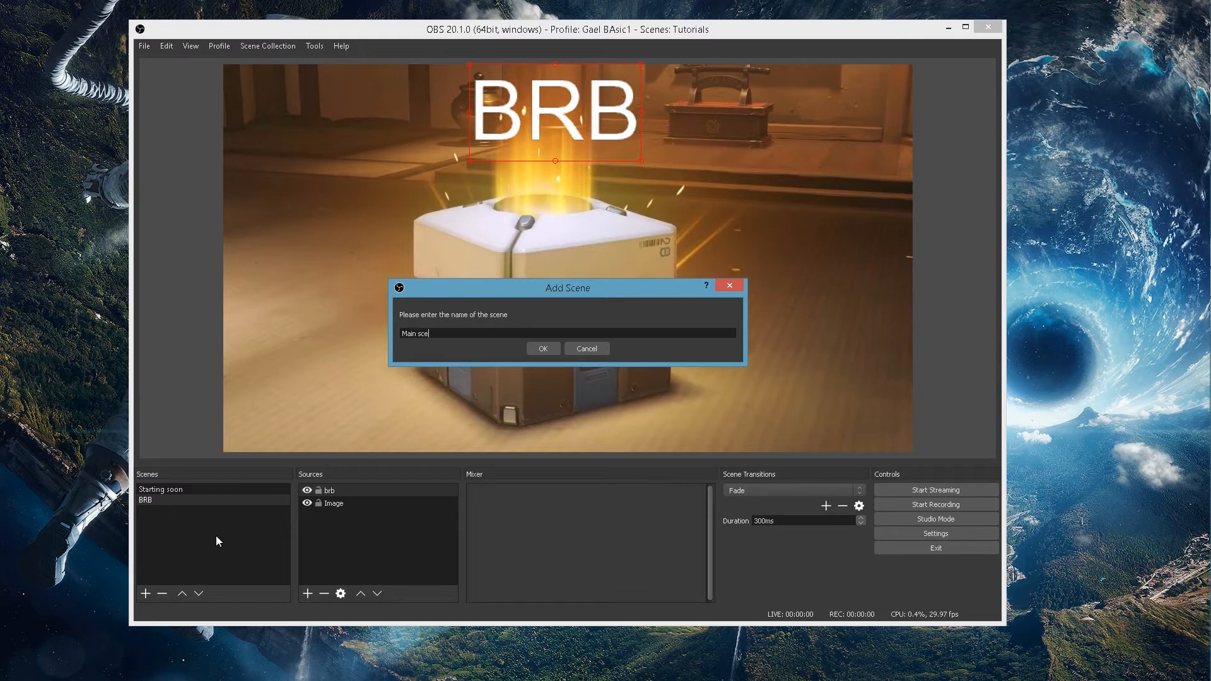
click(543, 348)
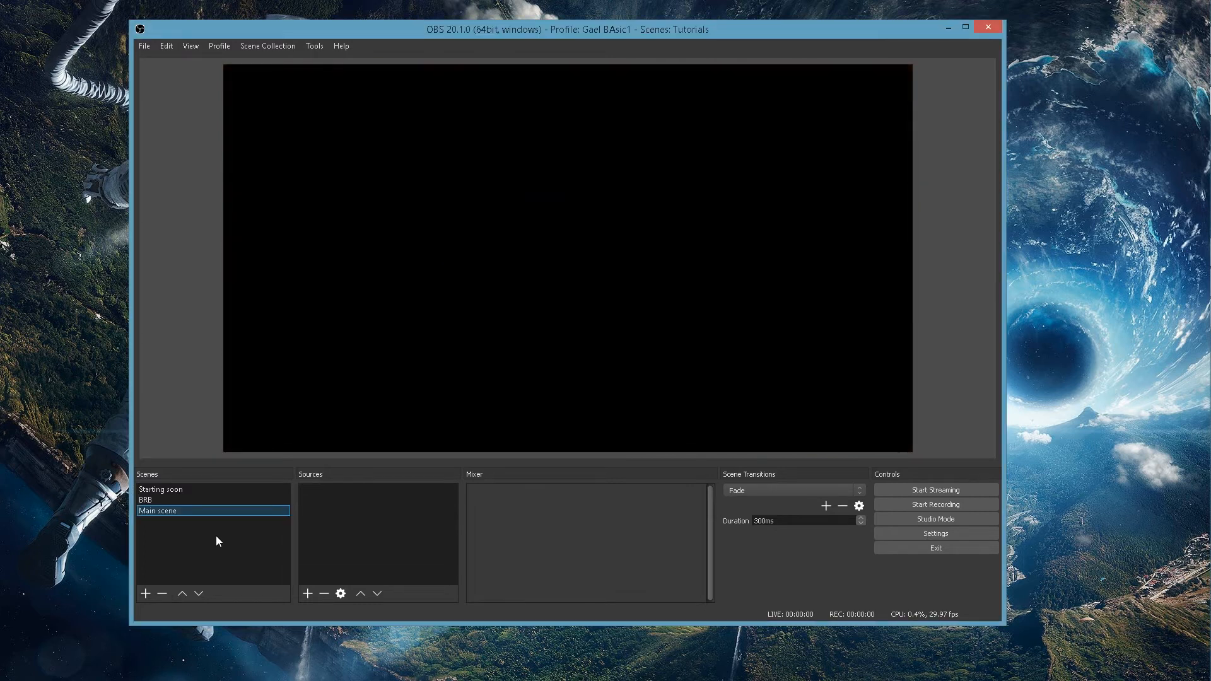
Add a Display Capture source capturing the whole display.
right_click(378, 526)
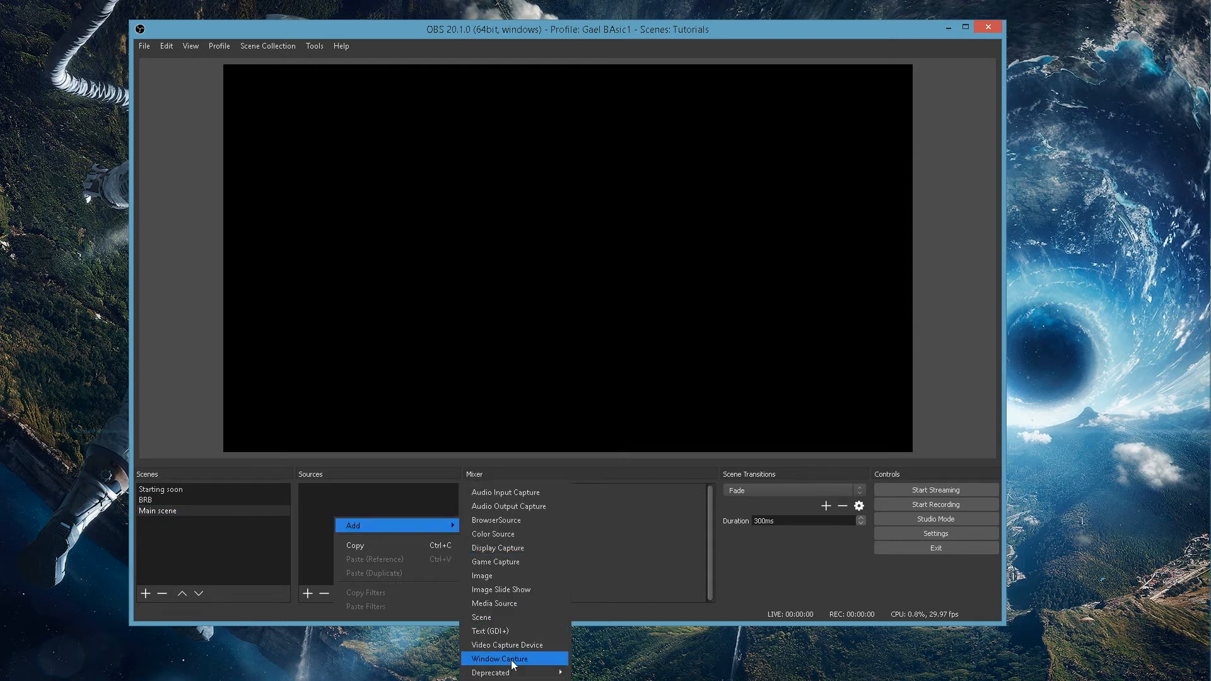
mouse_move(529, 631)
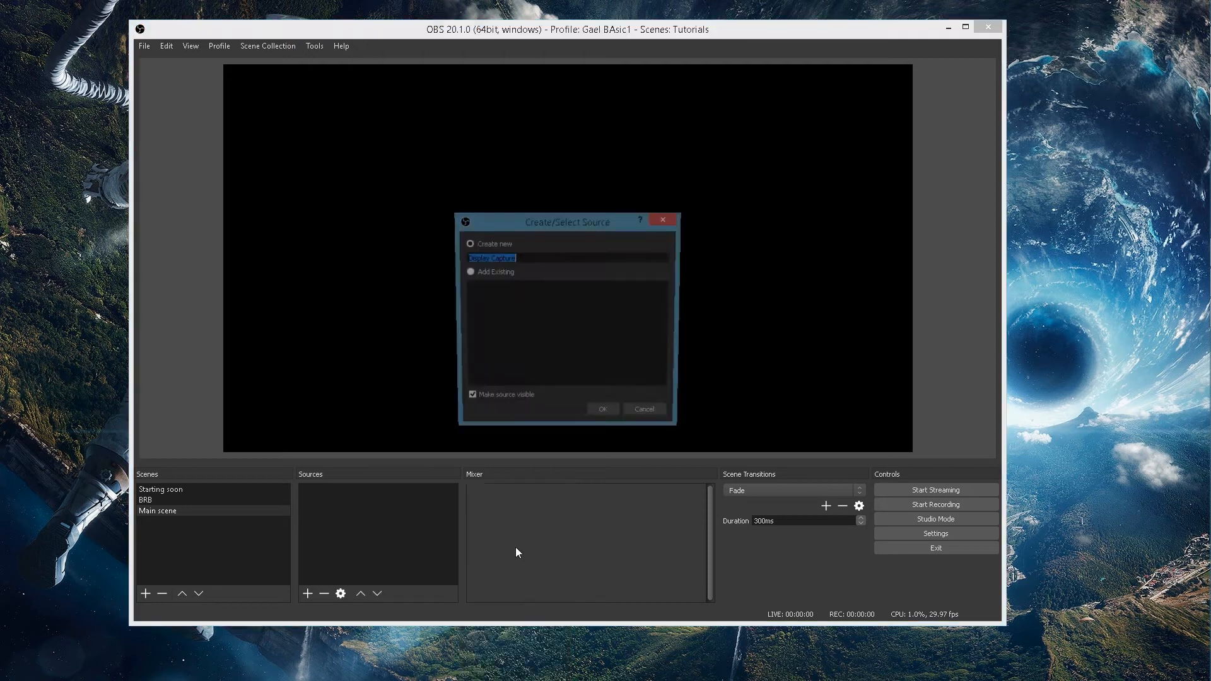
click(602, 408)
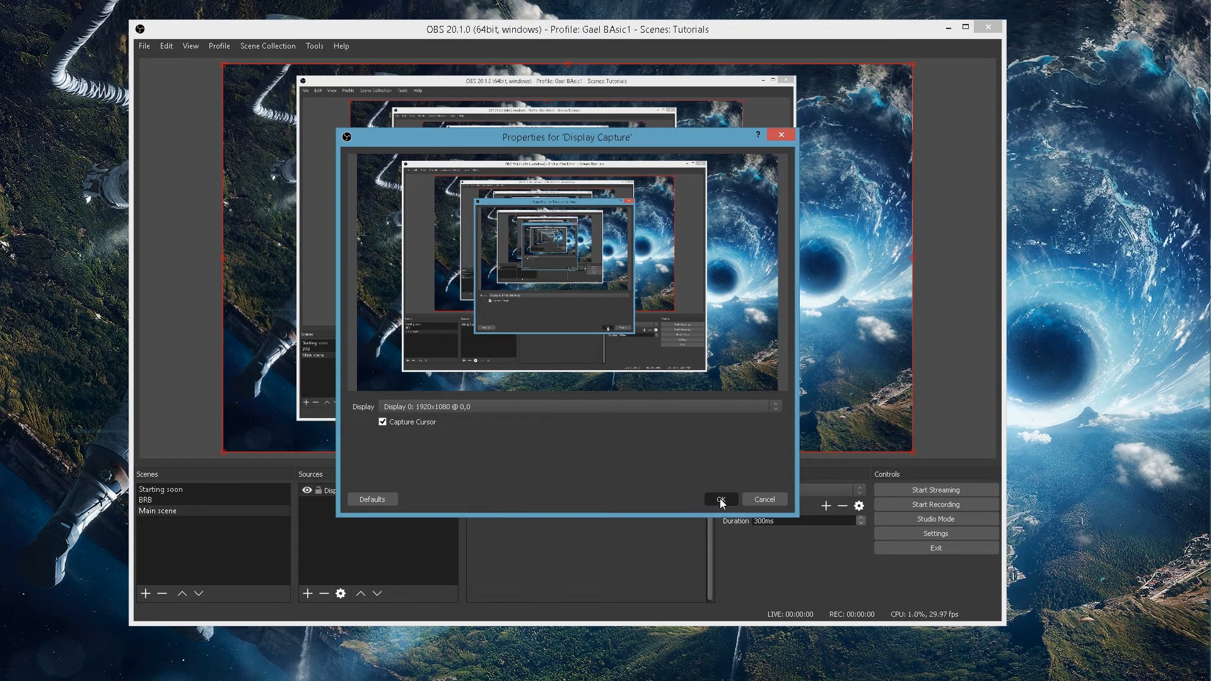
click(719, 499)
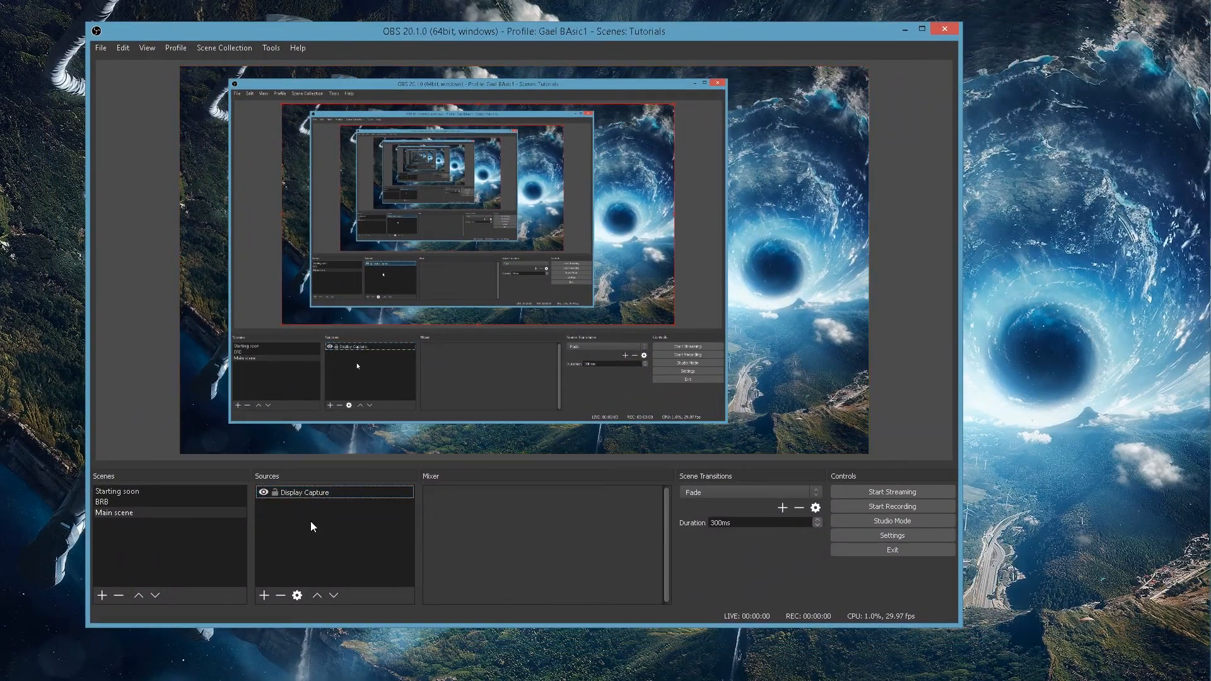
Add a Text (GDI+) source reading 'Super Geek' to the Main scene.
right_click(313, 526)
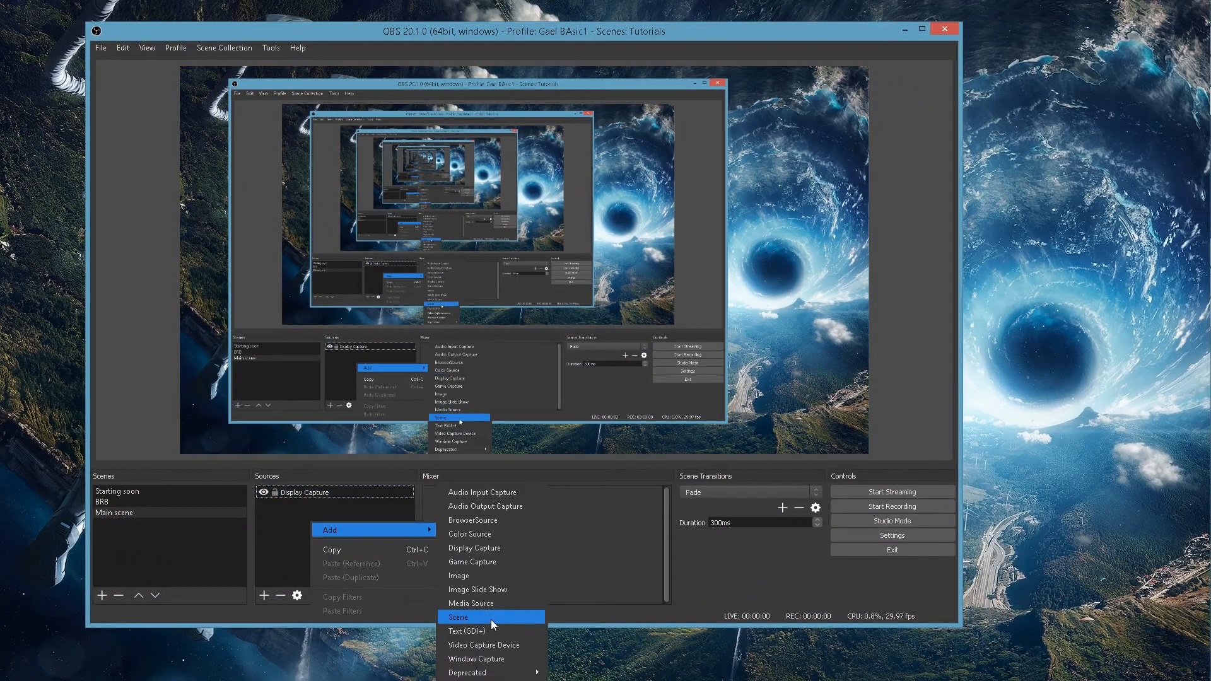
click(465, 630)
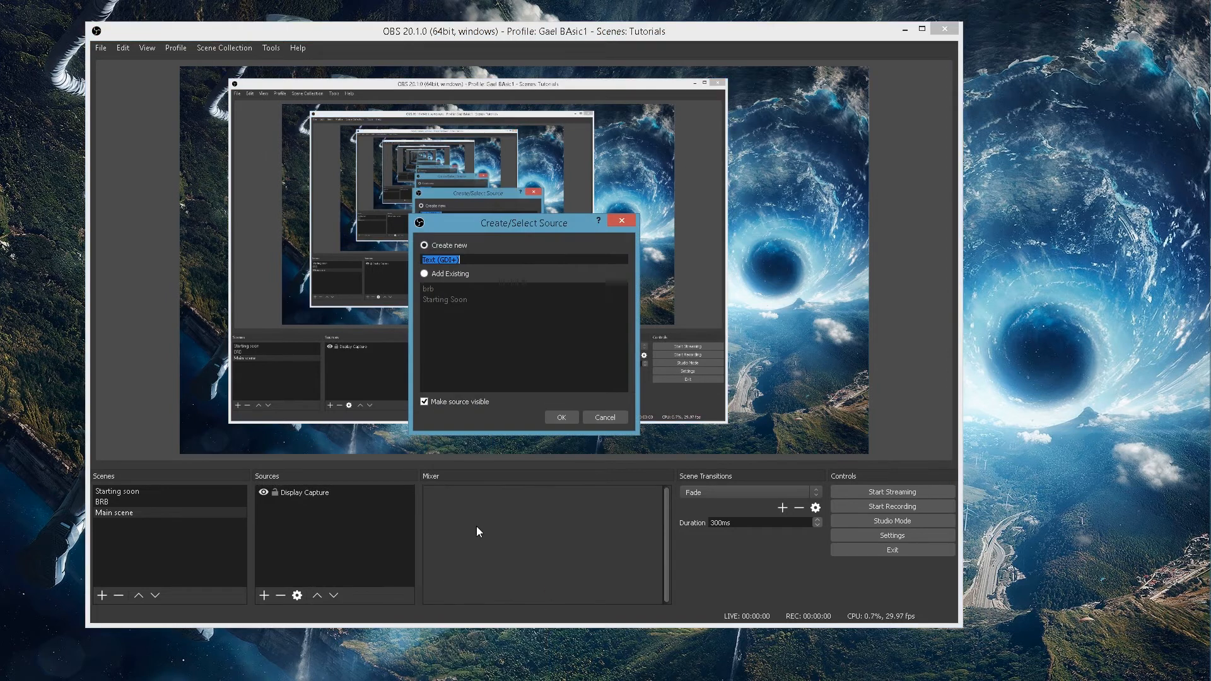
click(561, 417)
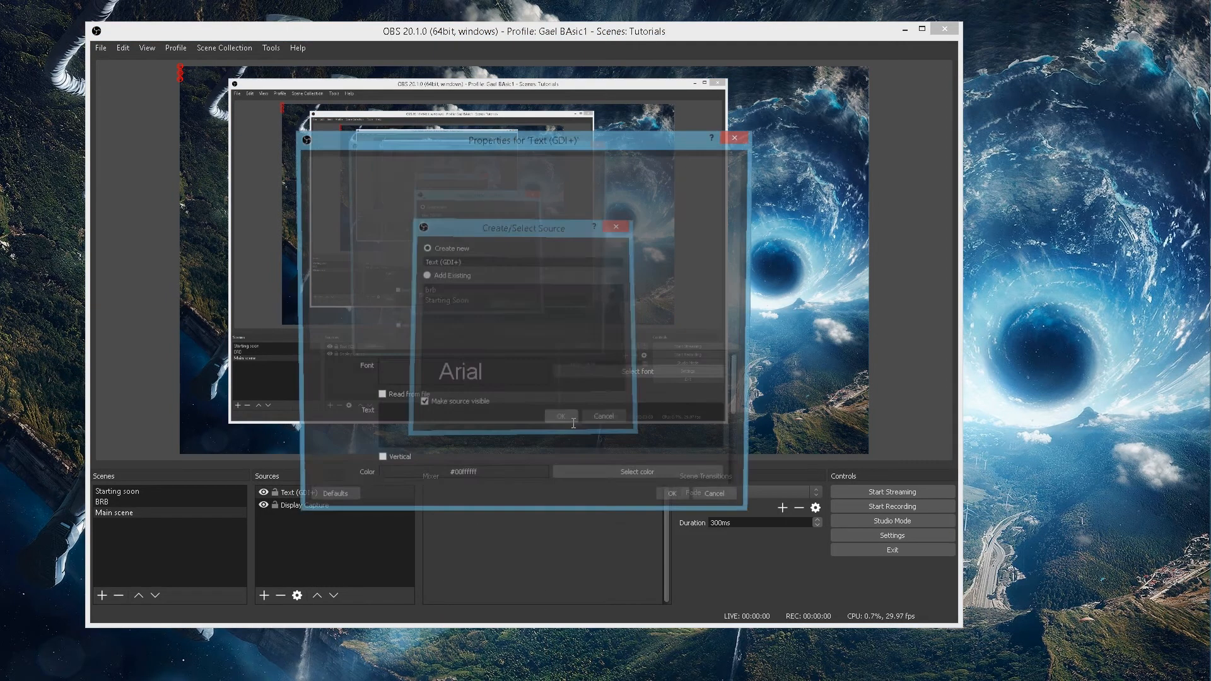
text(S)
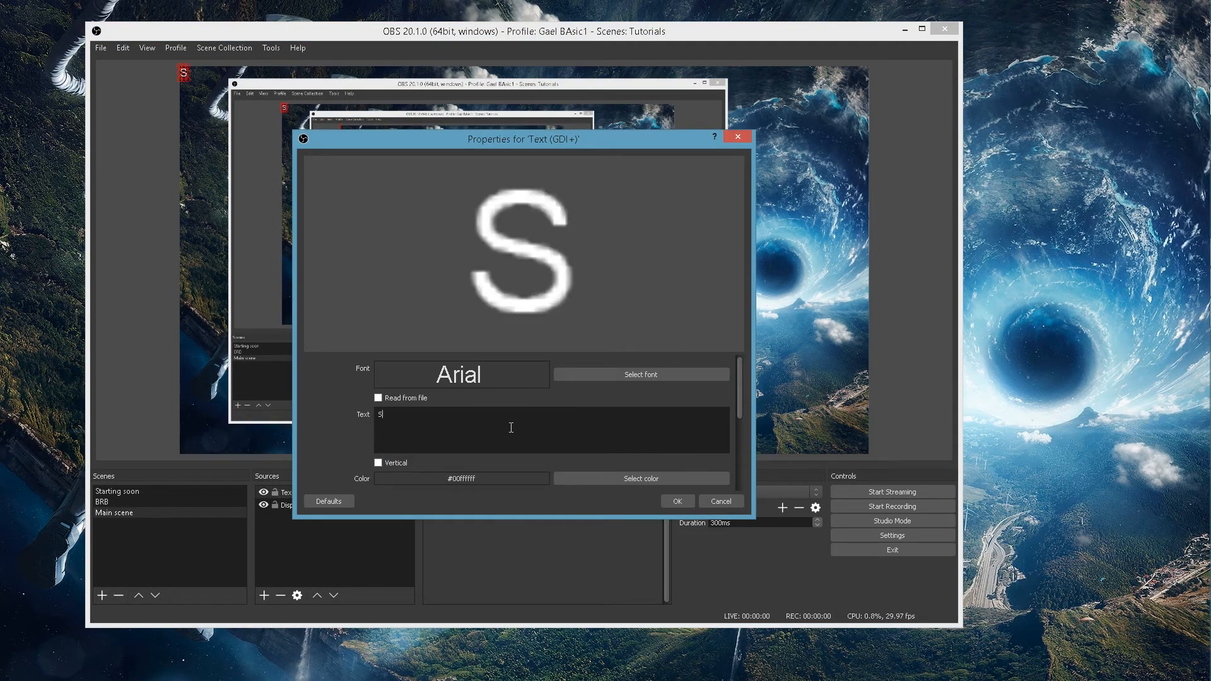
text(uper)
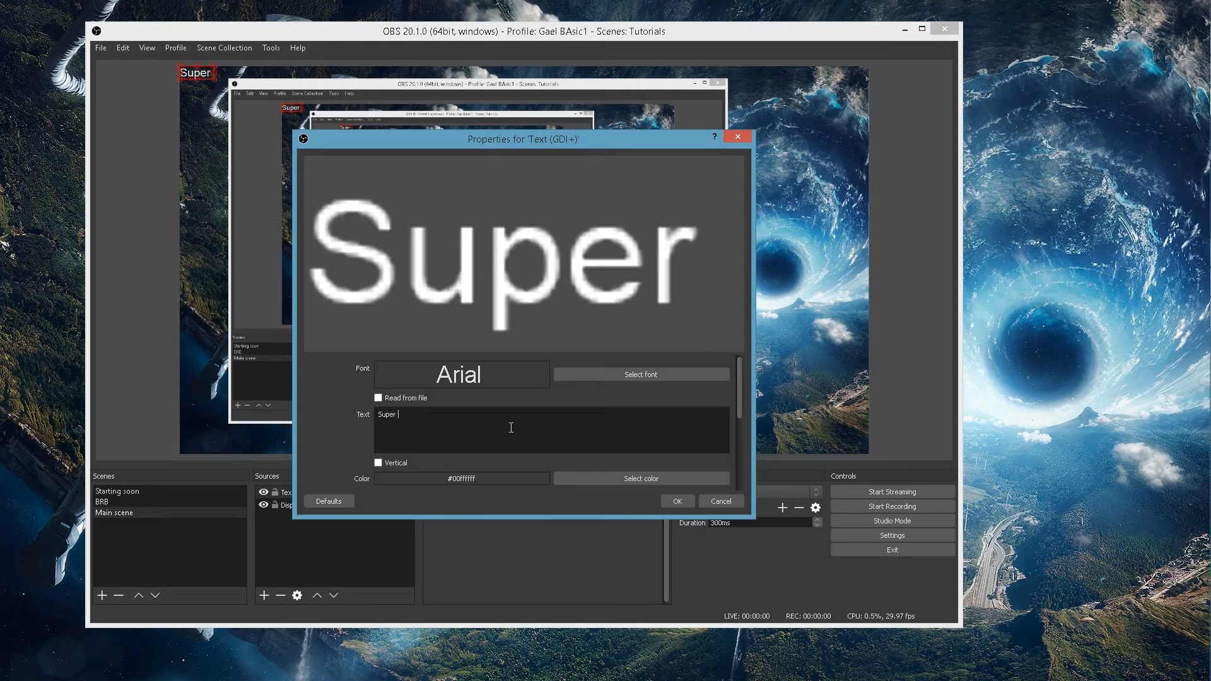
text(Geek)
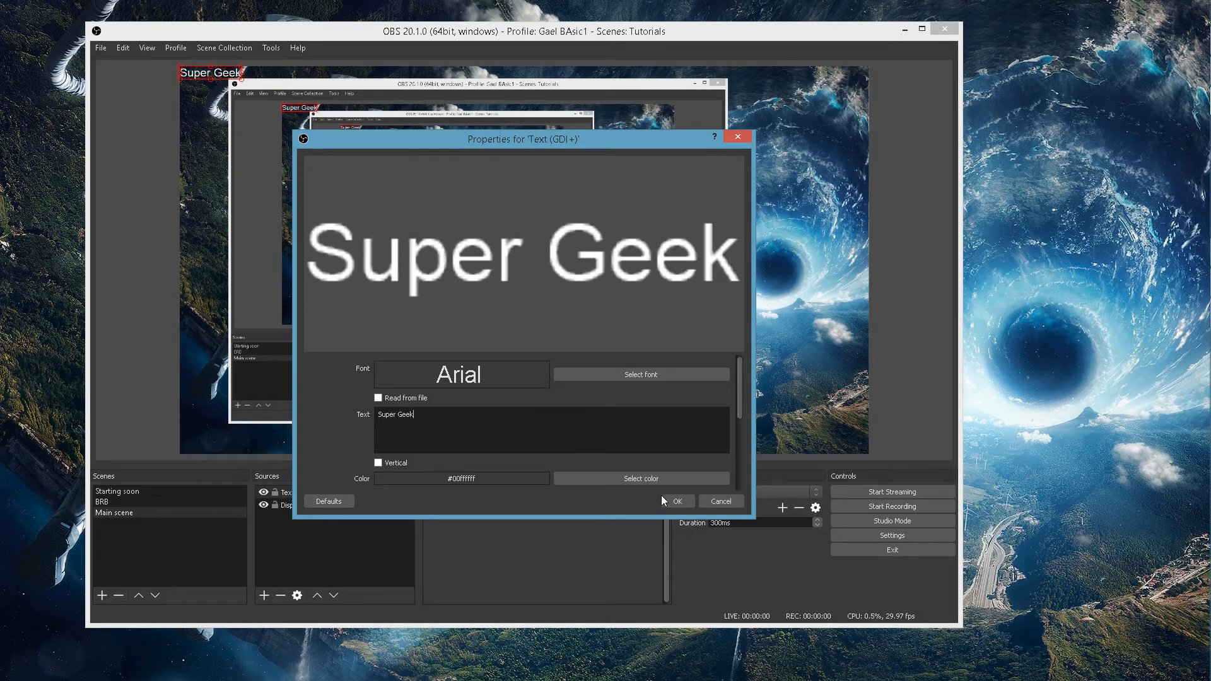
click(675, 500)
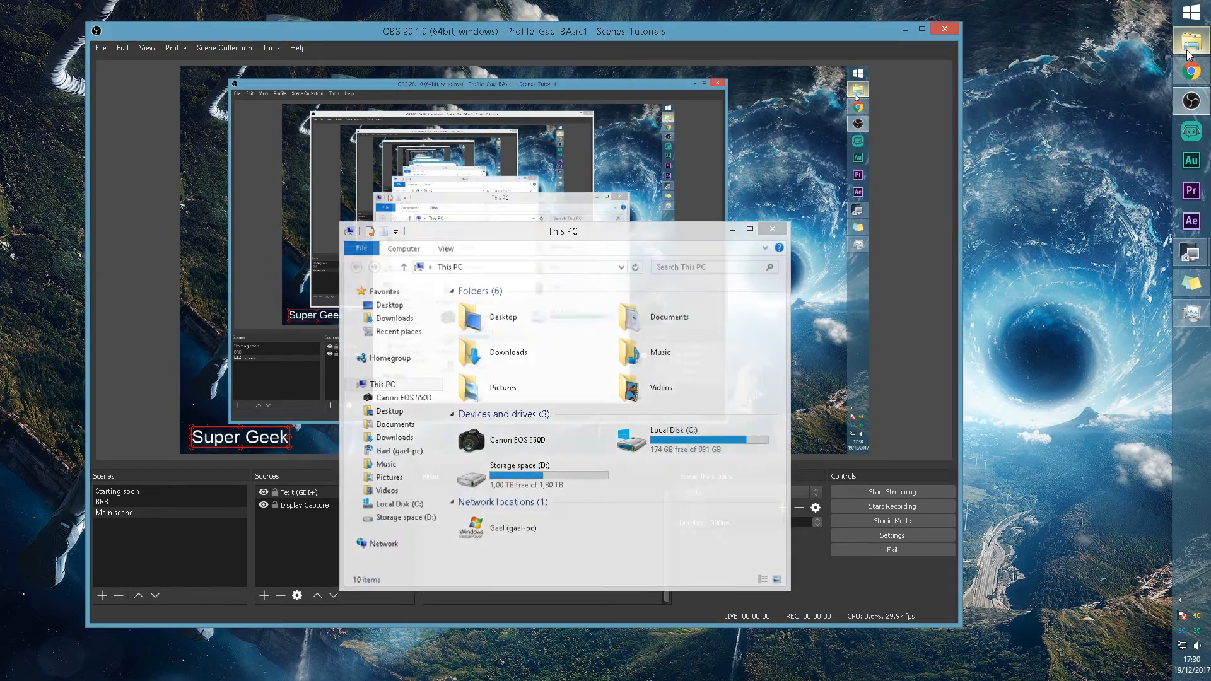
click(771, 228)
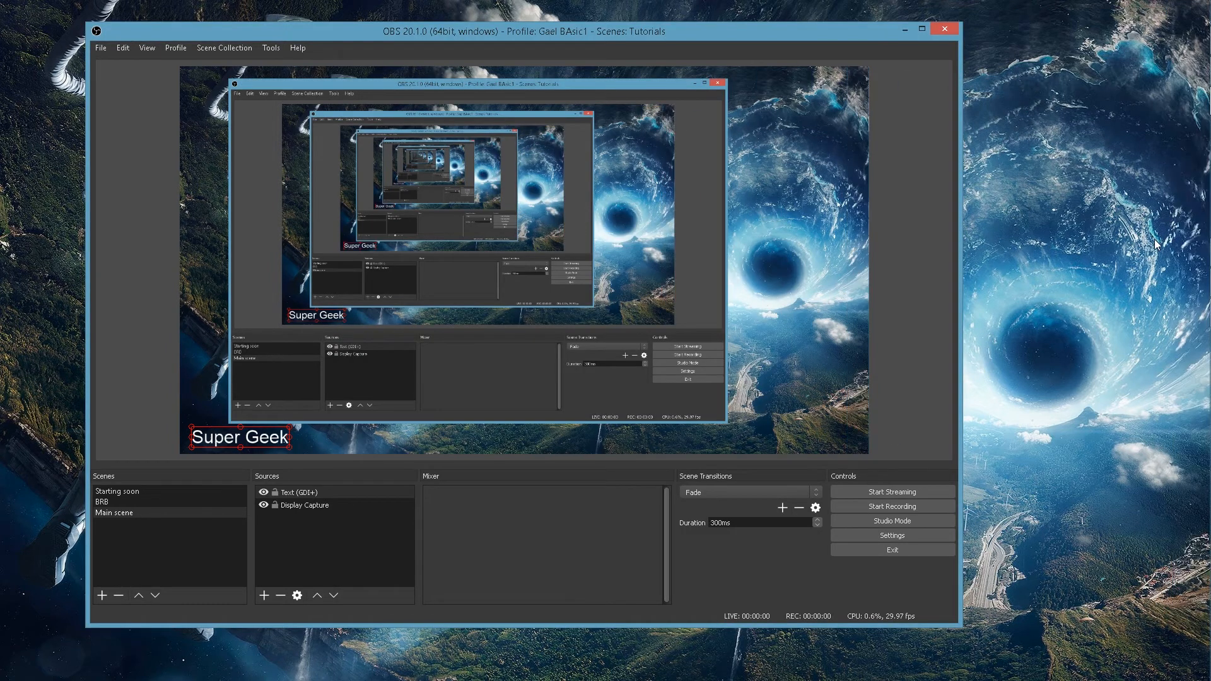
mouse_move(939, 254)
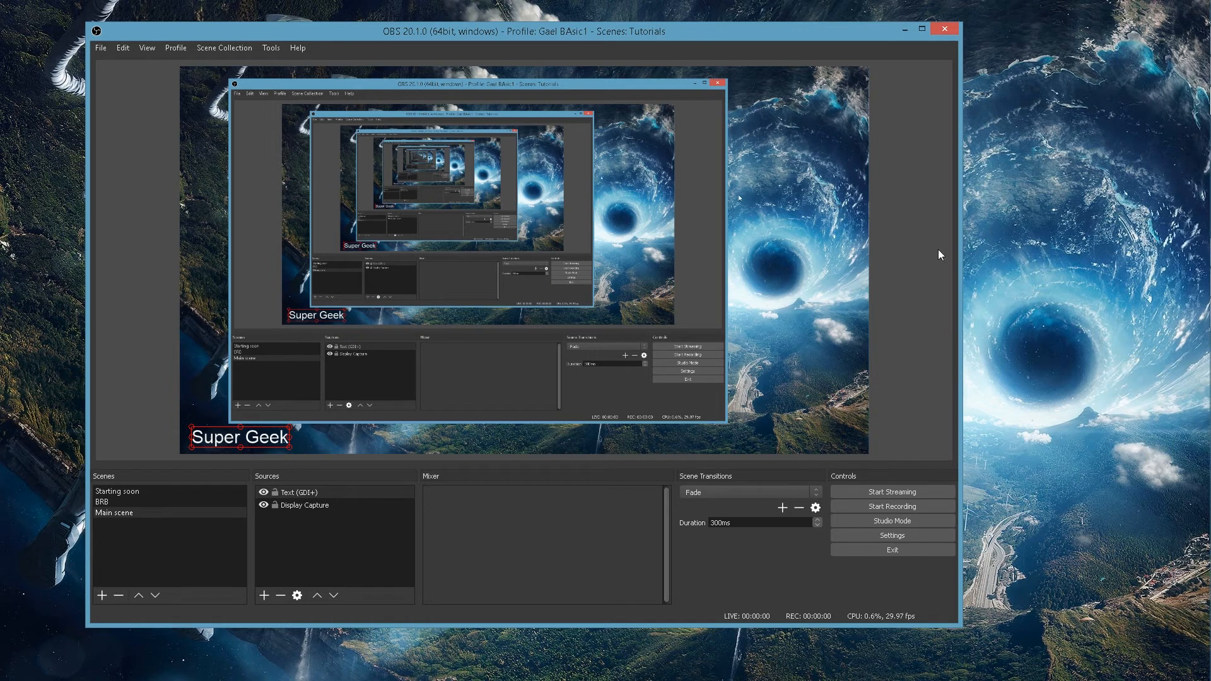
Preview the BRB and Starting soon scenes, then return to Main scene.
click(101, 501)
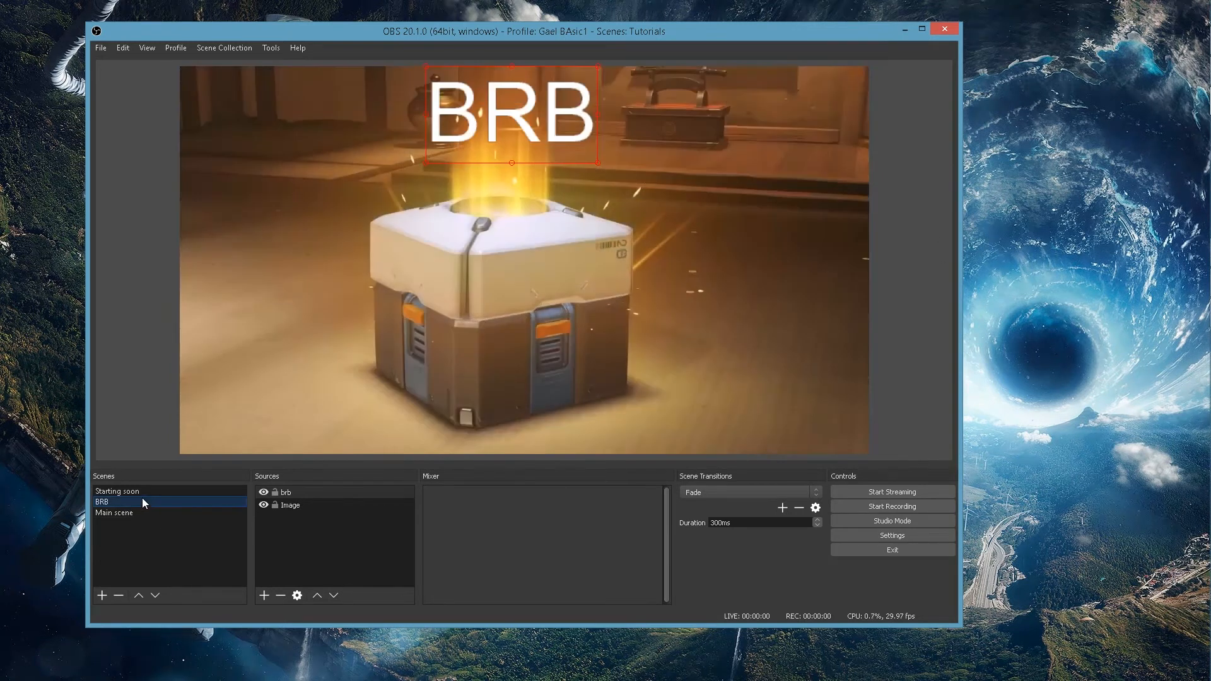
click(117, 490)
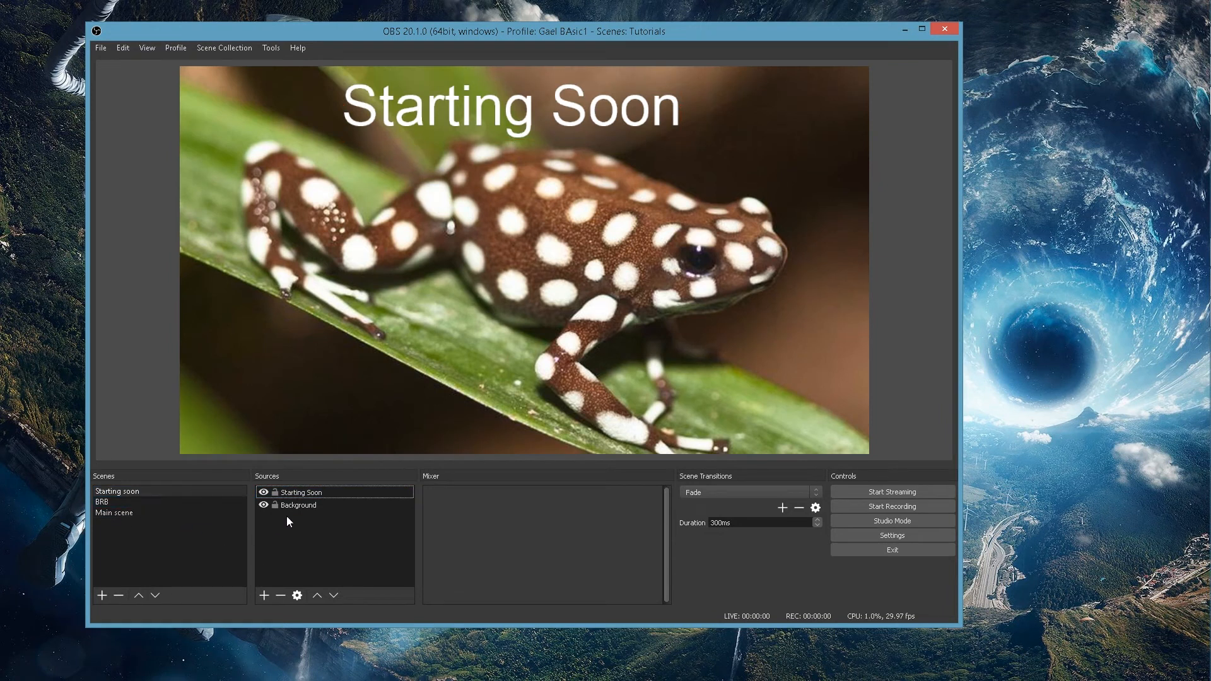
click(114, 512)
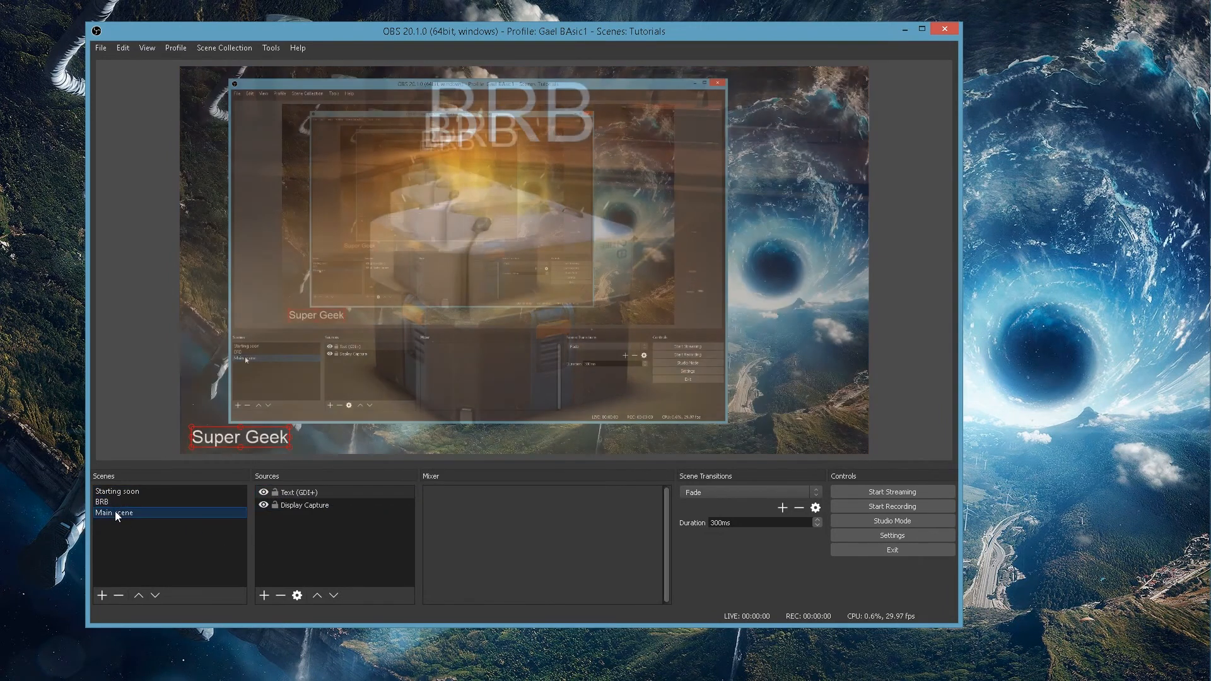
click(116, 491)
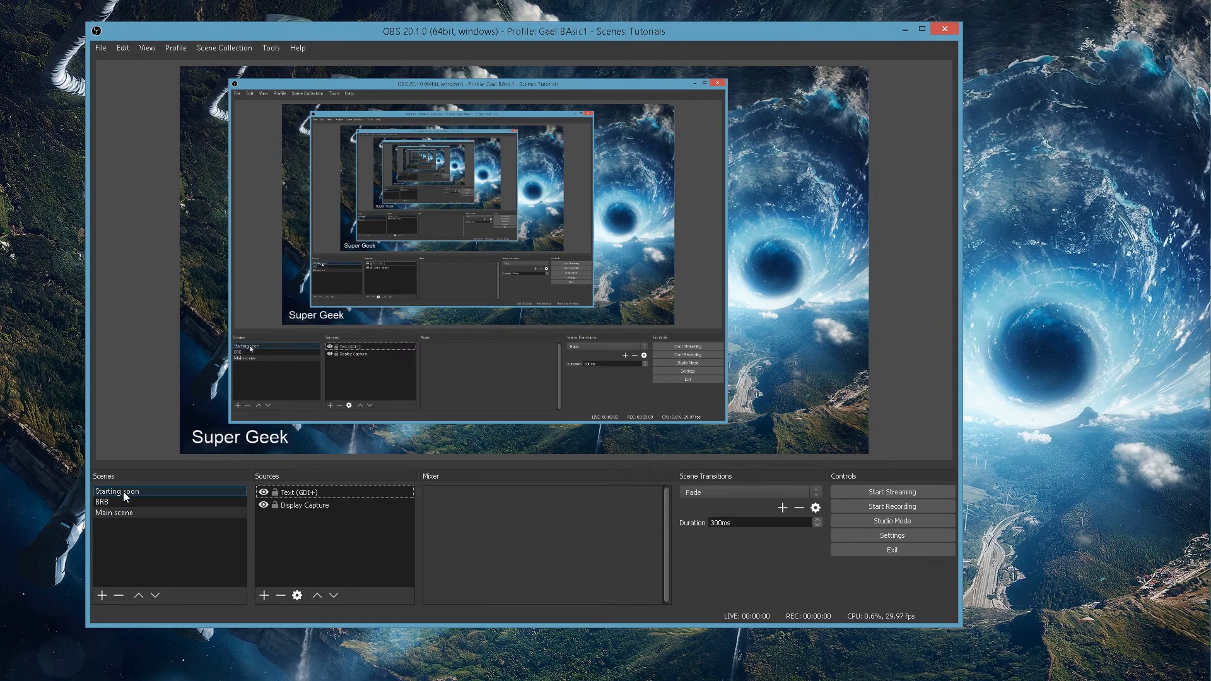
Add the existing Starting soon scene as a source in Main scene.
right_click(348, 540)
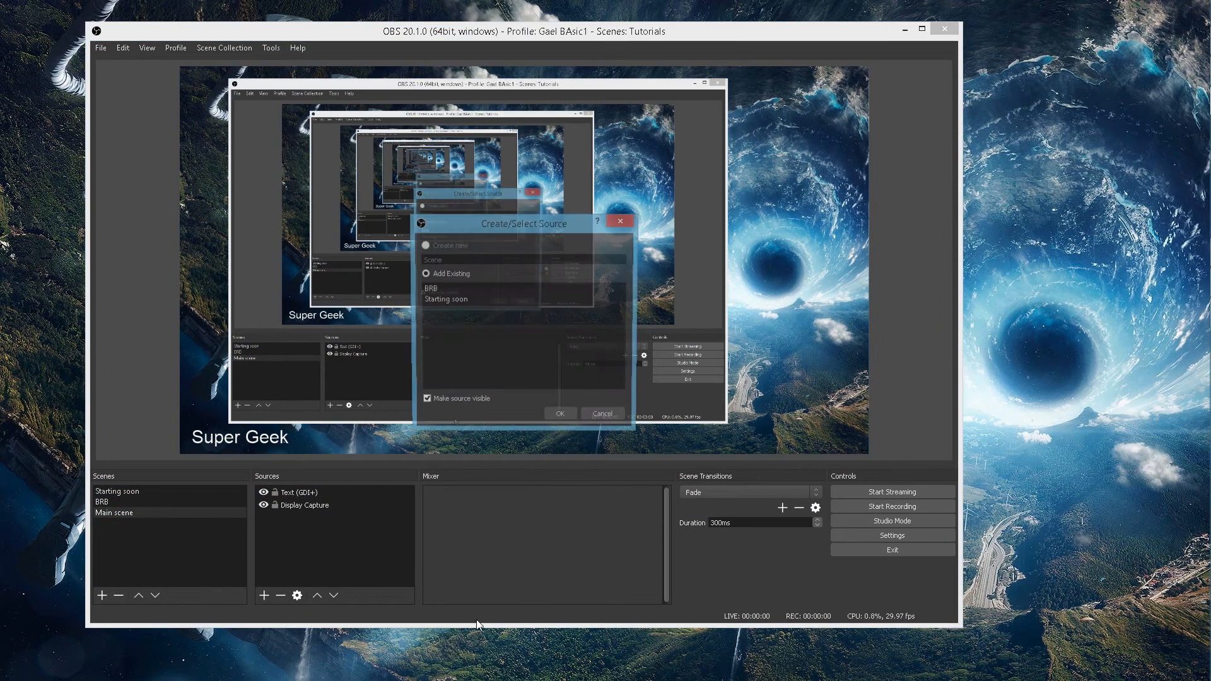
click(448, 288)
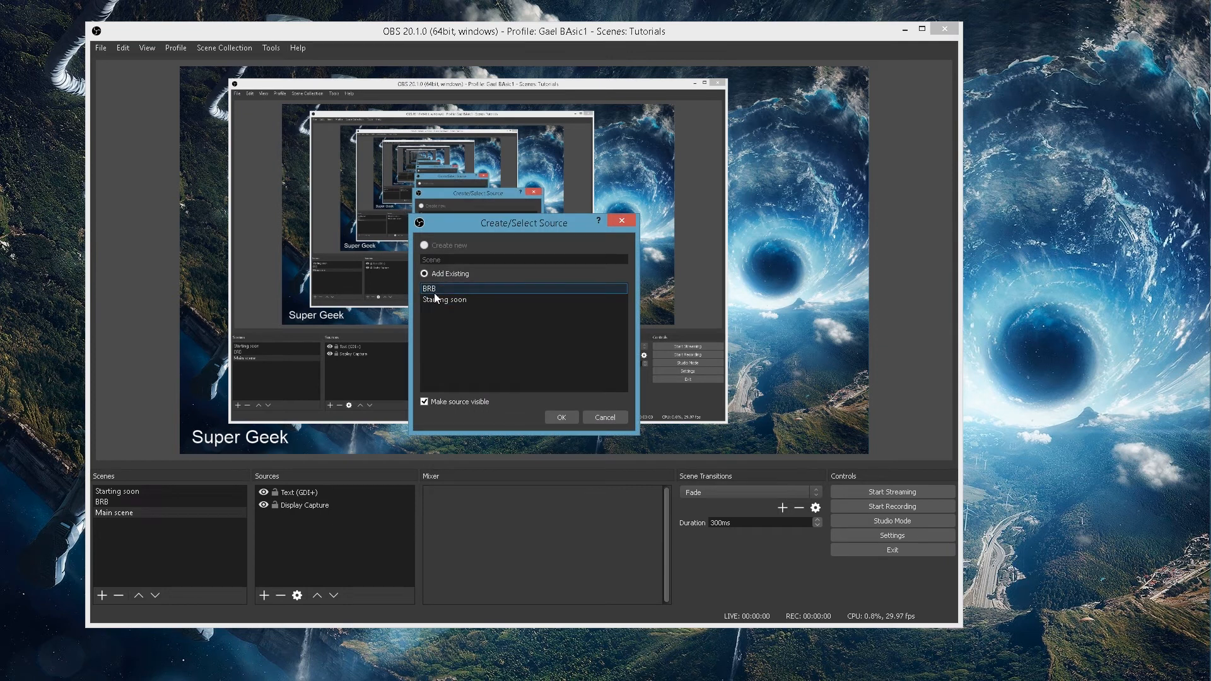
click(446, 299)
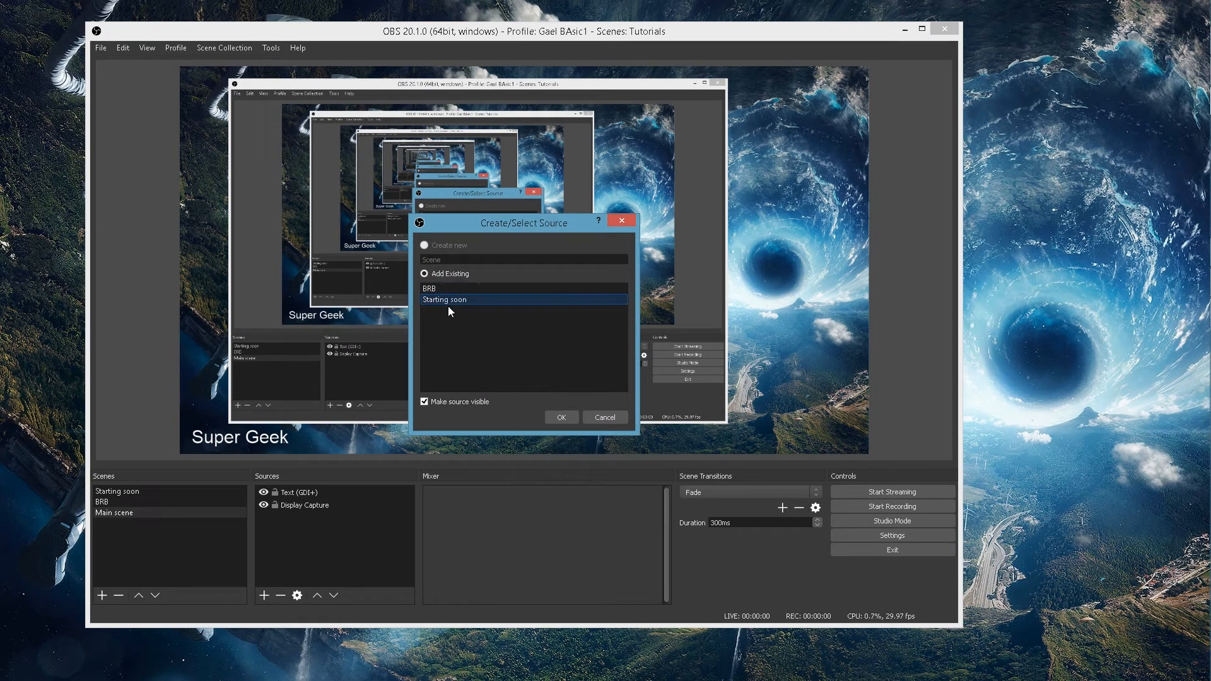
click(561, 417)
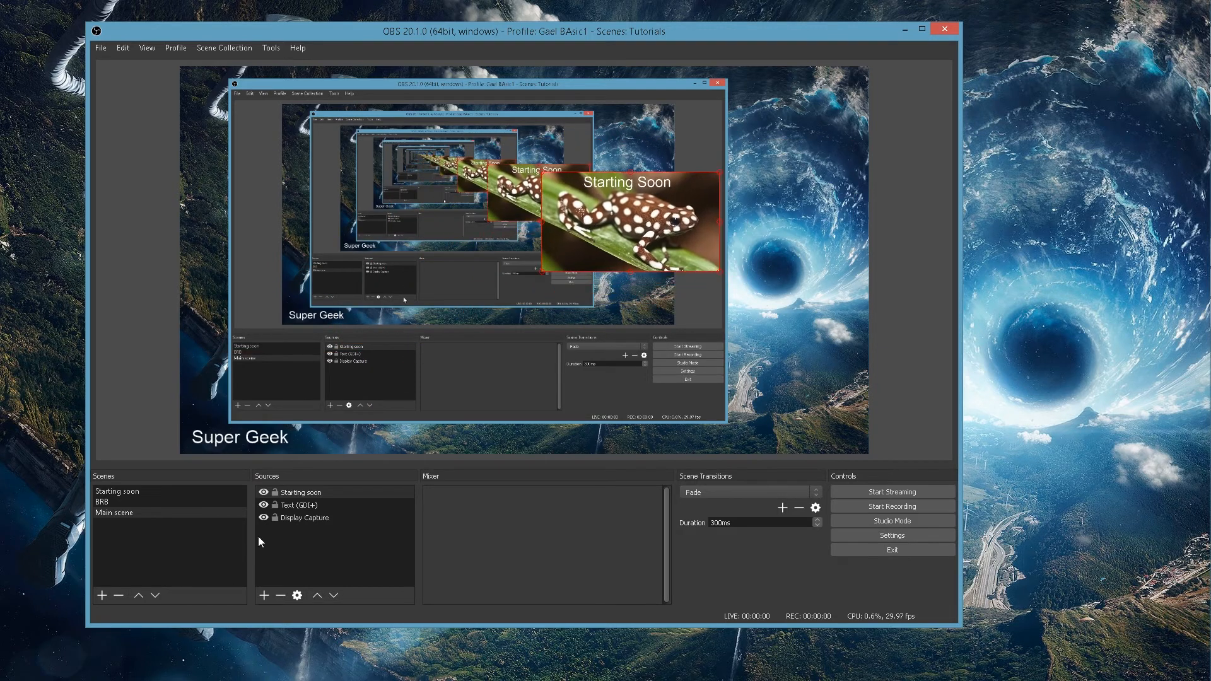
click(117, 491)
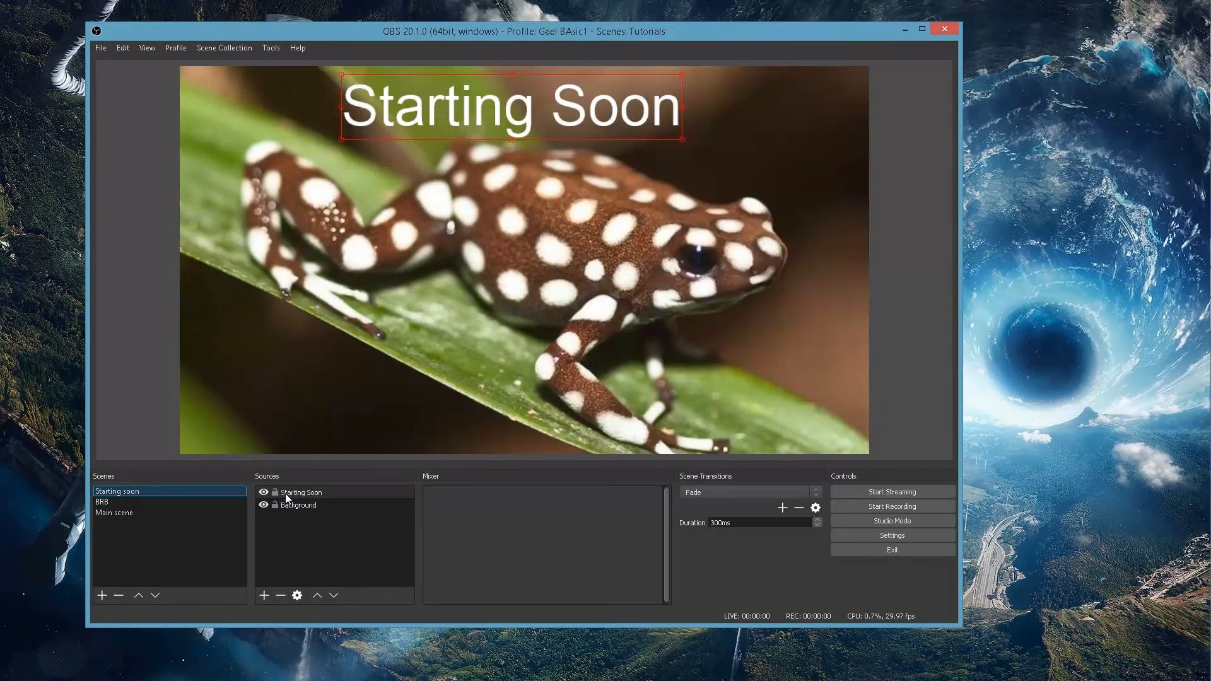
click(114, 513)
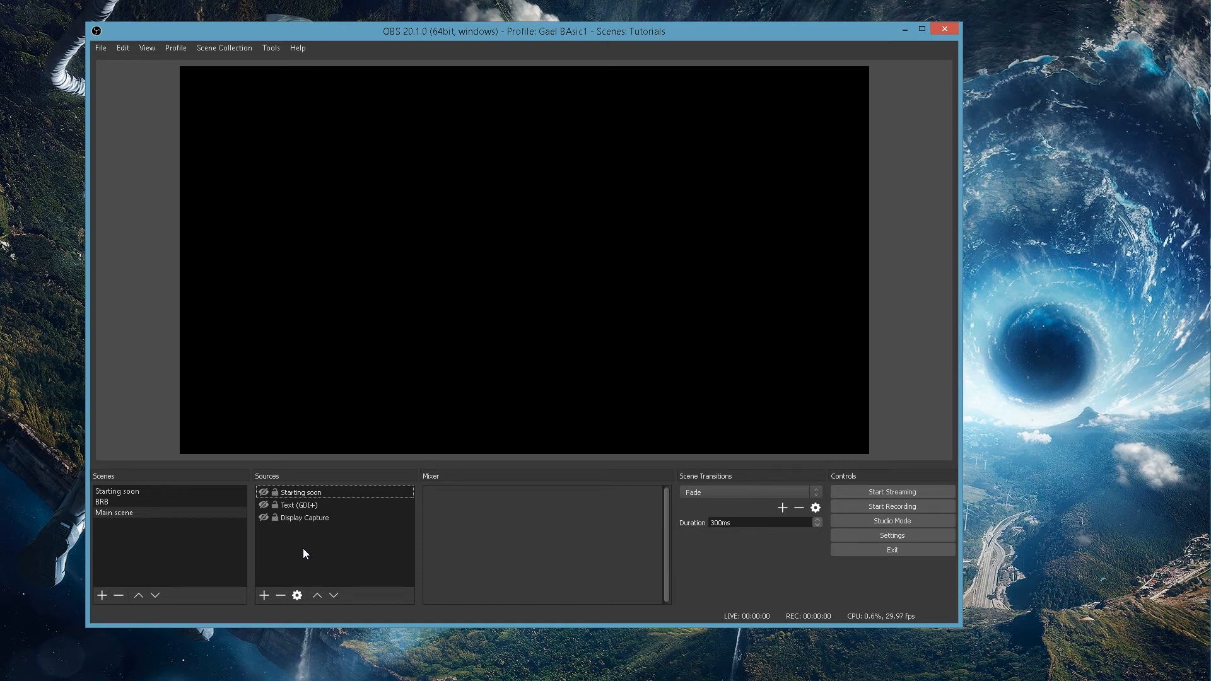
mouse_move(477, 523)
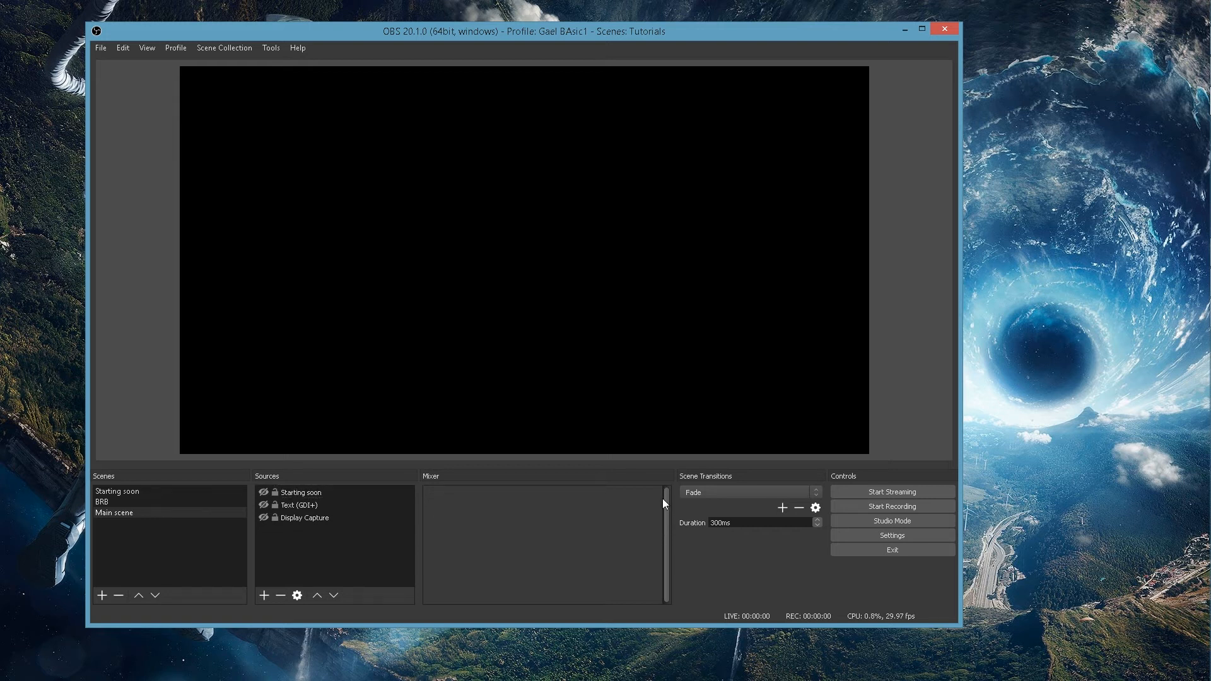
mouse_move(507, 541)
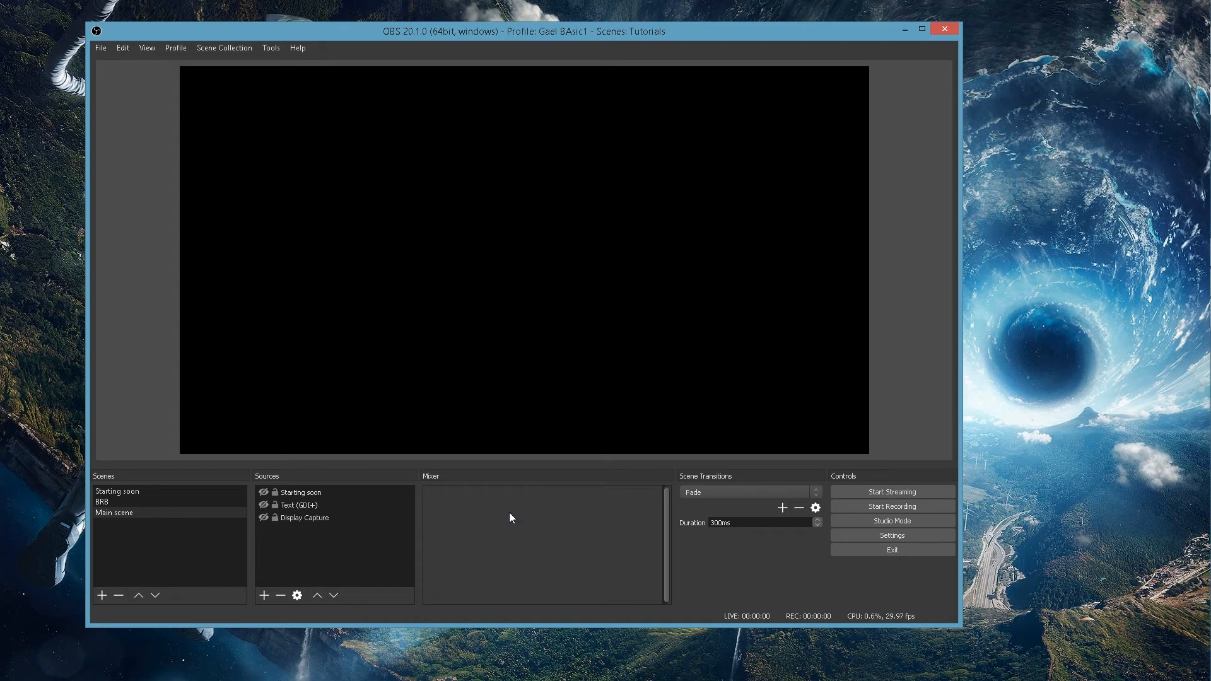
Open the OBS Settings window from the main window.
right_click(510, 517)
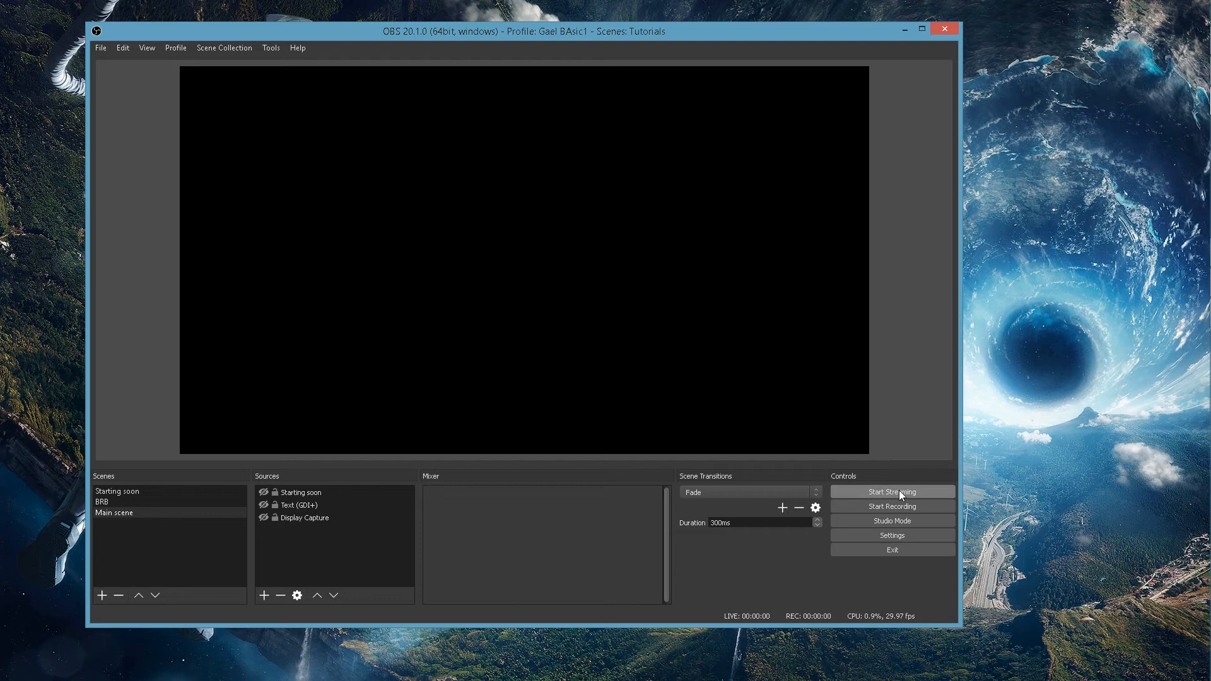
mouse_move(891, 544)
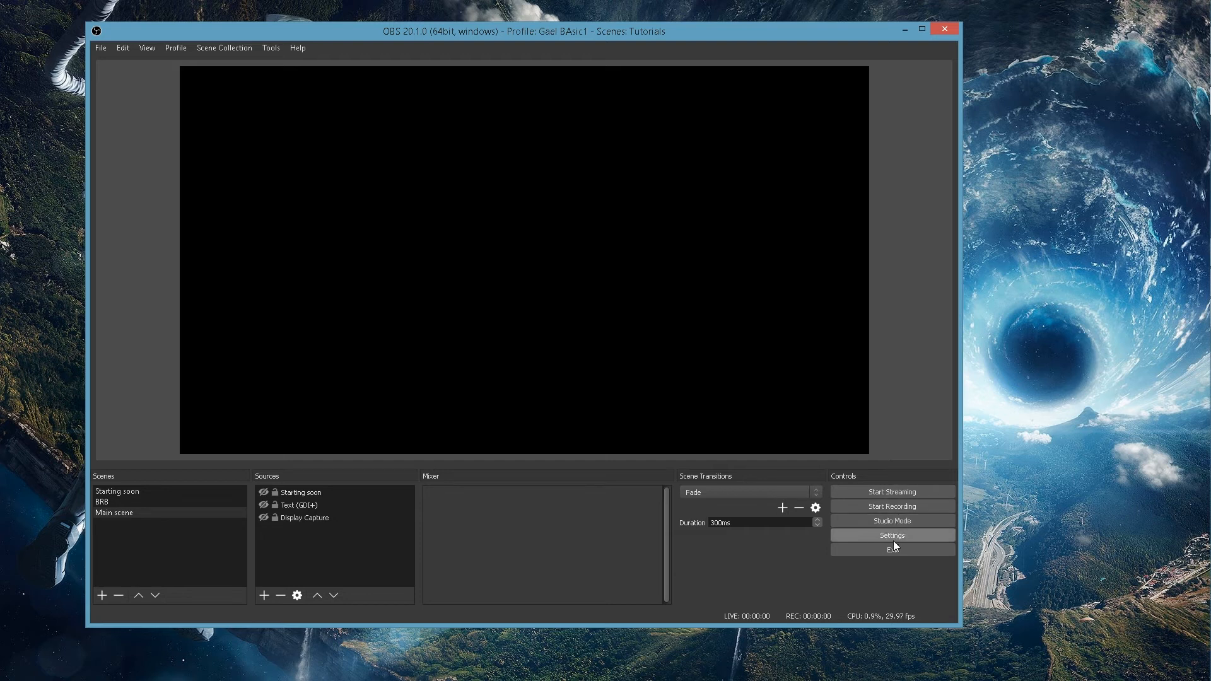
click(891, 536)
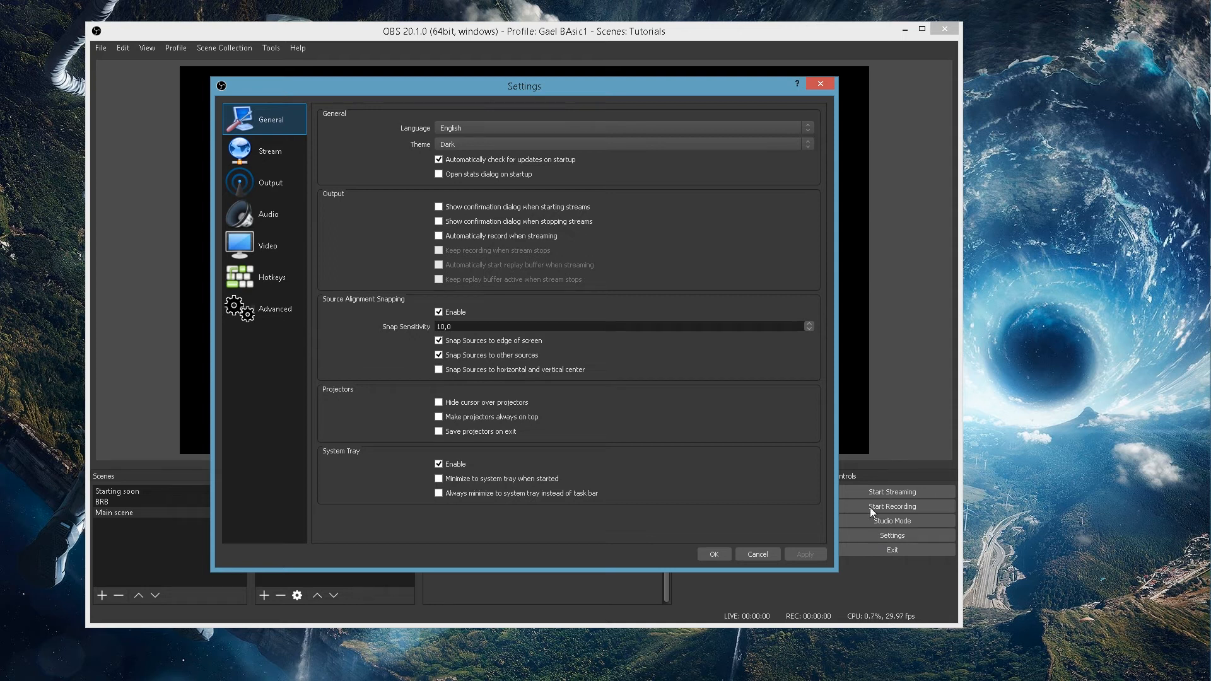
mouse_move(431, 135)
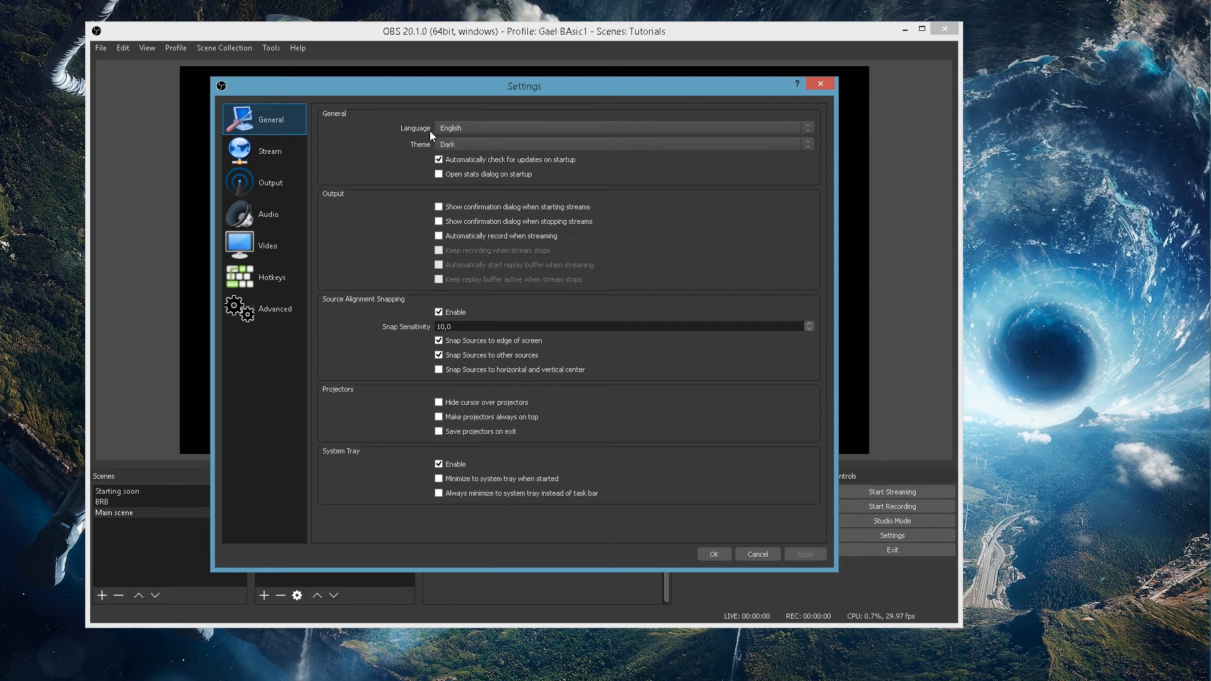
mouse_move(389, 269)
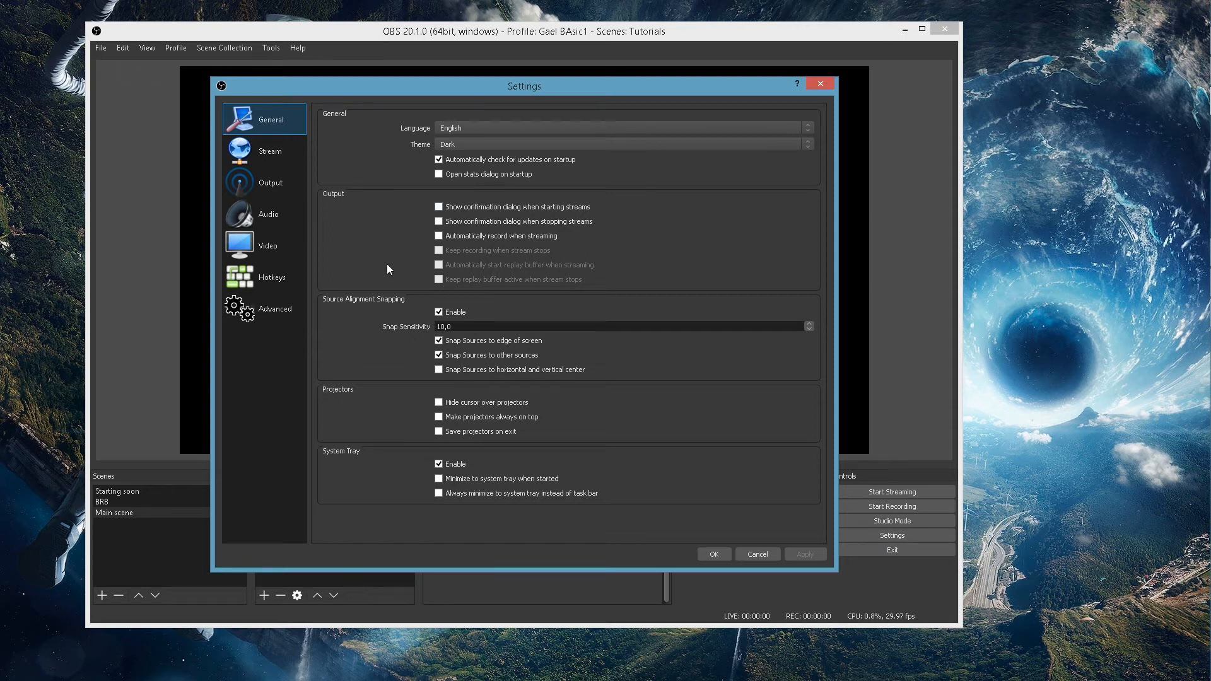
mouse_move(178, 62)
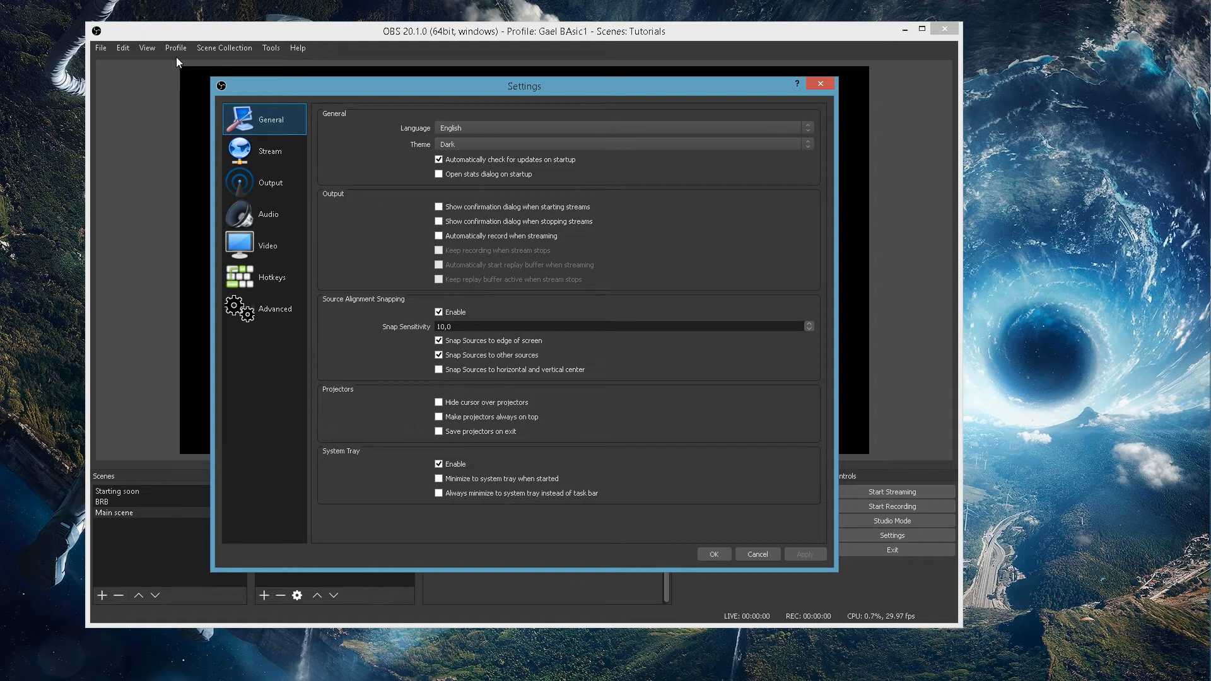
Set the stream service to Twitch with the EU: Paris, FR server.
click(269, 151)
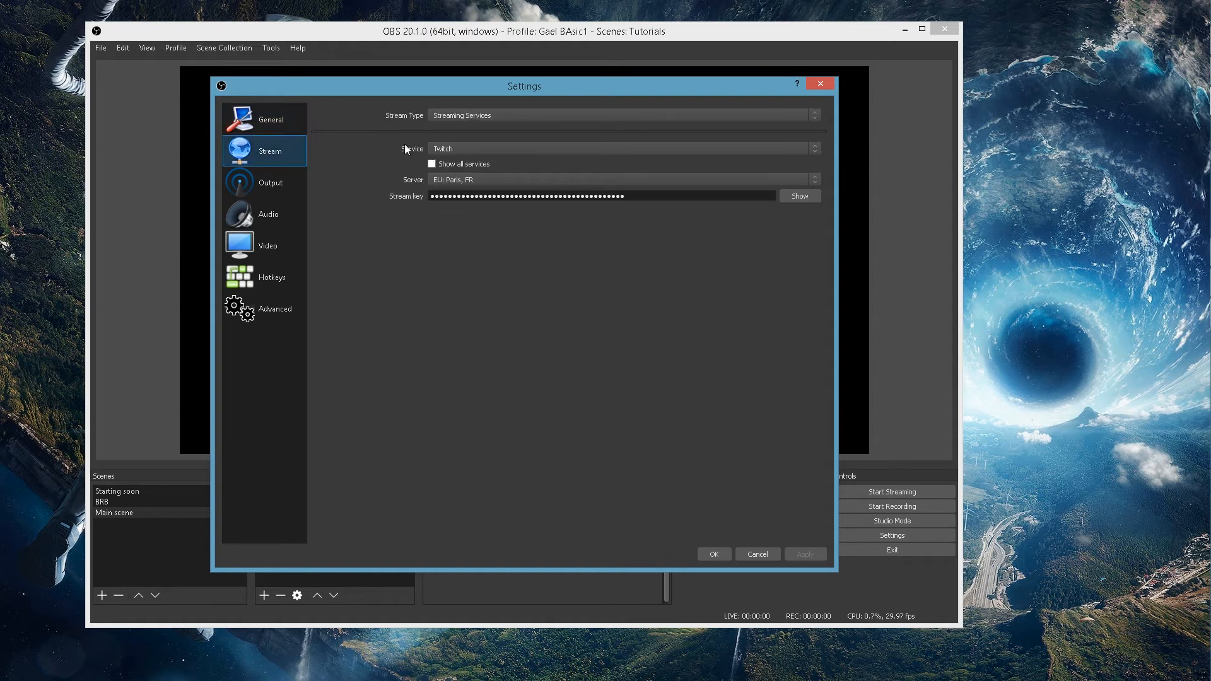
mouse_move(347, 161)
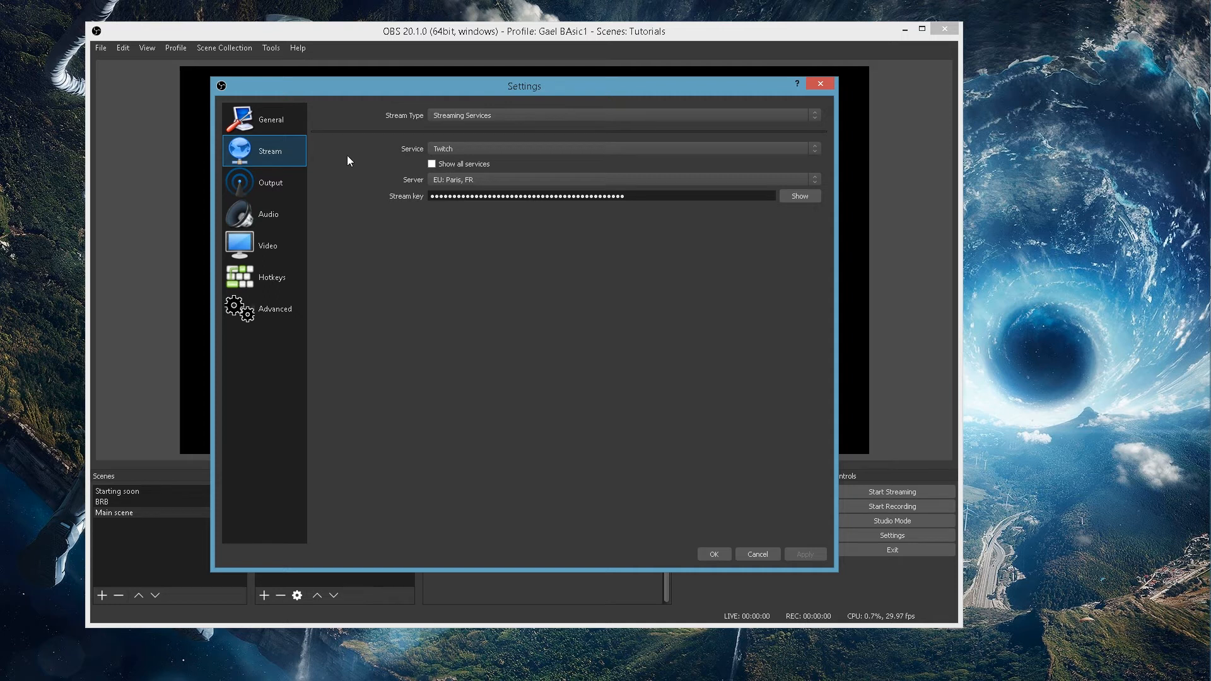
mouse_move(660, 125)
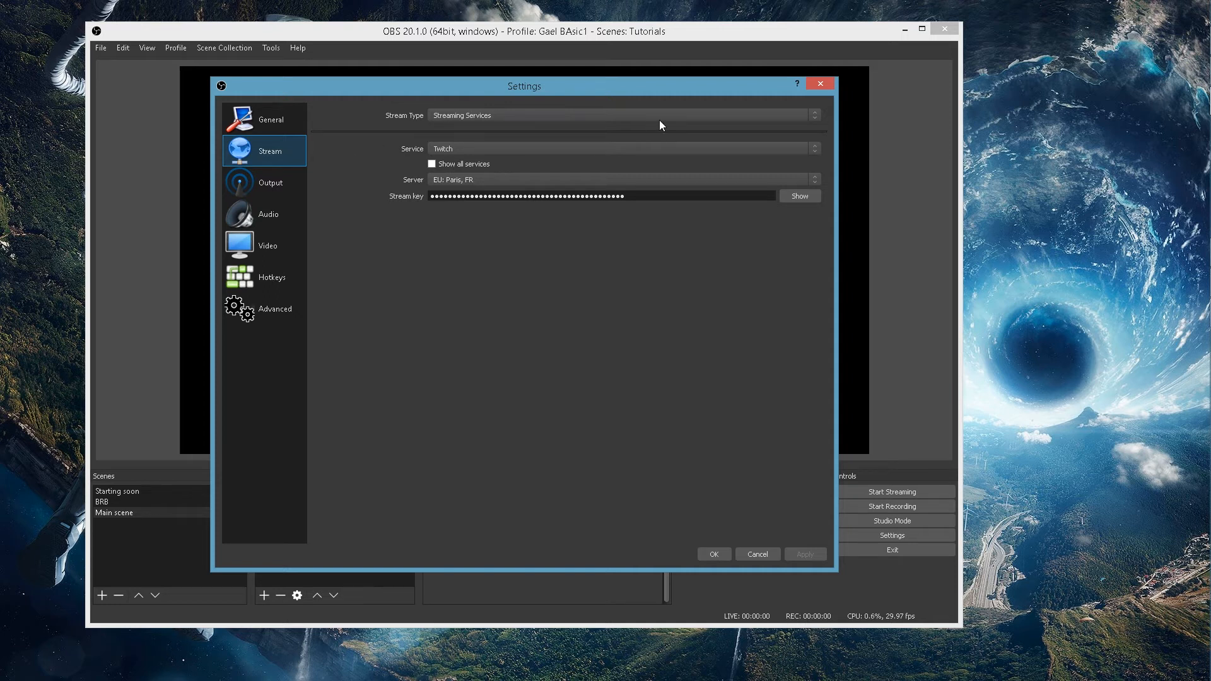
mouse_move(360, 123)
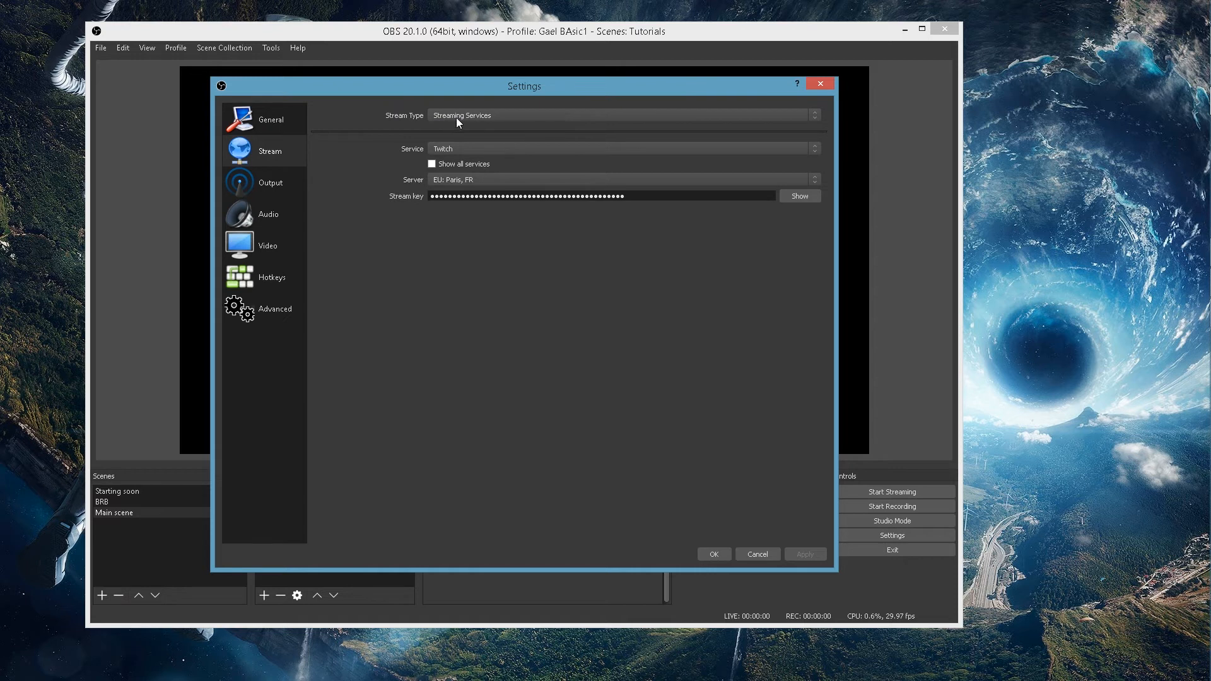
mouse_move(509, 157)
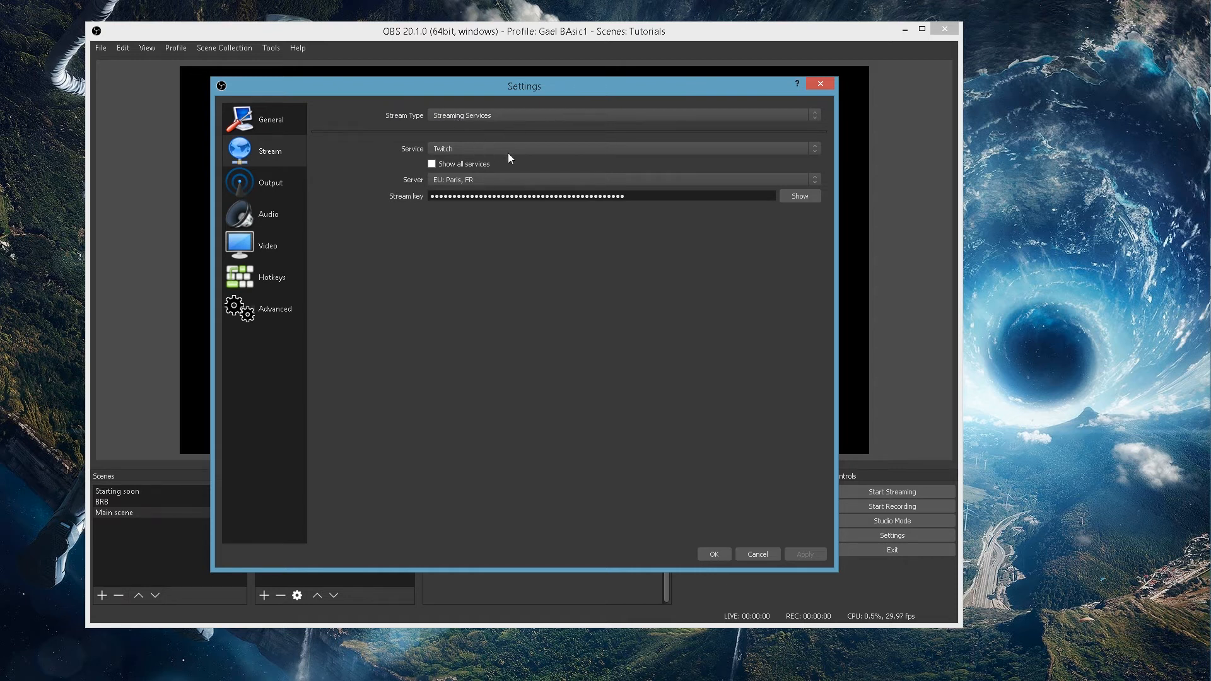
click(813, 148)
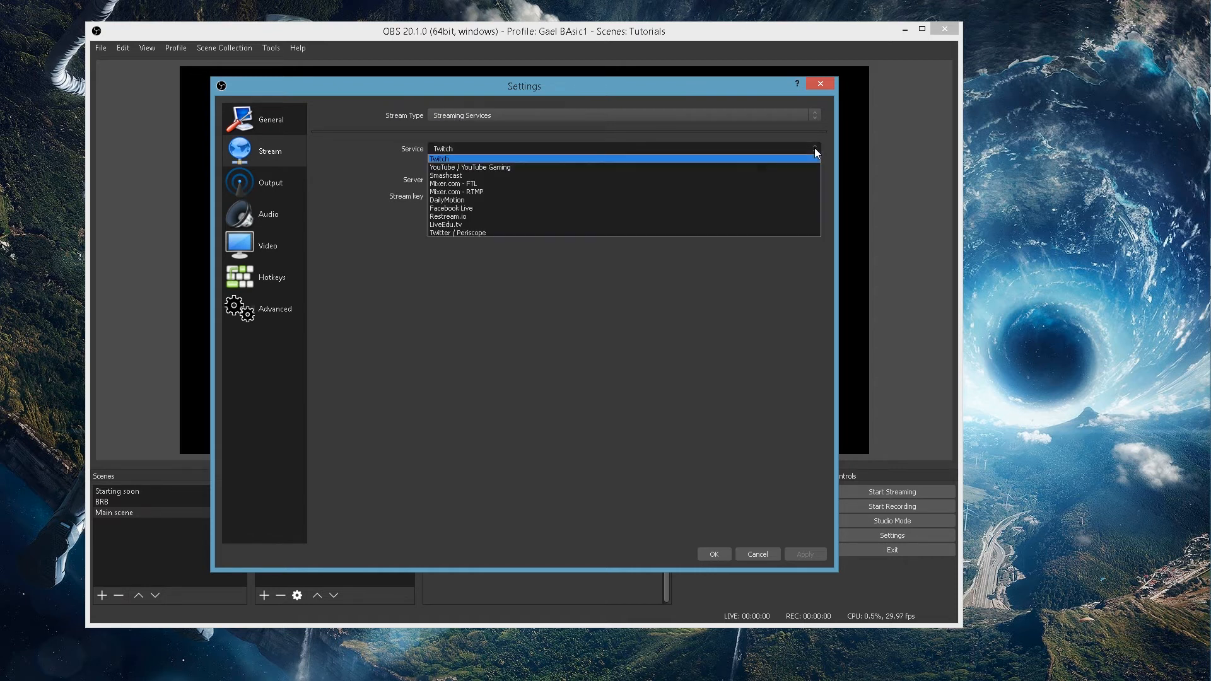
mouse_move(526, 167)
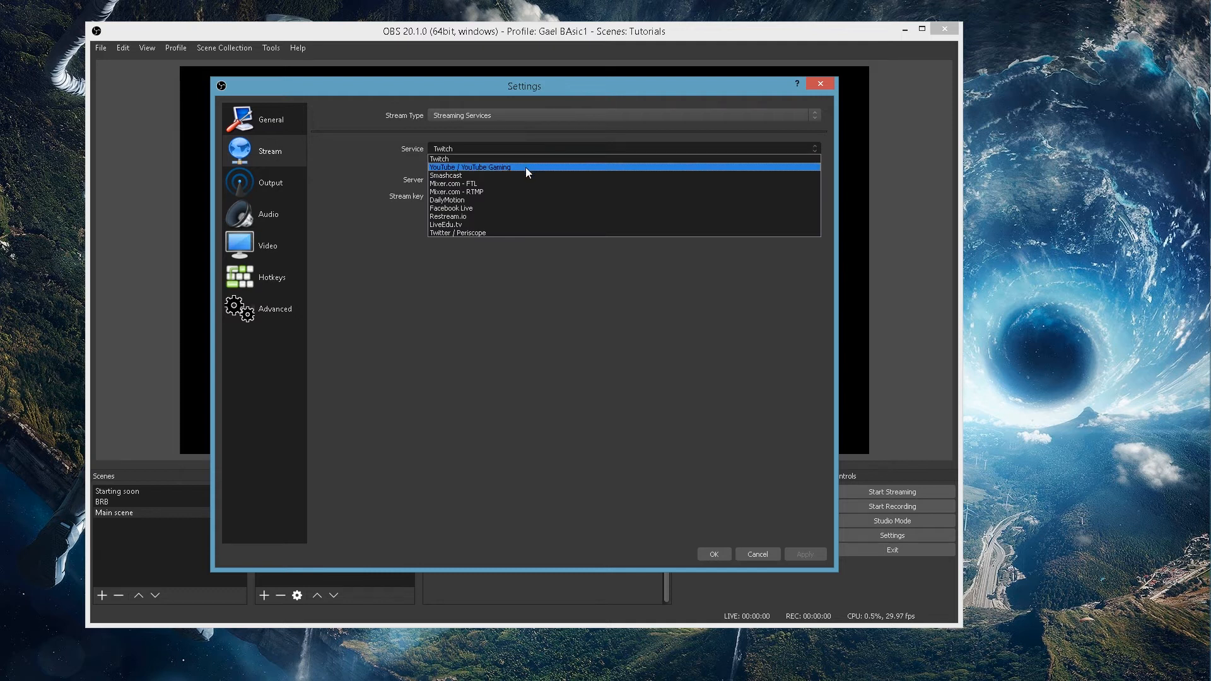
mouse_move(525, 184)
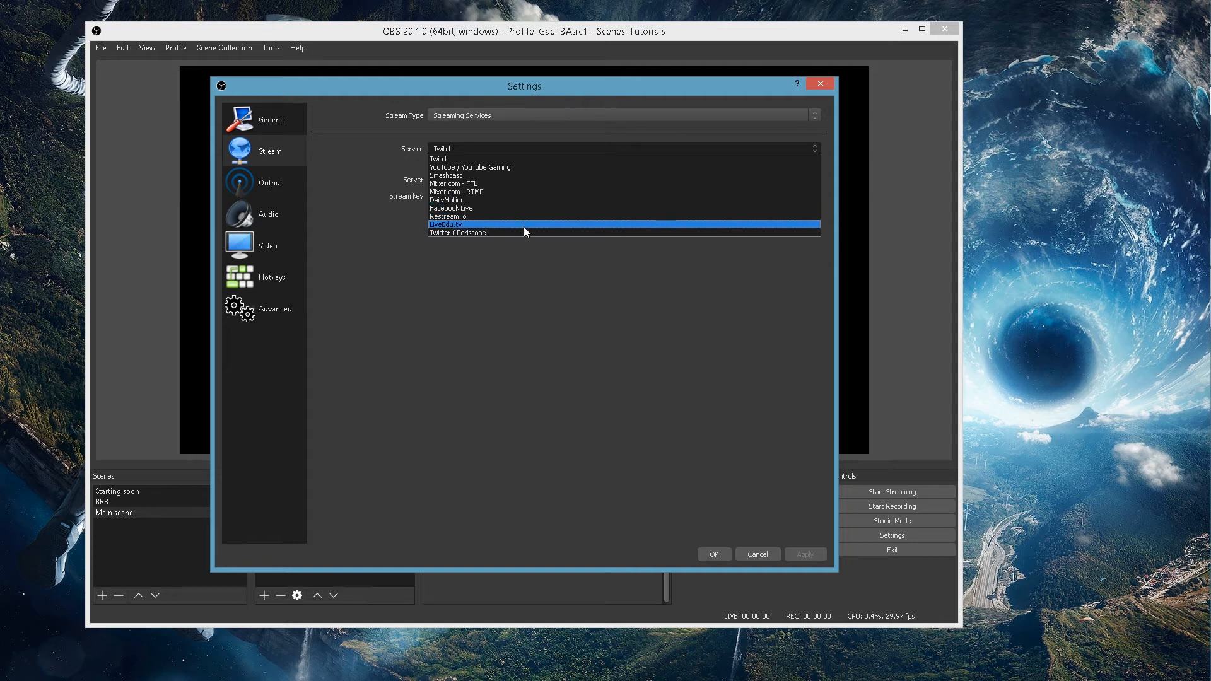
click(439, 158)
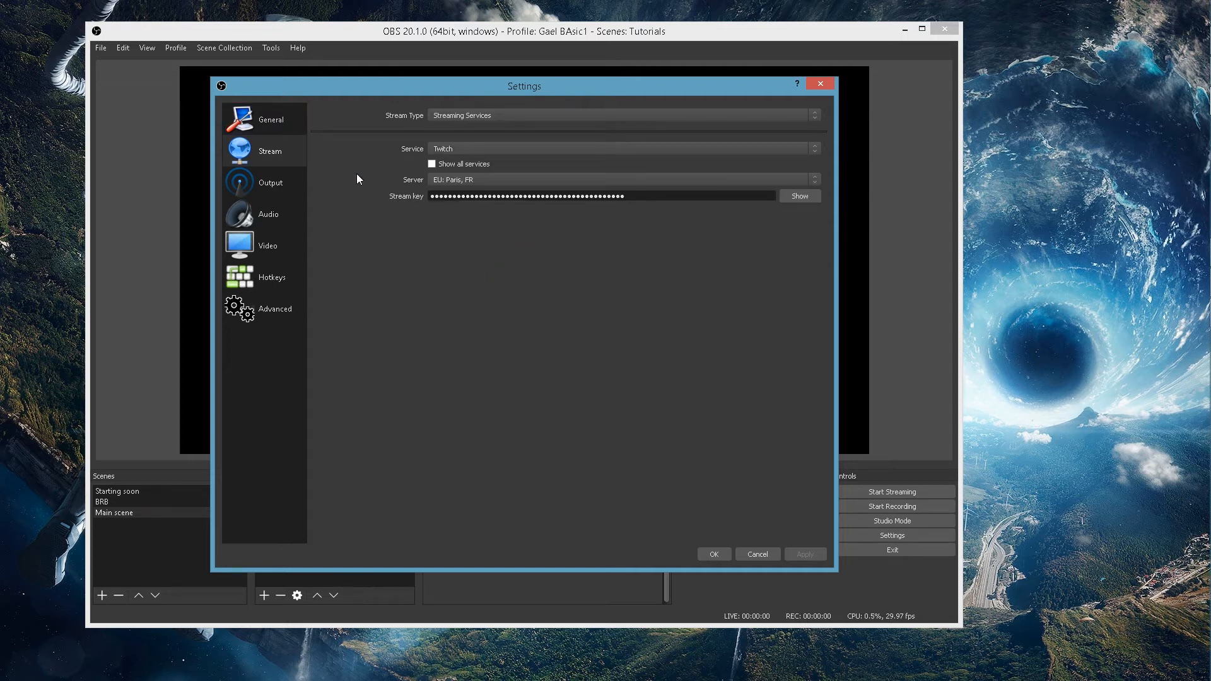
mouse_move(705, 166)
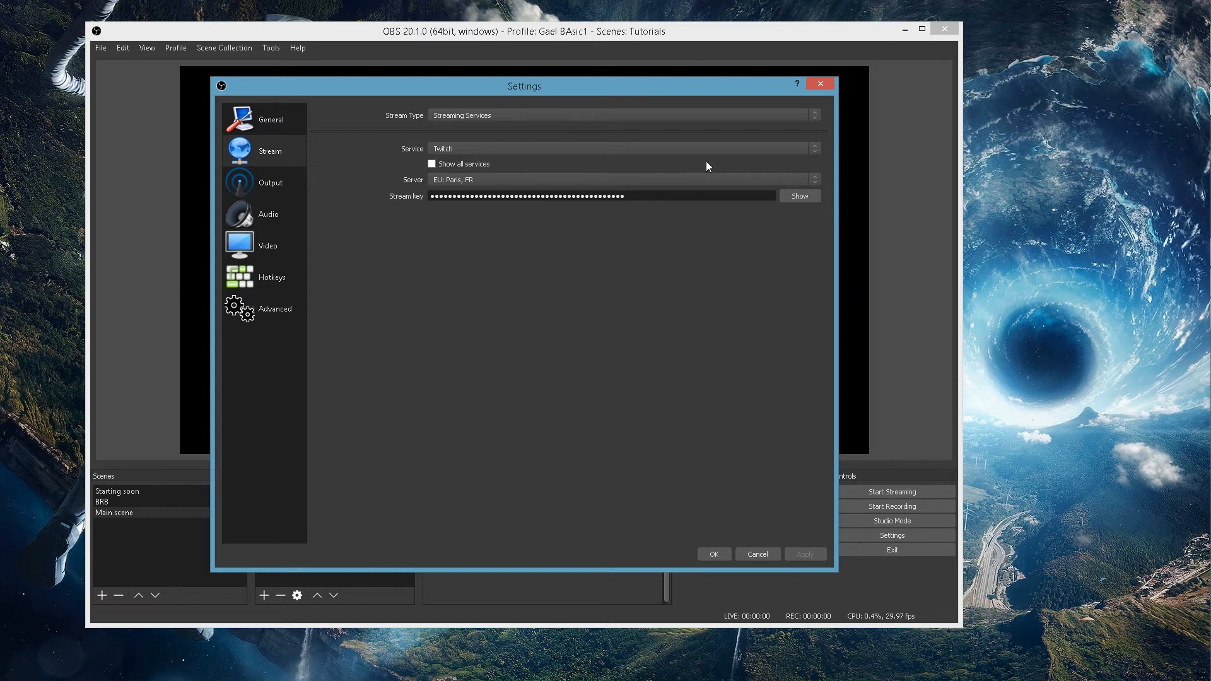
mouse_move(364, 206)
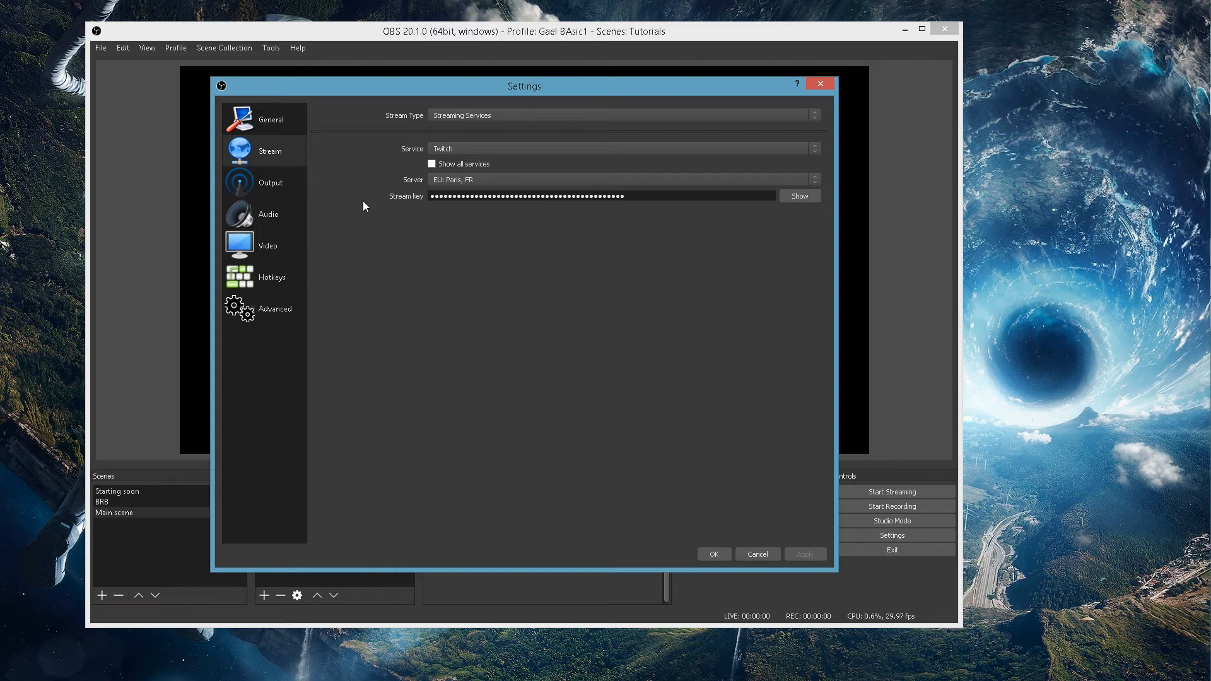
click(813, 179)
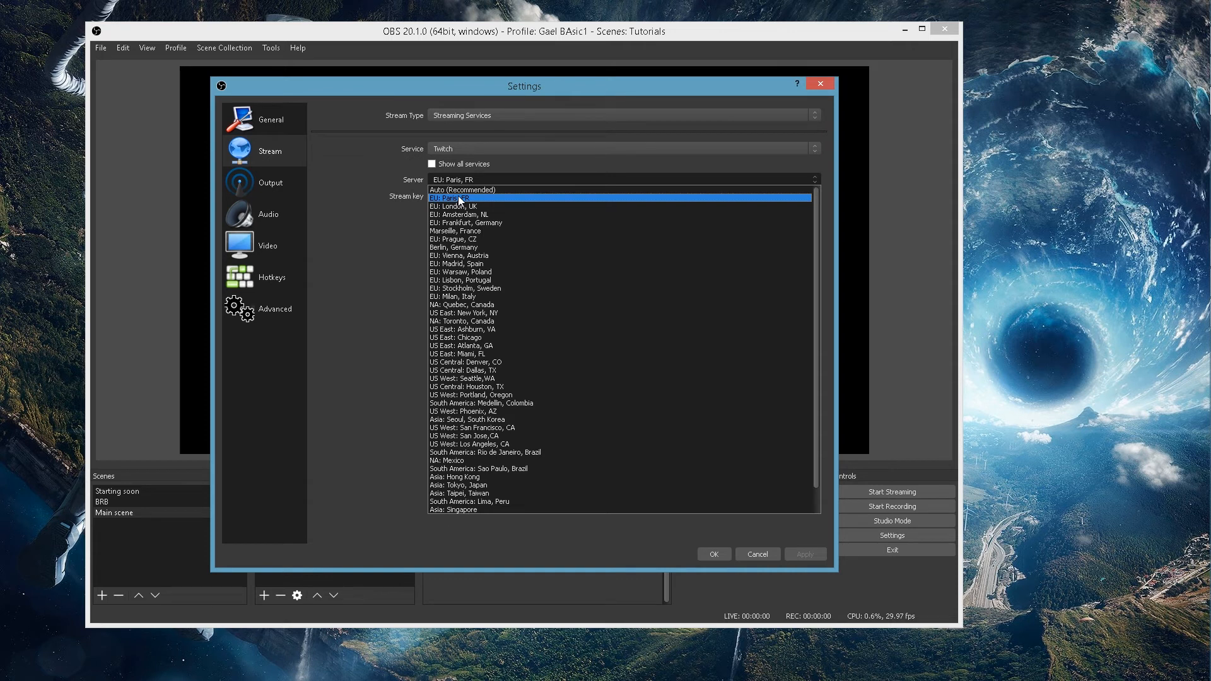
click(449, 197)
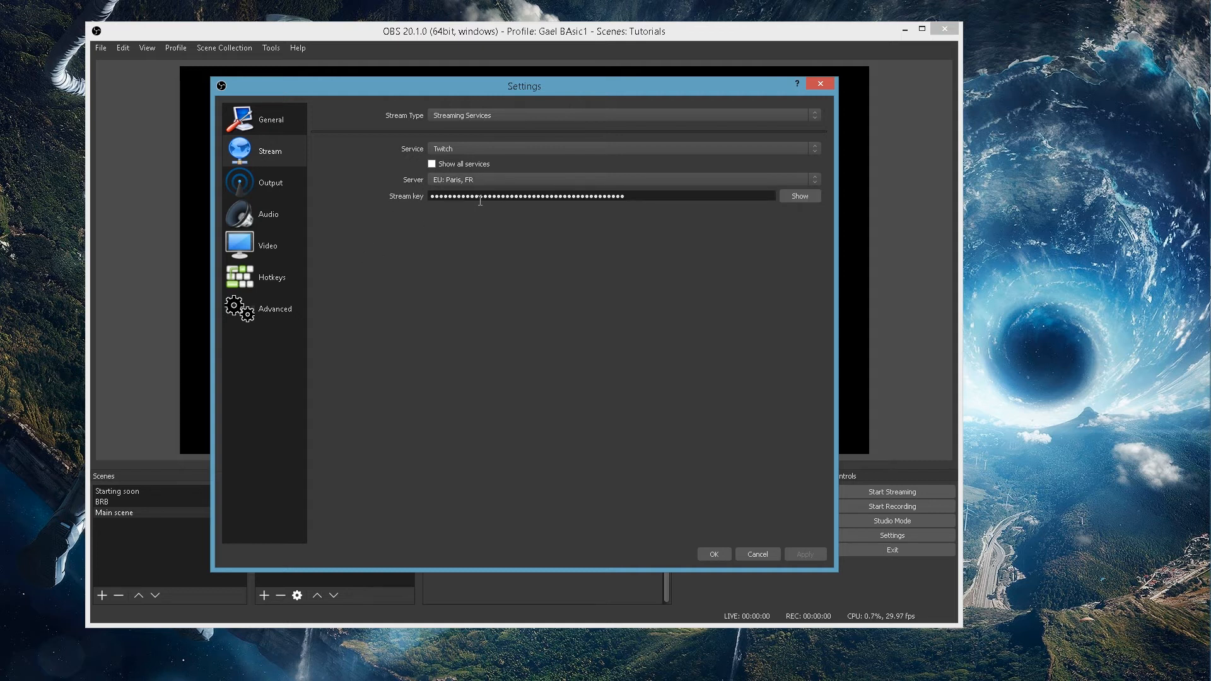
mouse_move(709, 230)
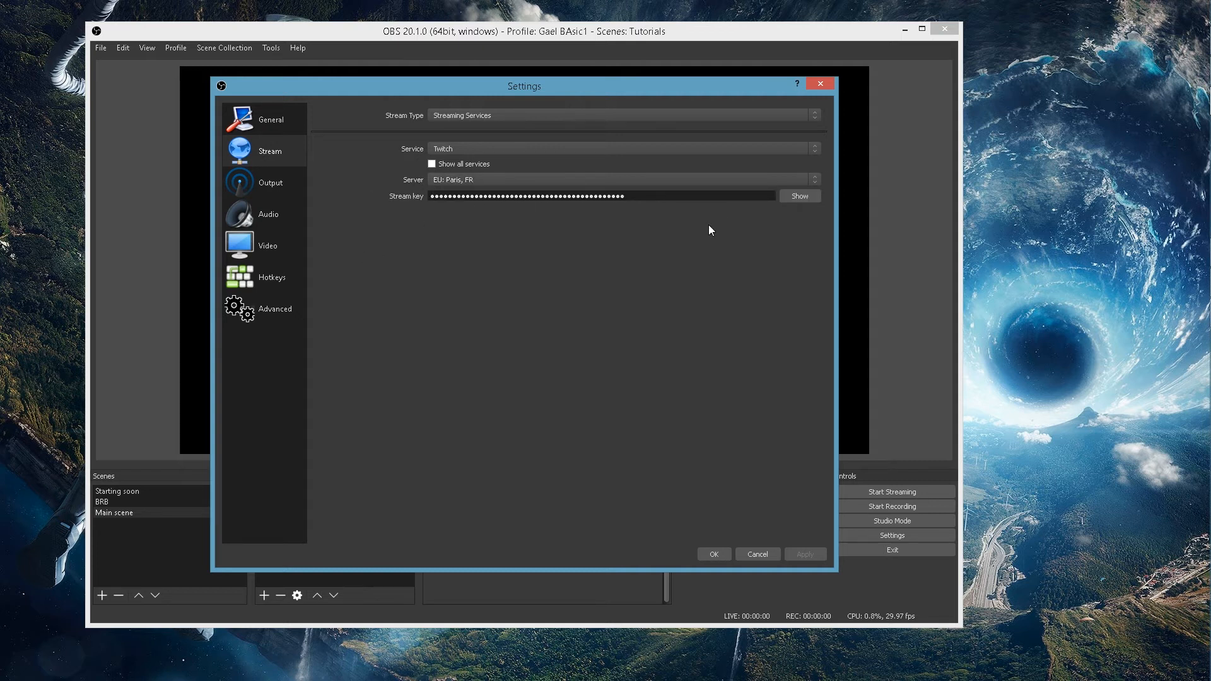
mouse_move(1201, 114)
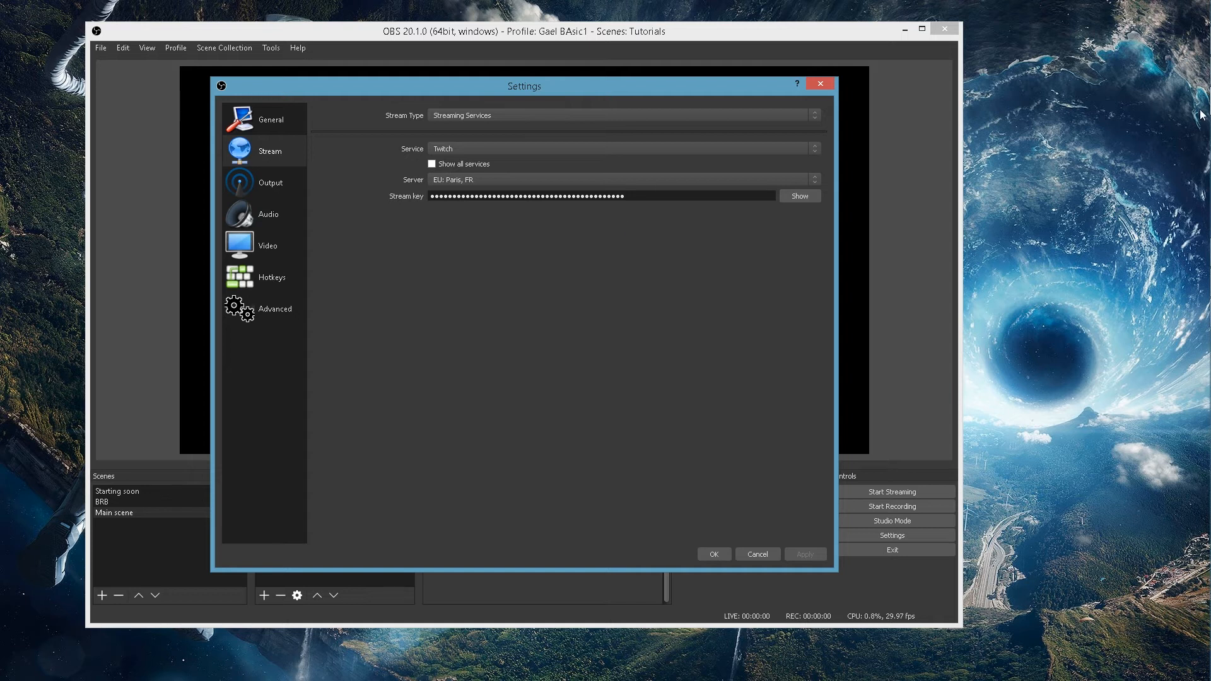
mouse_move(880, 164)
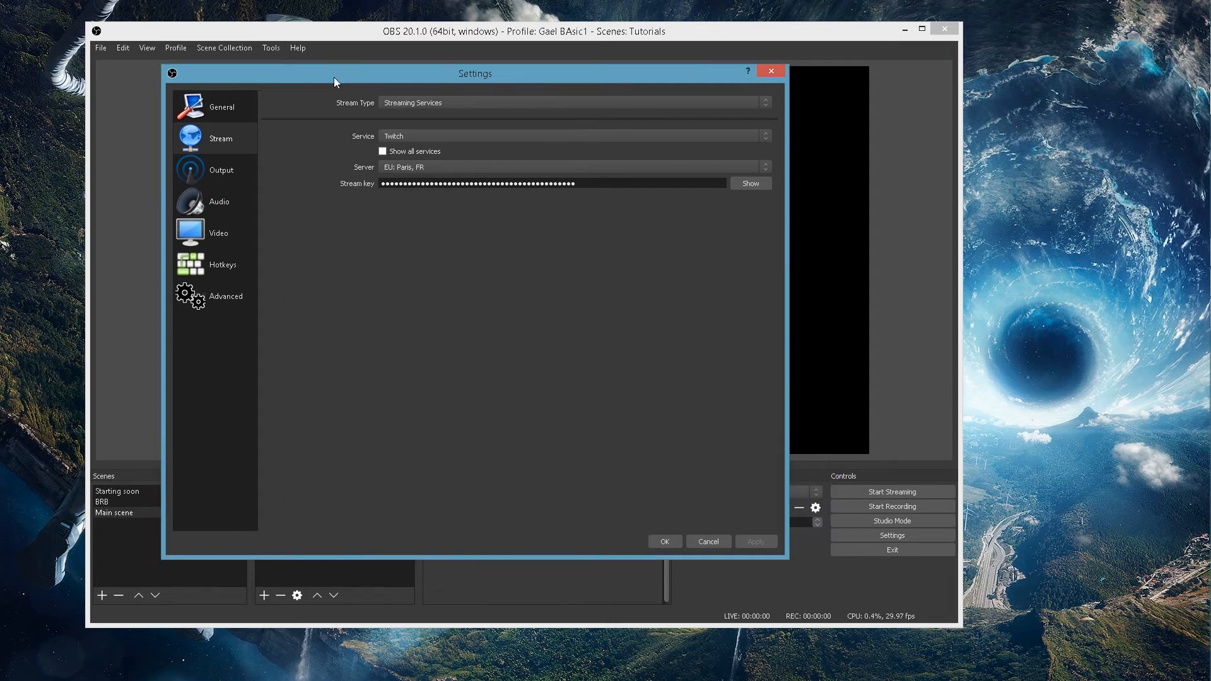
drag(475, 73, 405, 54)
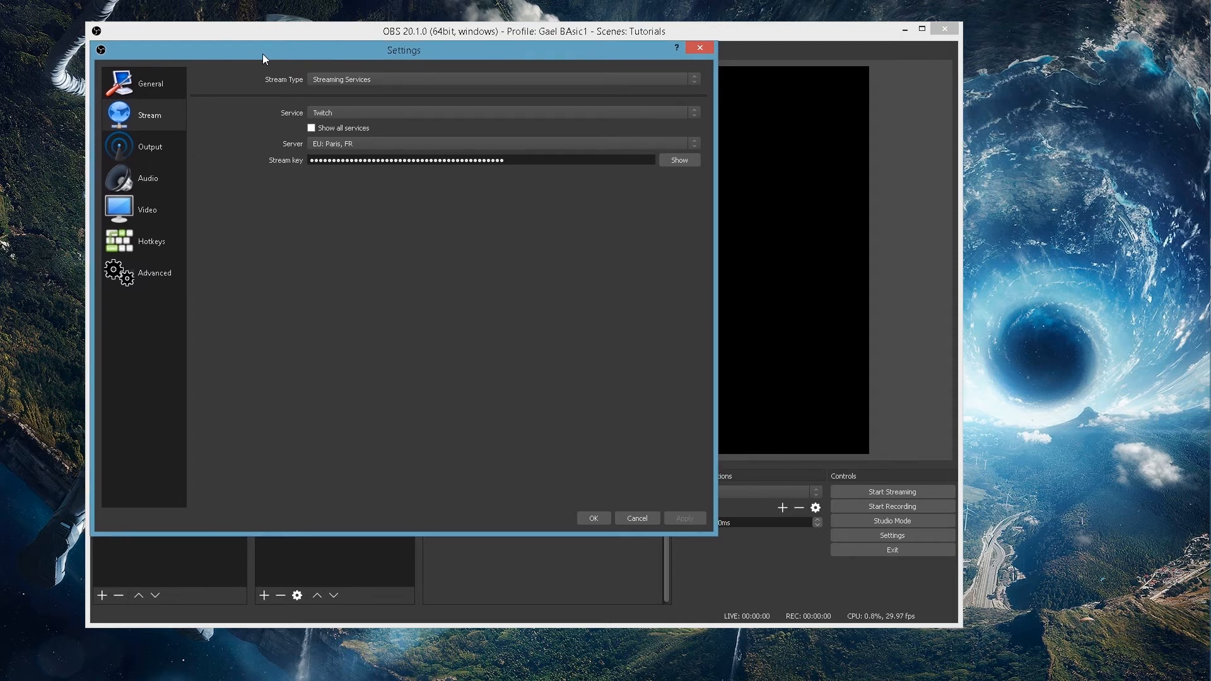
mouse_move(302, 234)
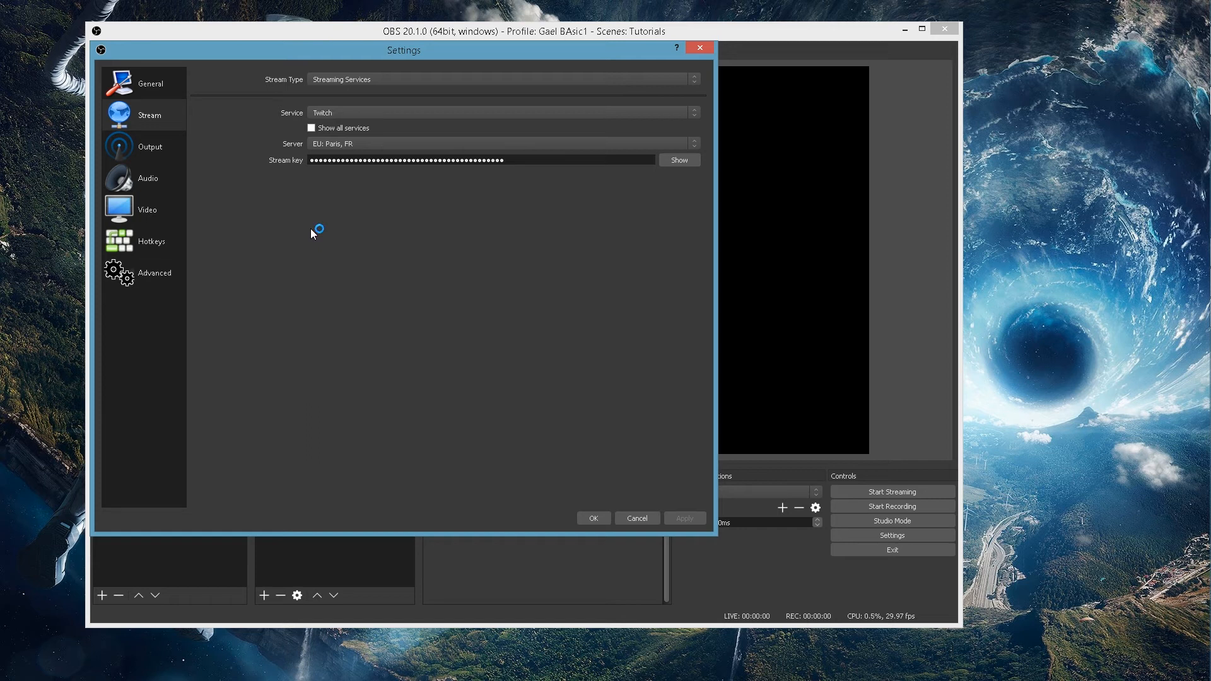
mouse_move(364, 175)
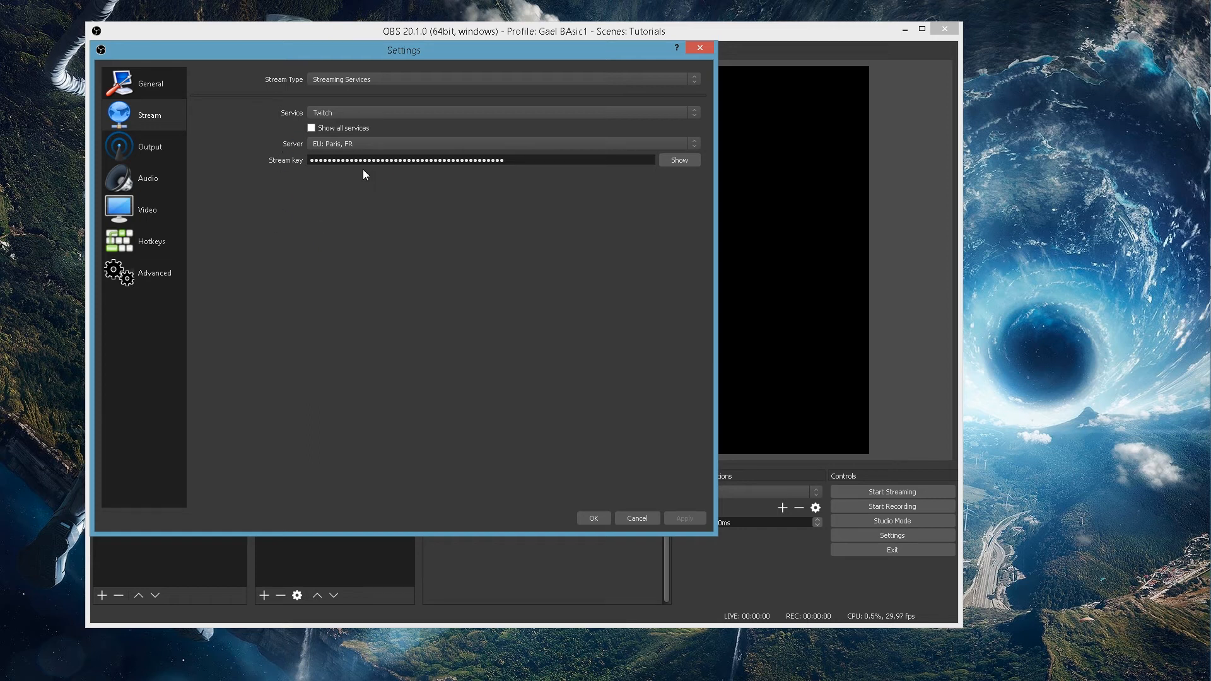
mouse_move(894, 491)
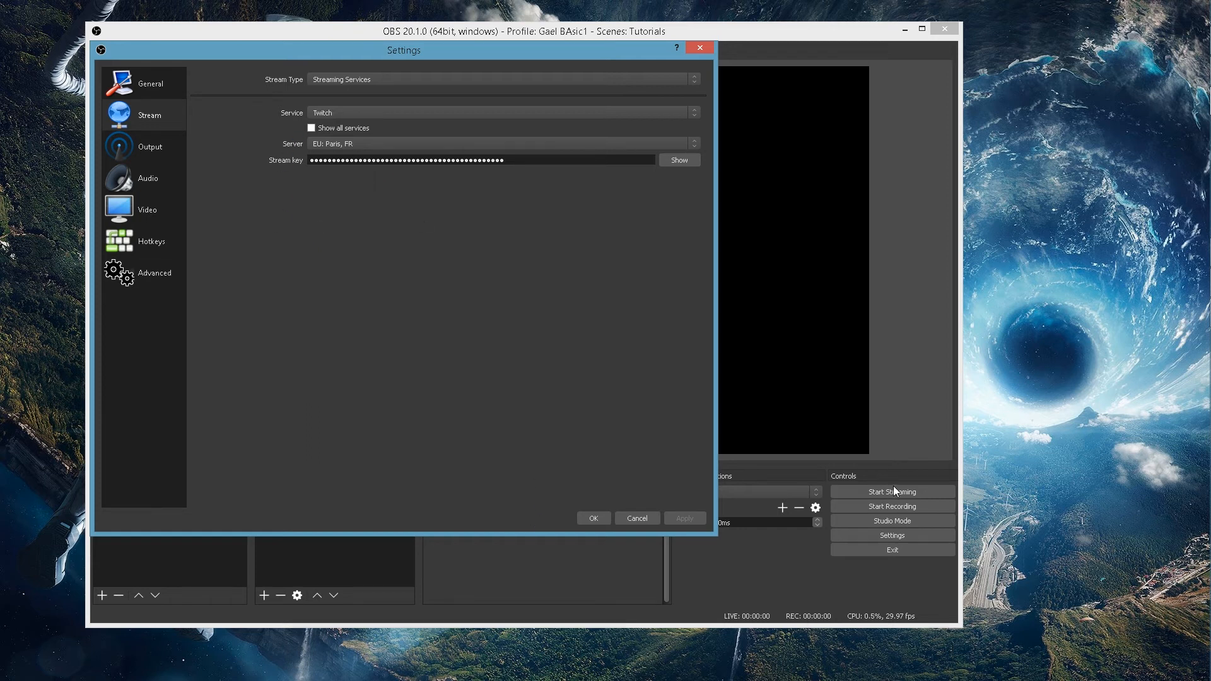
mouse_move(306, 344)
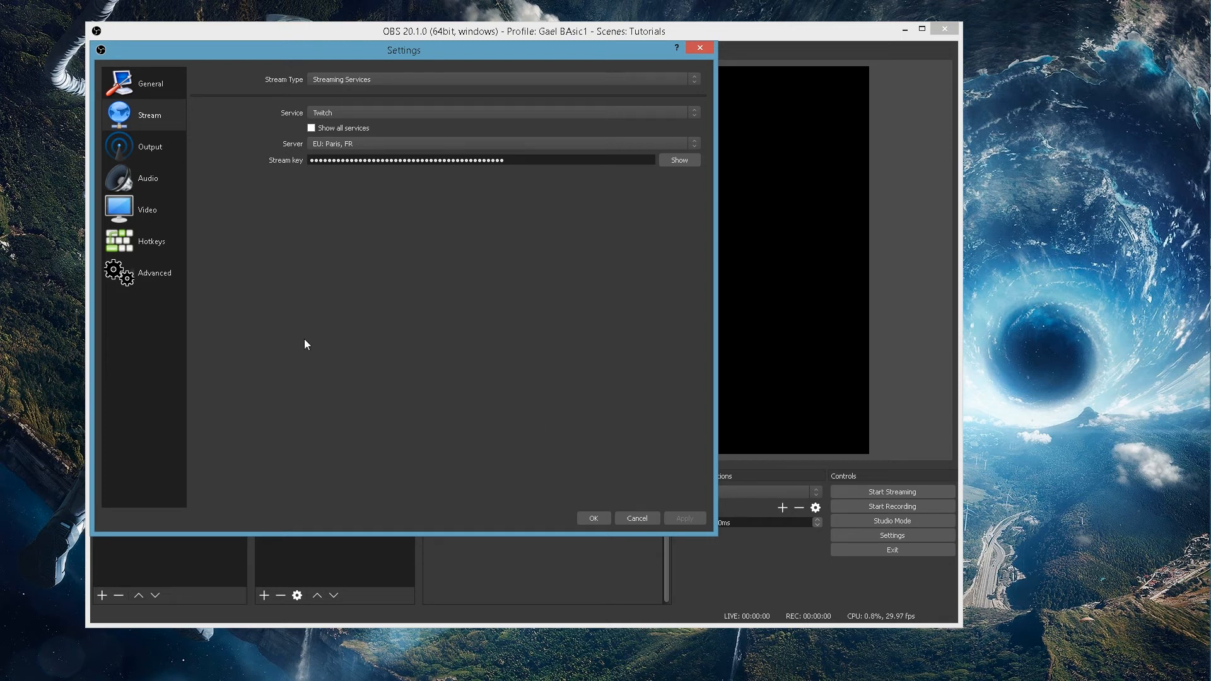
click(149, 145)
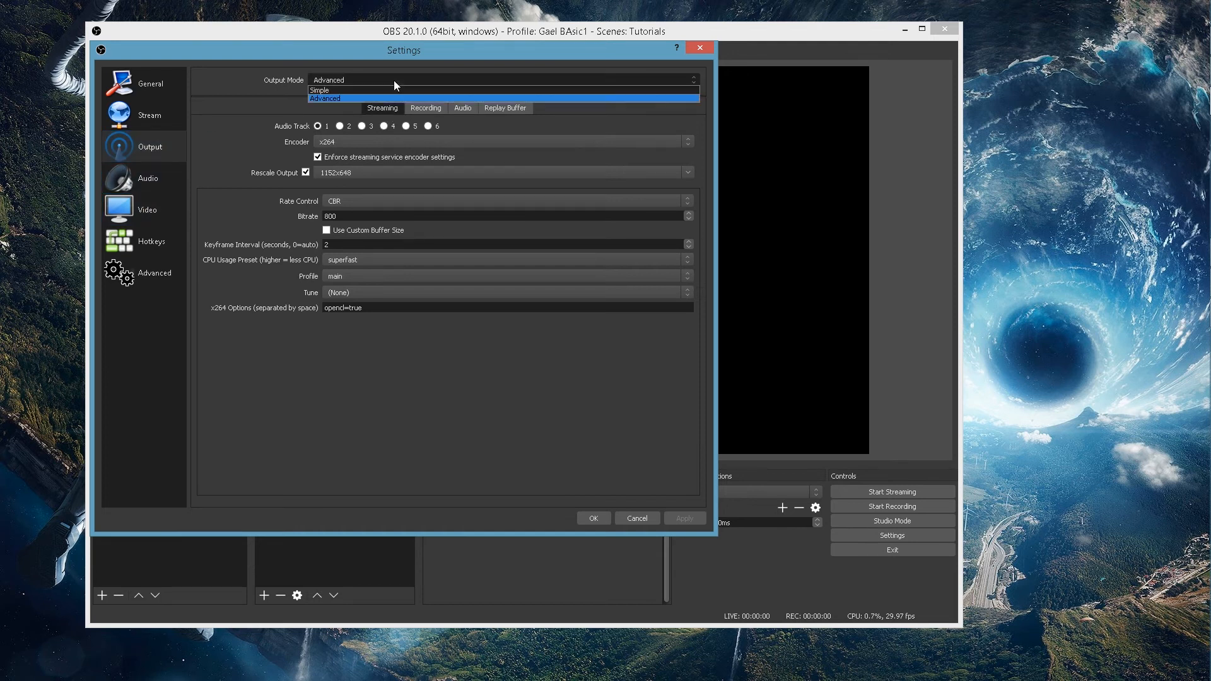
Change Output Mode from Advanced to Simple and review its bitrate and recording options.
click(318, 90)
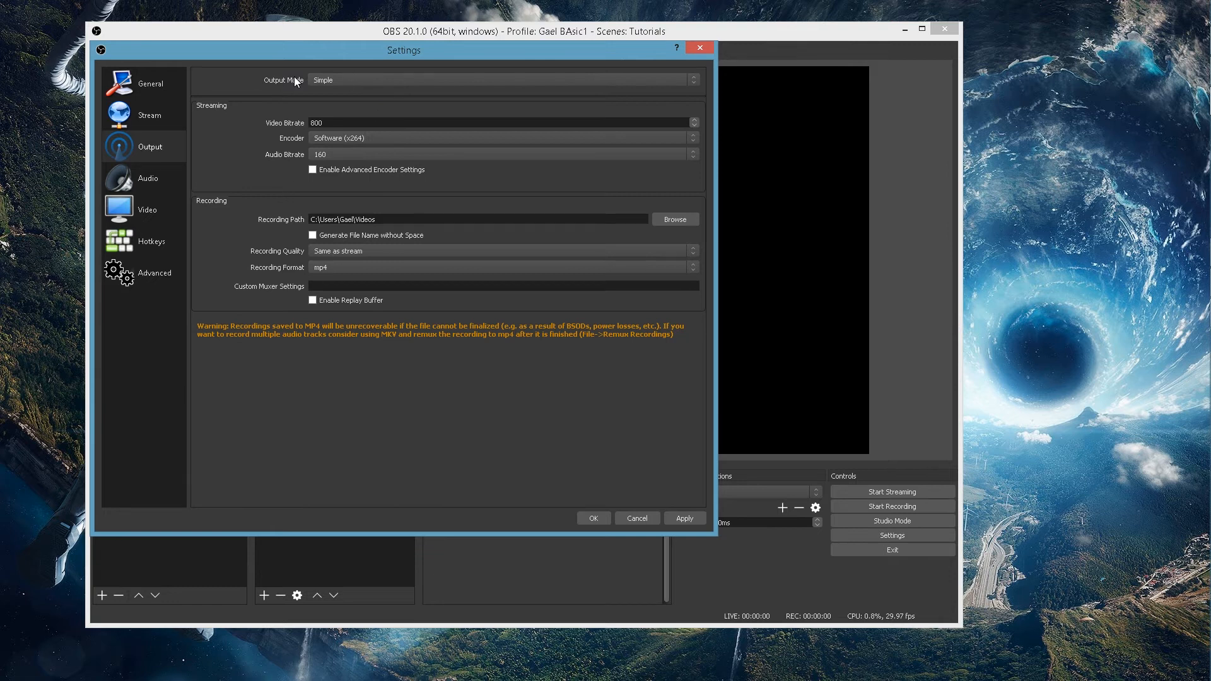
mouse_move(302, 137)
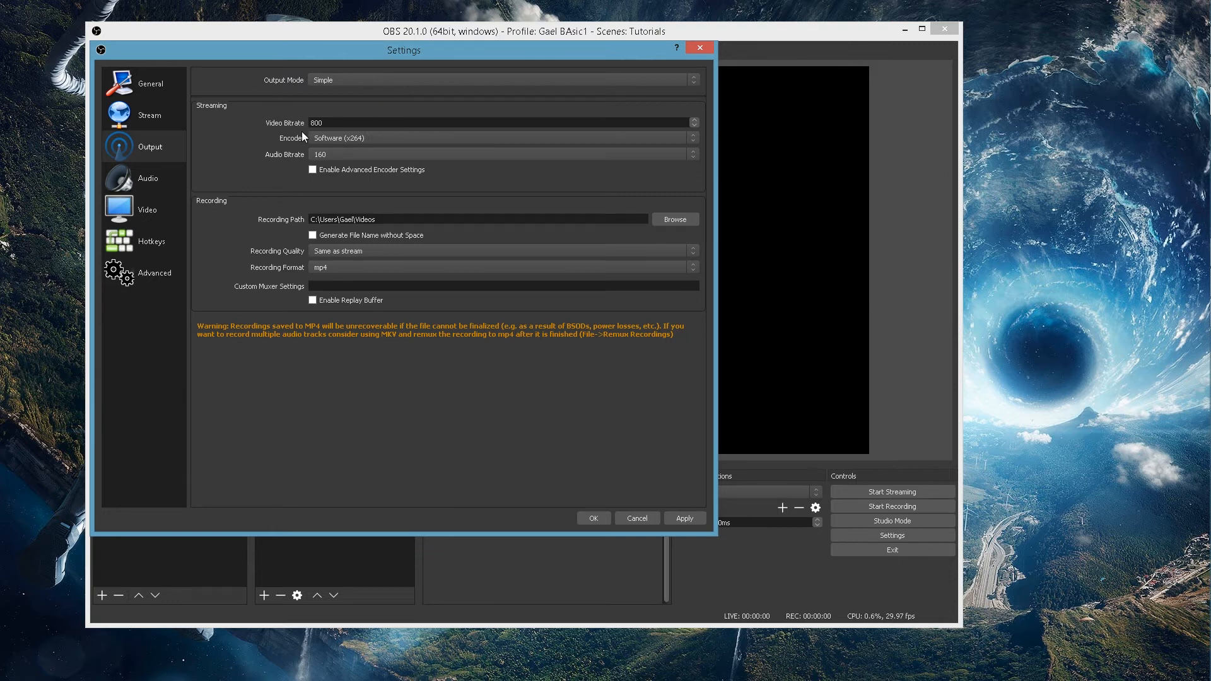
mouse_move(312, 164)
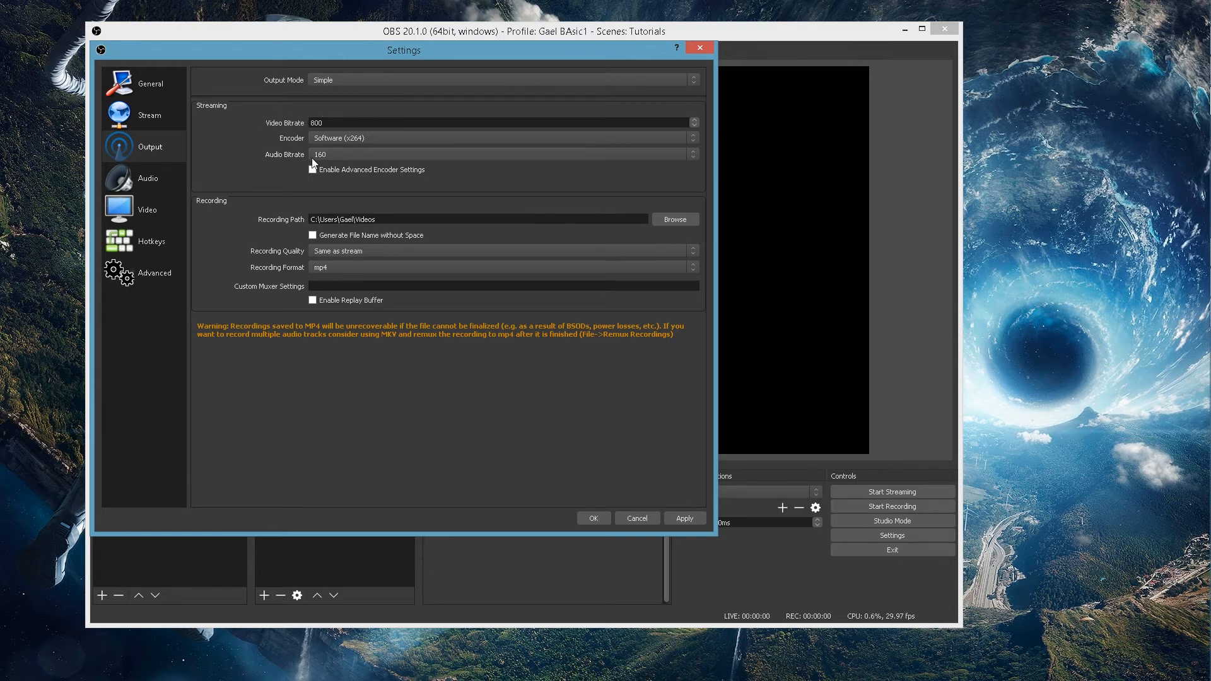
mouse_move(278, 255)
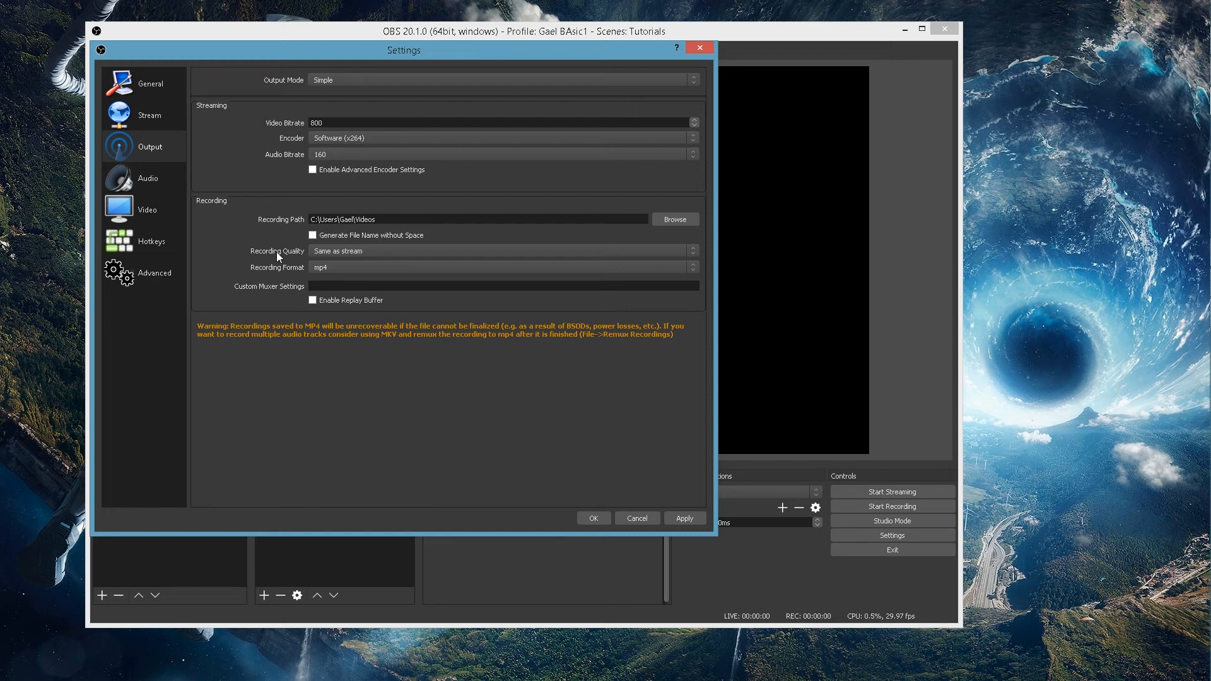
mouse_move(329, 119)
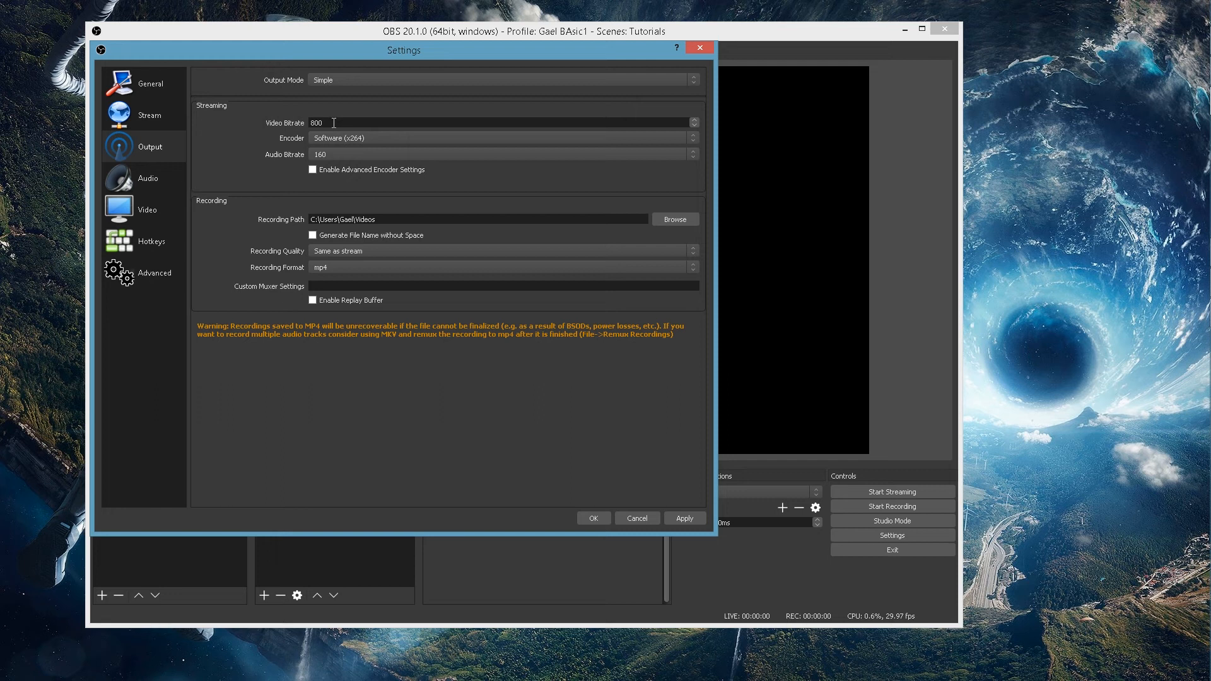
mouse_move(366, 69)
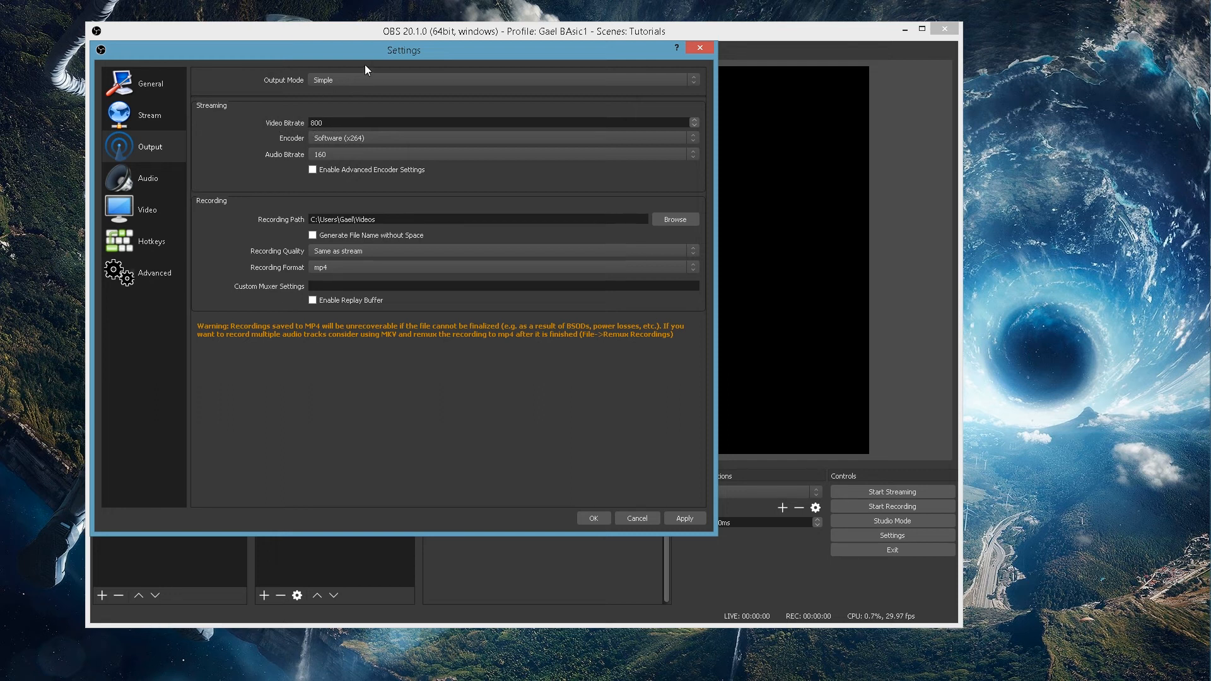
mouse_move(343, 157)
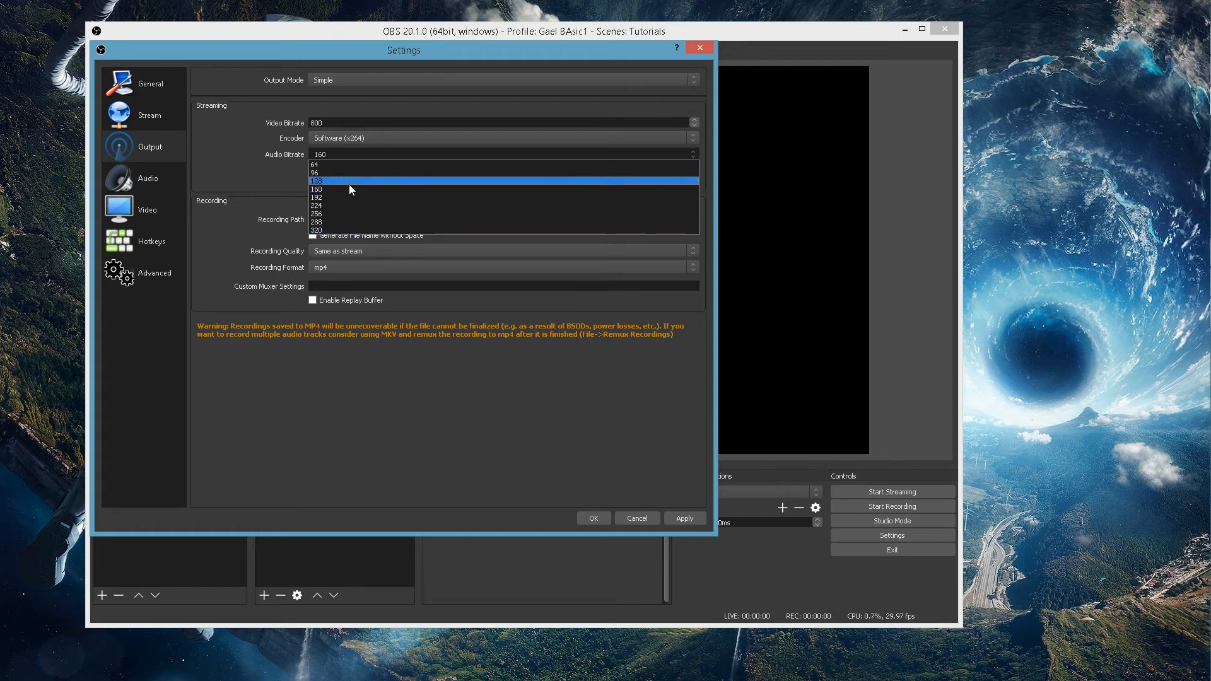
mouse_move(332, 190)
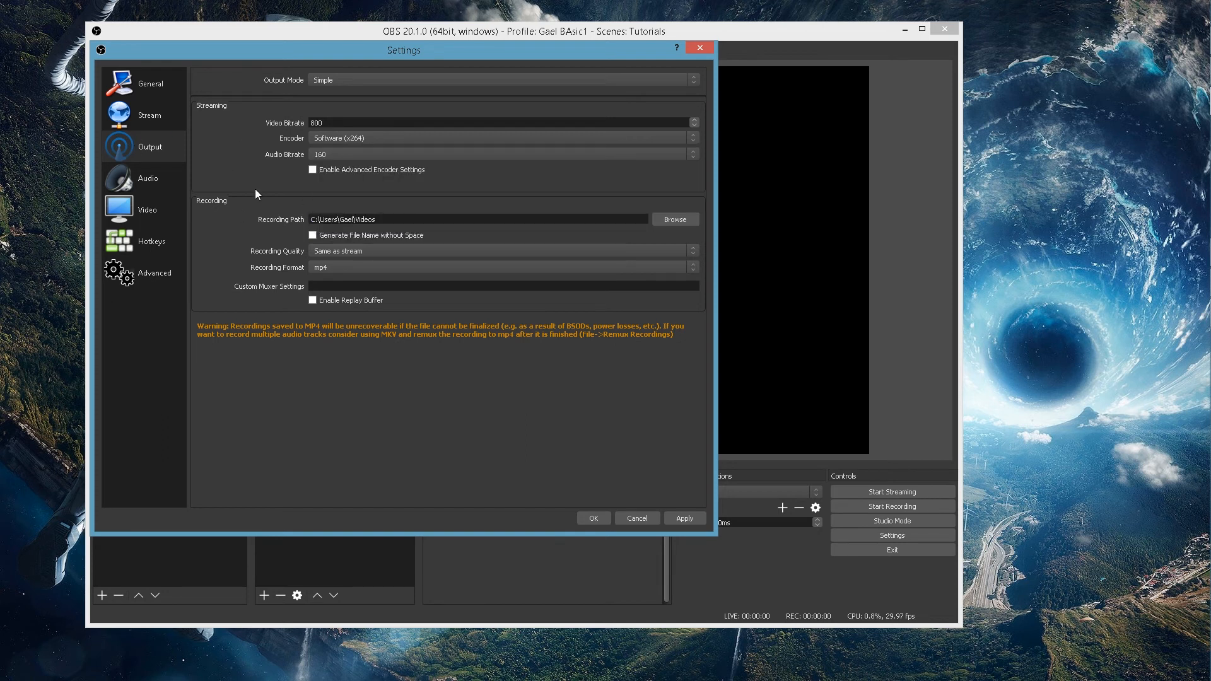
mouse_move(228, 241)
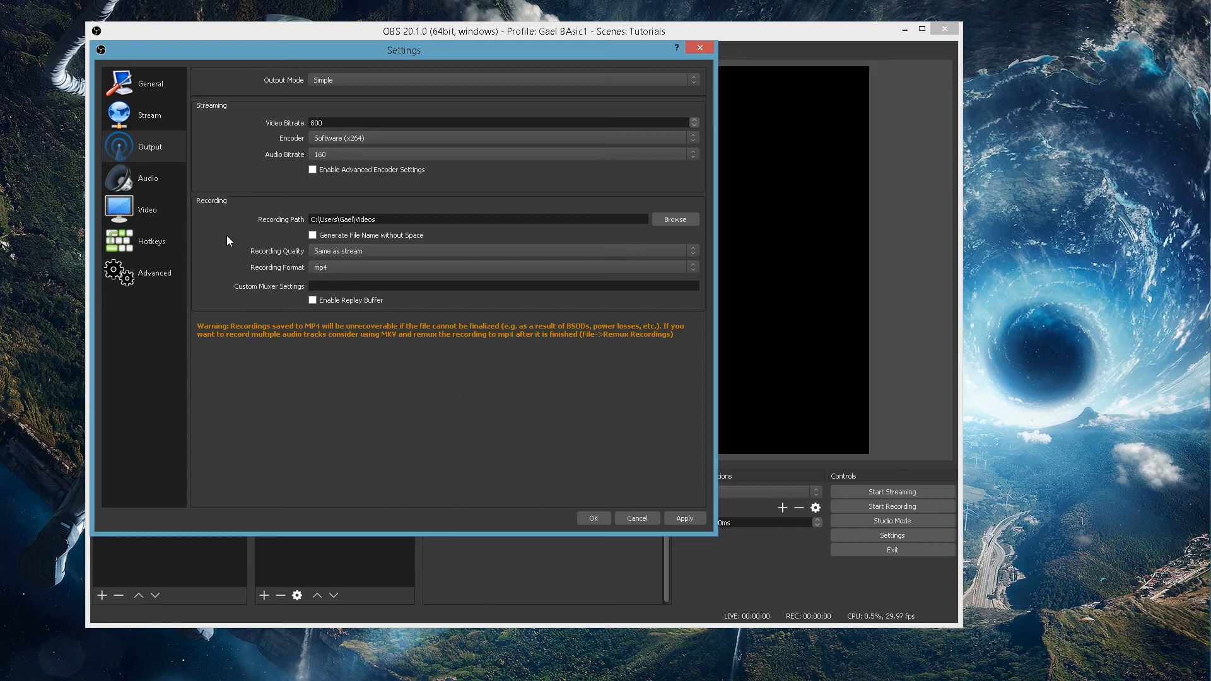
mouse_move(416, 219)
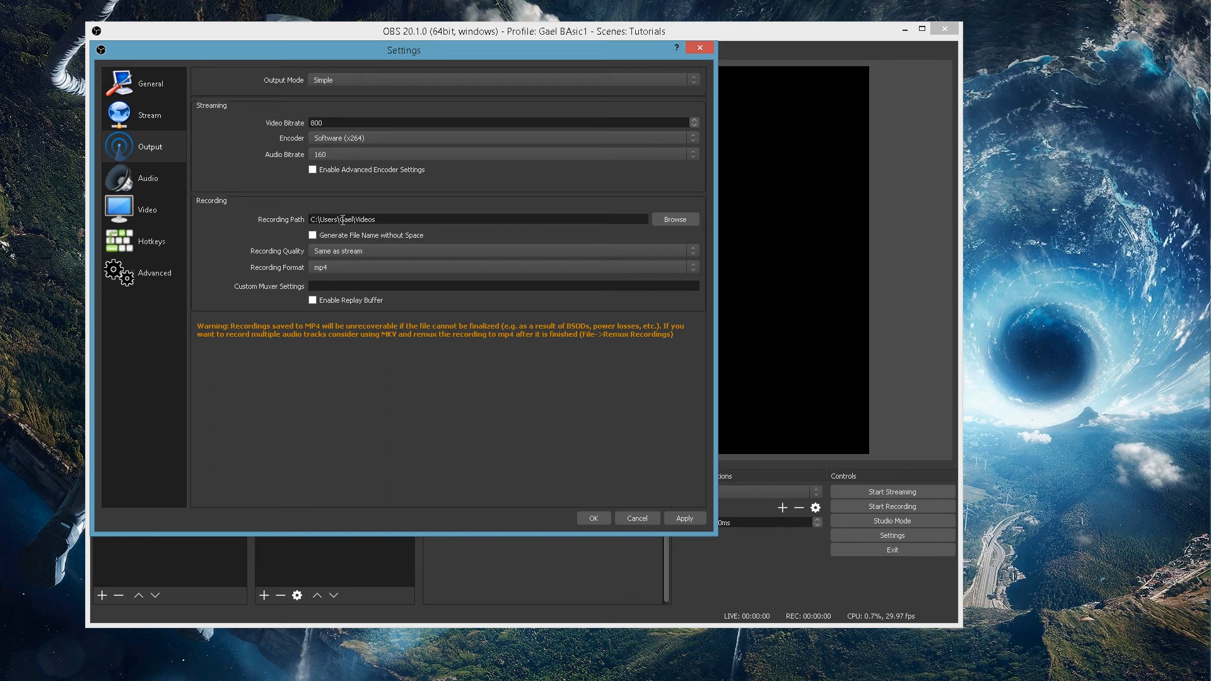
mouse_move(308, 253)
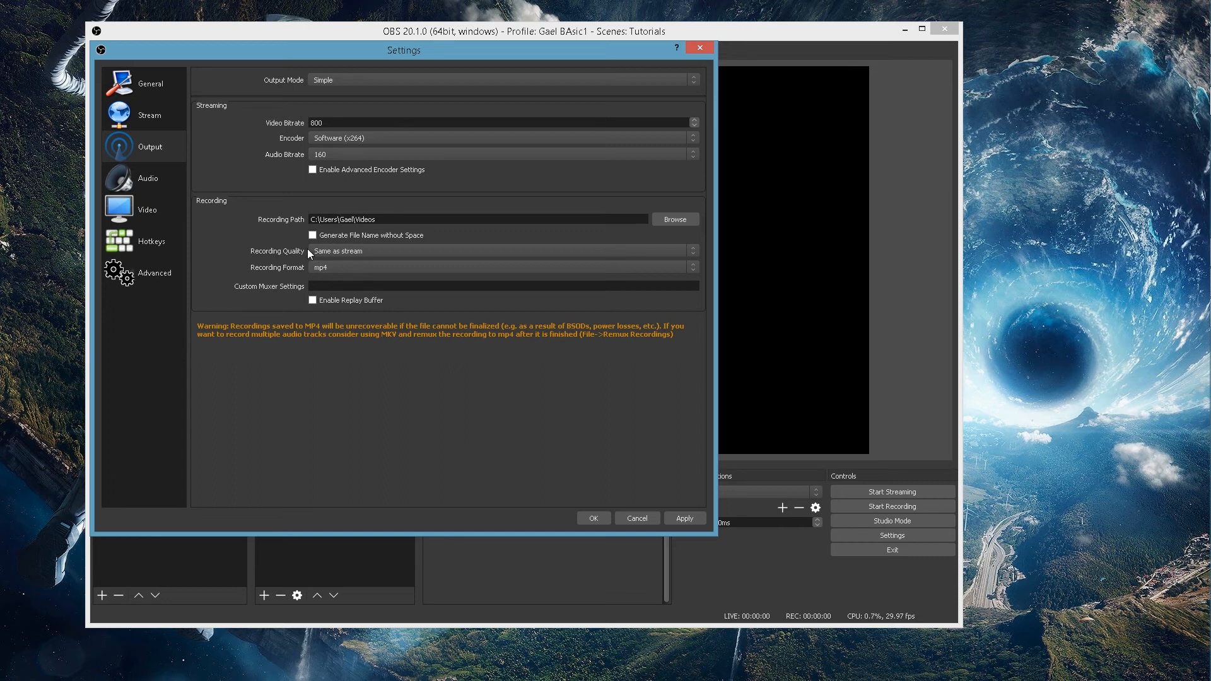
click(501, 250)
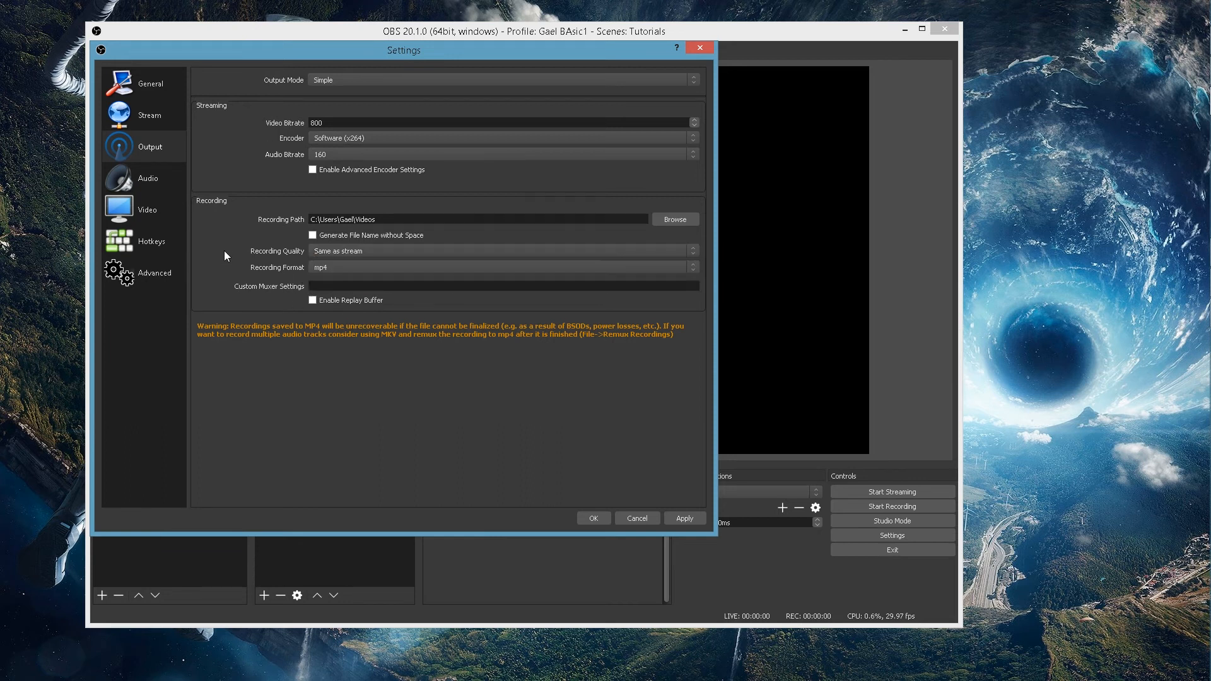
mouse_move(276, 292)
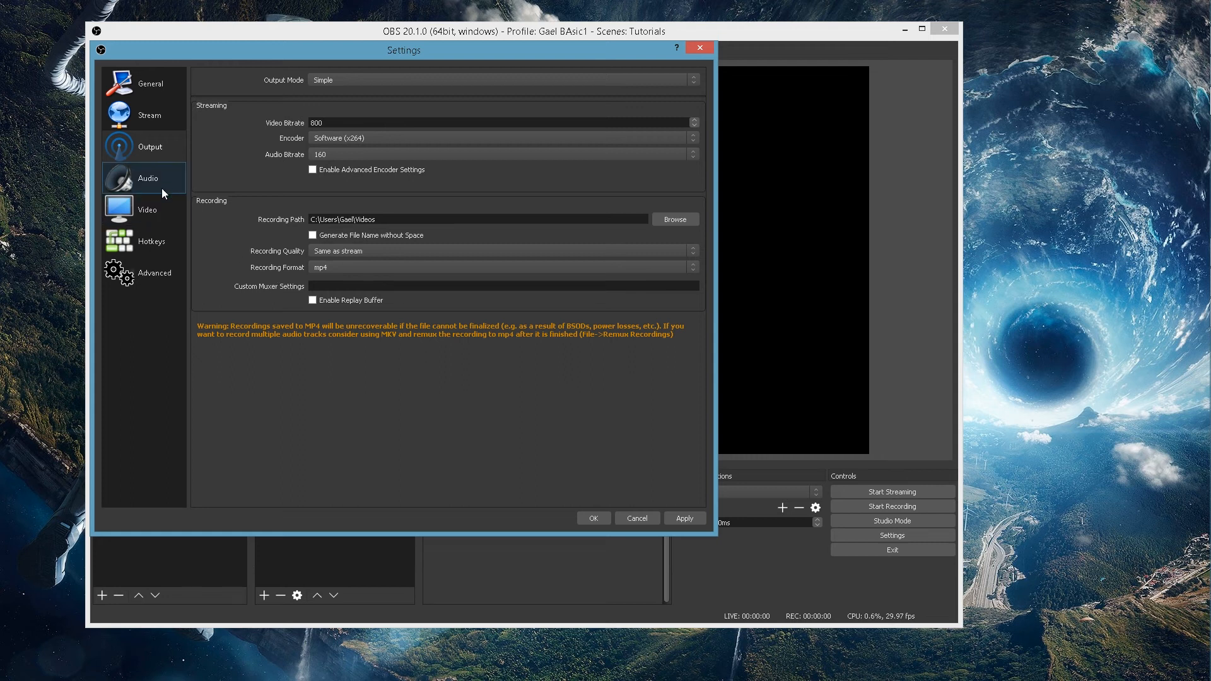
Look through the Audio and Video pages, then view the Hotkeys page.
click(147, 179)
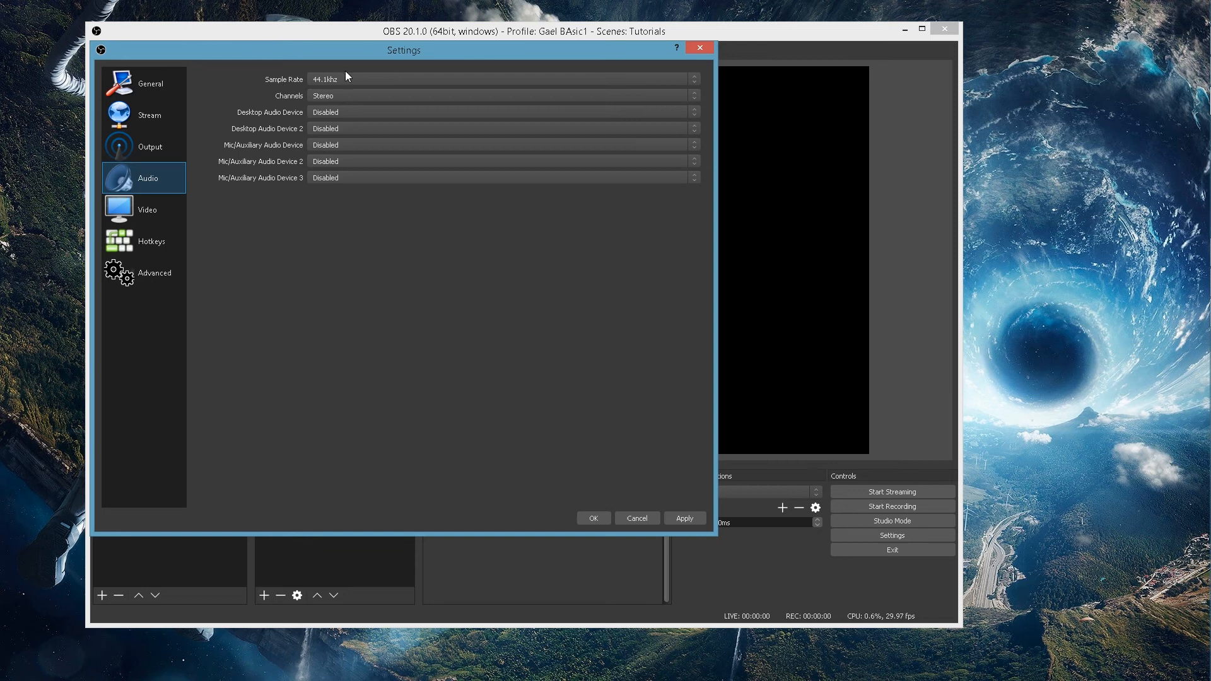
click(147, 210)
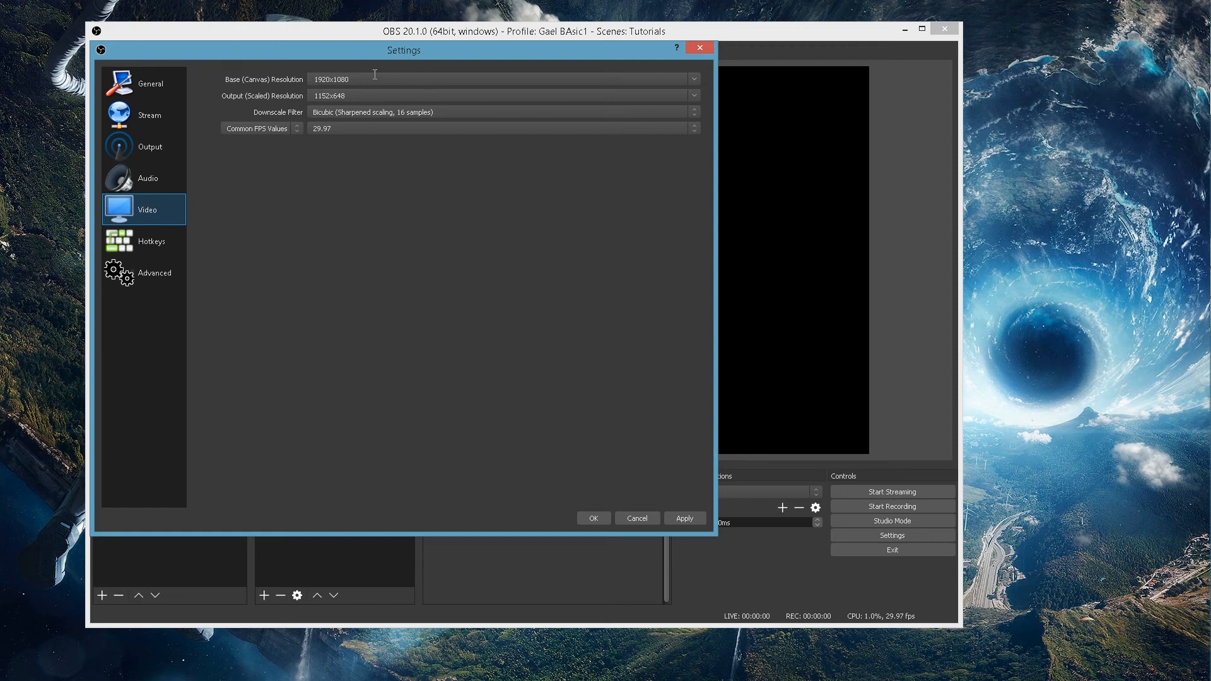
mouse_move(337, 99)
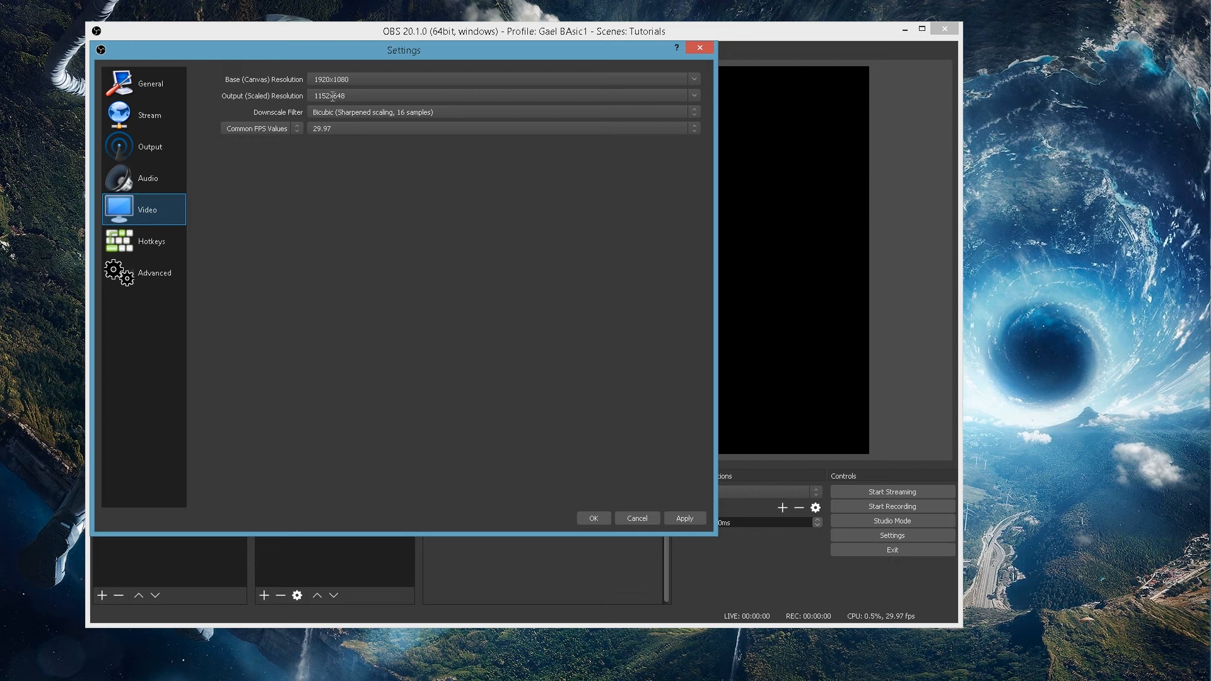
mouse_move(151, 241)
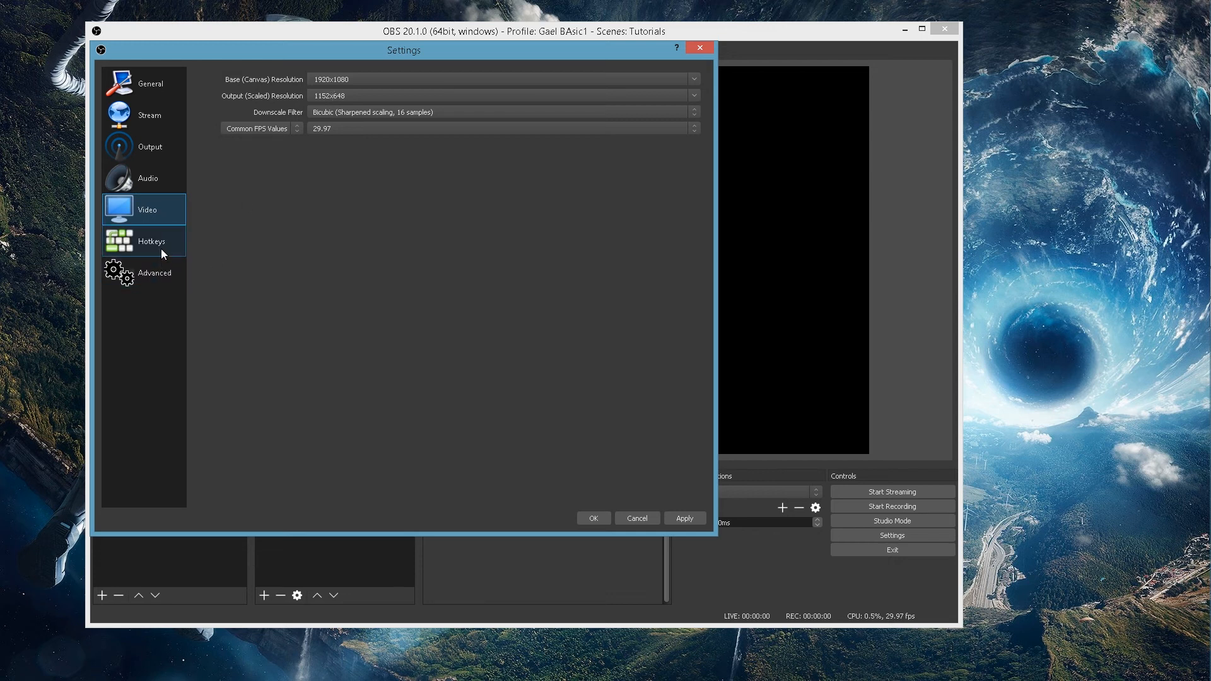
click(152, 241)
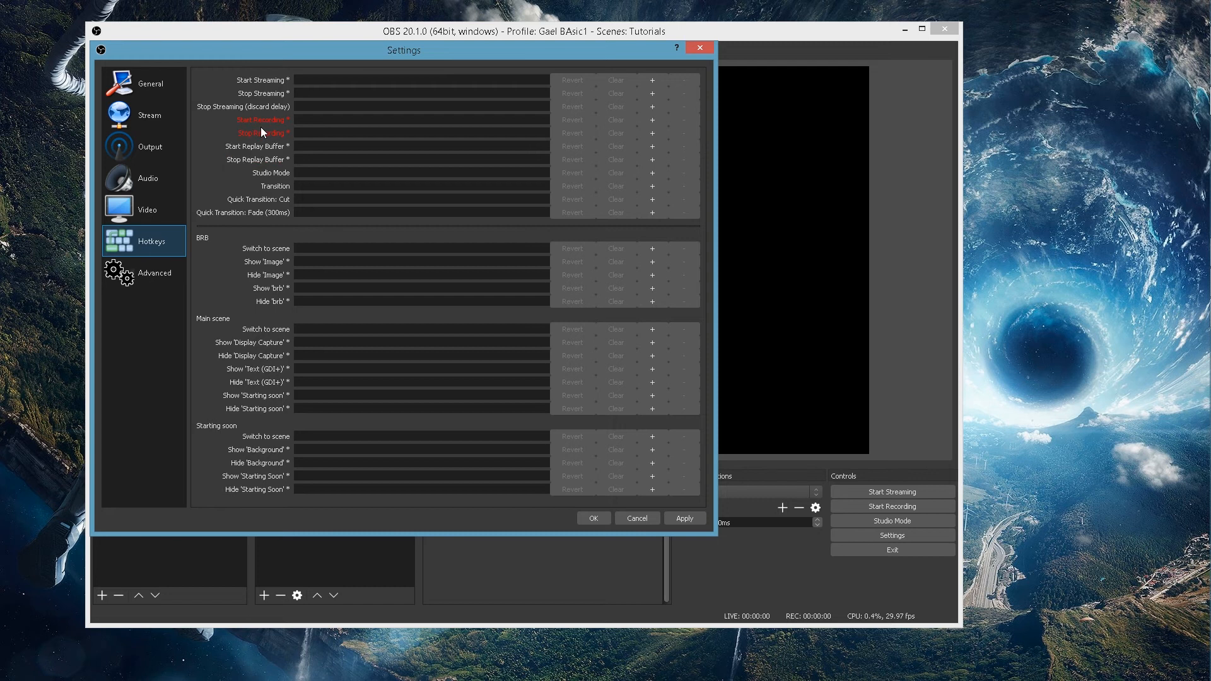
mouse_move(263, 133)
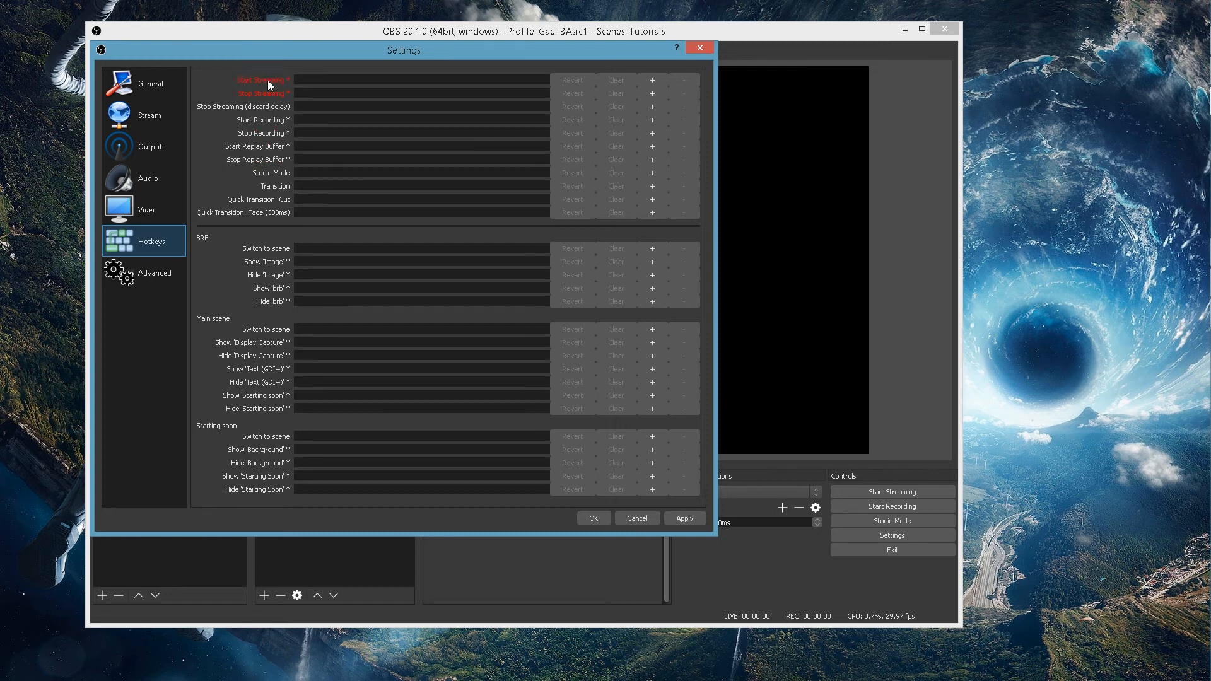
mouse_move(388, 84)
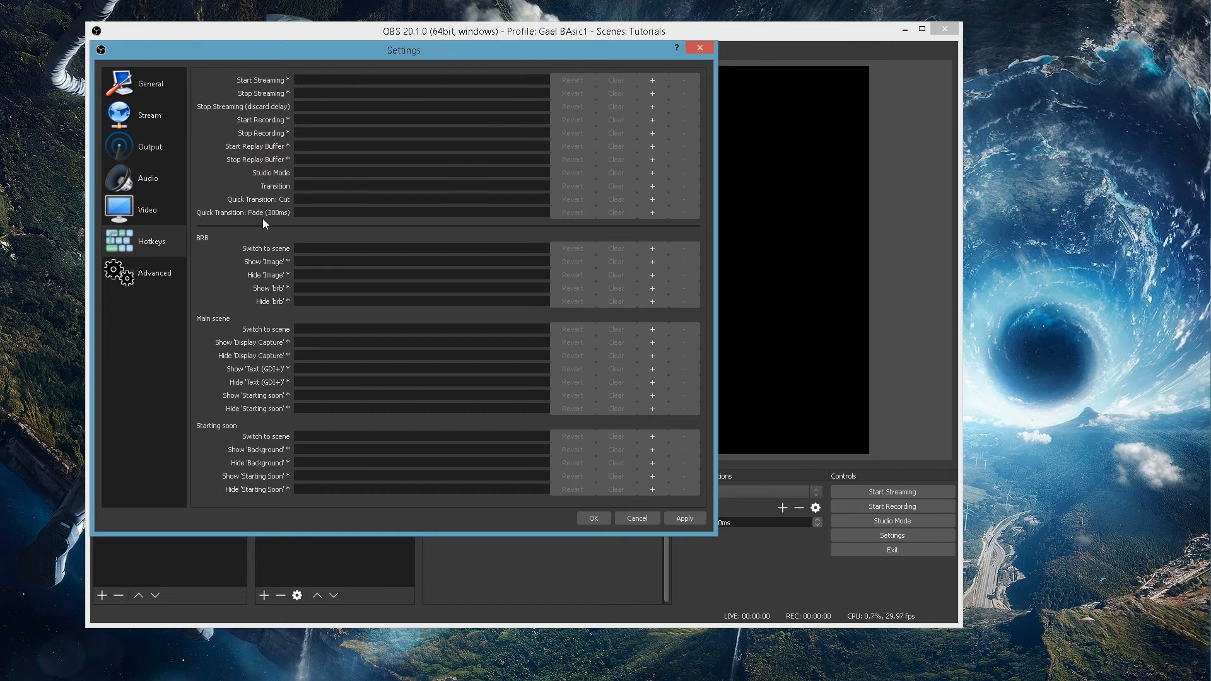
mouse_move(238, 295)
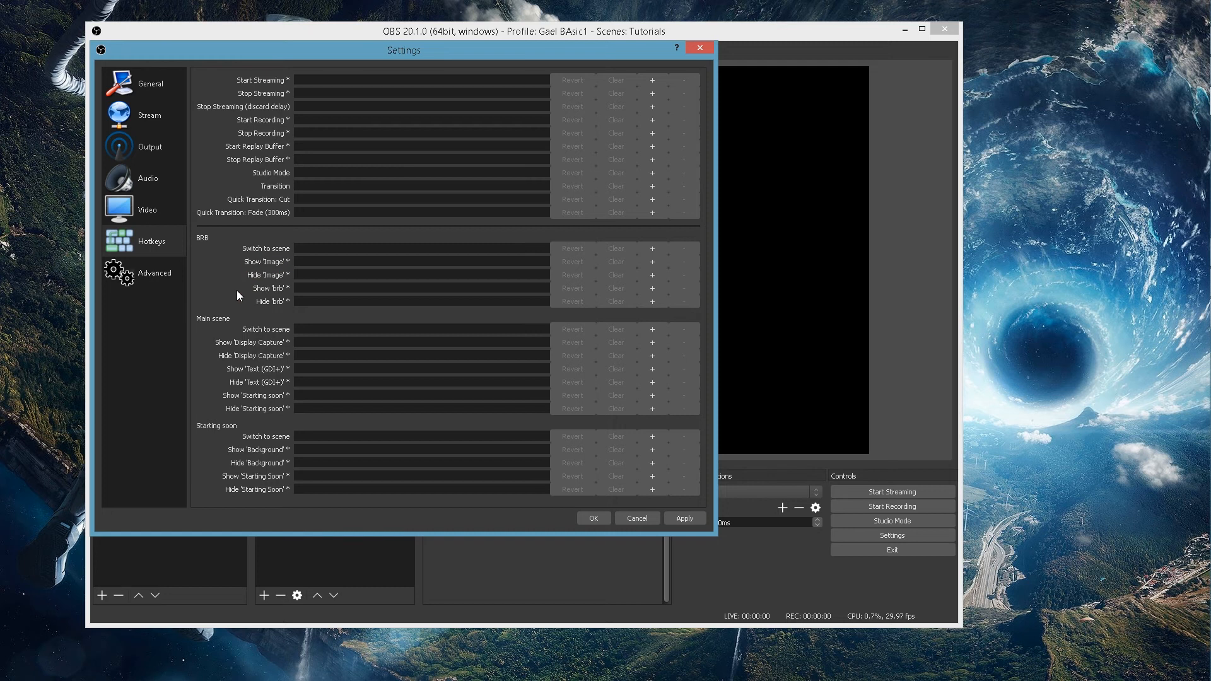
mouse_move(249, 317)
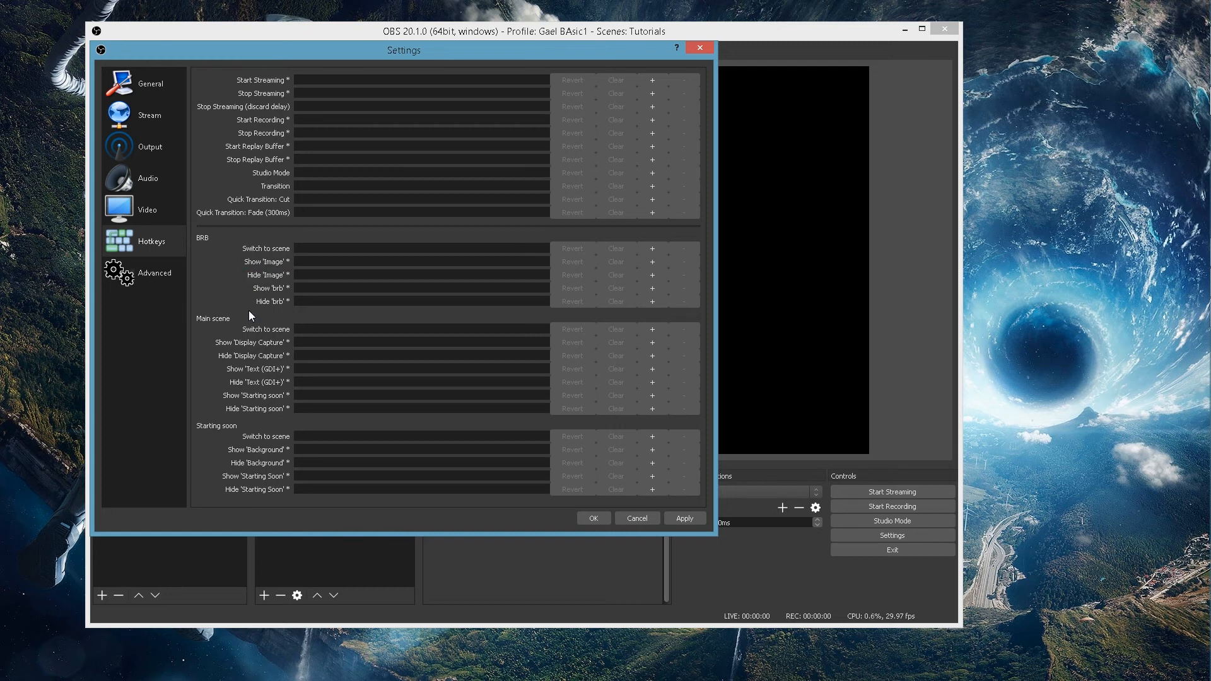
mouse_move(231, 382)
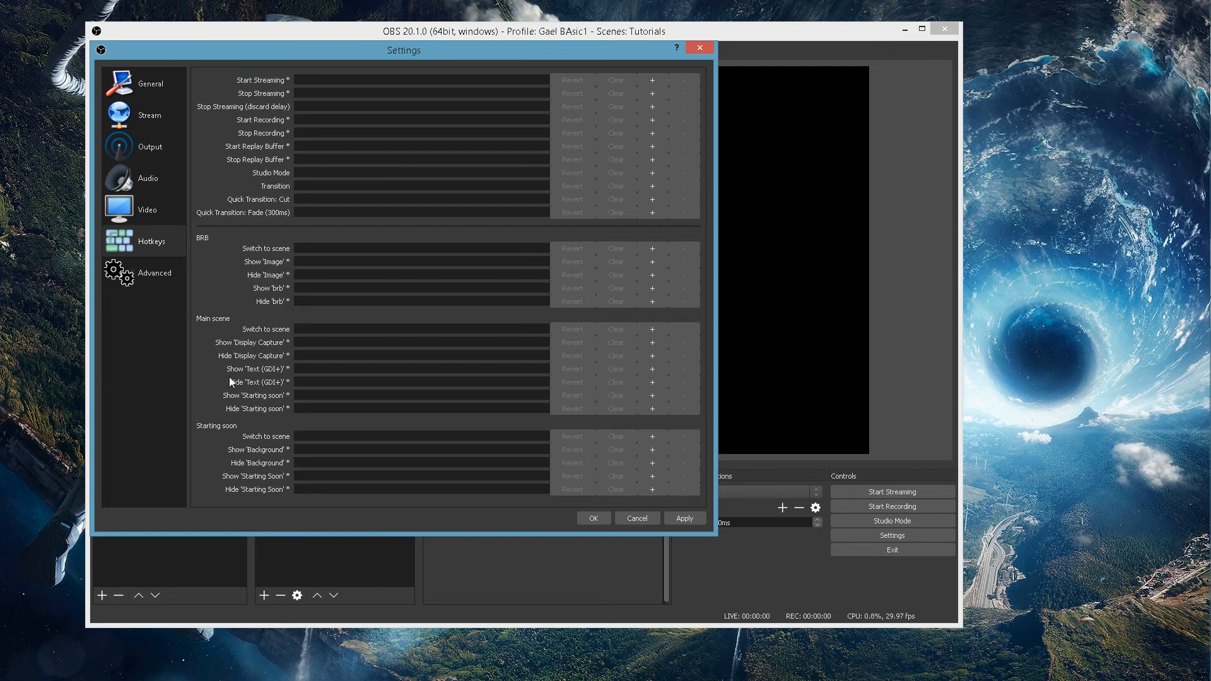
mouse_move(154, 272)
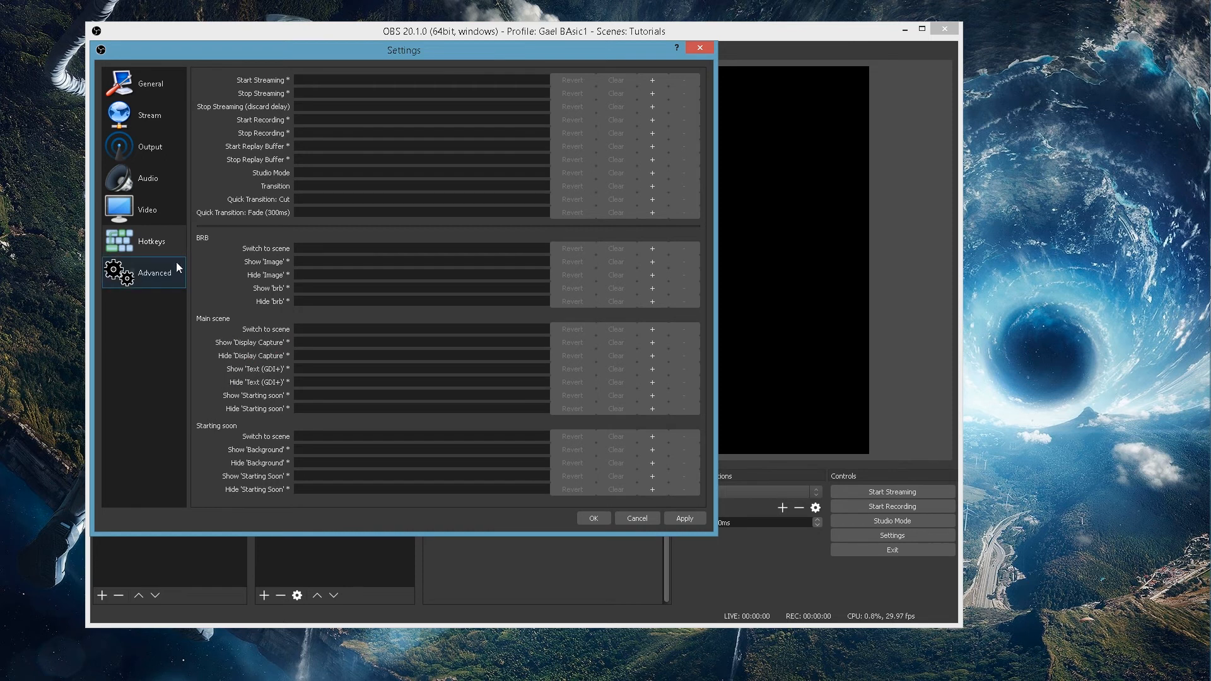
Browse the Advanced, Stream, Output and Audio pages, then cancel Settings.
click(154, 272)
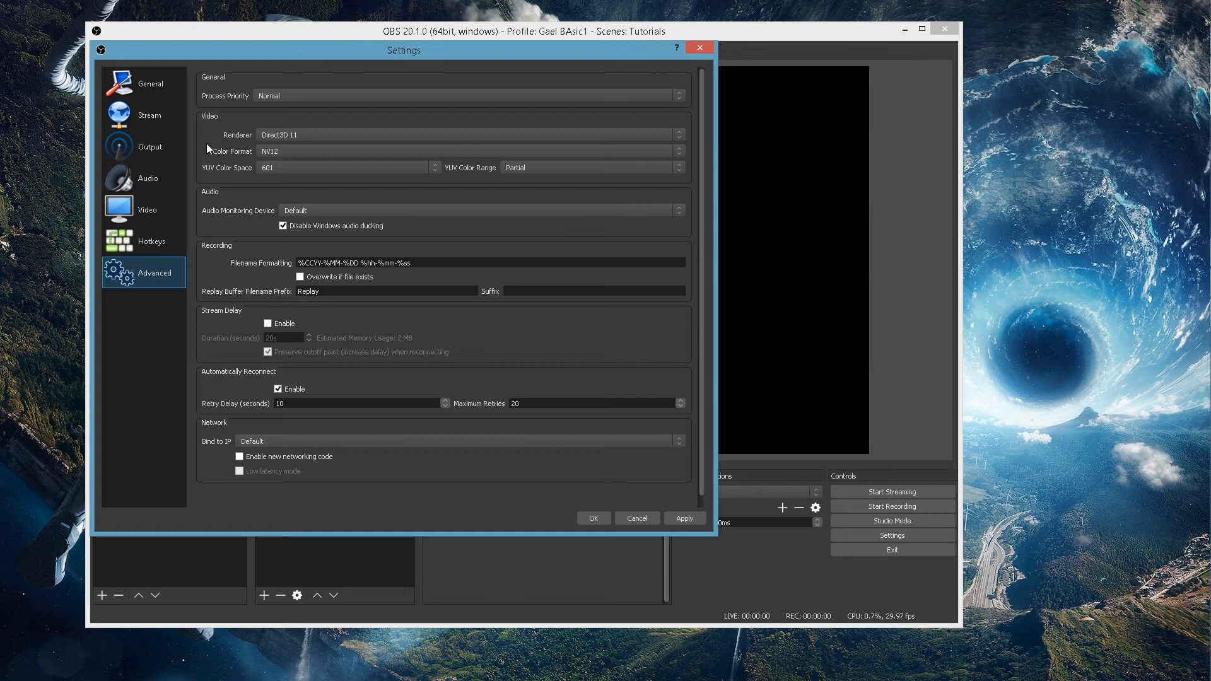
mouse_move(20, 138)
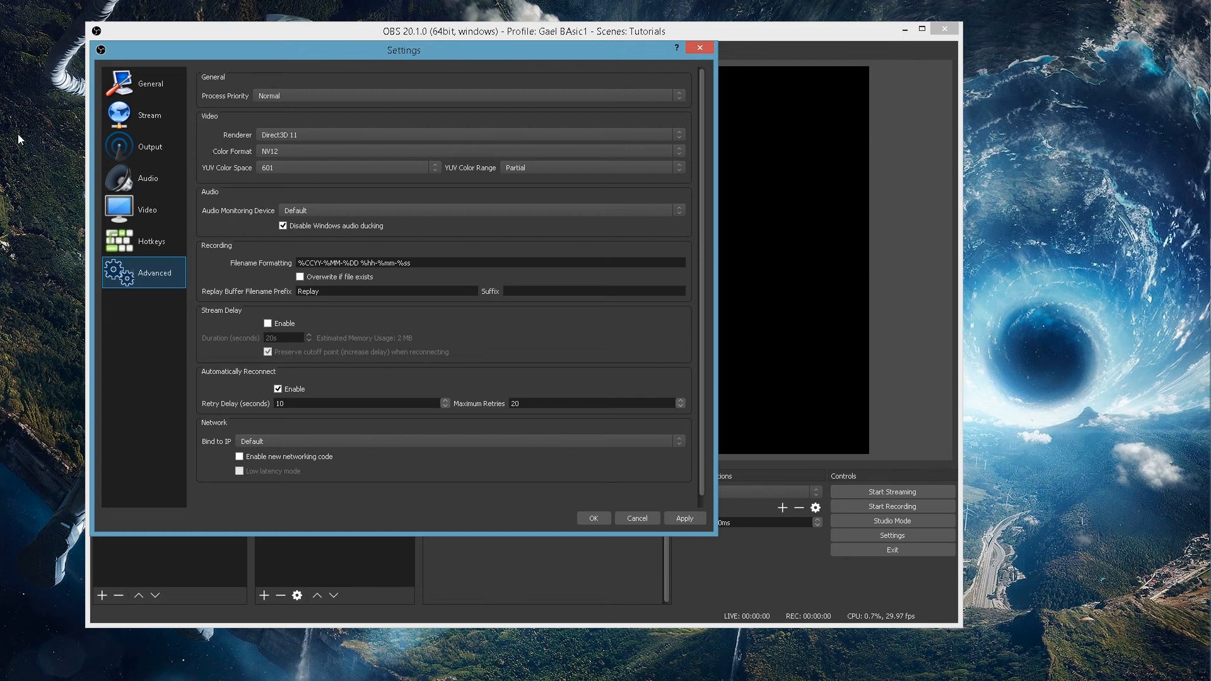
click(149, 114)
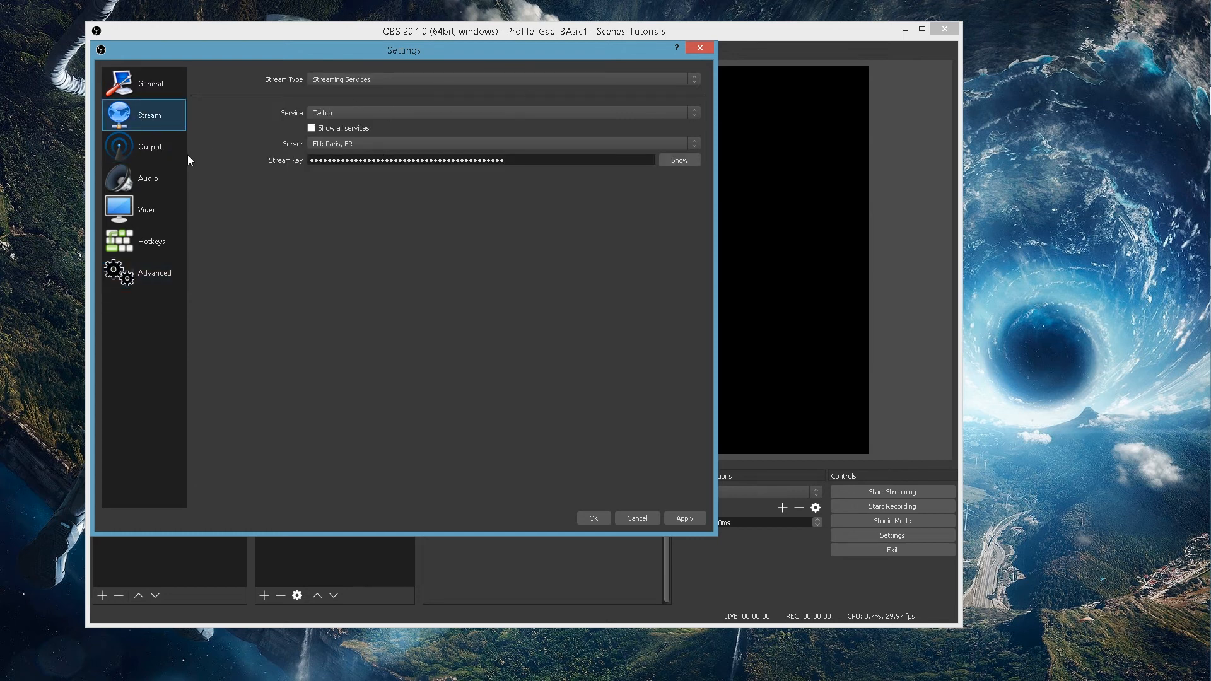
click(149, 147)
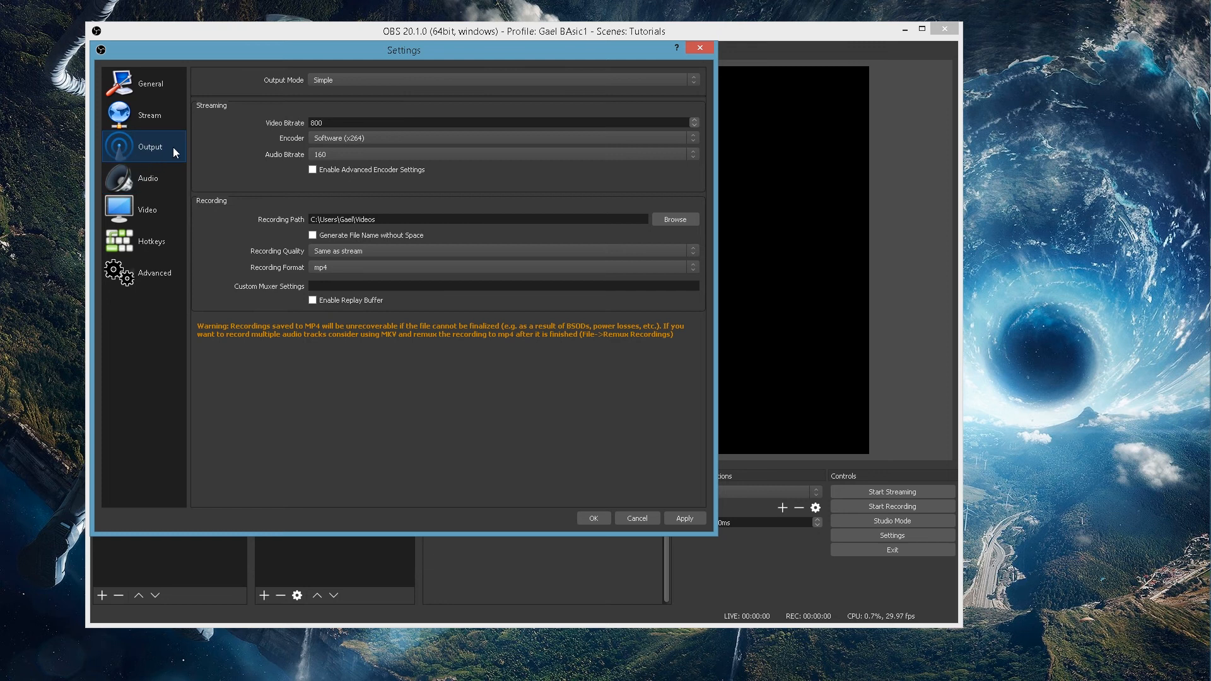
mouse_move(191, 165)
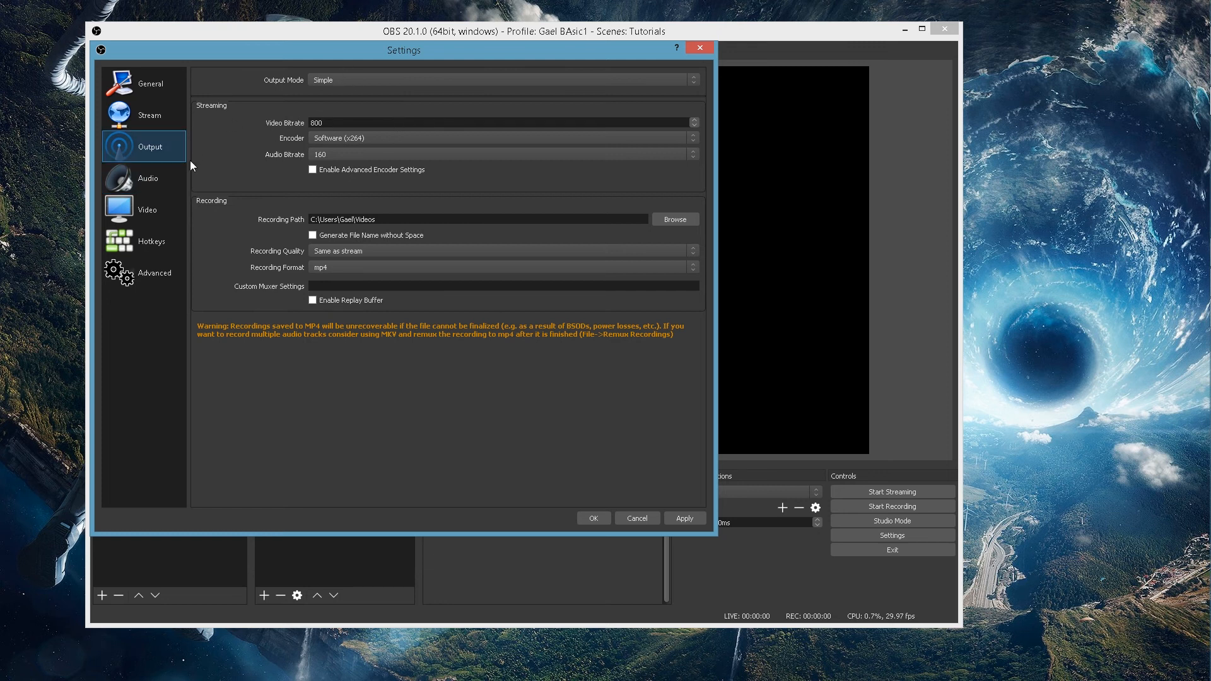
click(147, 179)
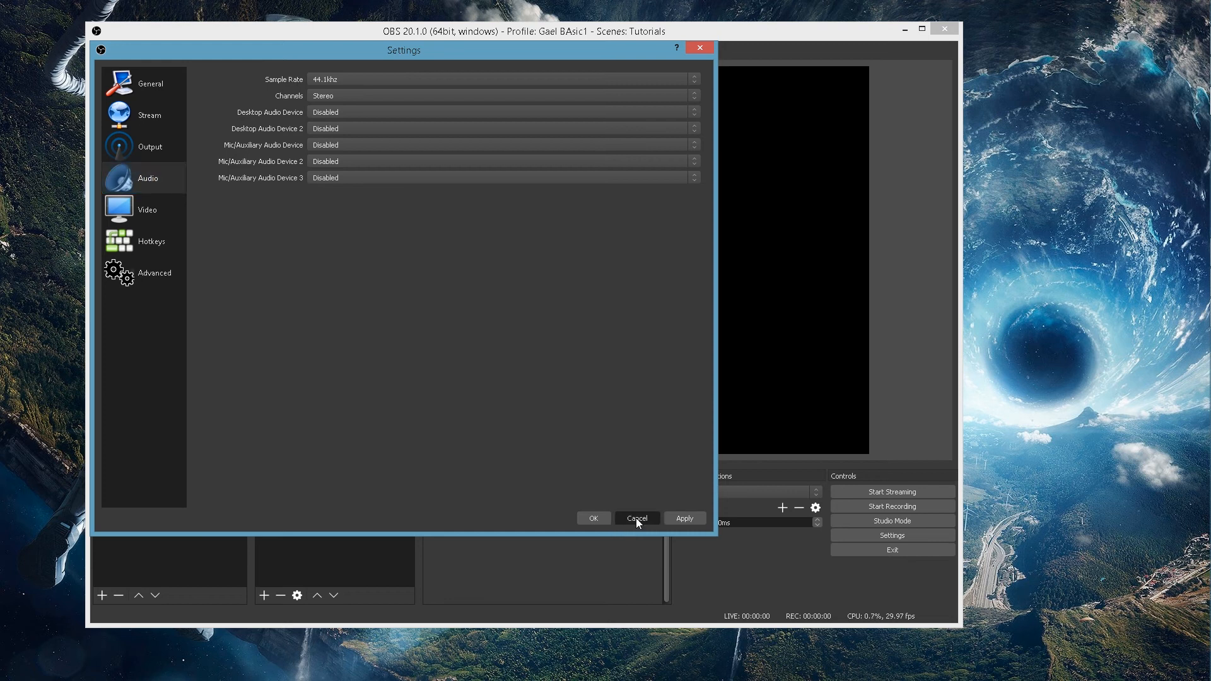
click(636, 518)
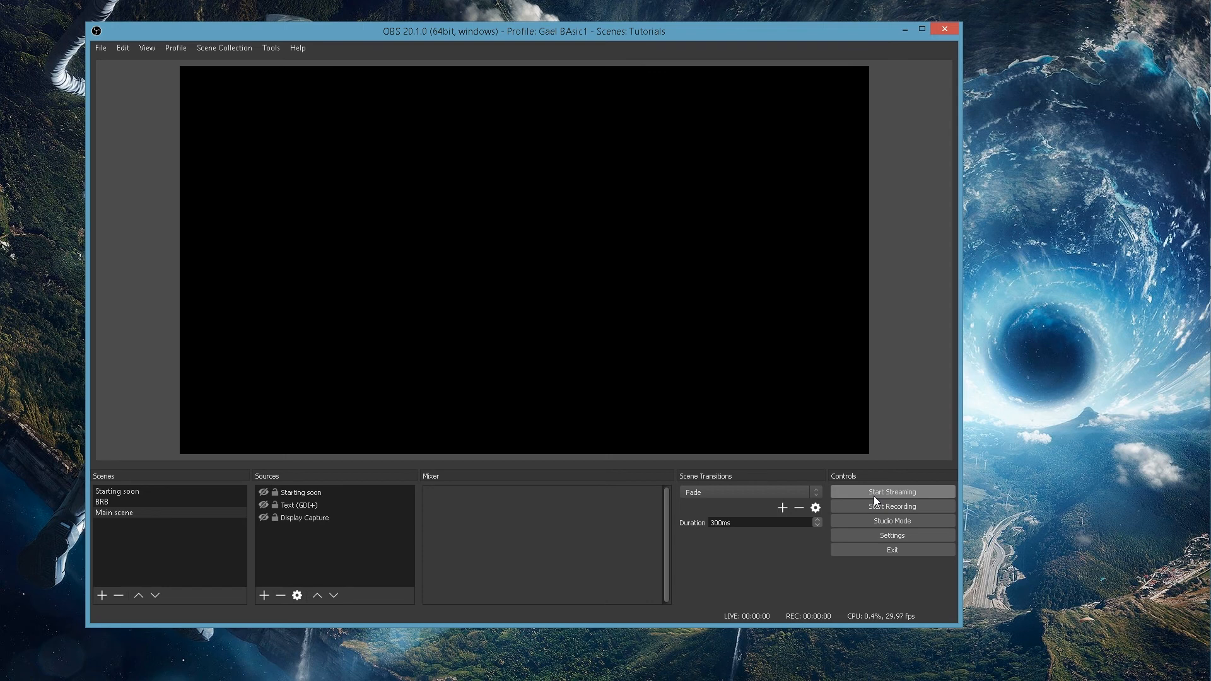
mouse_move(892, 506)
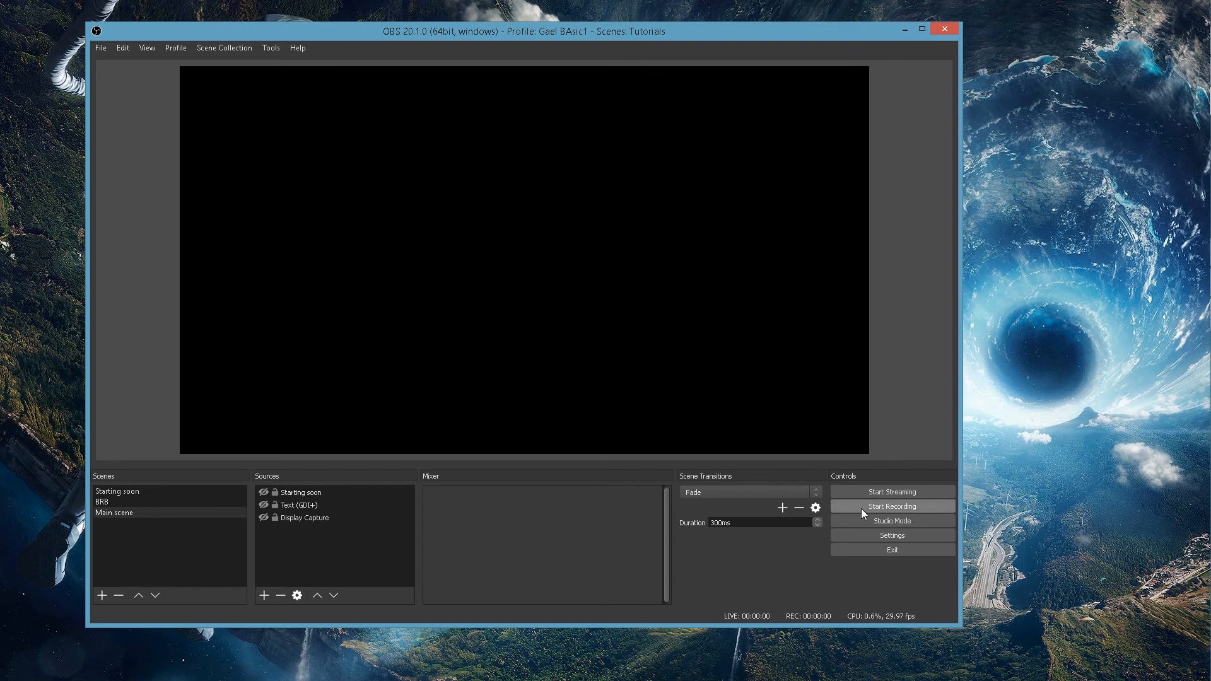
Enable Studio Mode and hide Display Capture, Text (GDI+), Starting soon and Super Geek in the preview.
click(891, 520)
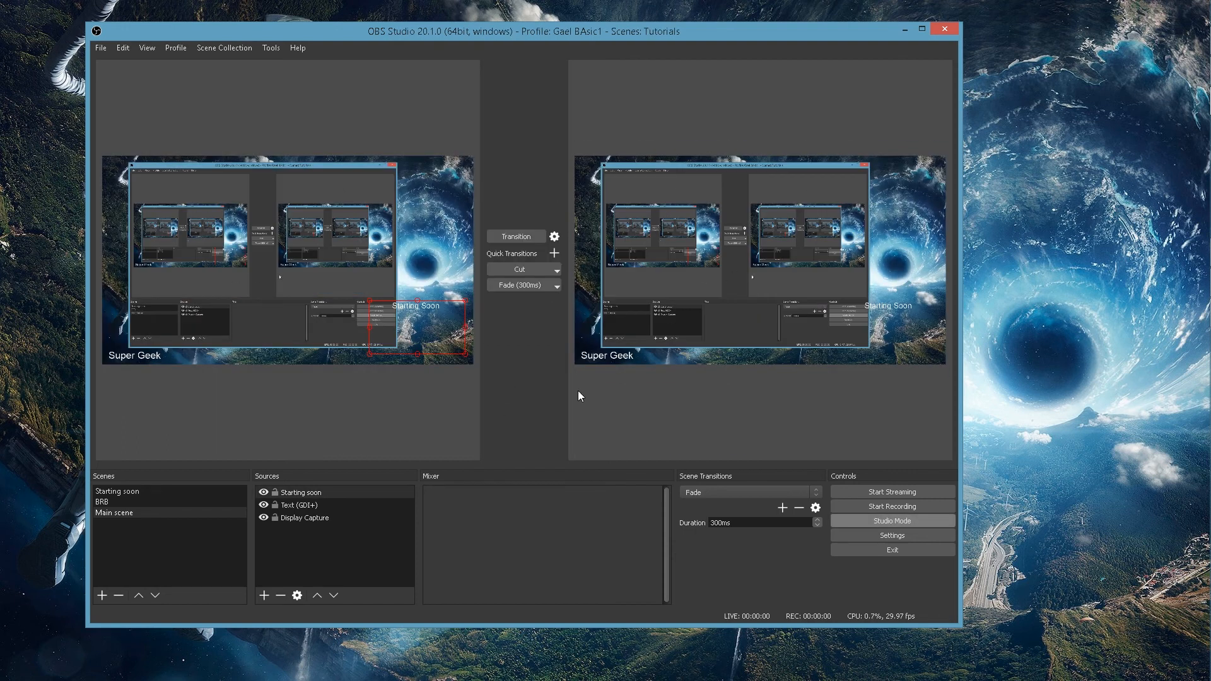
mouse_move(323, 557)
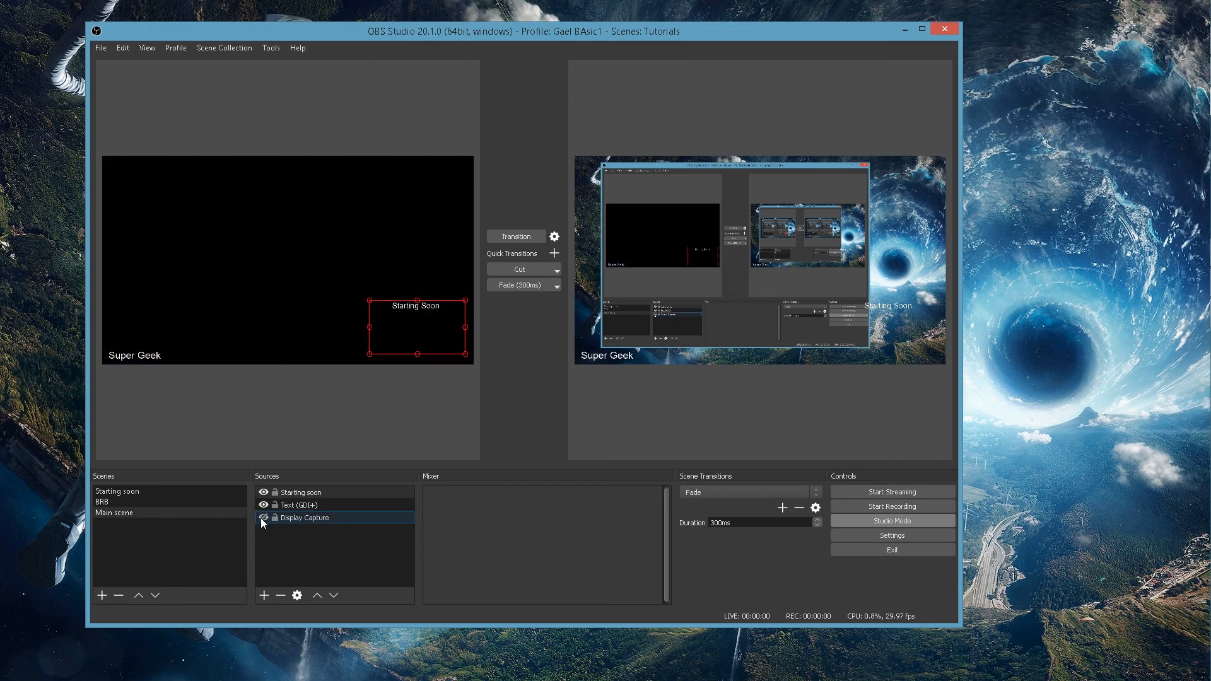
click(299, 505)
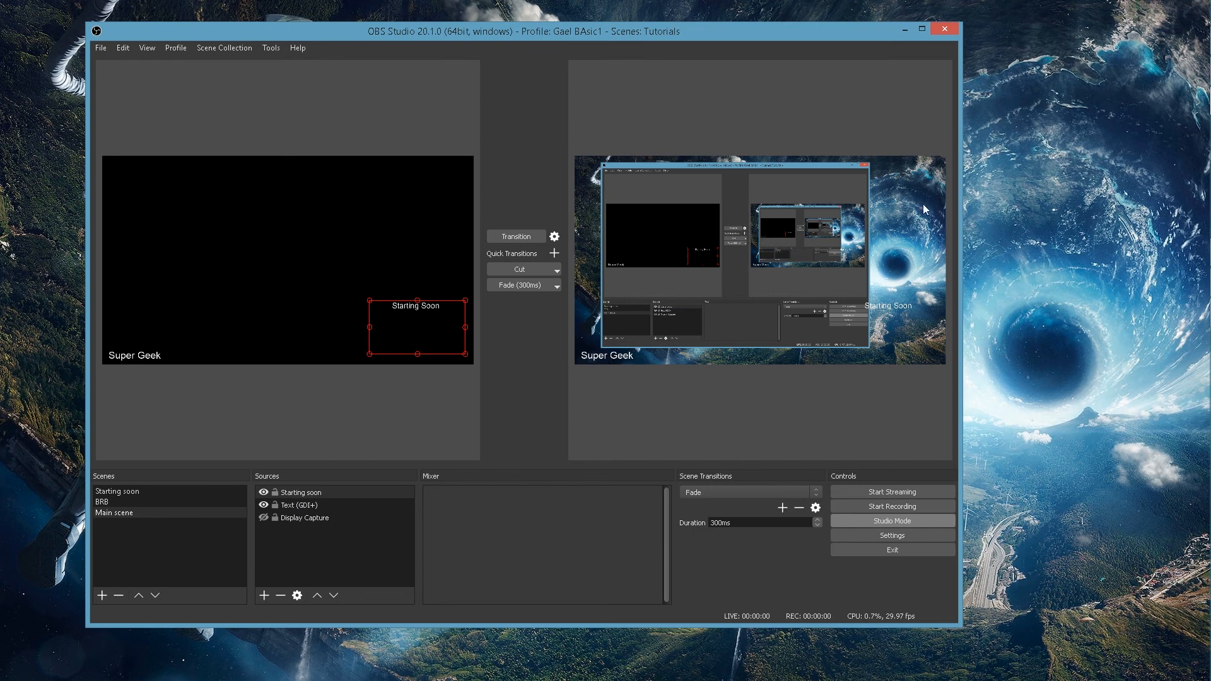
click(300, 504)
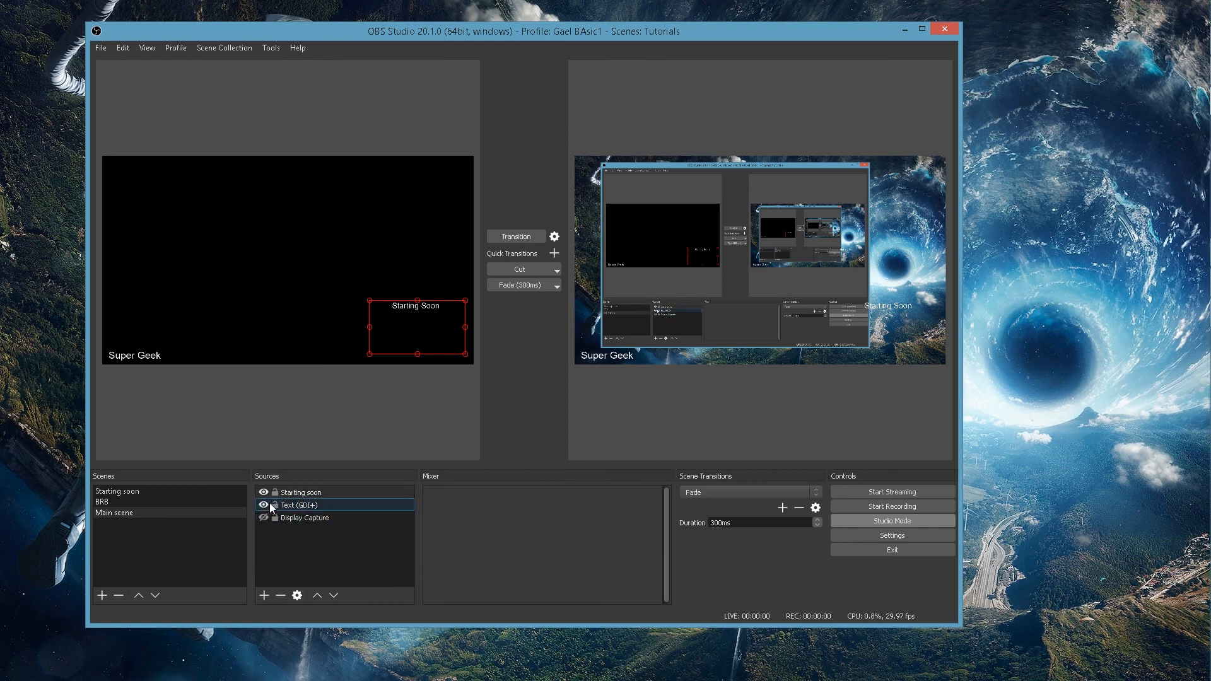
click(300, 492)
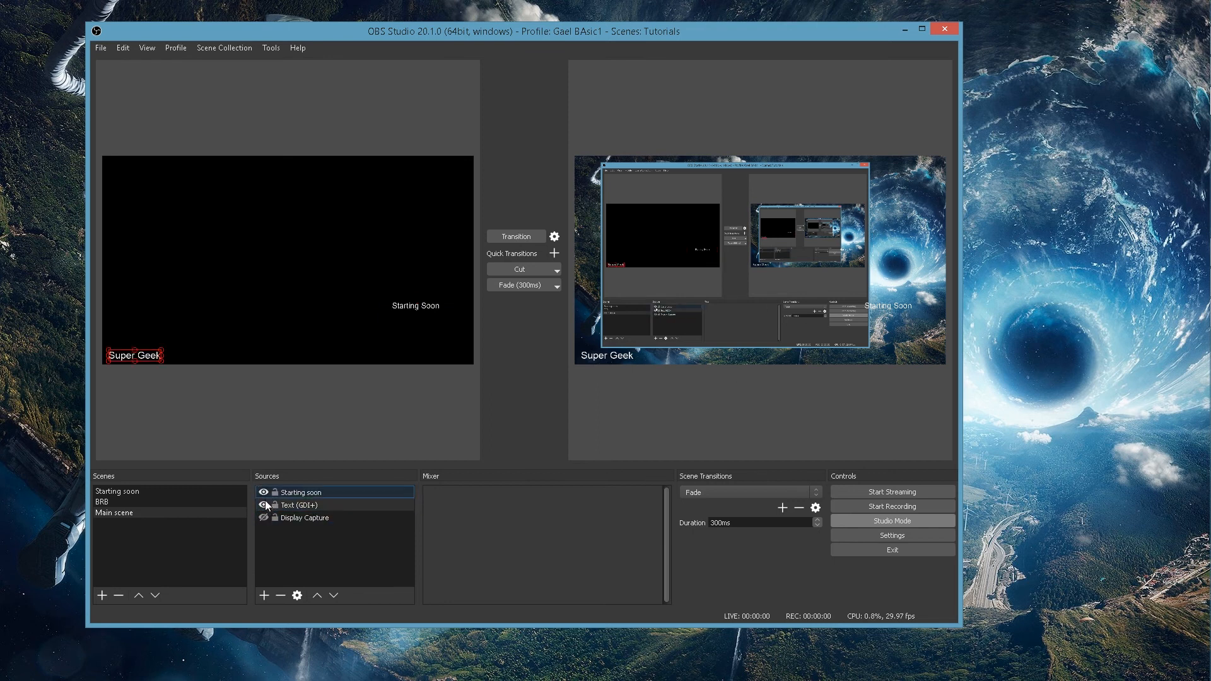
click(262, 492)
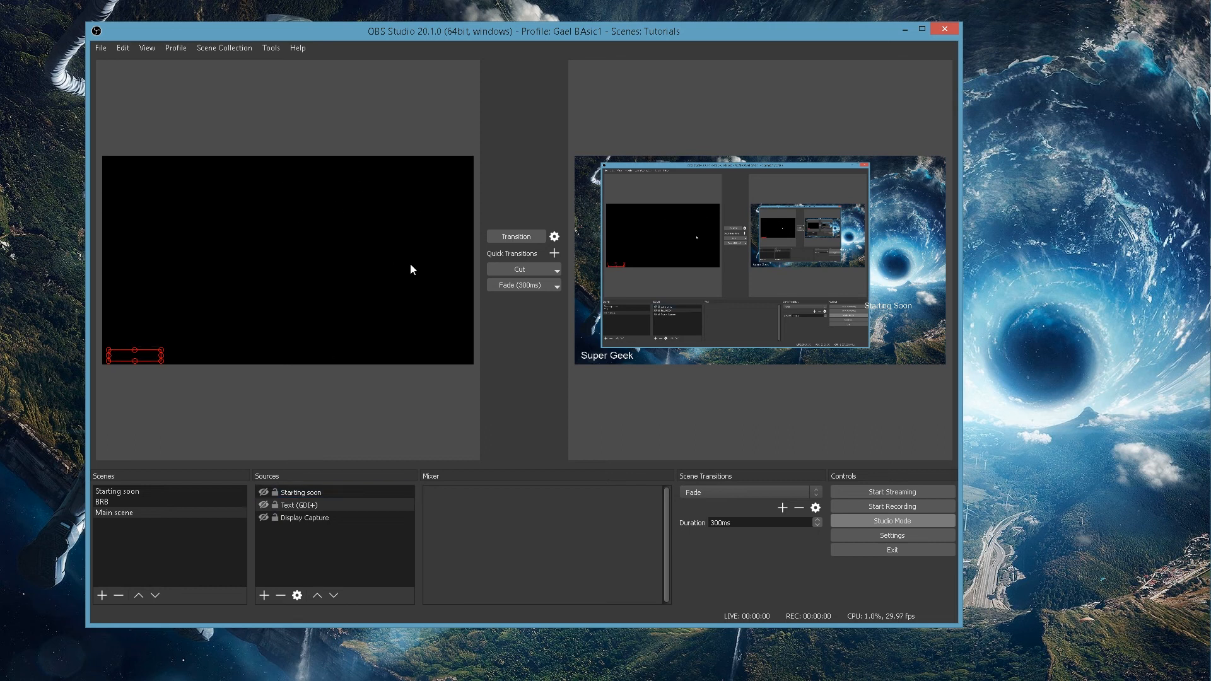
mouse_move(358, 272)
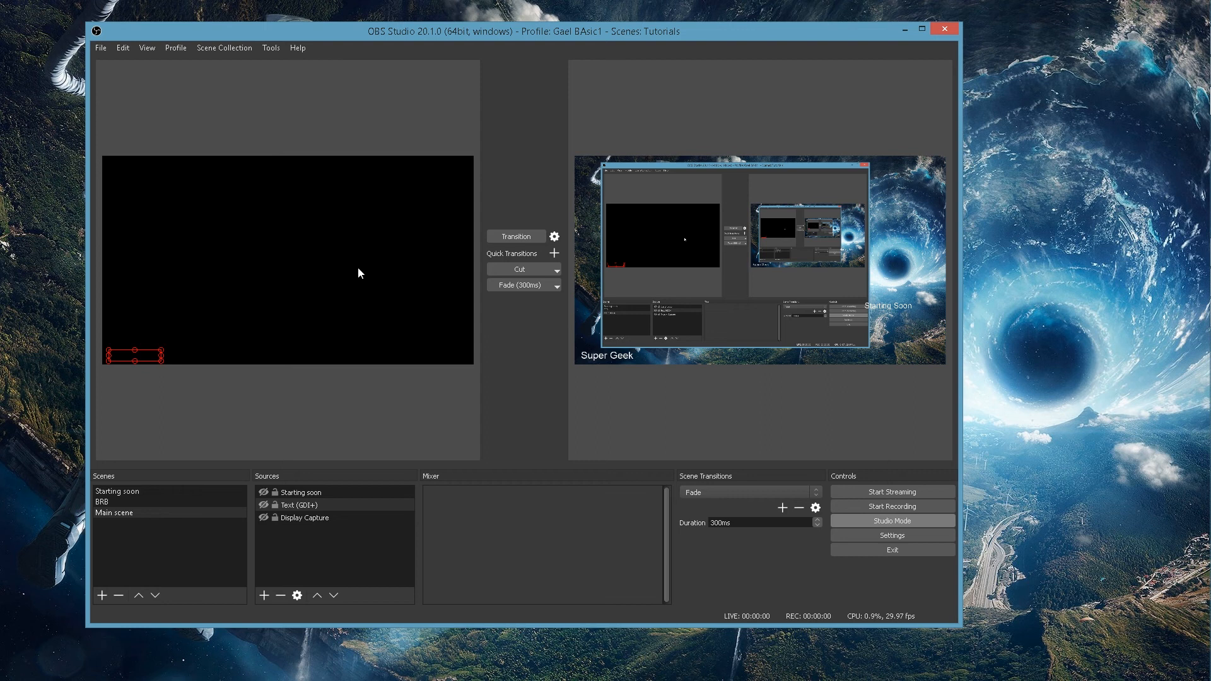
mouse_move(345, 546)
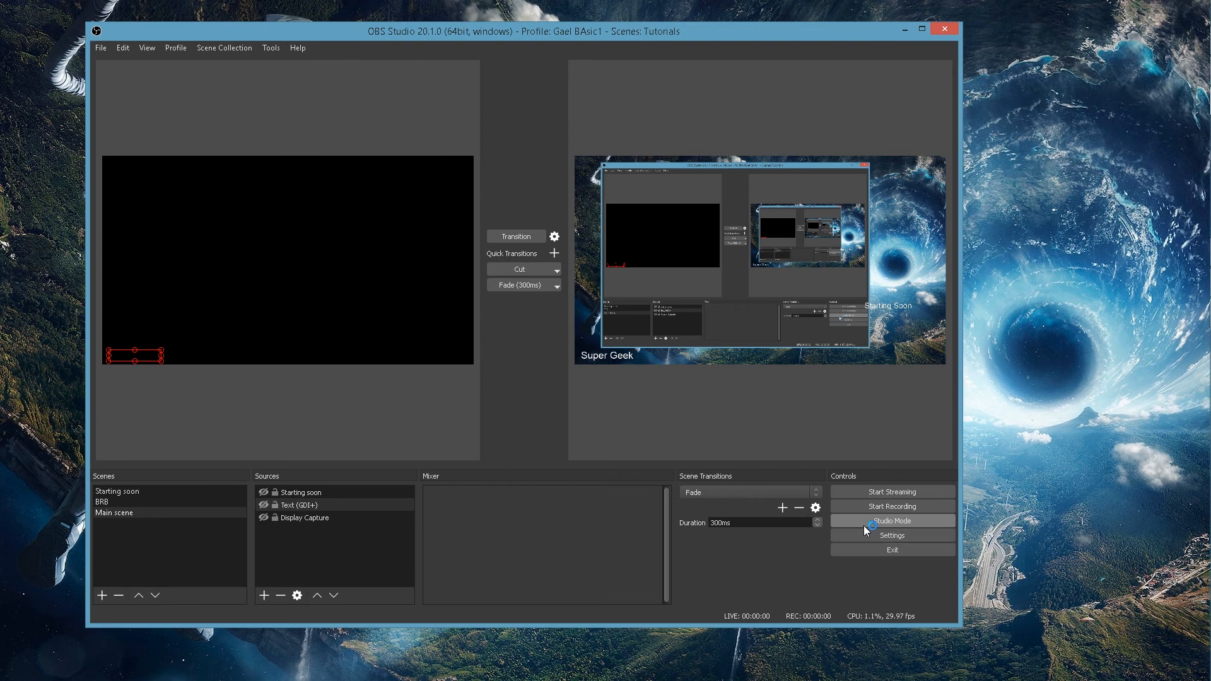
Turn off Studio Mode to return to the single black Main scene preview.
click(891, 521)
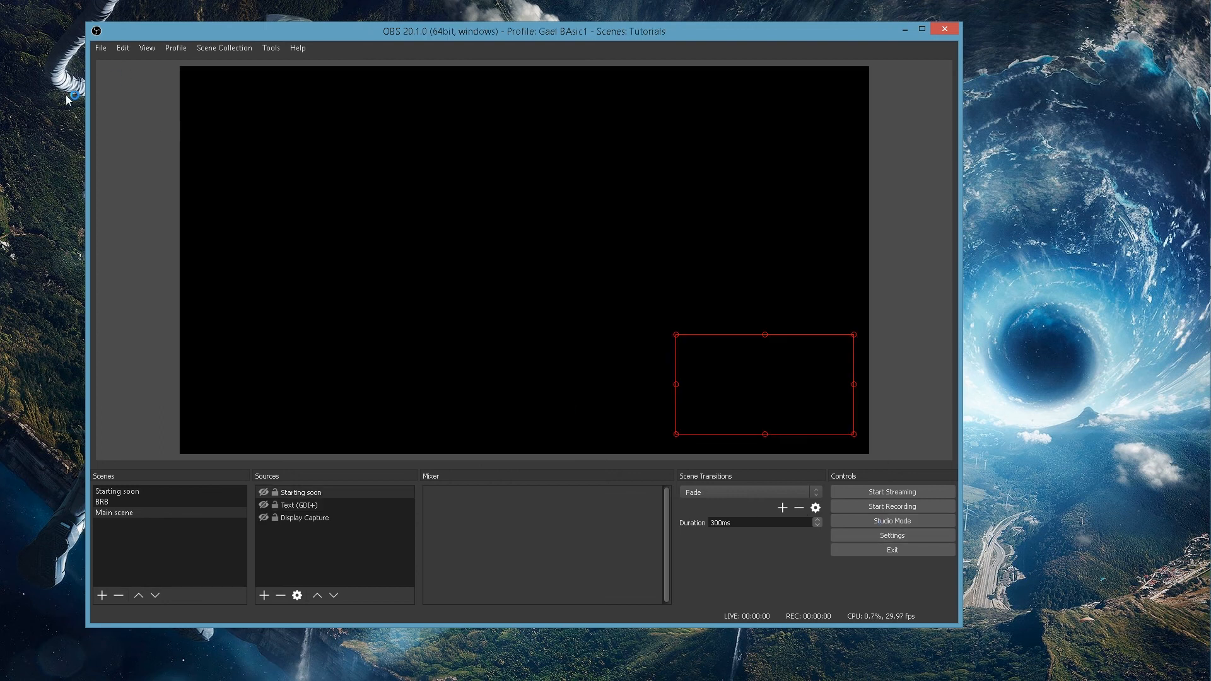
mouse_move(185, 207)
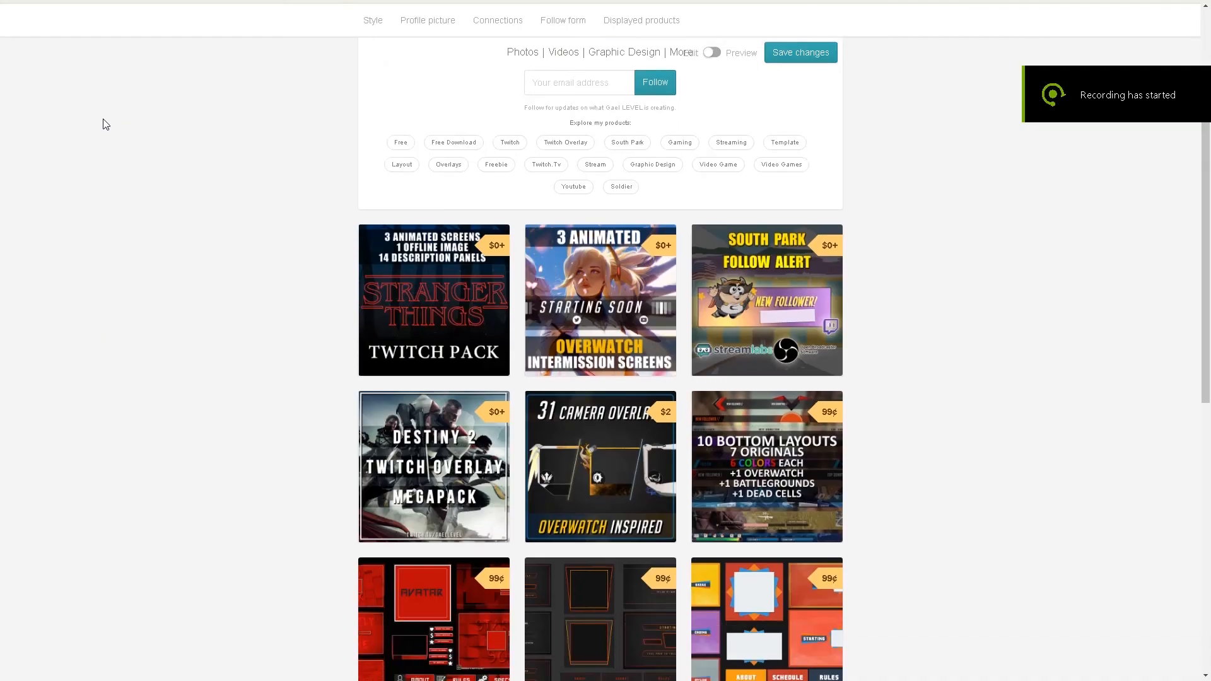
scroll(down, 3)
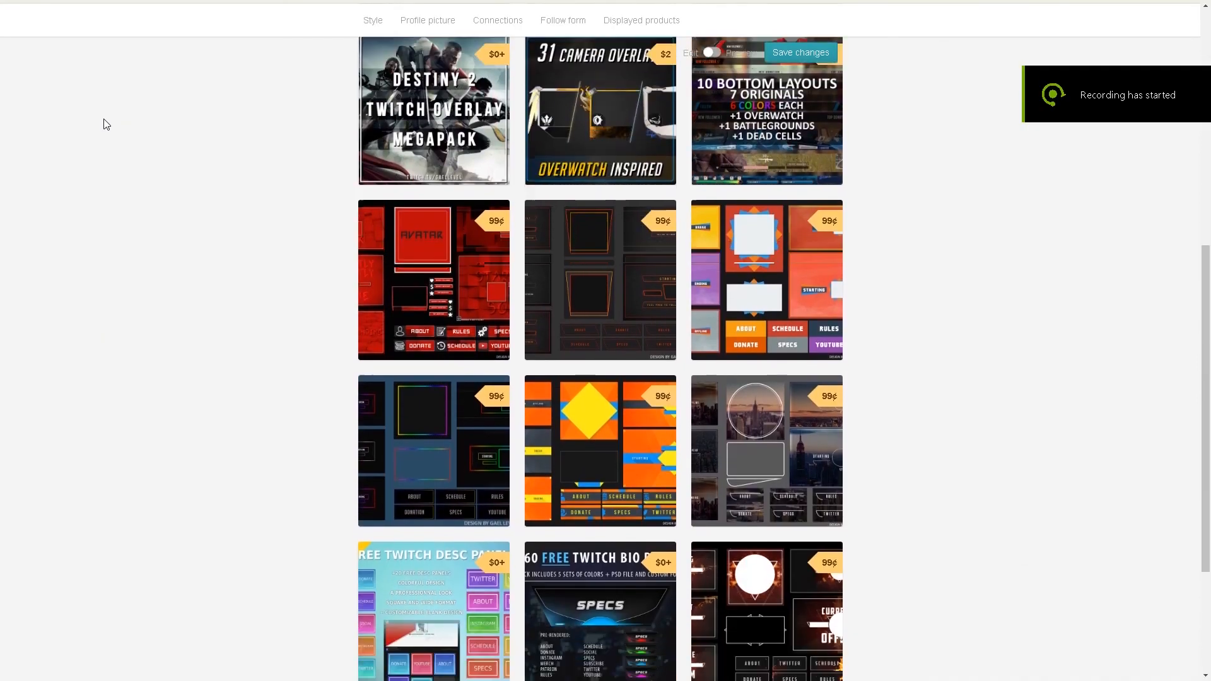
scroll(up, 3)
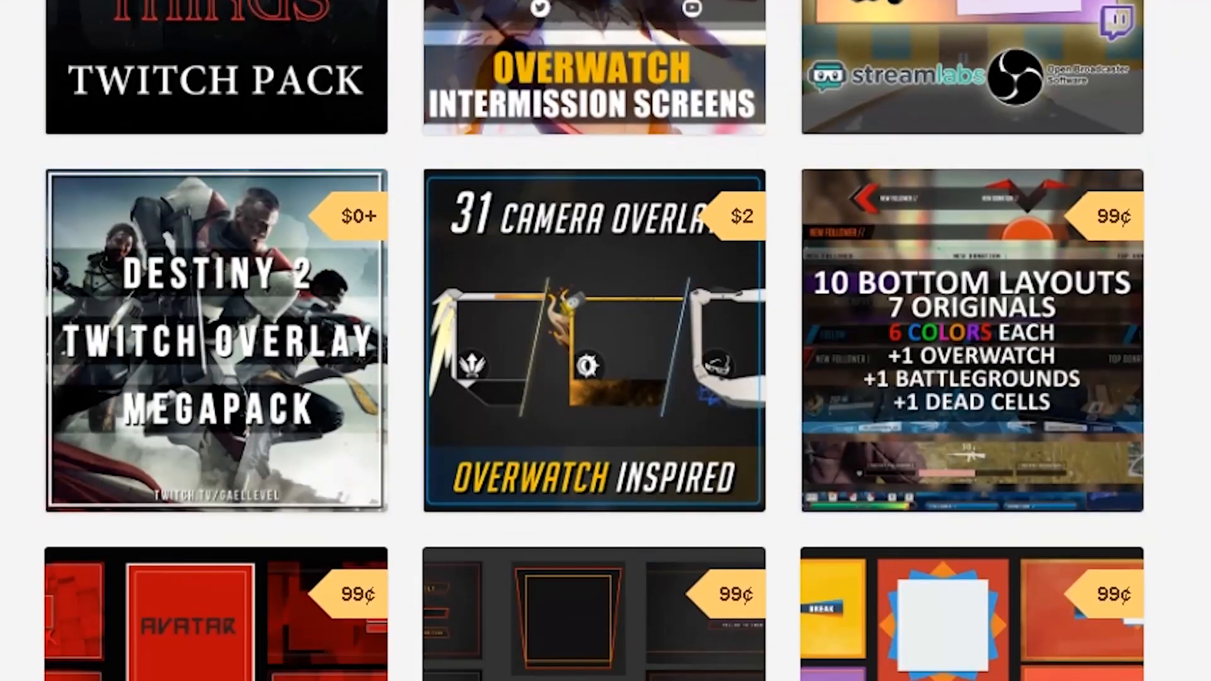
scroll(down, 3)
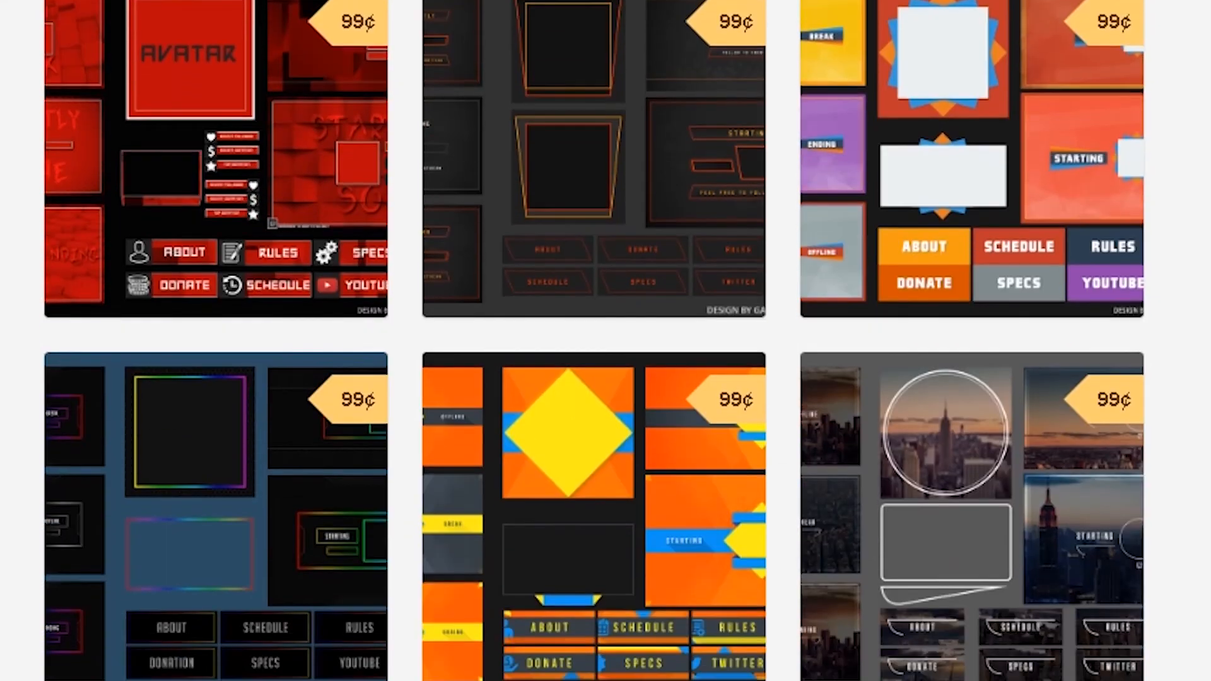